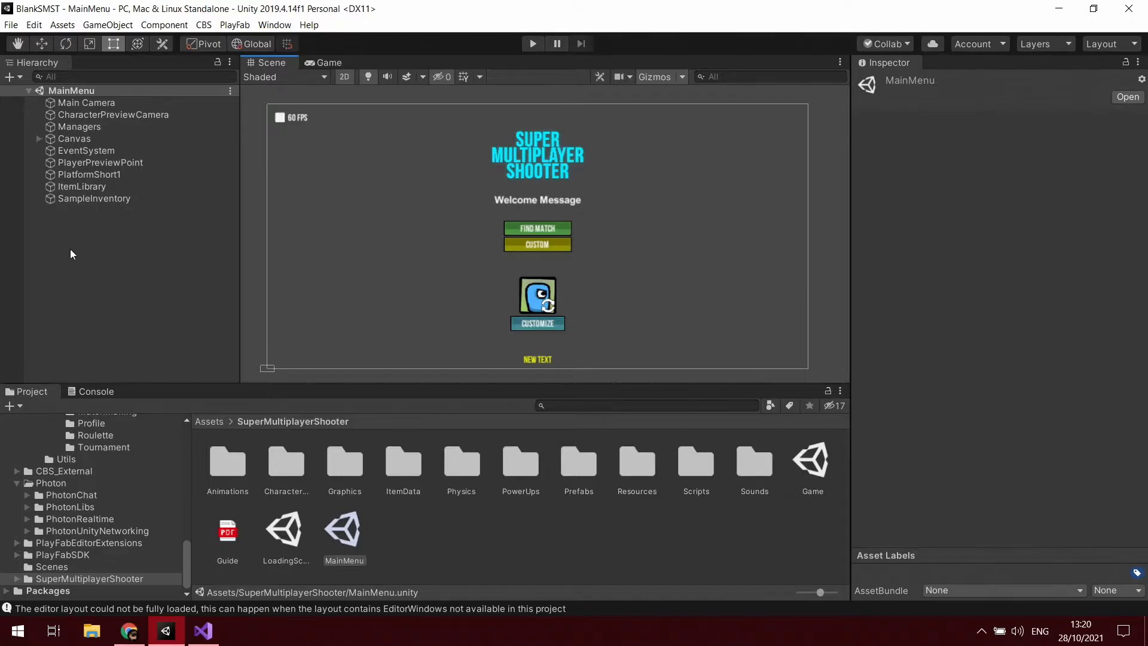
mouse_move(193, 236)
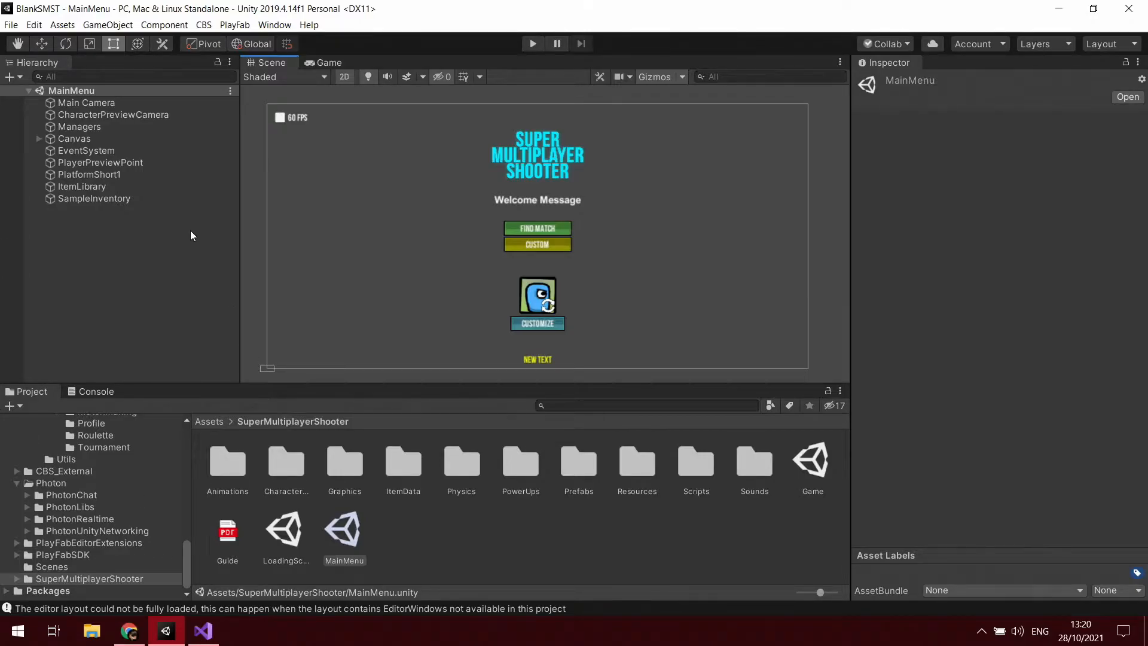
mouse_move(188, 238)
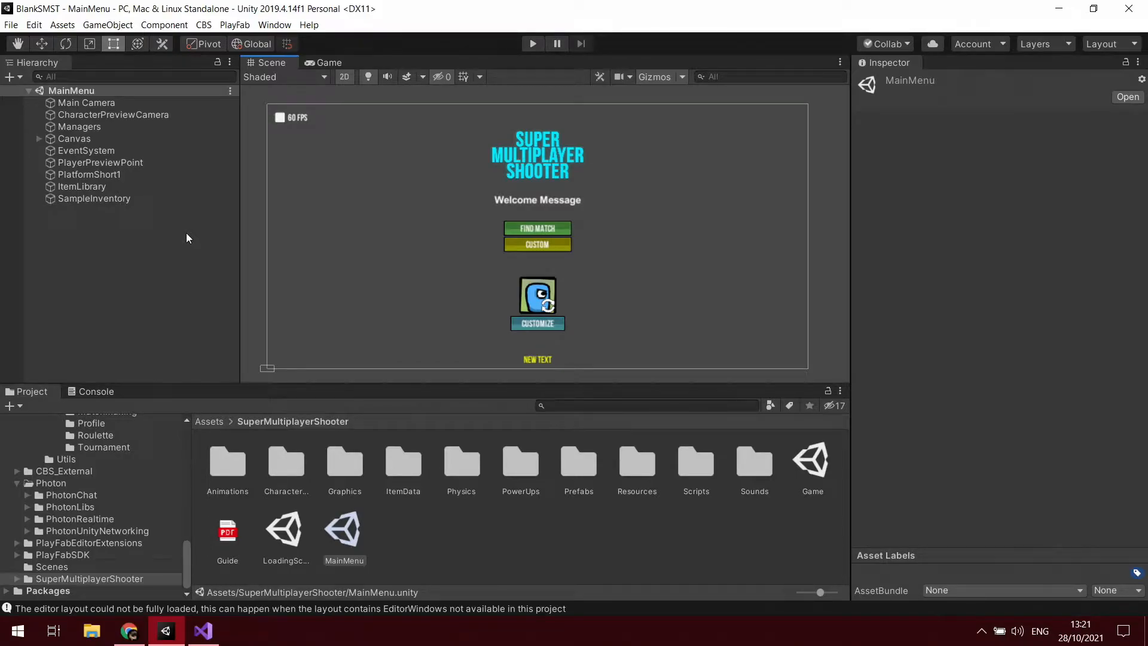
mouse_move(121, 262)
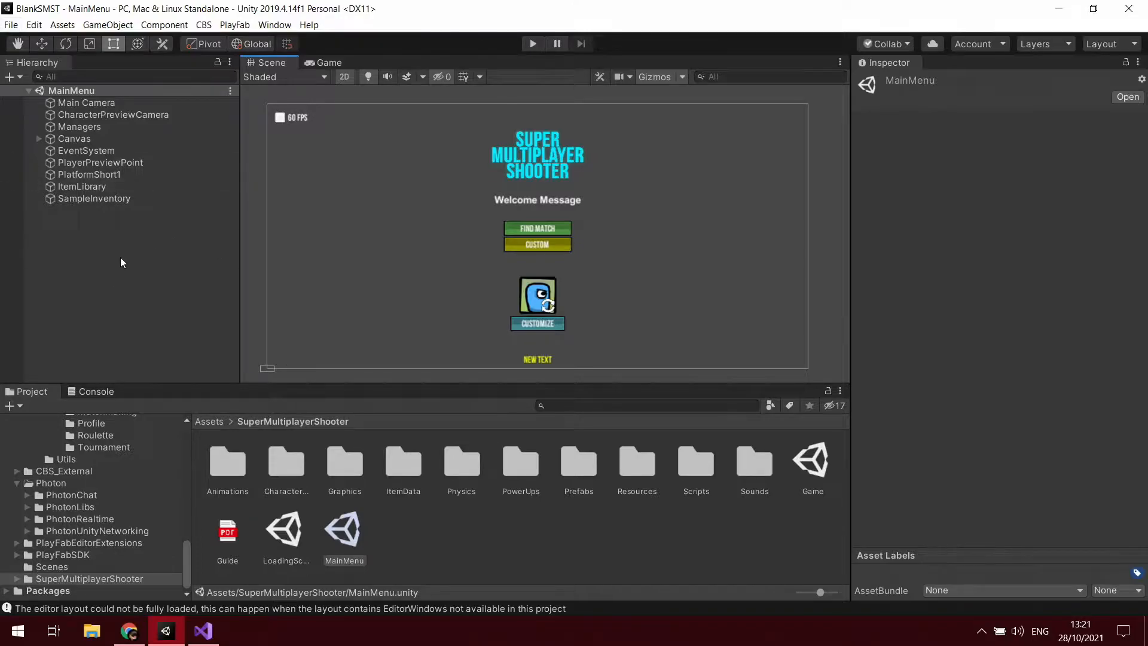
mouse_move(370, 510)
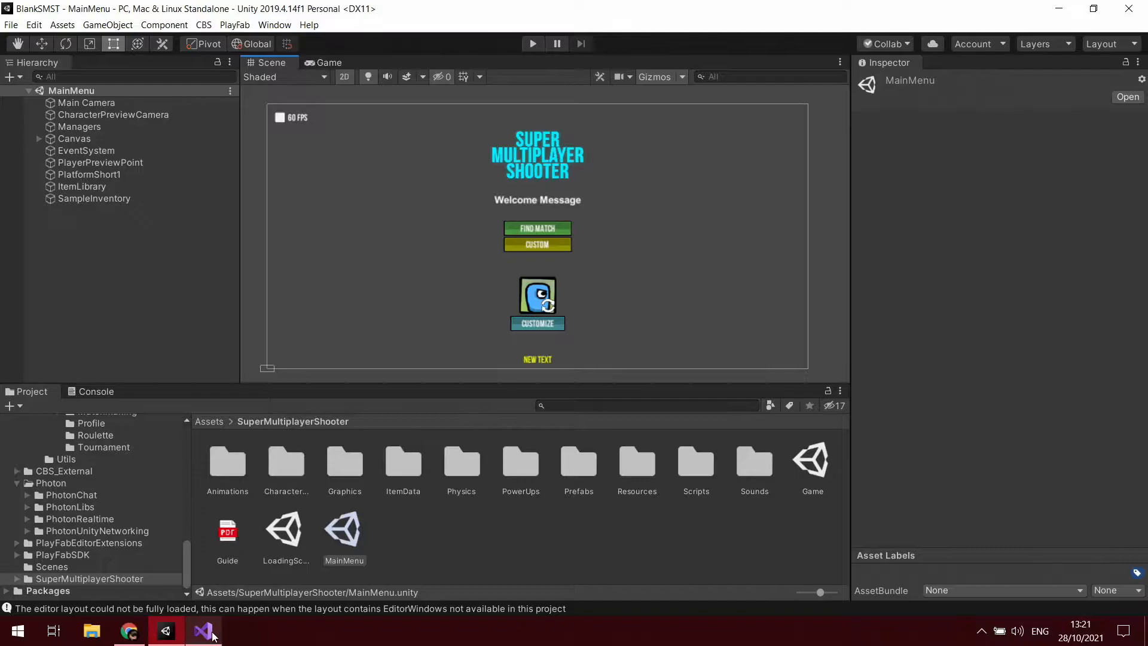
mouse_move(203, 635)
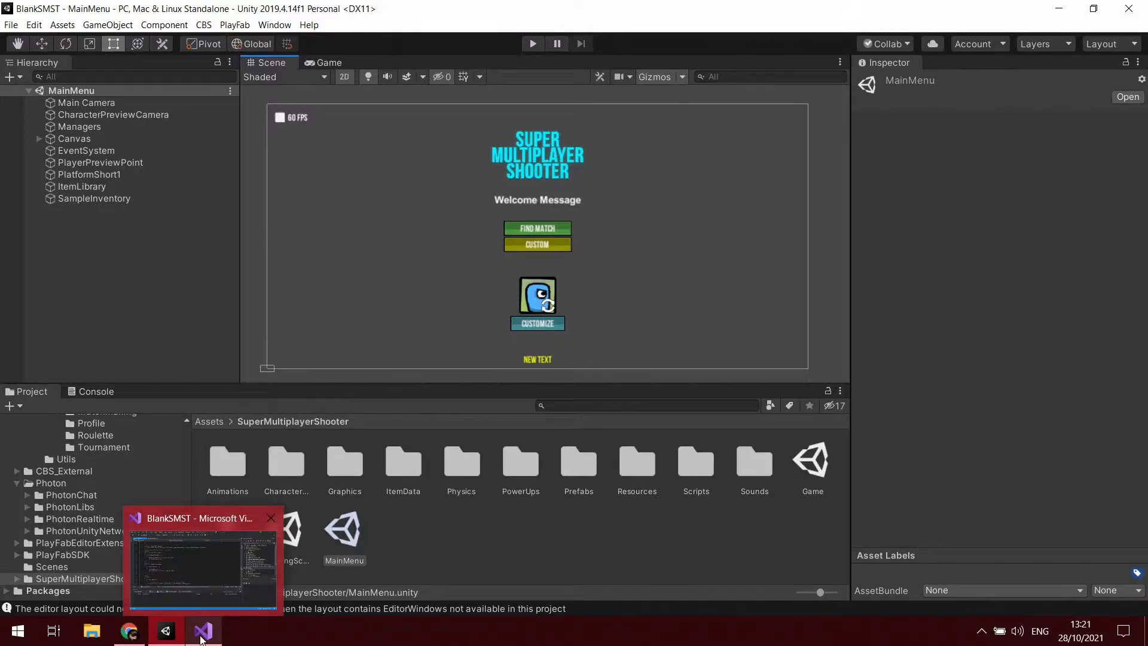
Switch to Visual Studio and scroll PlayerController.cs to the Die() method's kill bonus scoring
left_click(202, 630)
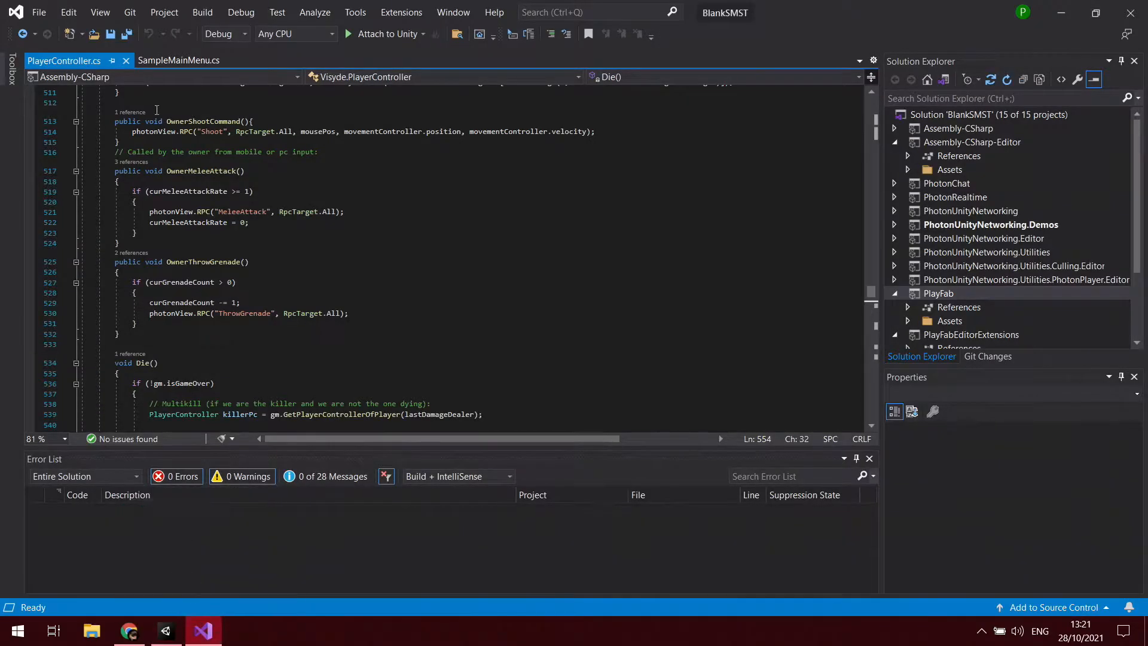
mouse_move(281, 266)
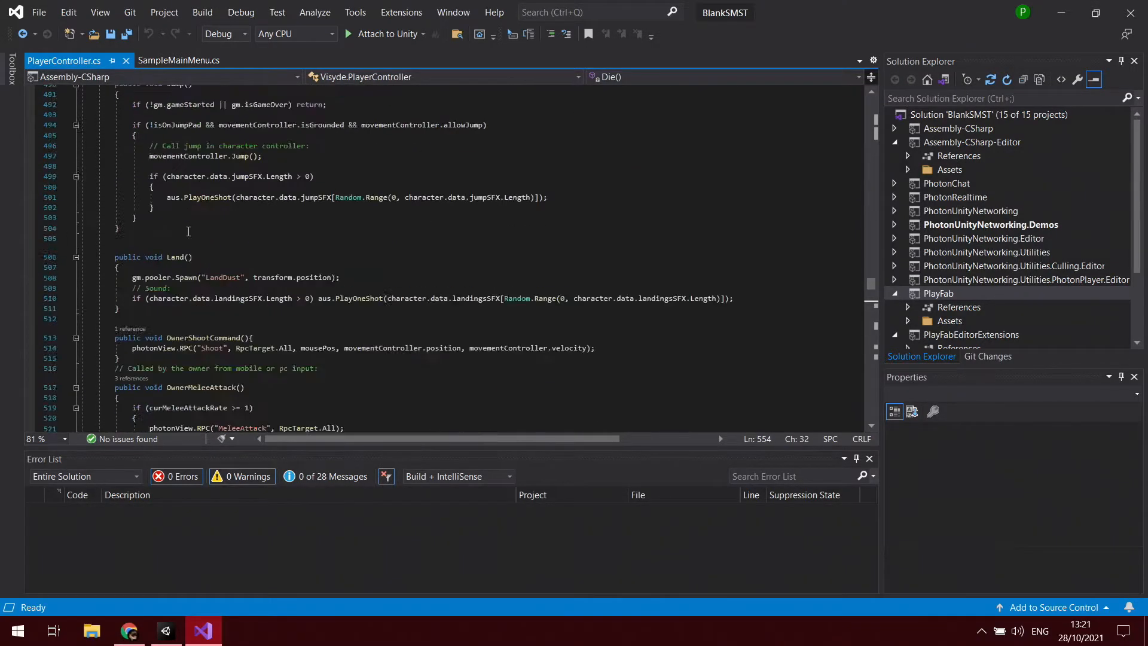
scroll("down", 3)
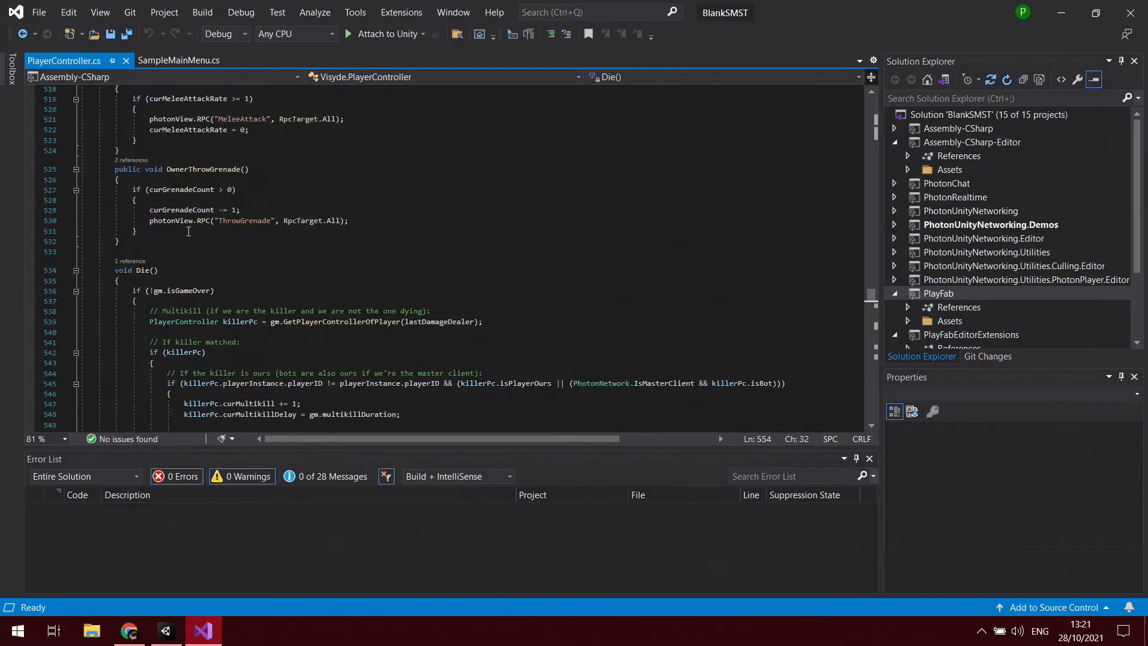
scroll("down", 3)
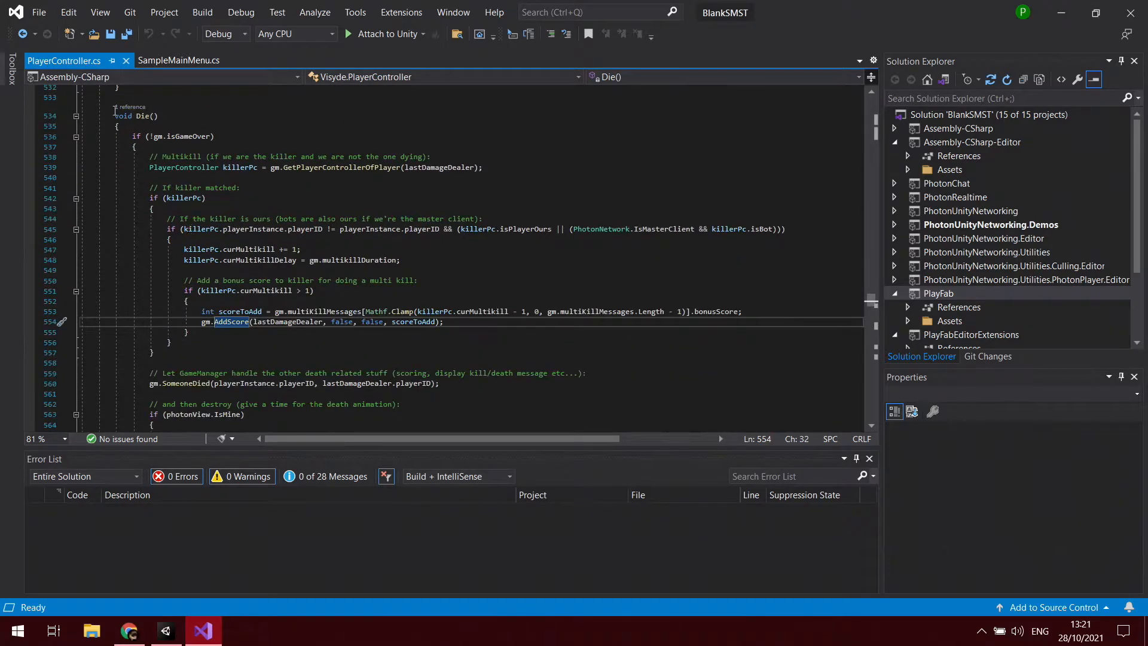
mouse_move(317, 198)
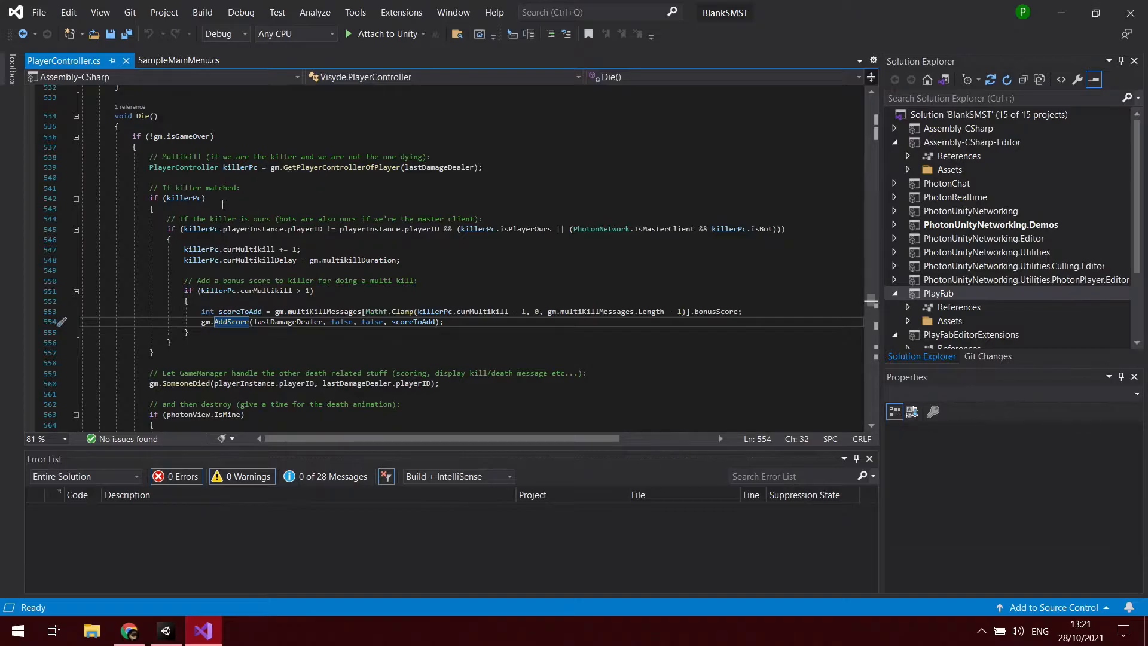
mouse_move(240, 249)
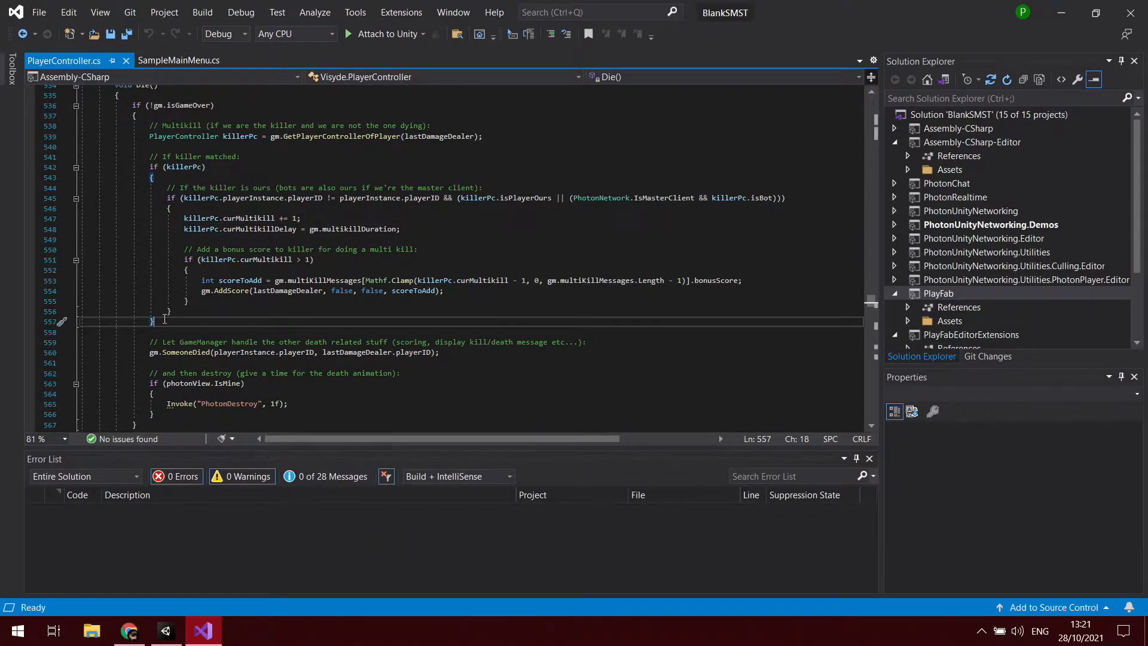
mouse_move(870, 298)
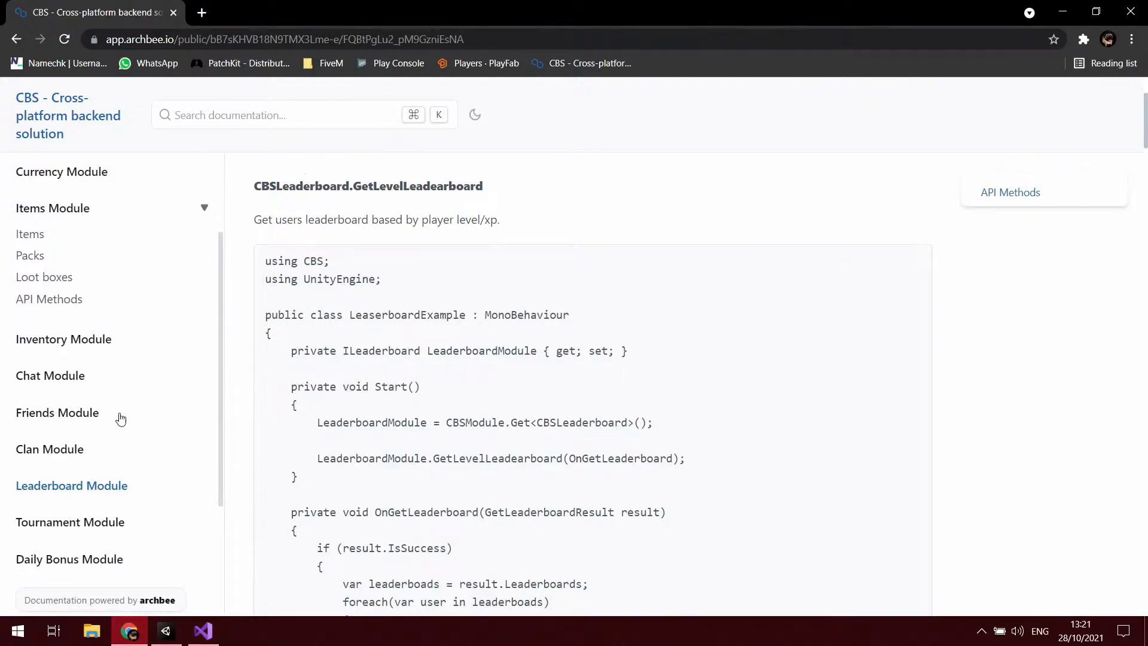
mouse_move(79, 491)
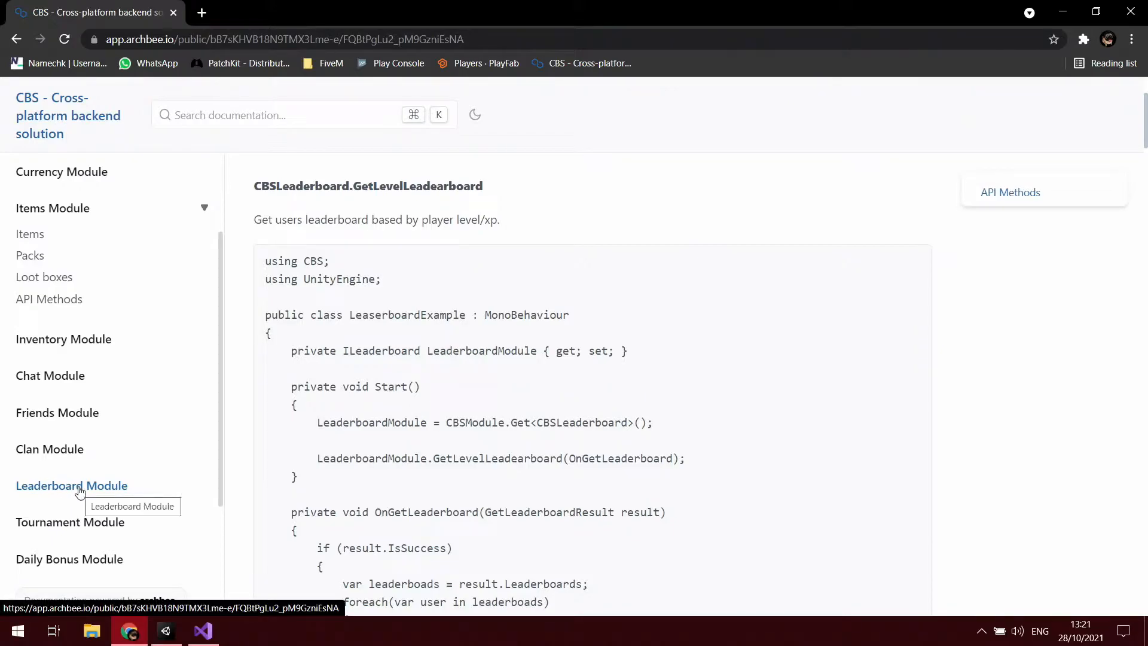
Scroll the Leaderboard Module docs past UpdateStatisticPoint to the AddStatisticPoint example
scroll("down", 3)
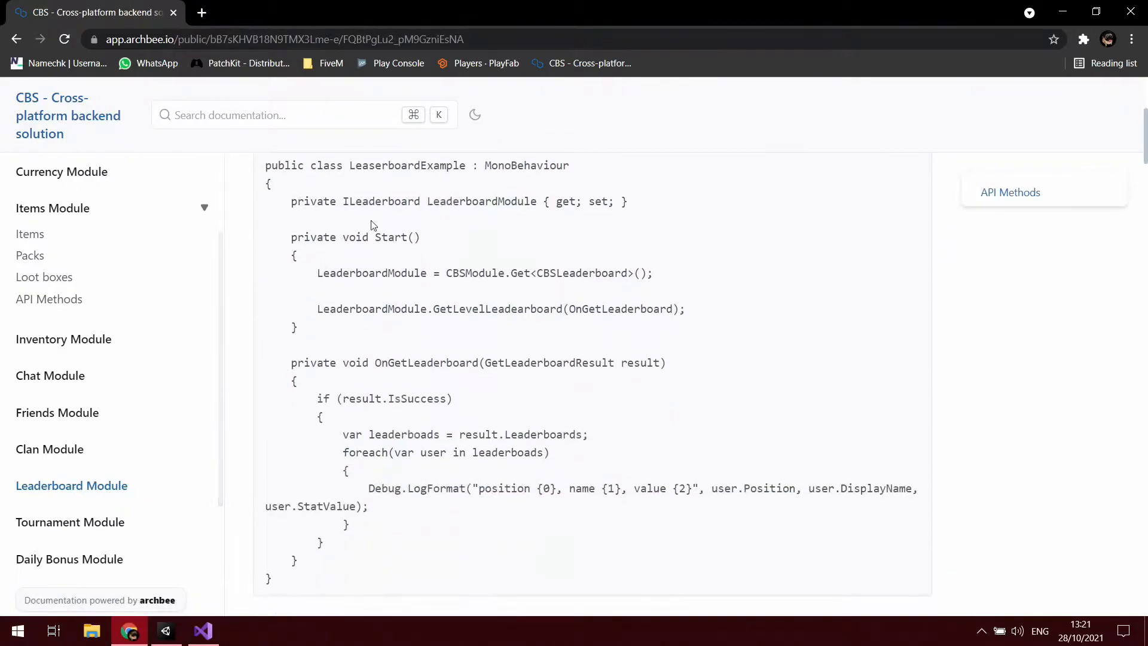
scroll("down", 3)
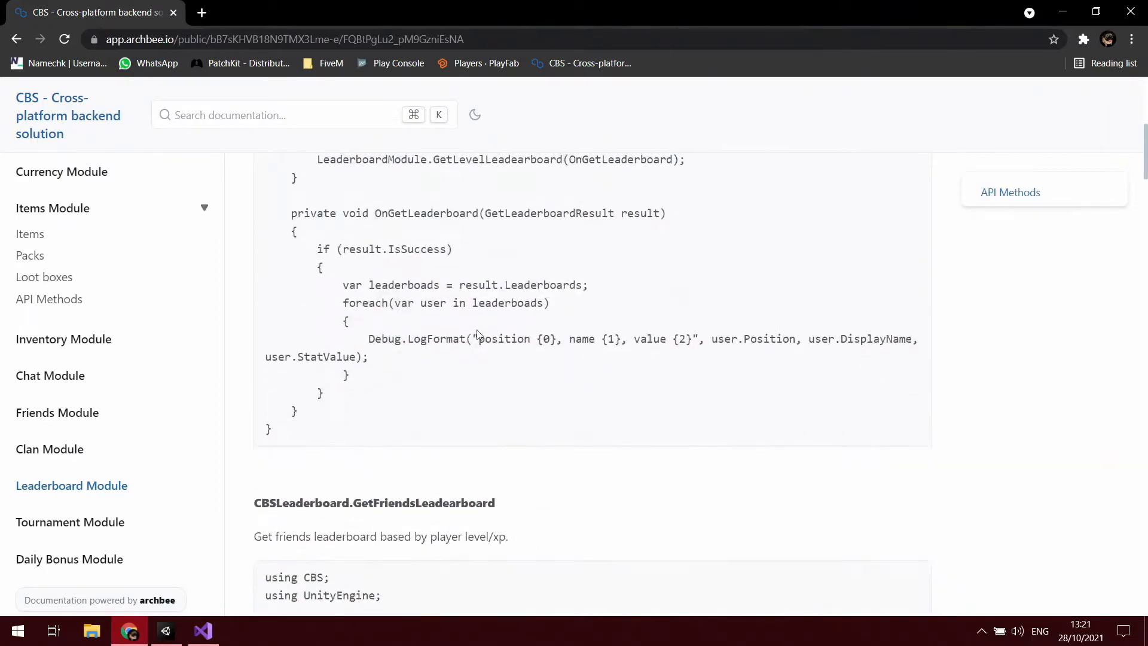
scroll("down", 3)
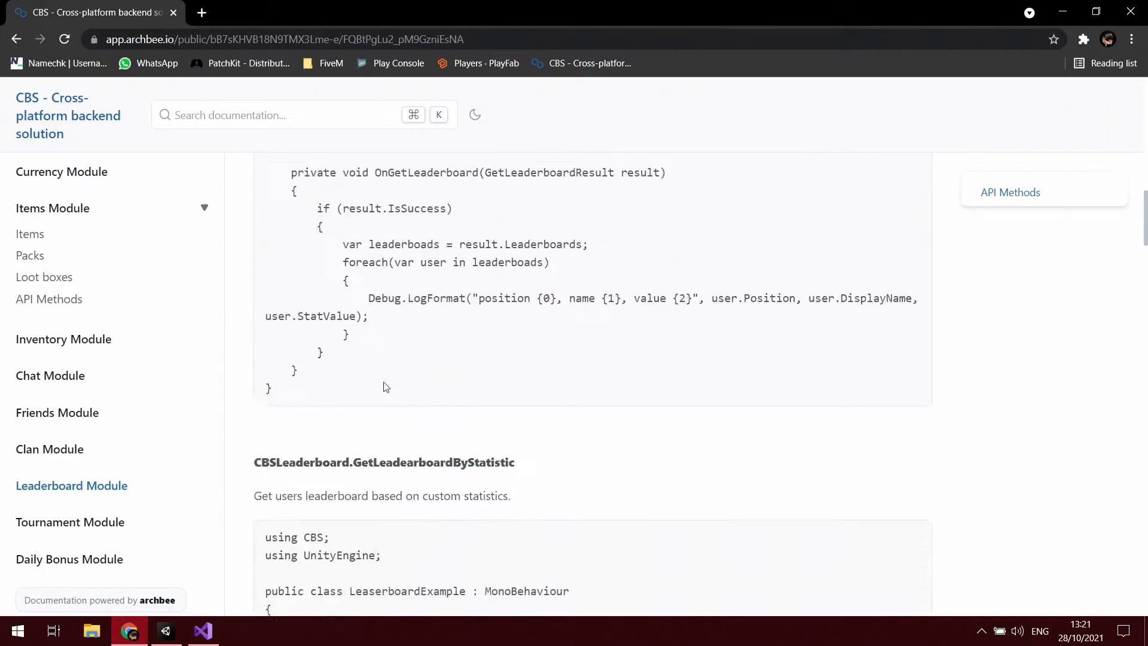
scroll("down", 3)
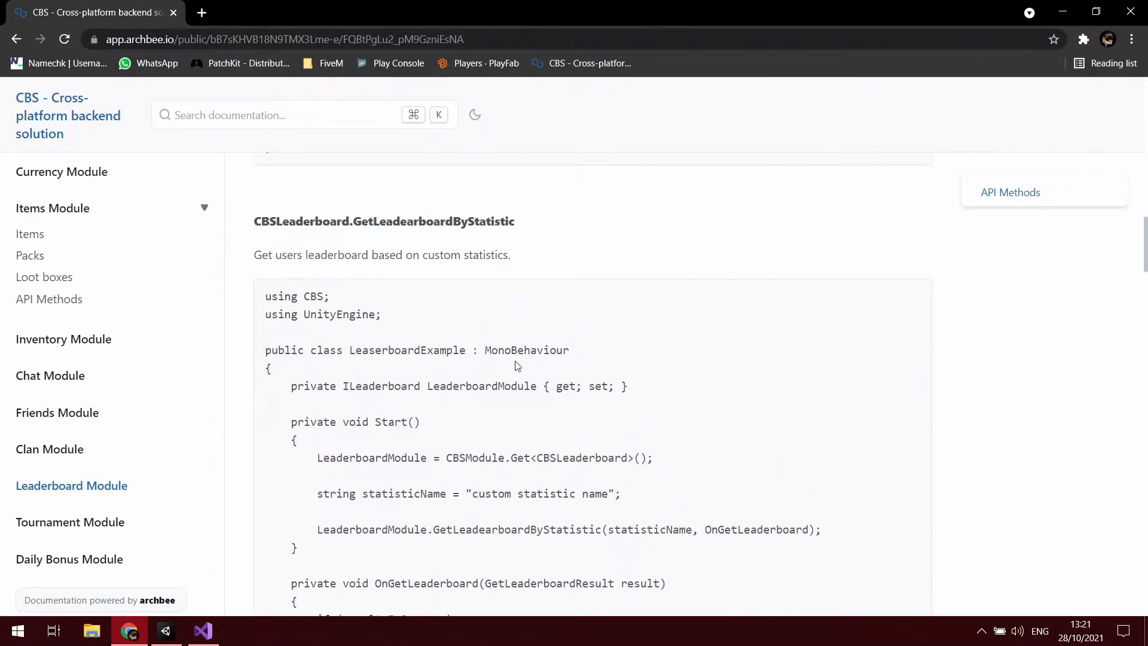
mouse_move(583, 488)
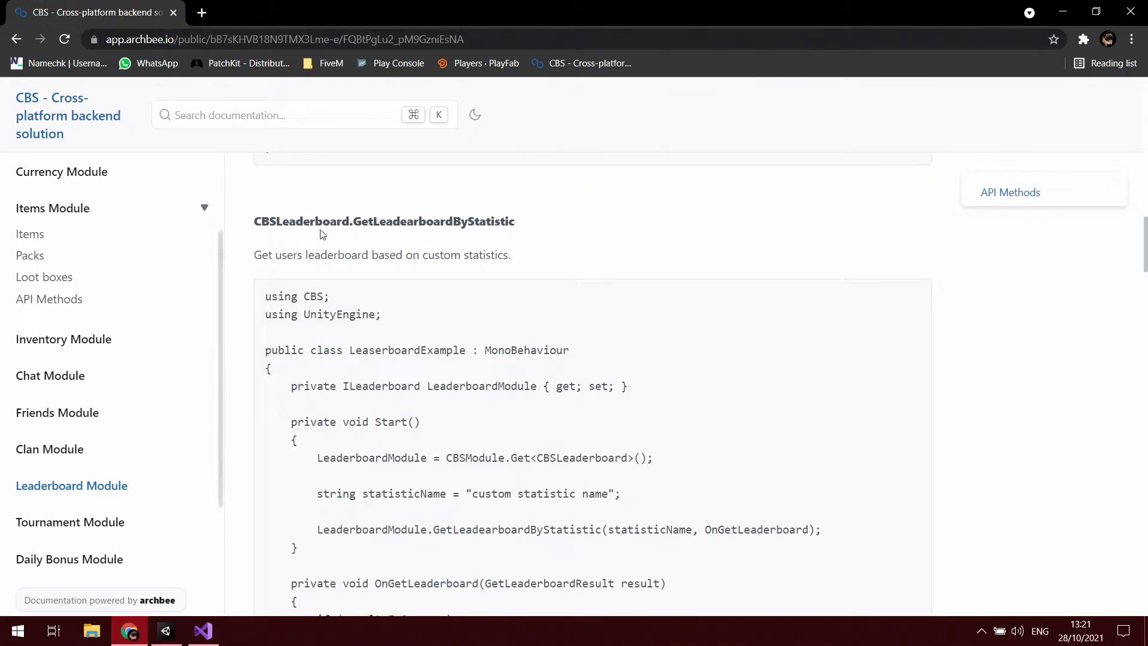
scroll("down", 3)
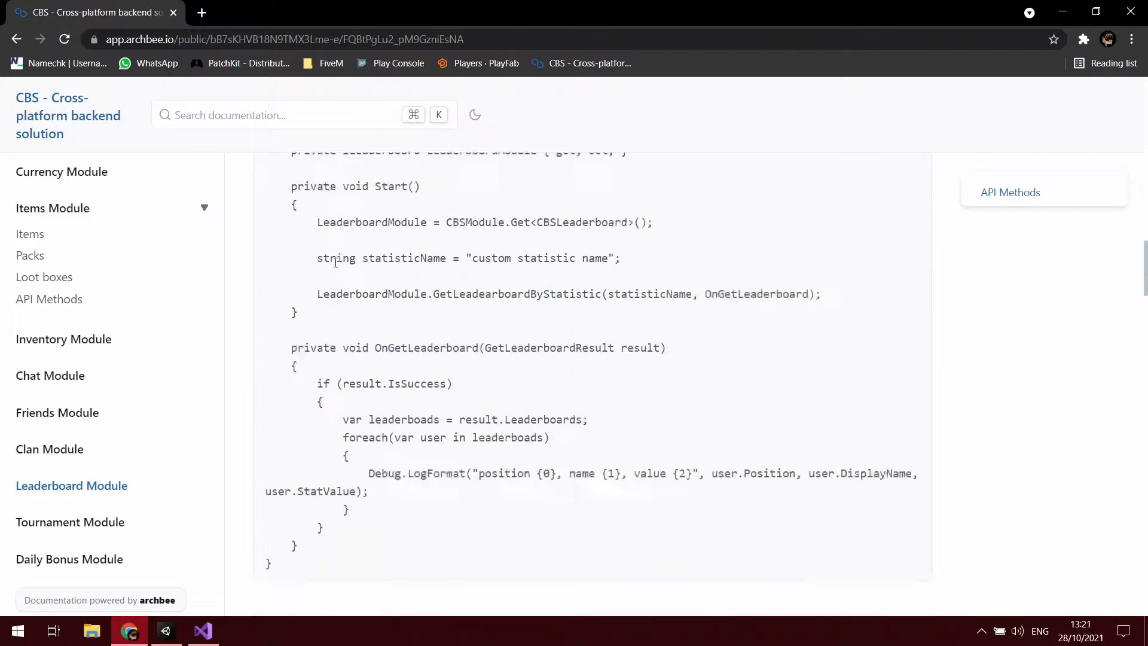
scroll("down", 3)
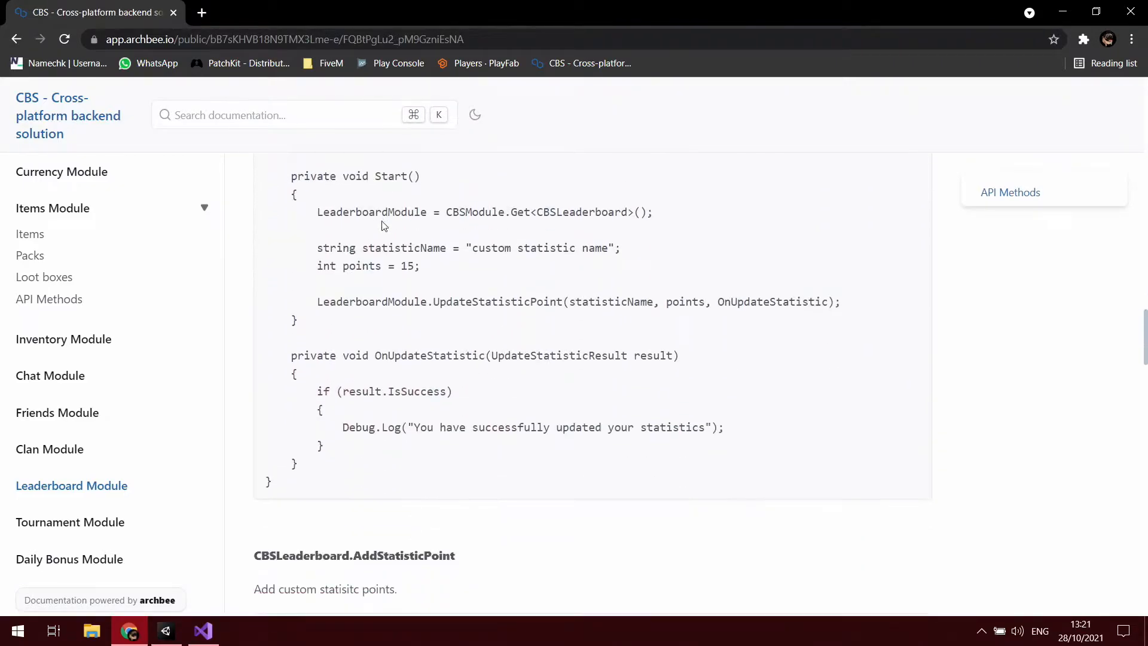
scroll("down", 3)
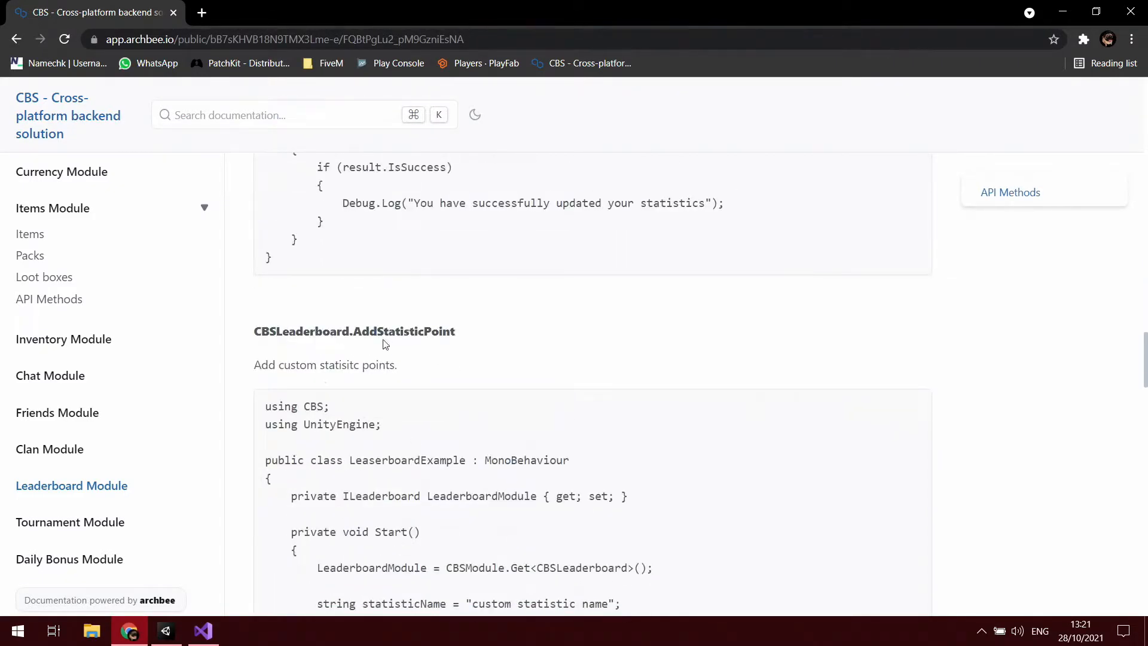
scroll("down", 3)
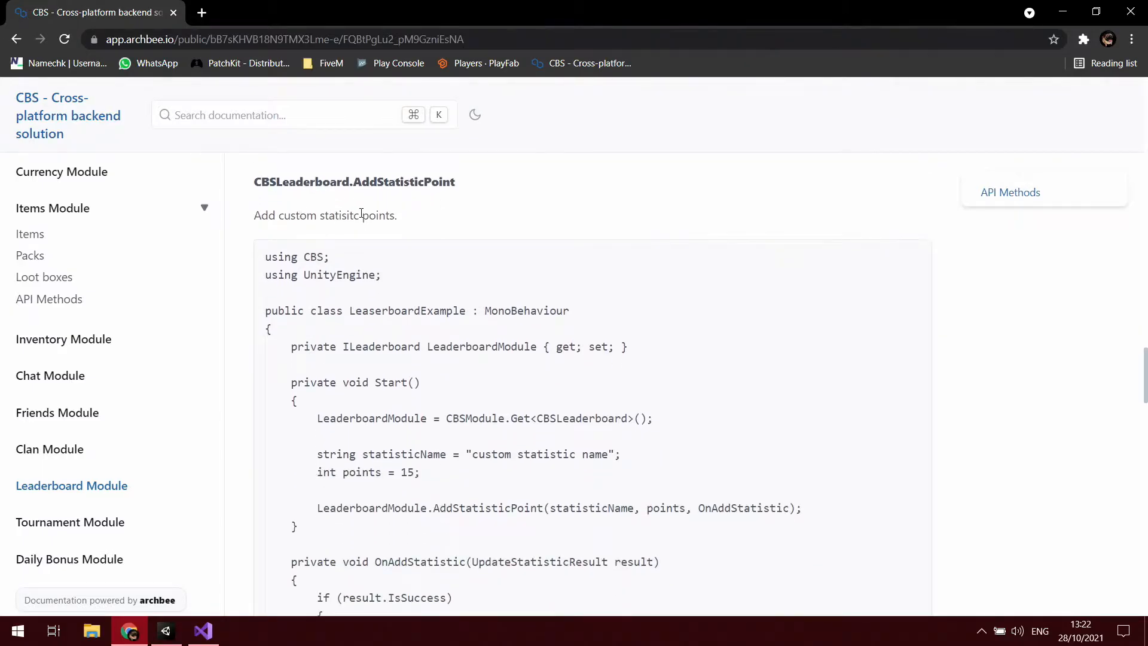
scroll("down", 3)
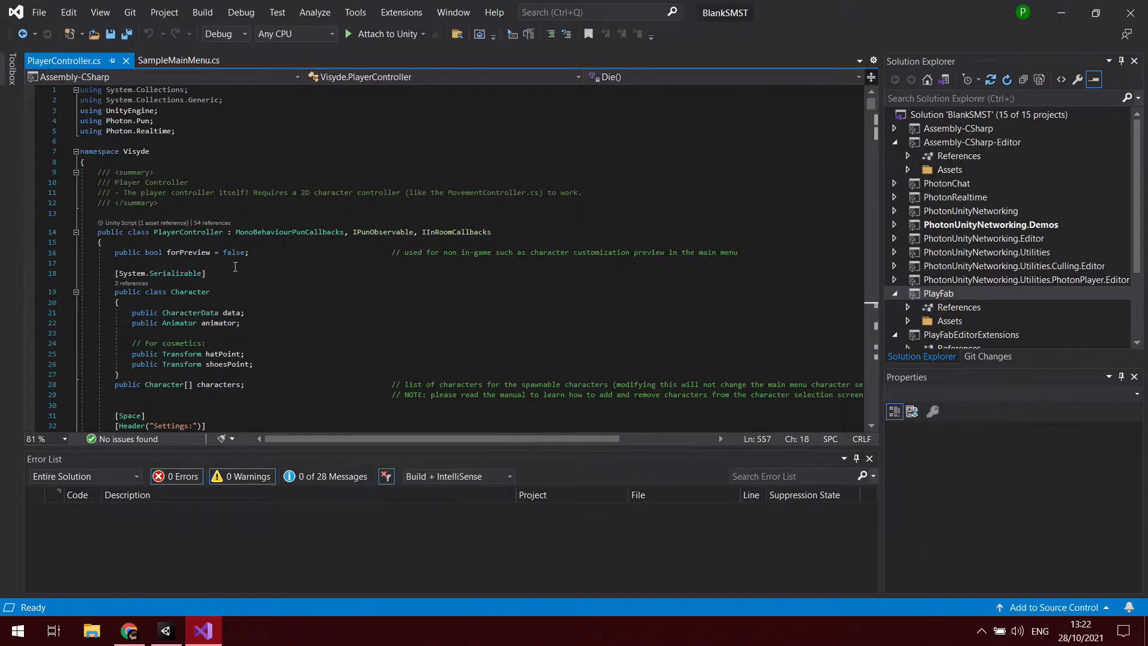
Declare a private ILeaderboard LeaderboardModule { get; set; } property in PlayerController
scroll("down", 3)
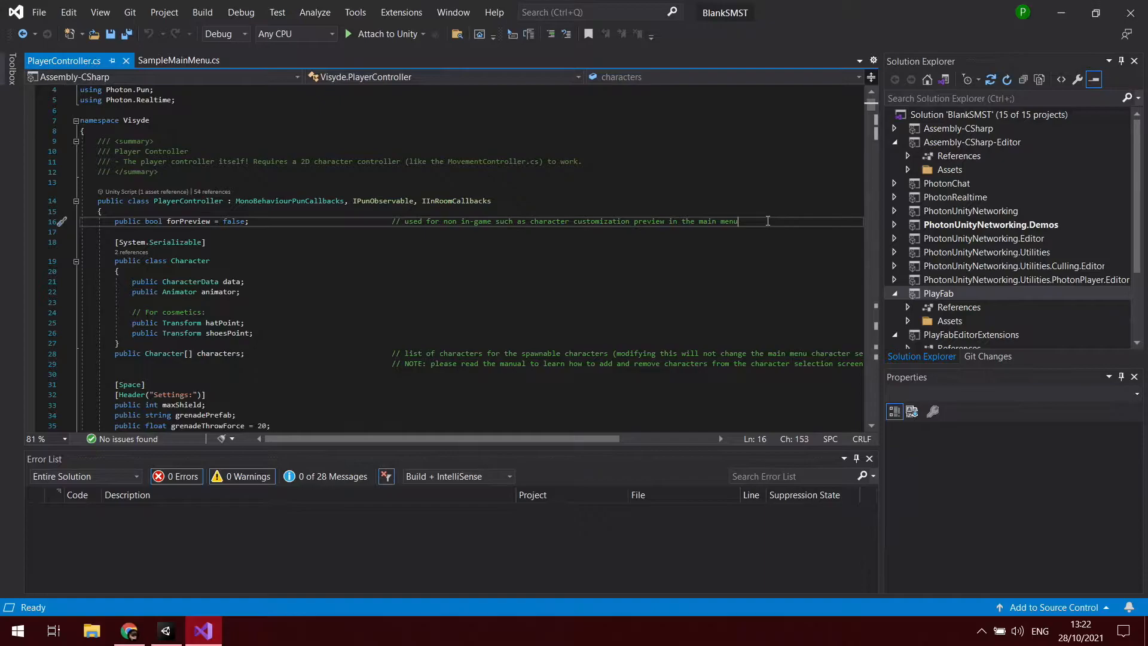
type("private ILeaderboard LeaderboardModule { get; set; }")
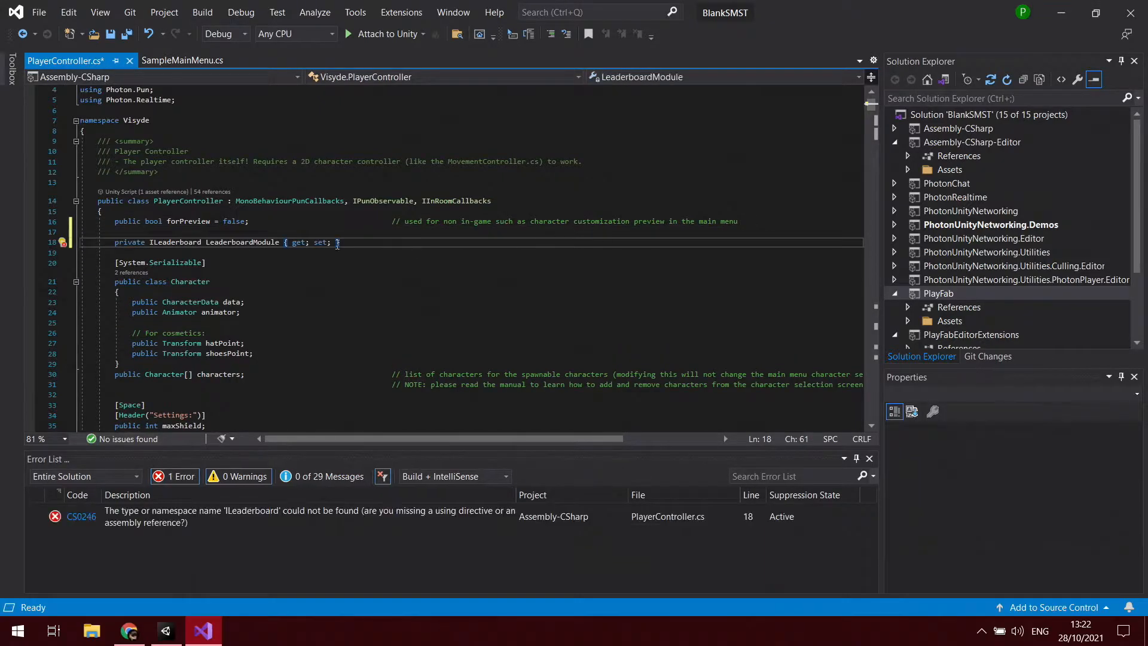
mouse_move(130, 631)
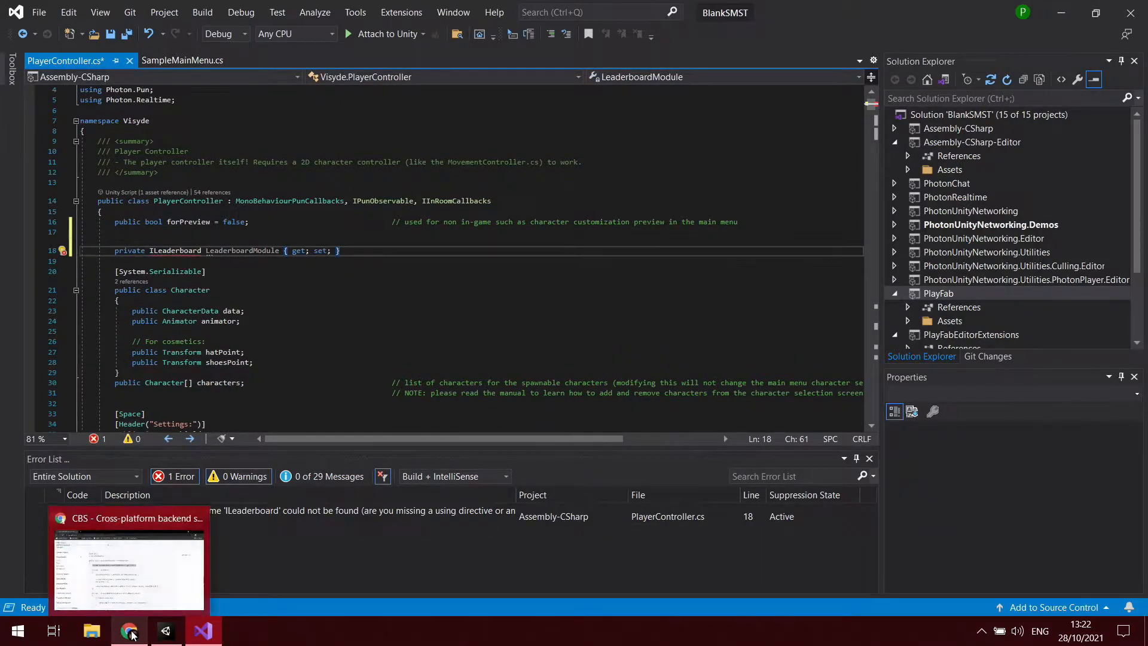
left_click(127, 630)
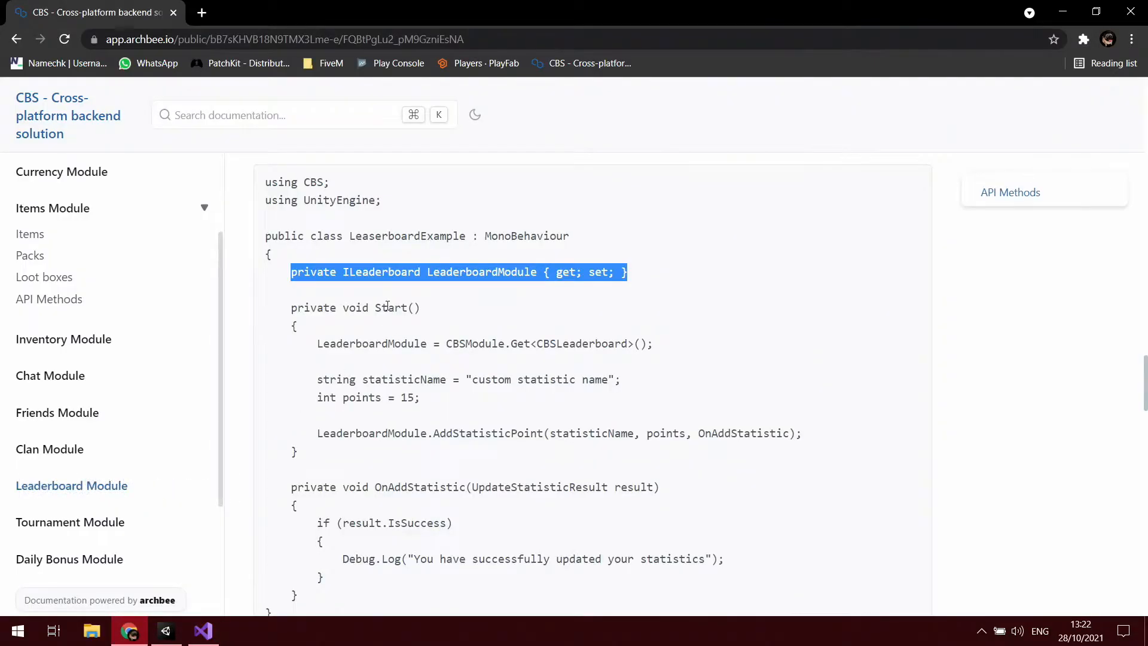
After the forPreview check in Start(), add LeaderboardModule = CBSModule.Get<CBSLeaderboard>();
scroll("down", 3)
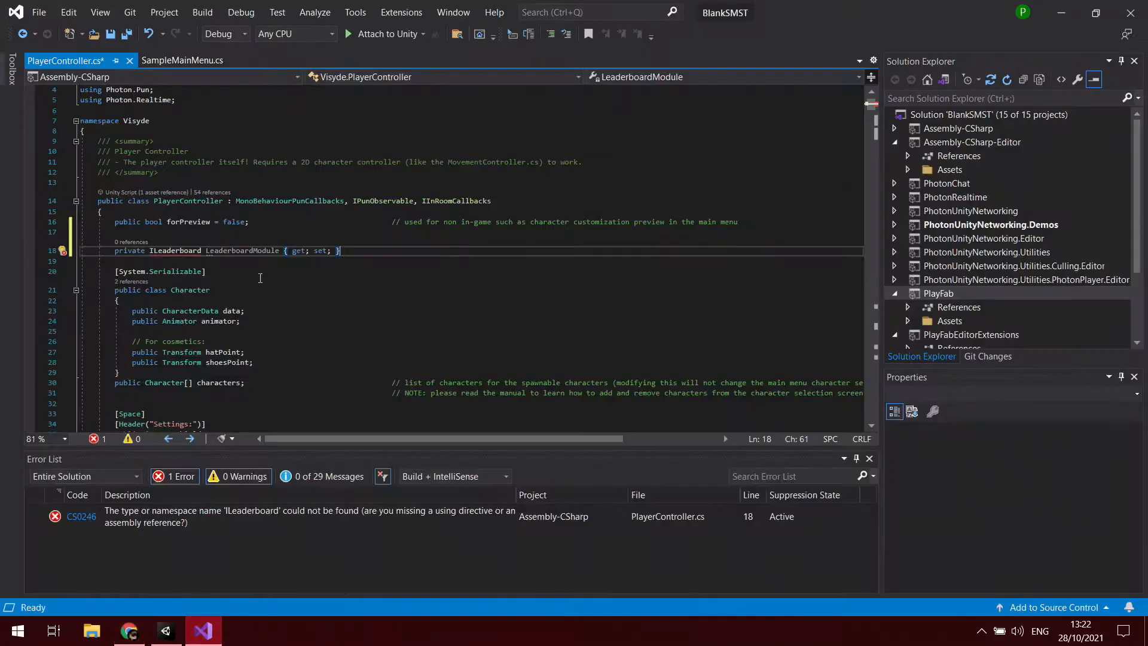
scroll("down", 3)
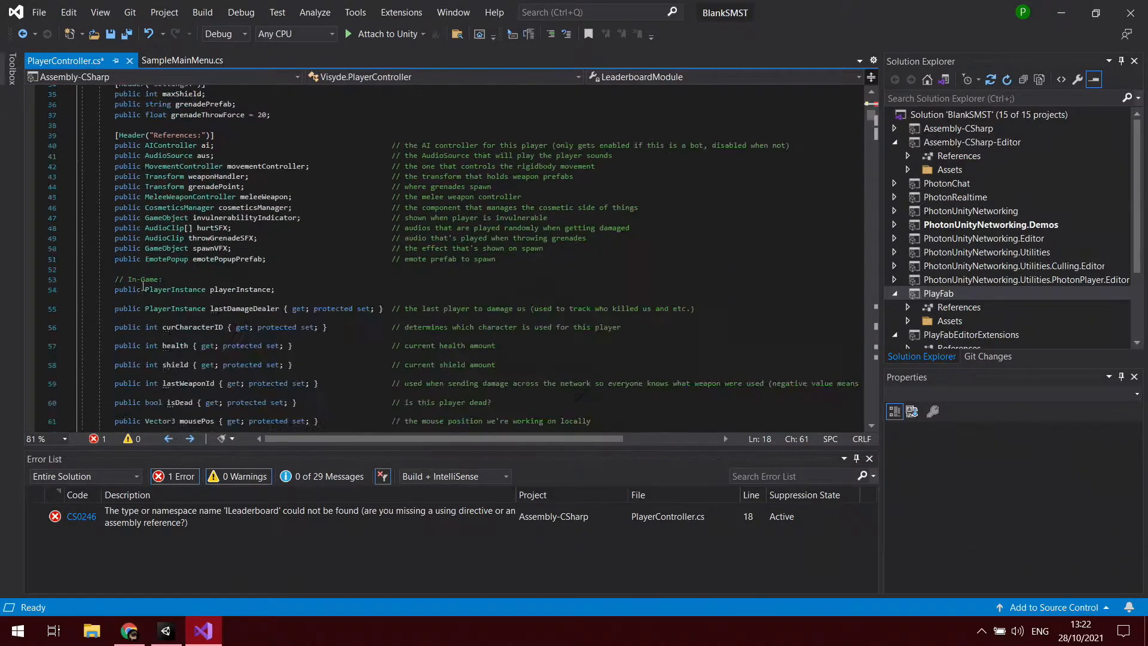
scroll("down", 3)
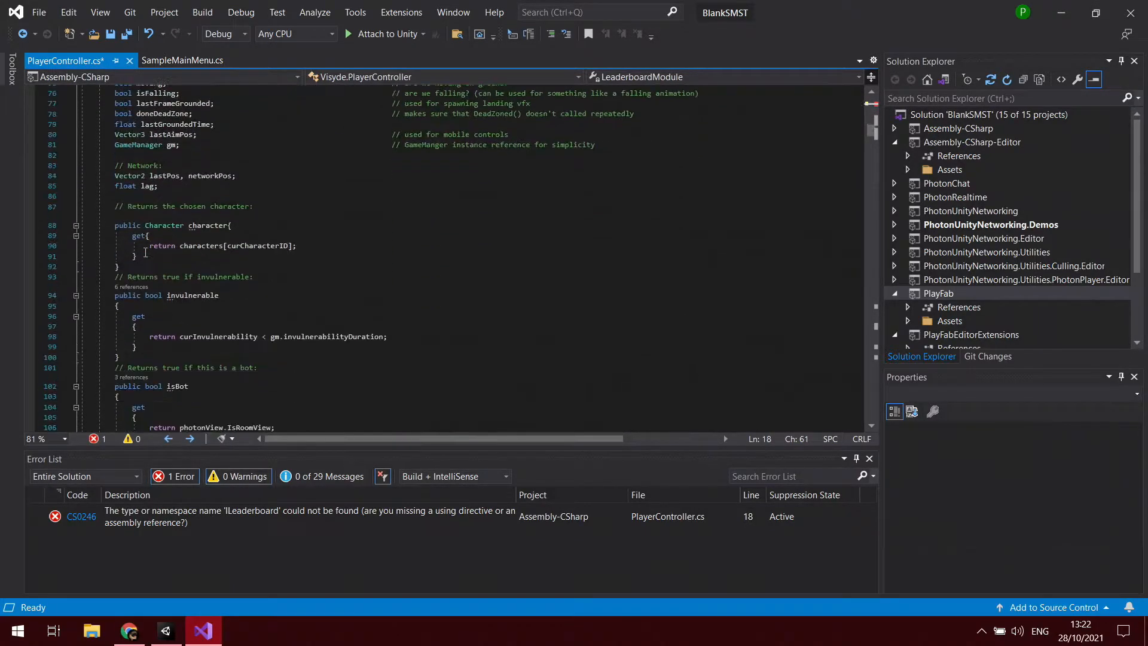
scroll("down", 3)
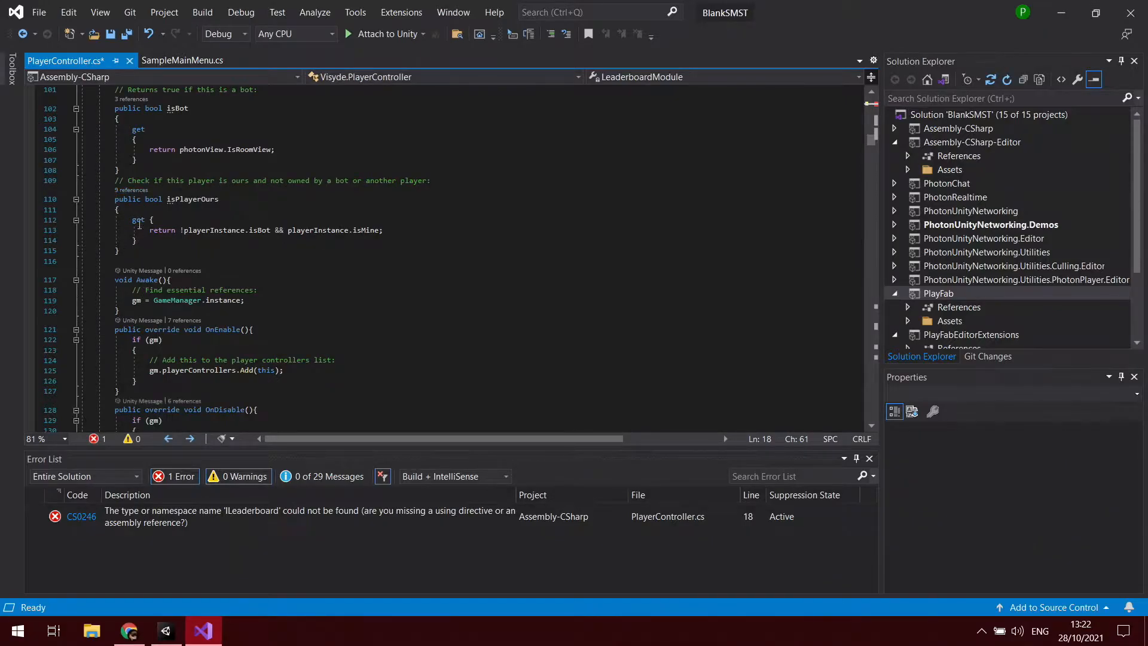
scroll("down", 3)
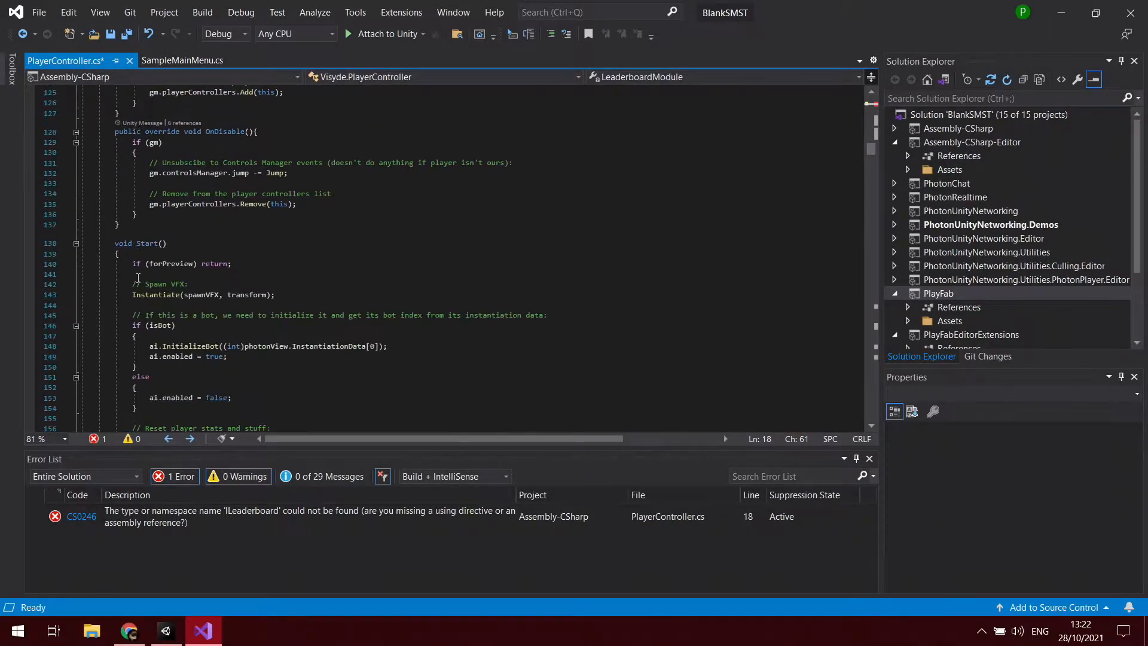
double_click(213, 264)
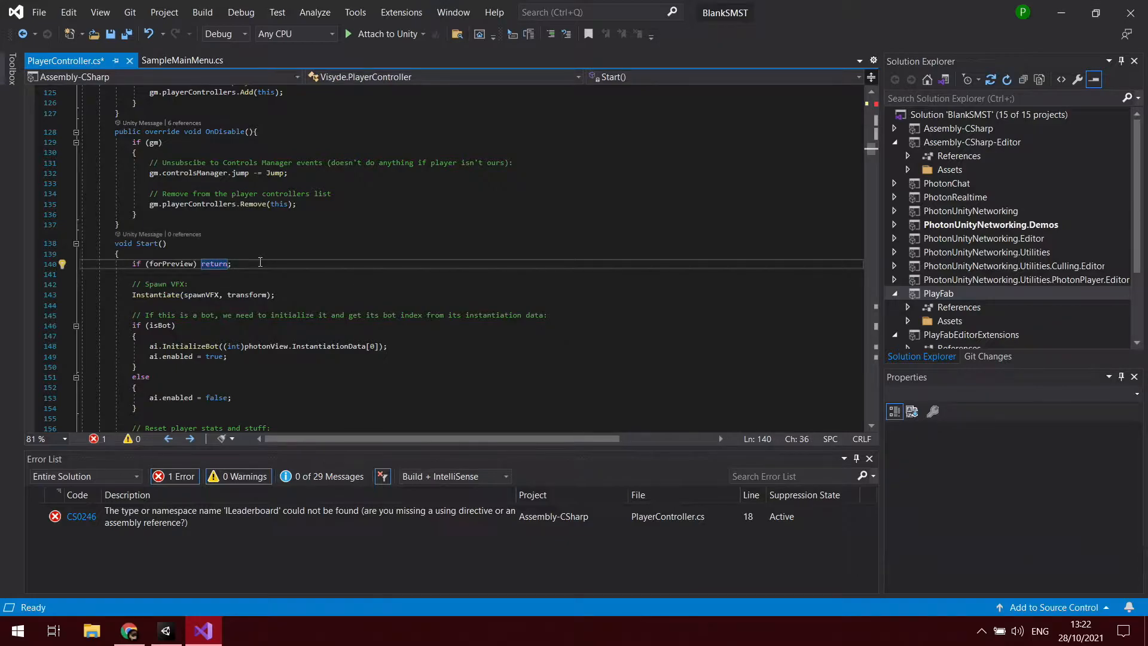
type("LeaderboardModule = CBSModule.Get<CBSLeaderboard>();")
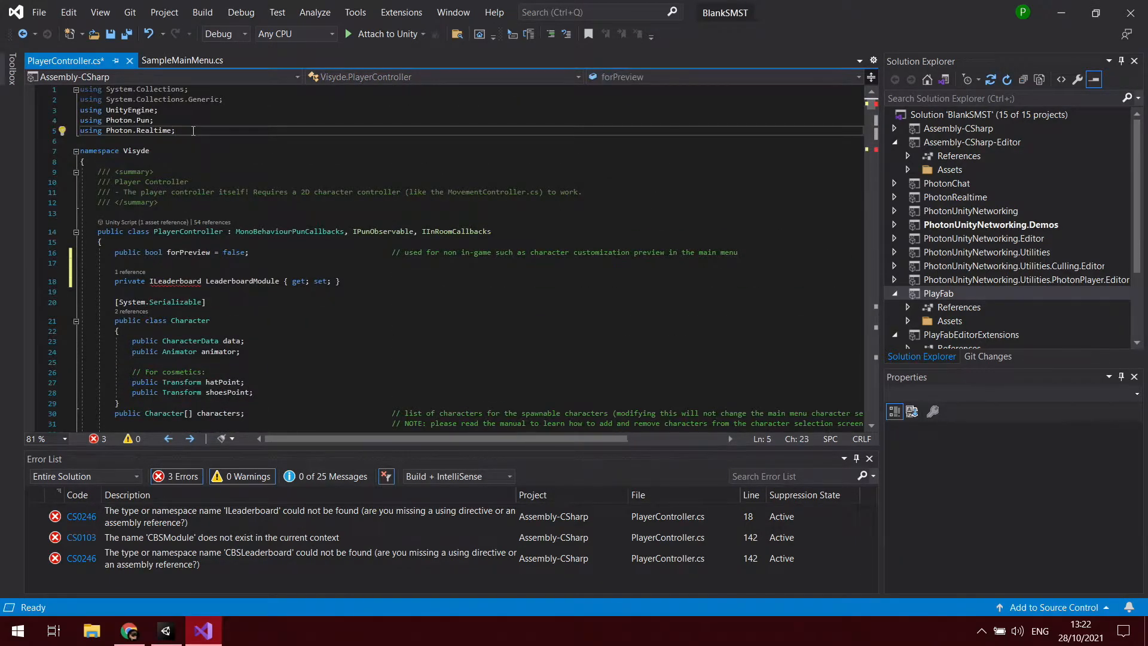
Add 'using CBS' at the top of PlayerController.cs to clear the build errors
type("using CBS")
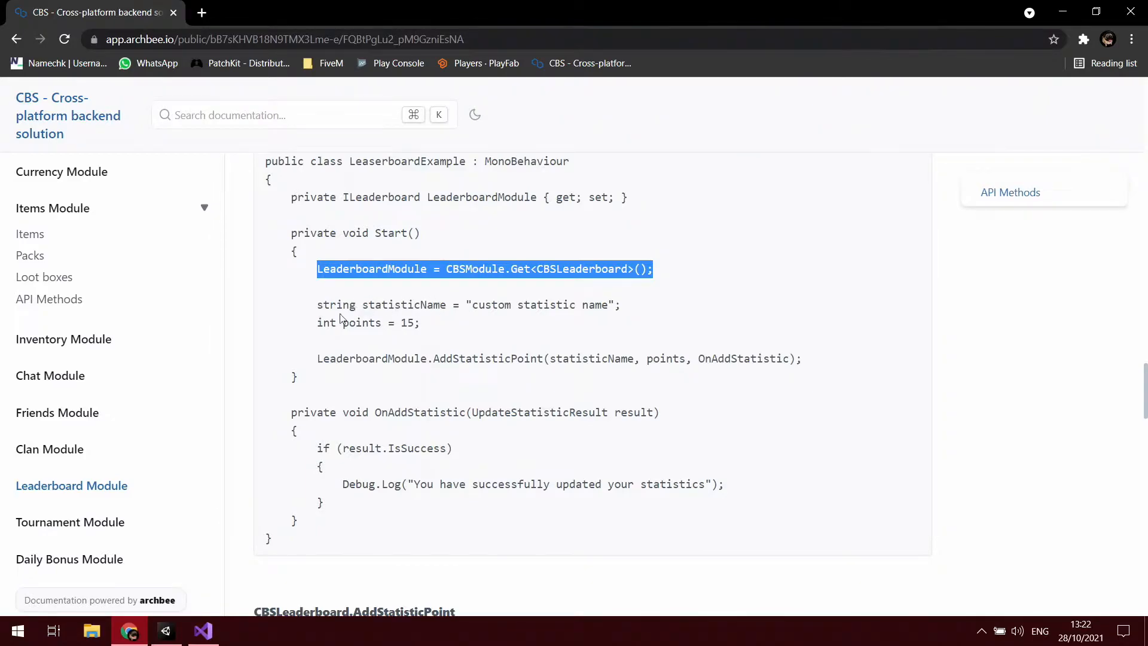
left_click(202, 630)
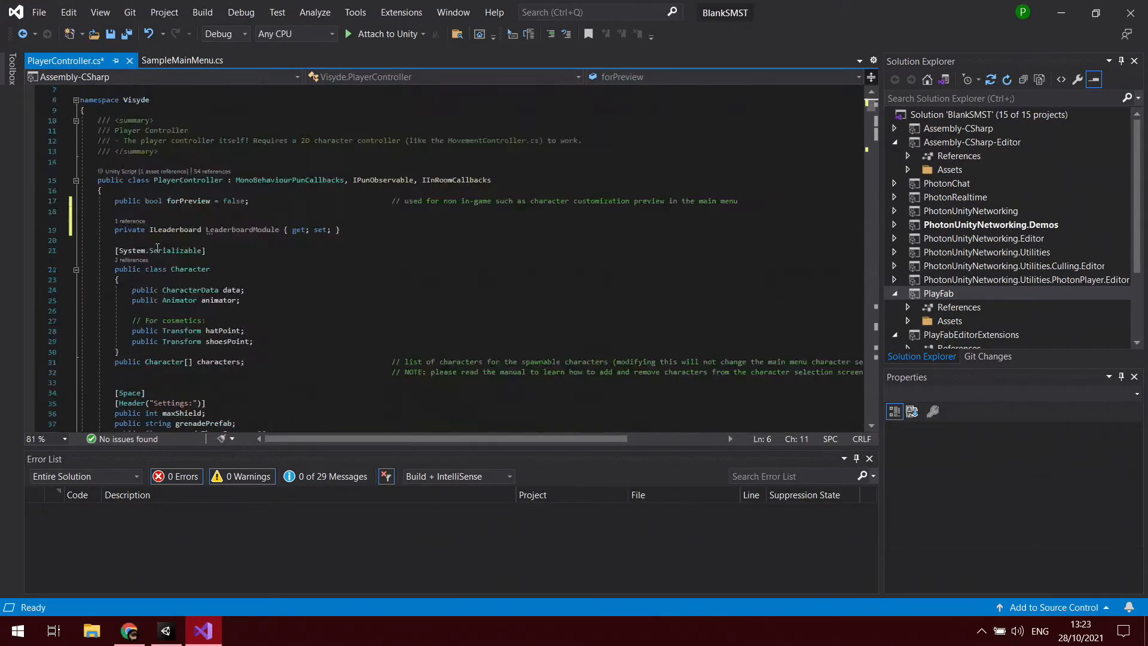
scroll("down", 3)
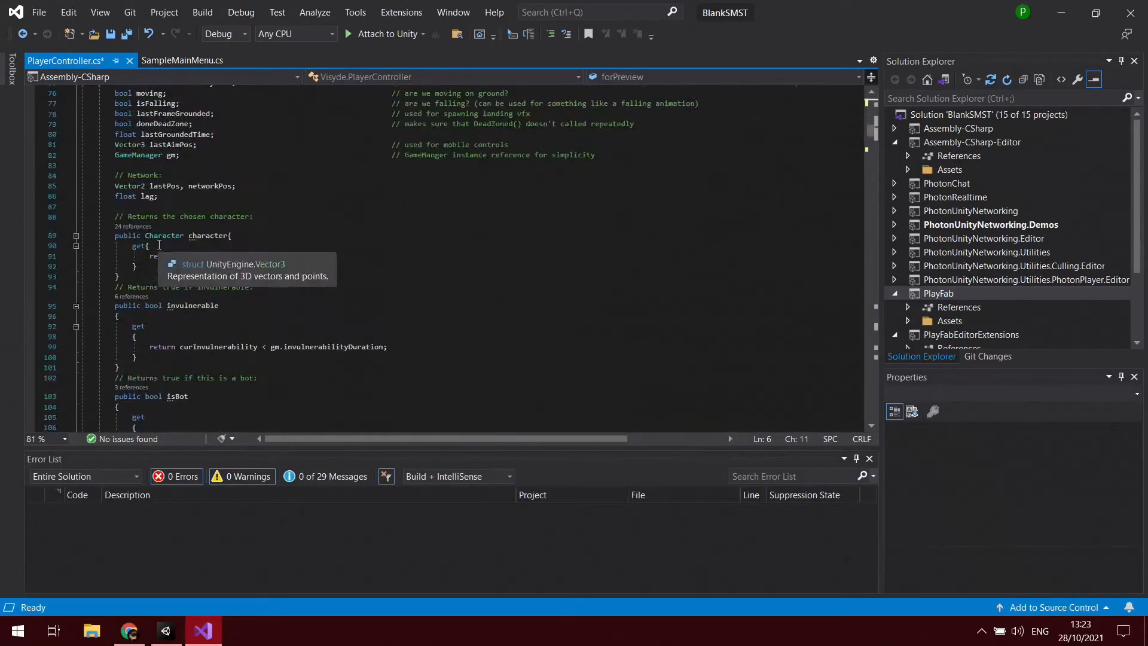
scroll("up", 3)
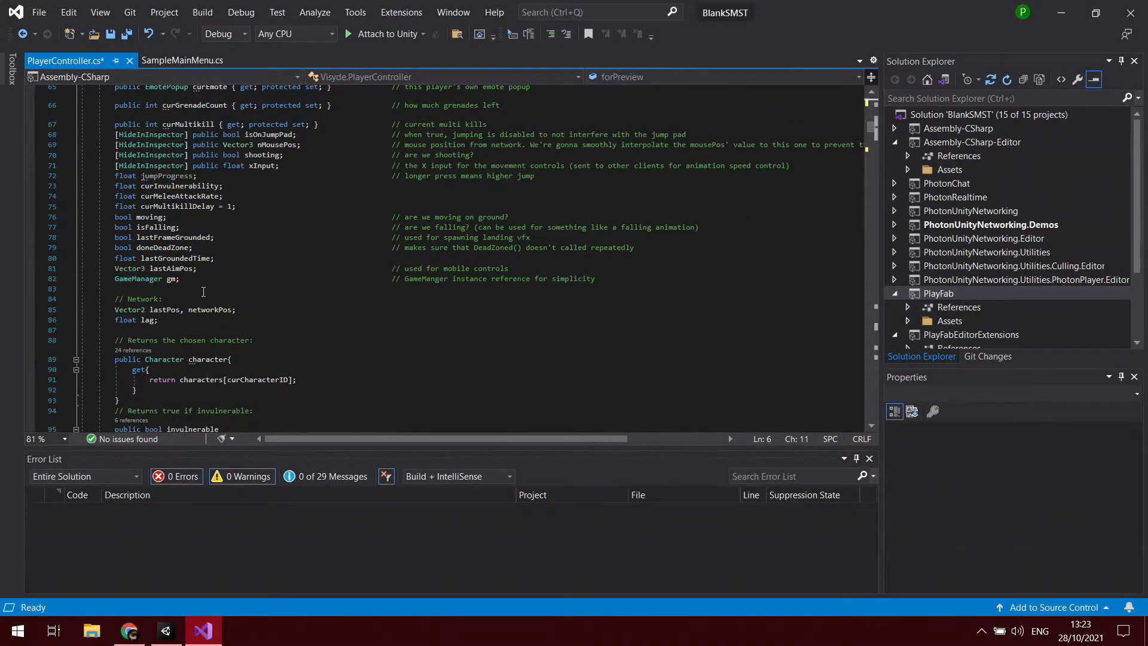
Scroll back down to the Die() method's multi-kill and death-handling code
left_click(128, 631)
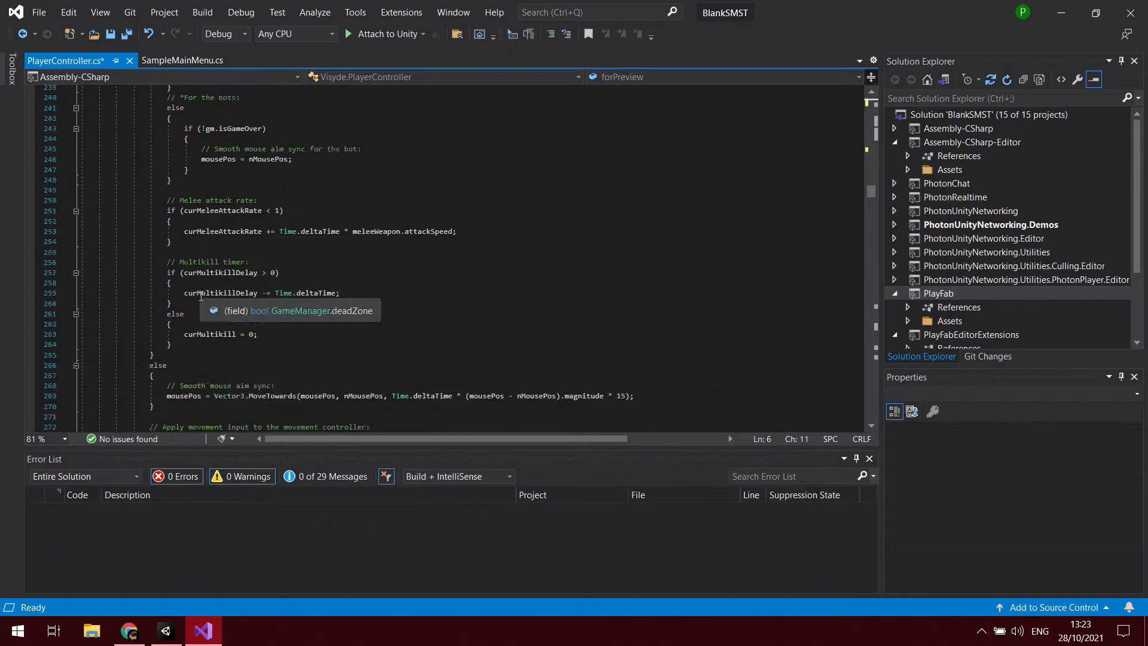
scroll("down", 3)
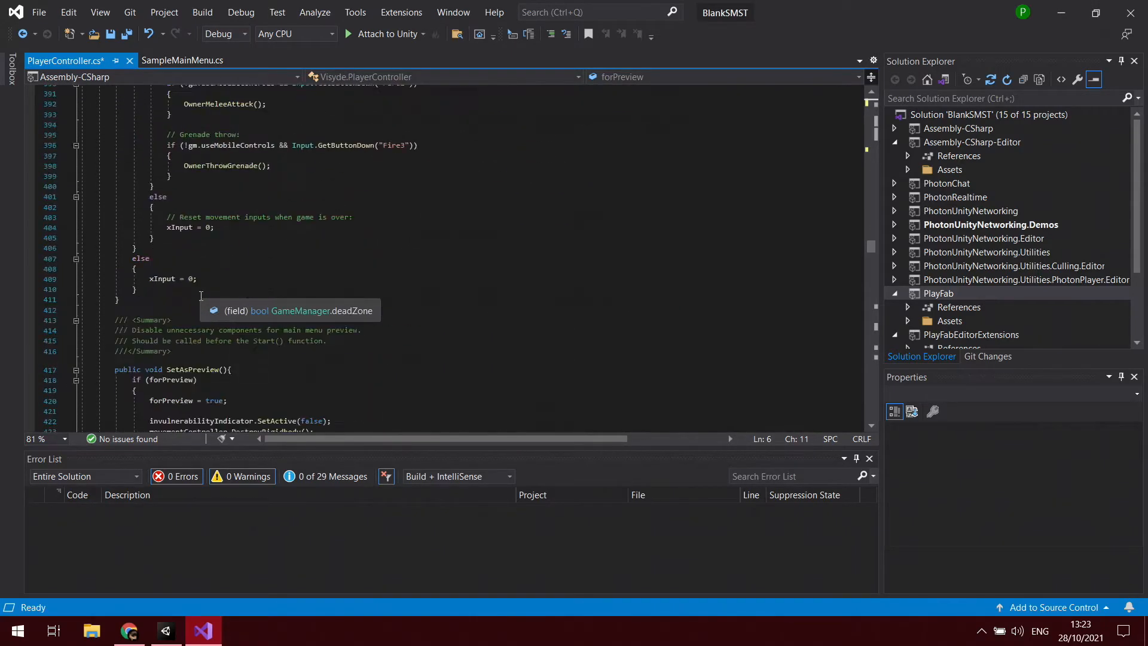
scroll("down", 3)
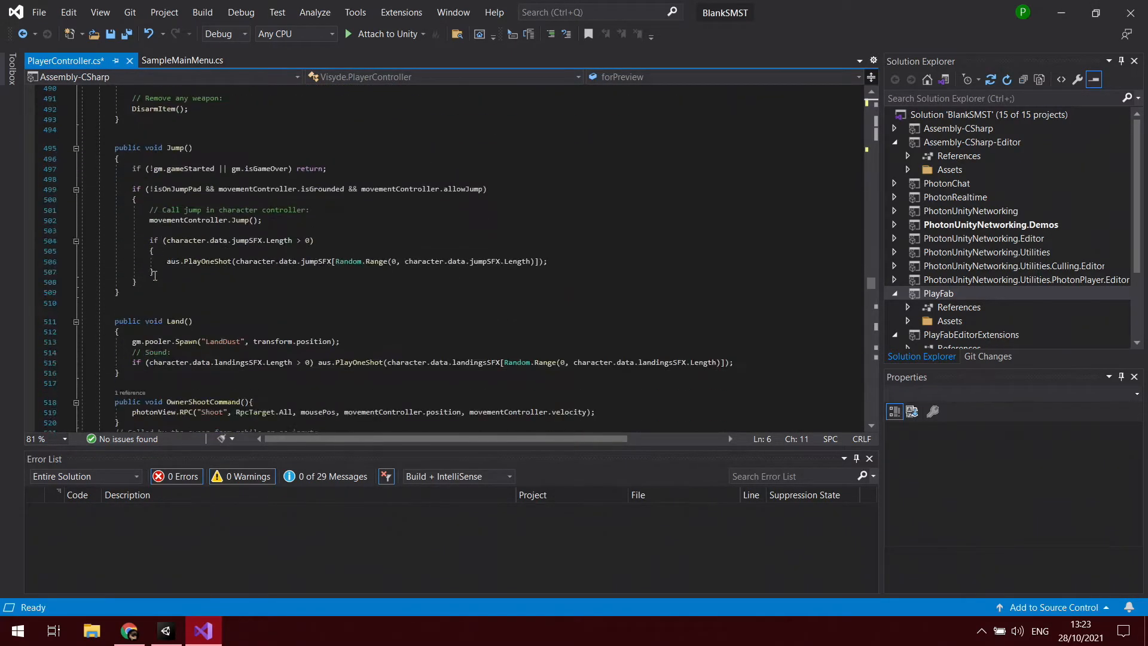
scroll("down", 3)
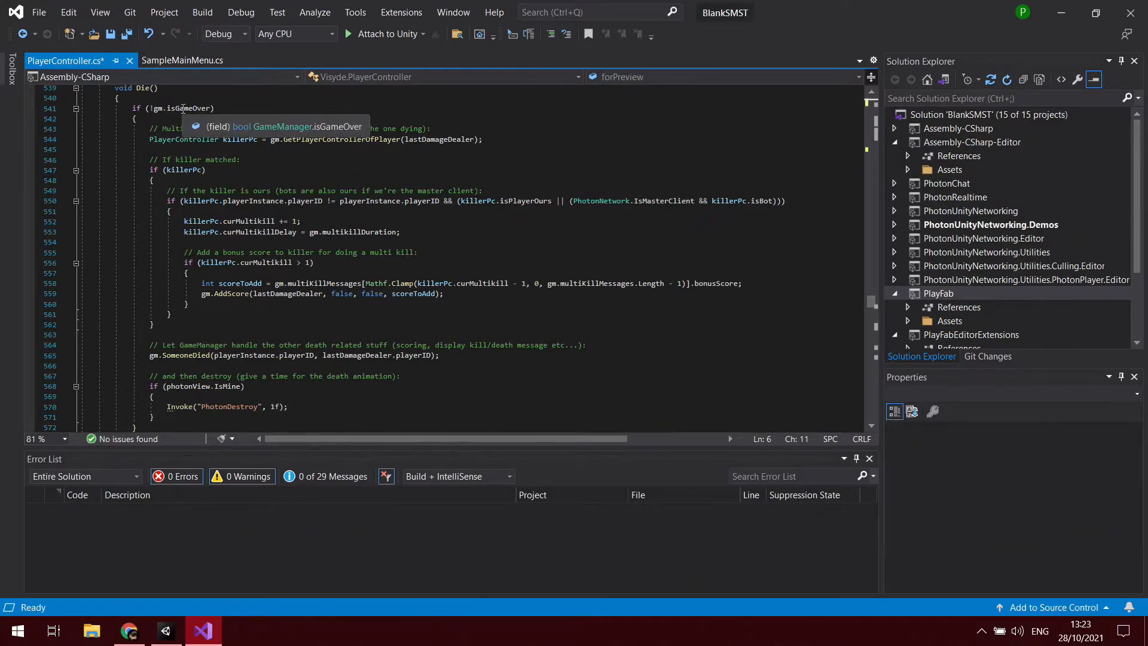
mouse_move(163, 328)
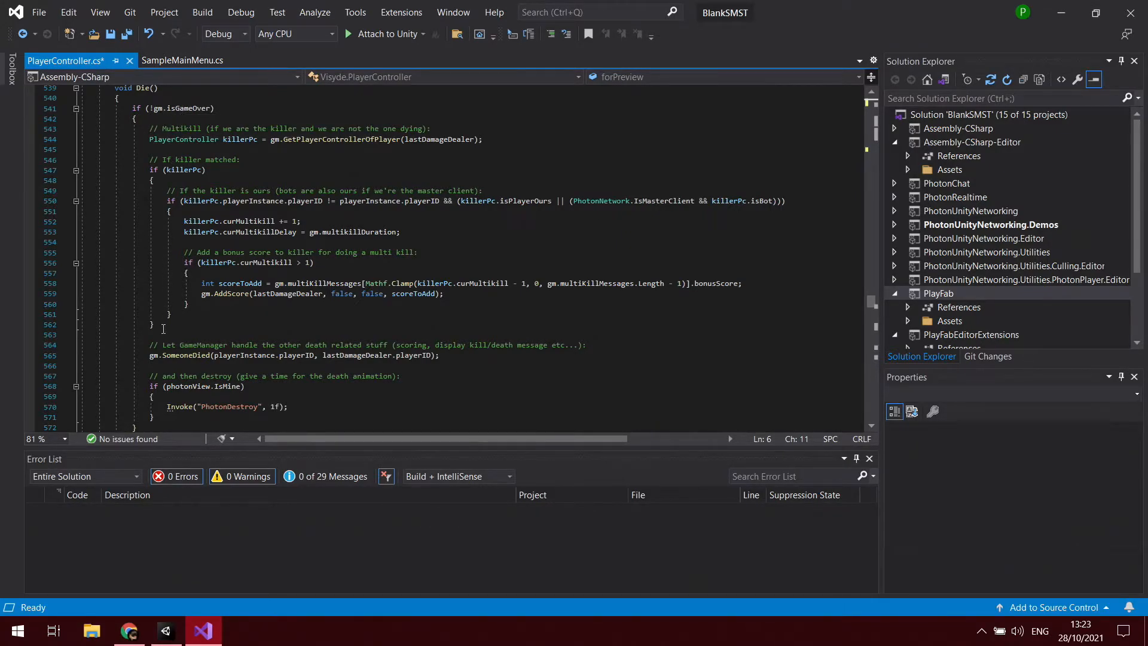
mouse_move(194, 170)
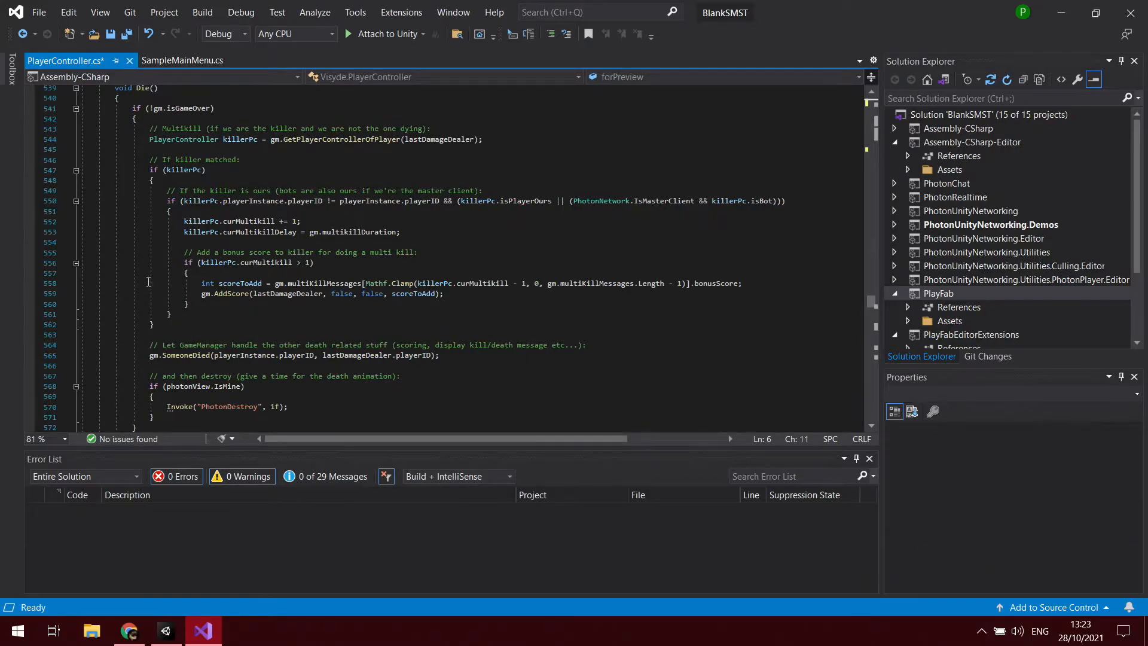
scroll("down", 3)
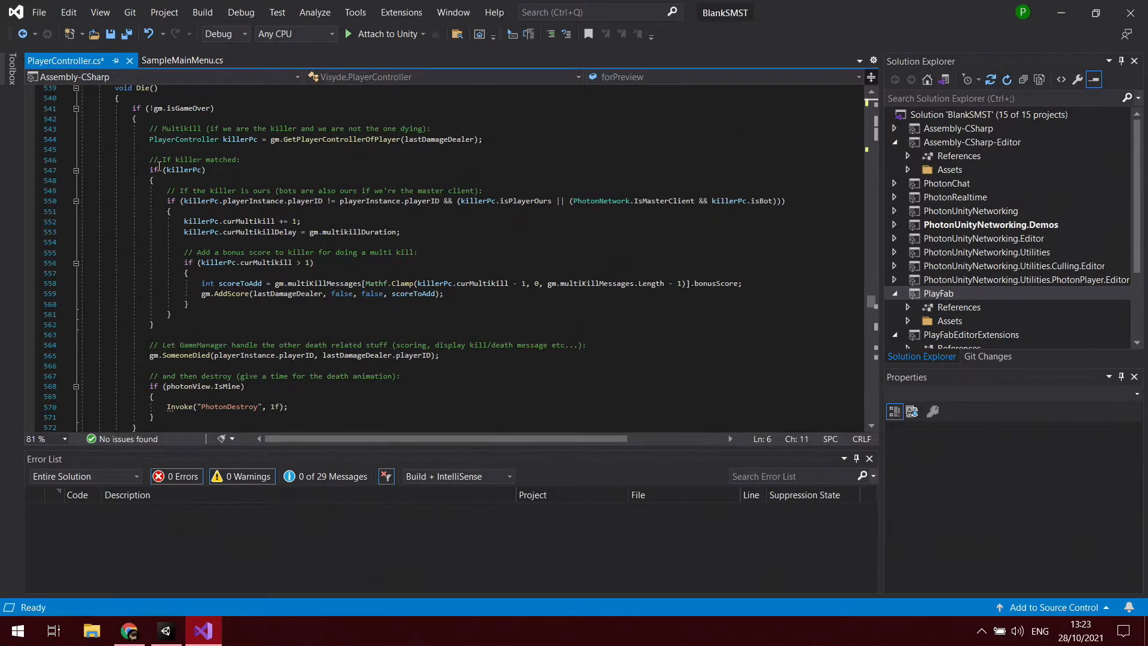
scroll("down", 3)
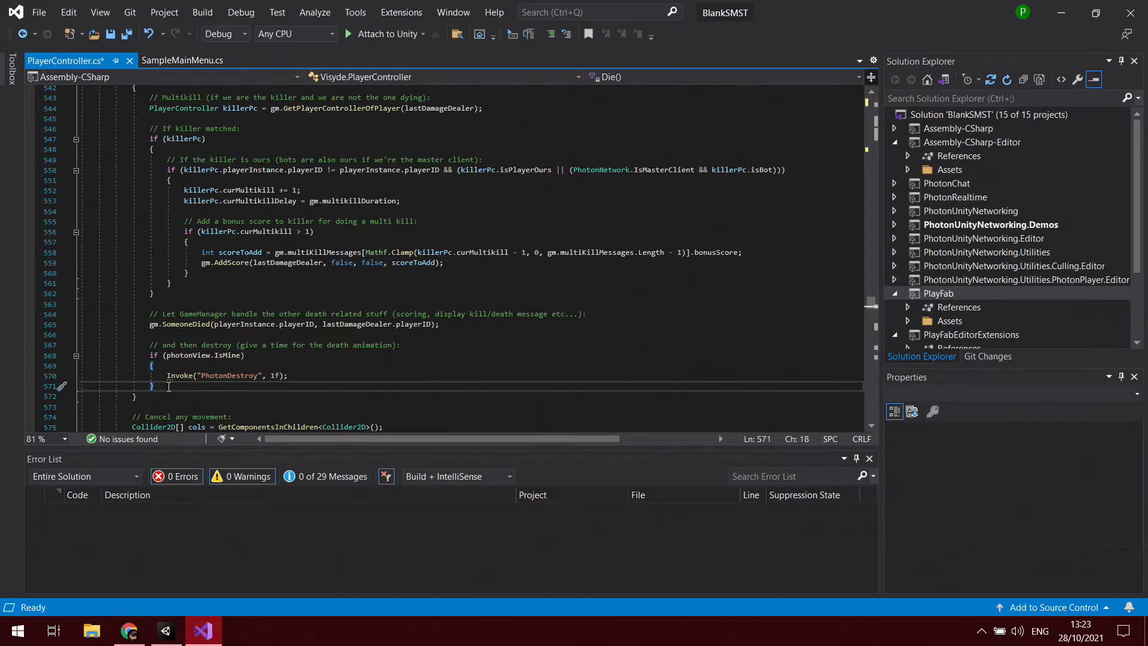
Add if (killerPc.isPlayerOurs && photonView.IsMine) calling LeaderboardModule.AddStatisticPoint(statisticName, points, OnAddStatistic)
type("if")
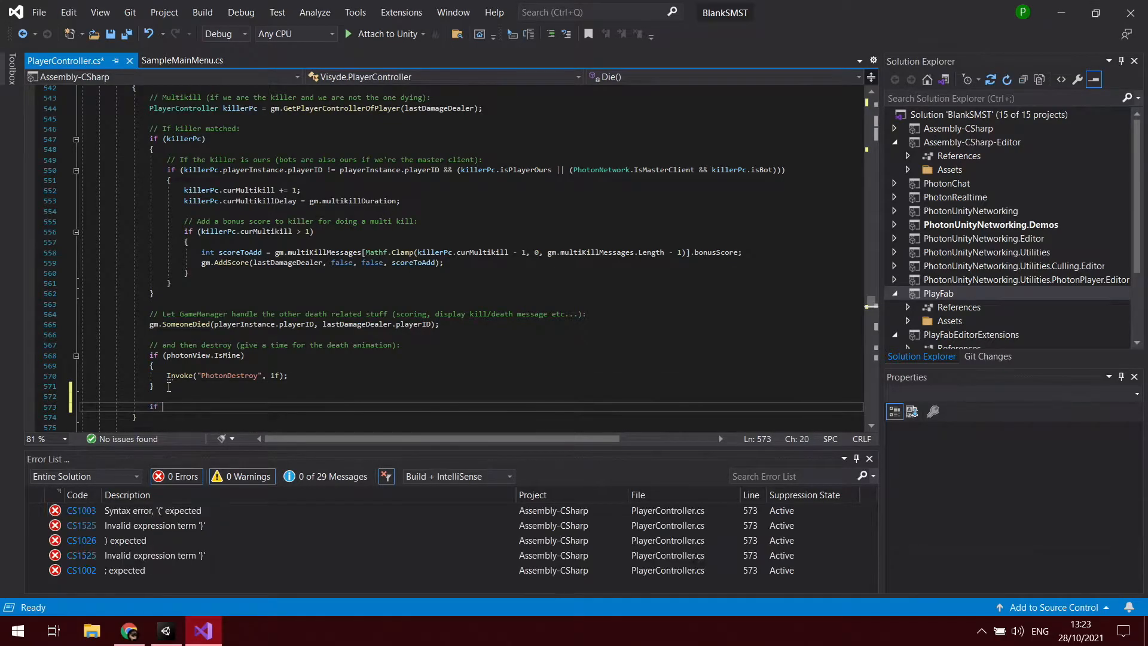
type("()")
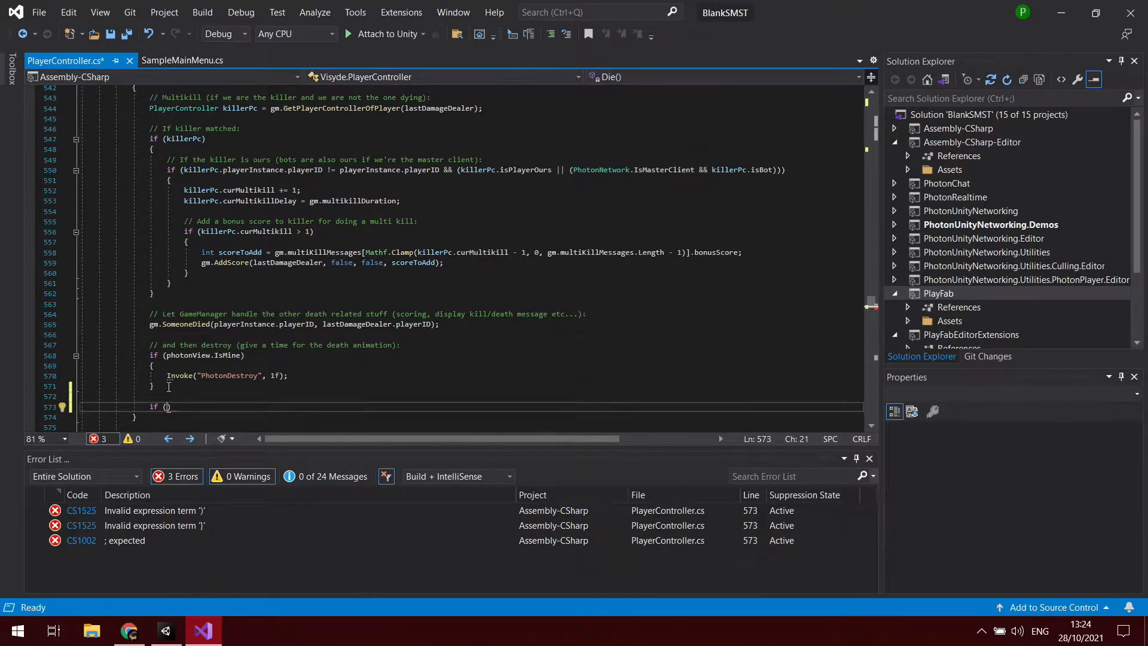
type("kille")
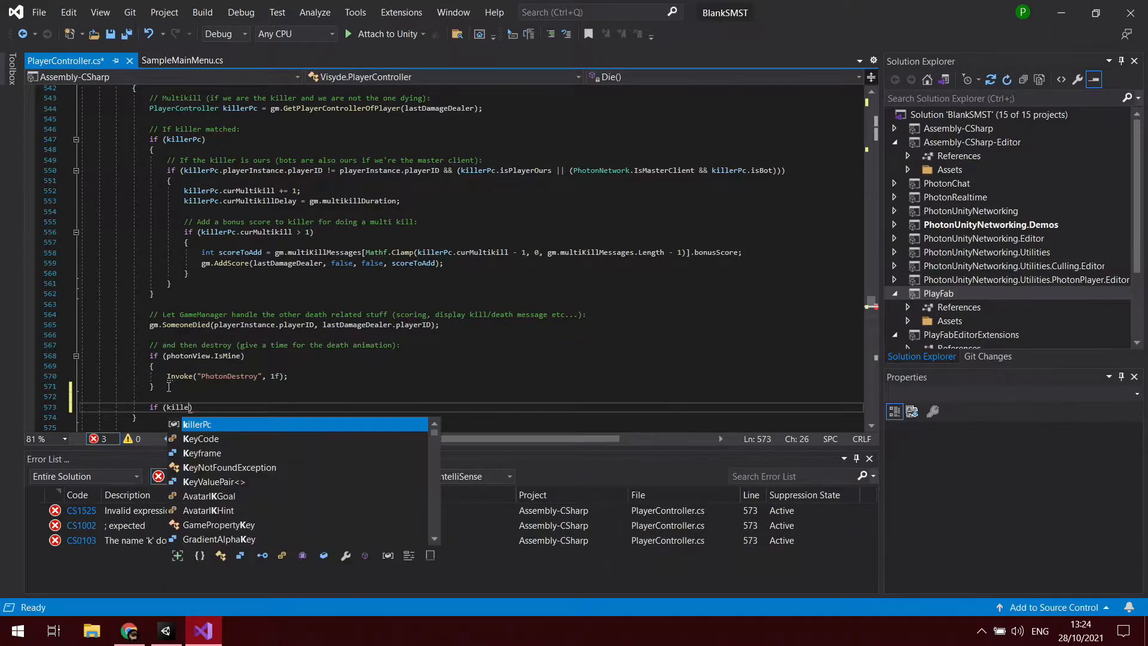
type("r")
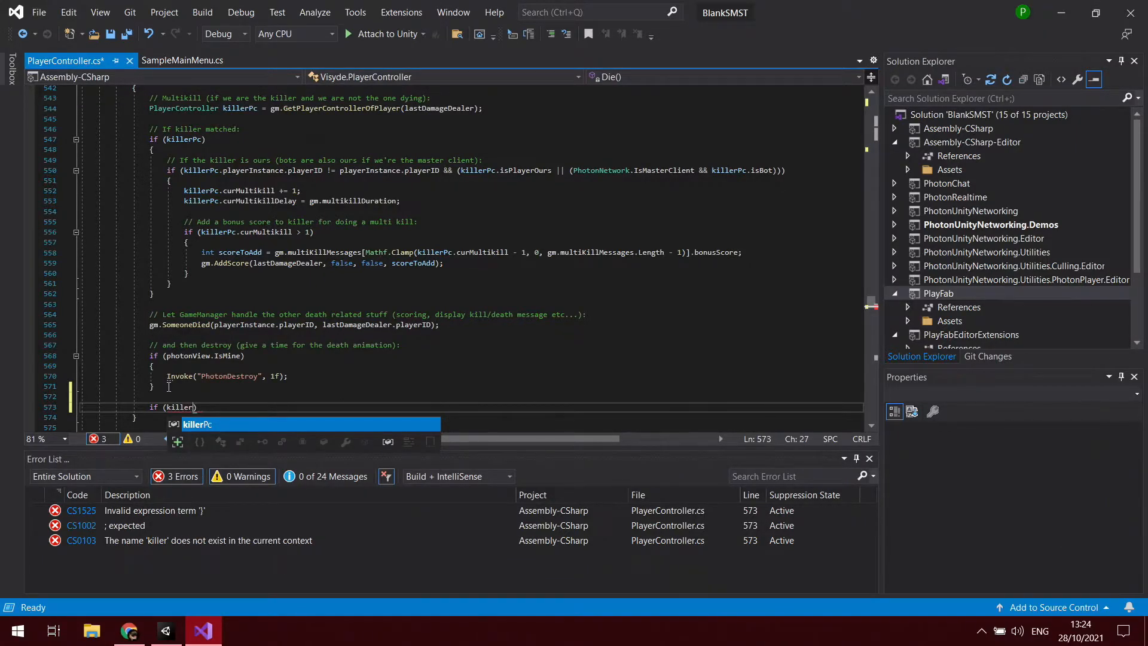
type("Pc.is")
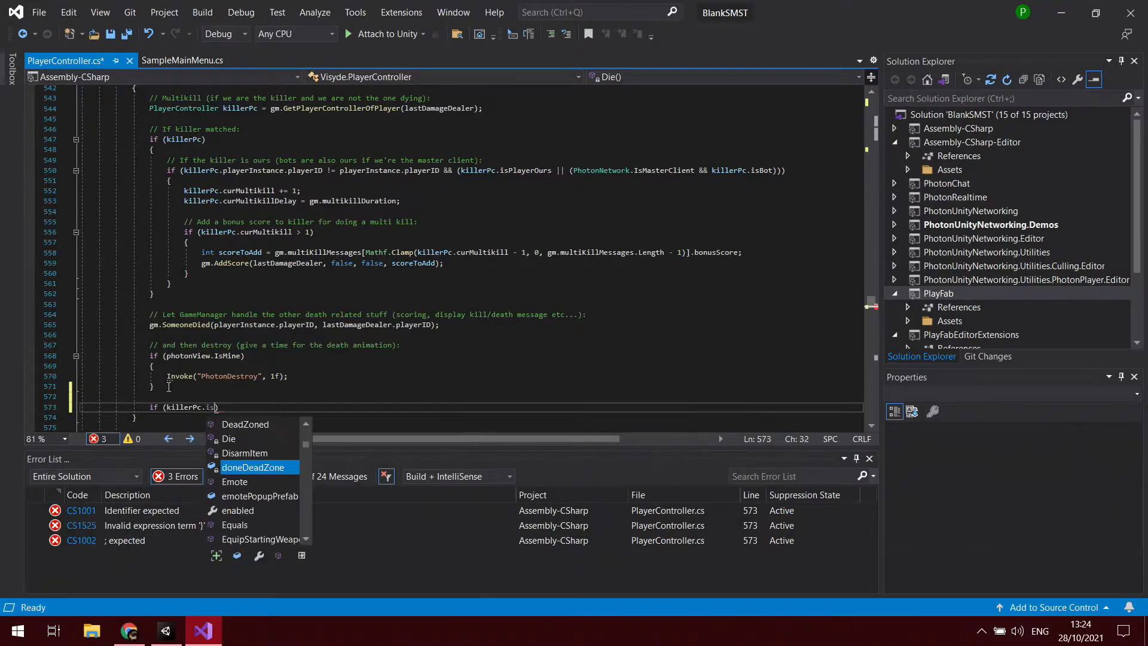
type("ou")
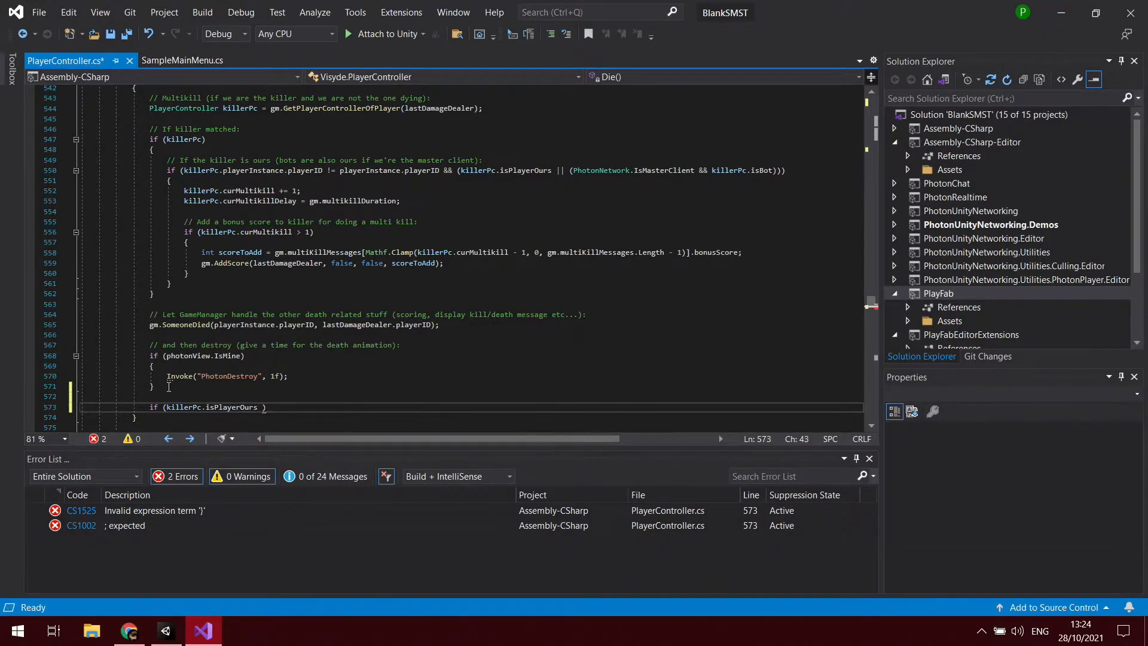
type("&&")
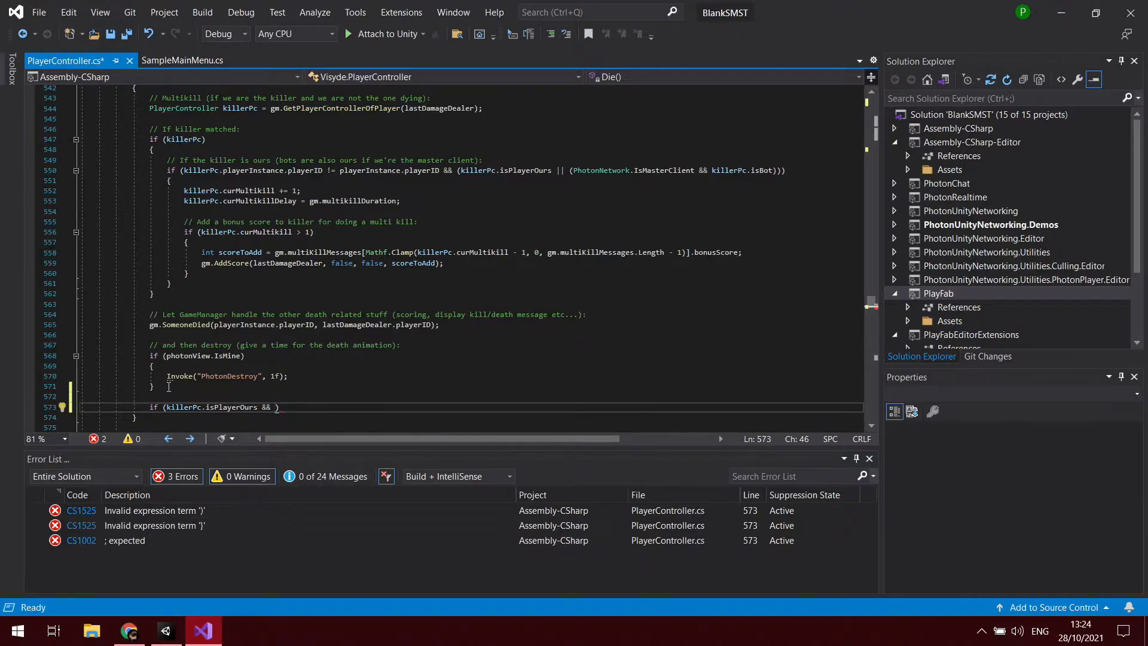
type("photonView.")
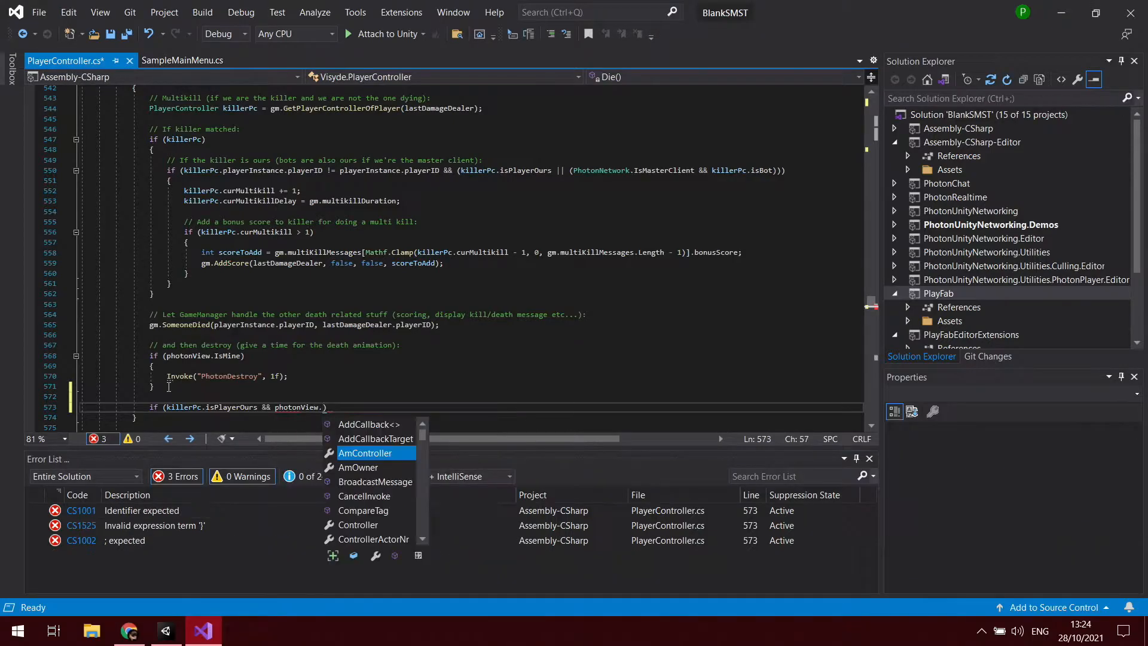
type("isM")
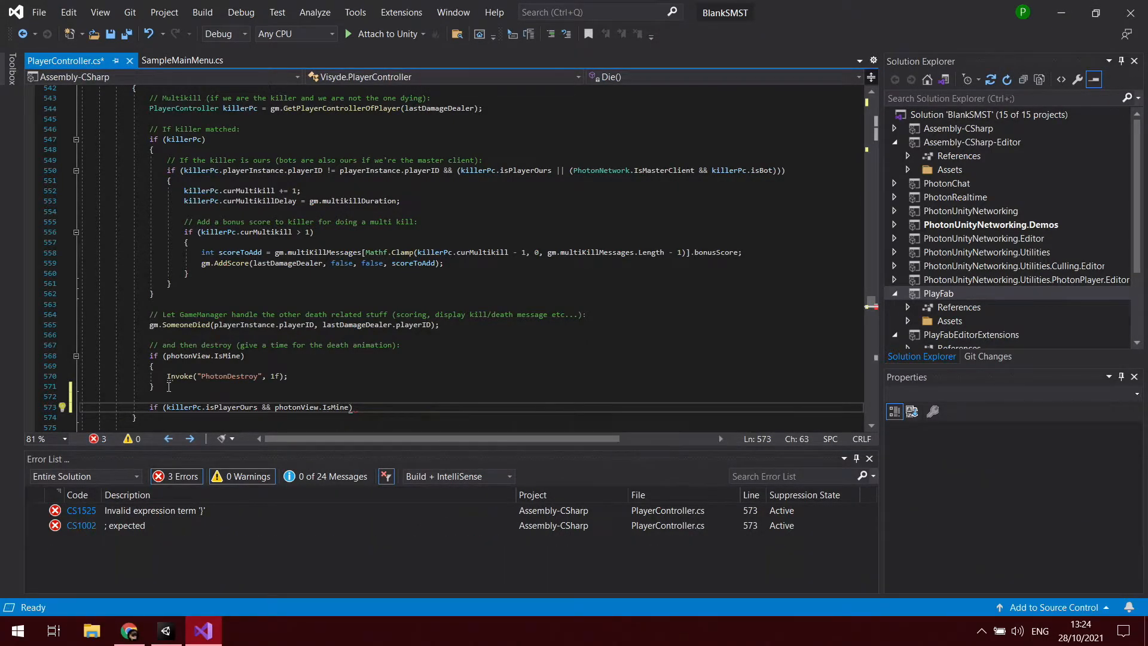
type(")")
type("{")
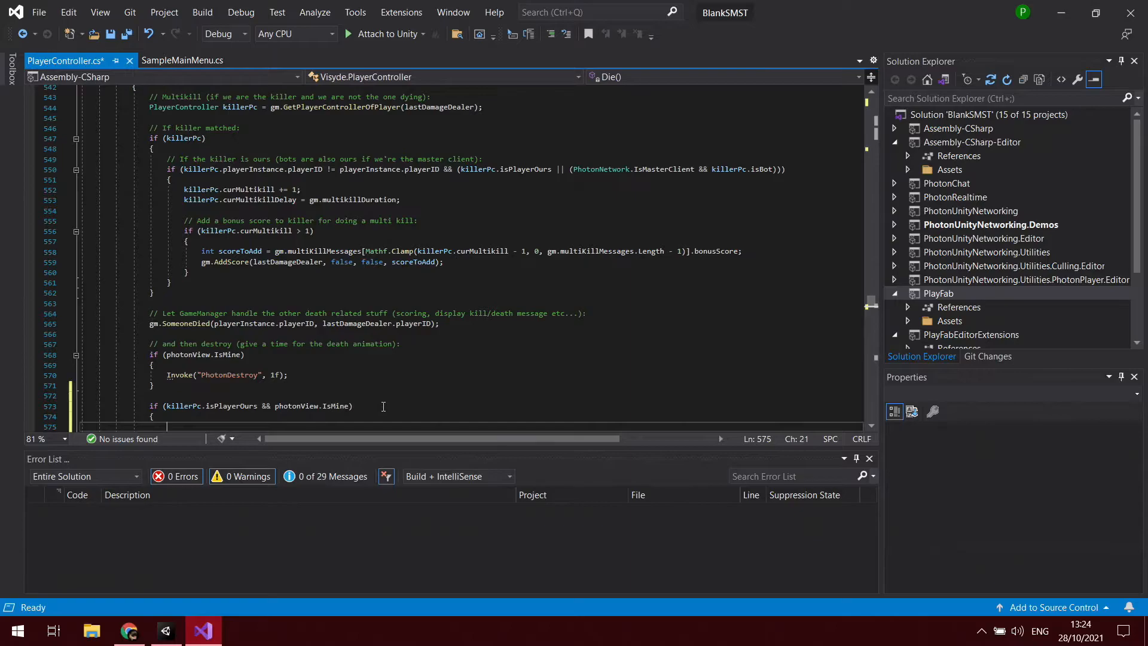
type("LeaderboardModule.AddStatisticPoint(statisticName, points, OnAddStatistic);")
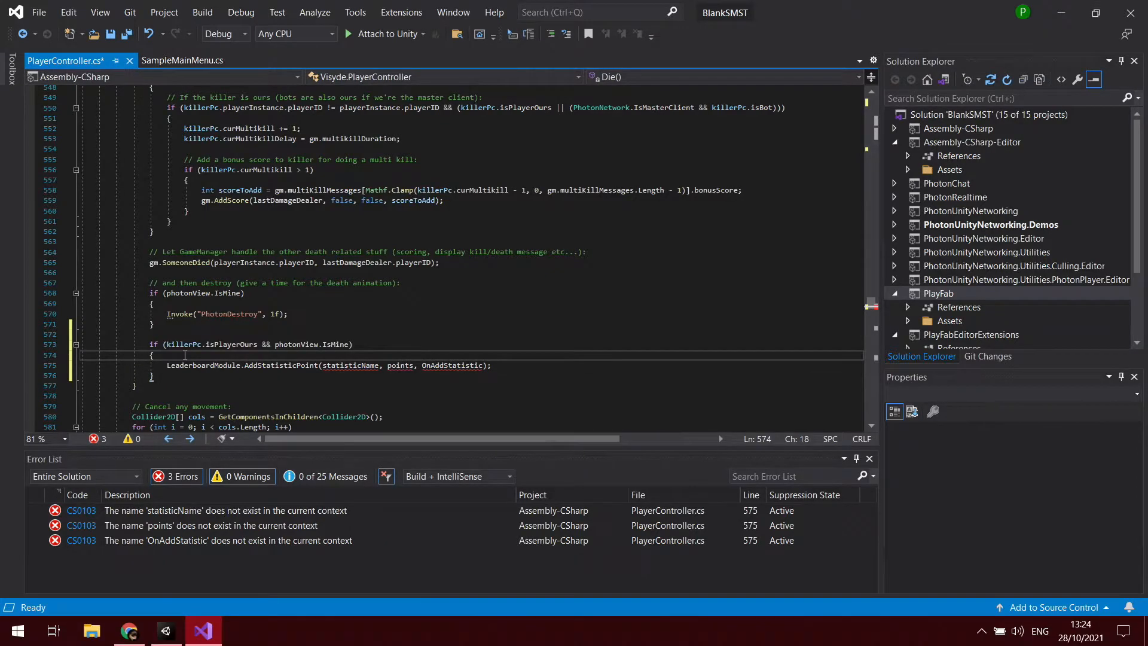
Declare var statisticName = "Kills"; at the start of the killer check block
key("Enter")
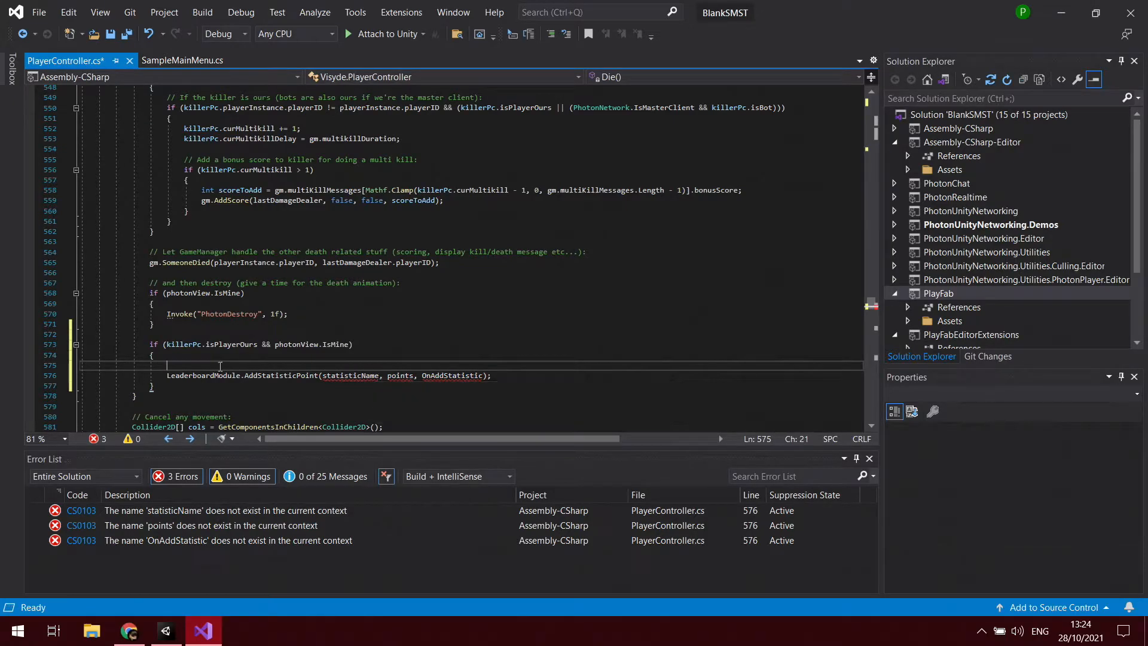
type("stat")
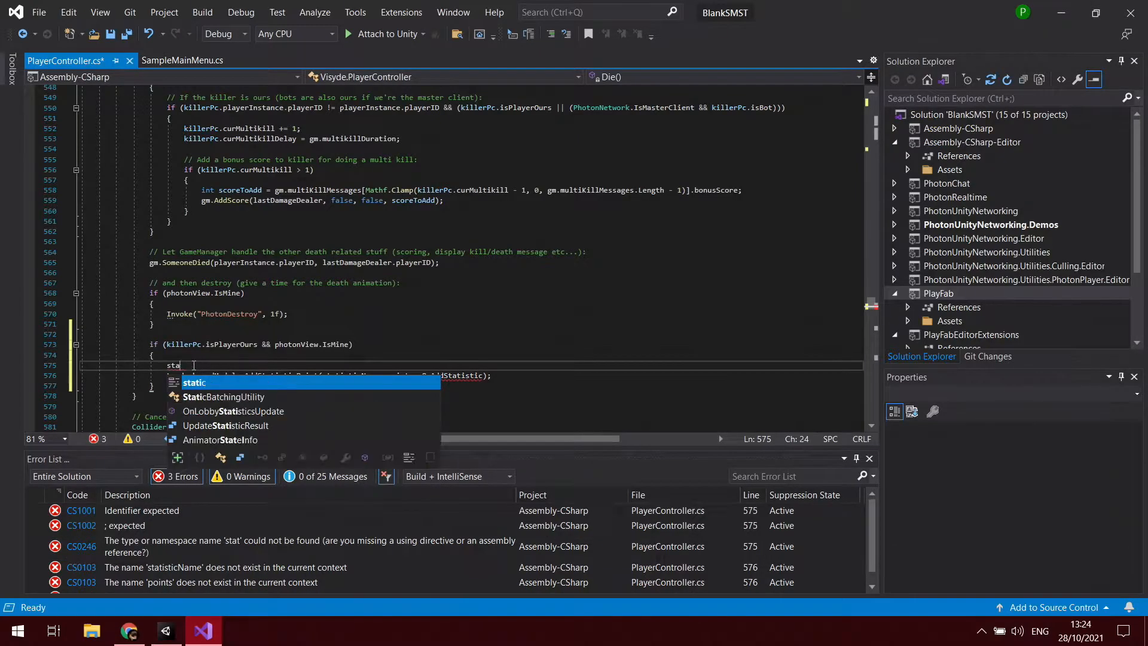
type("var s")
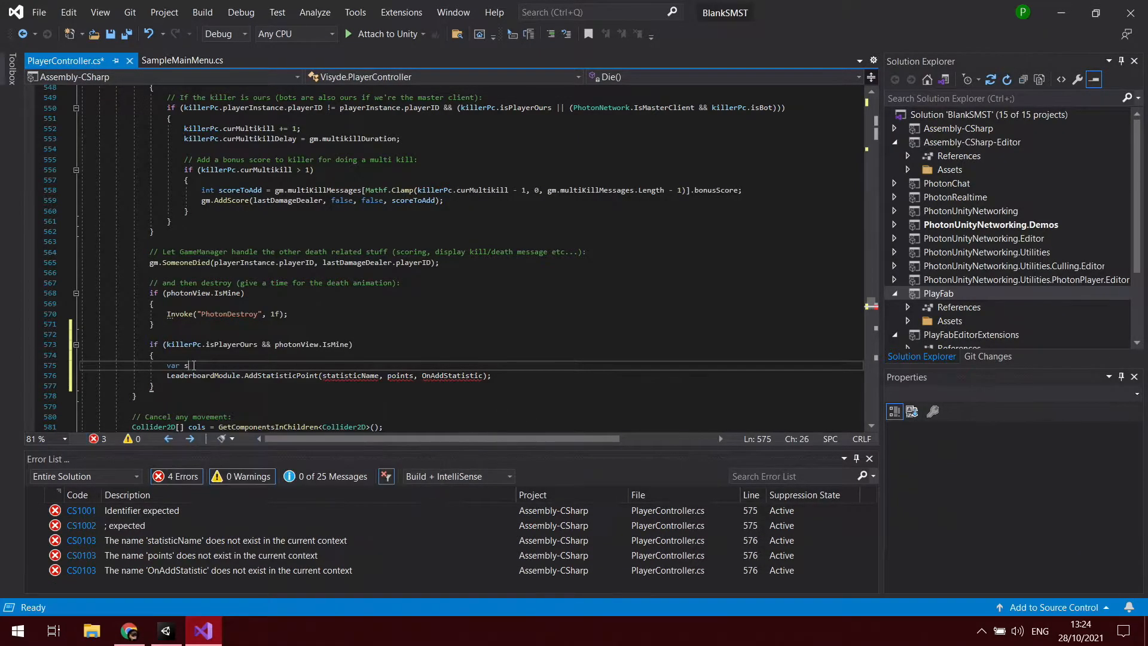
type("tatic")
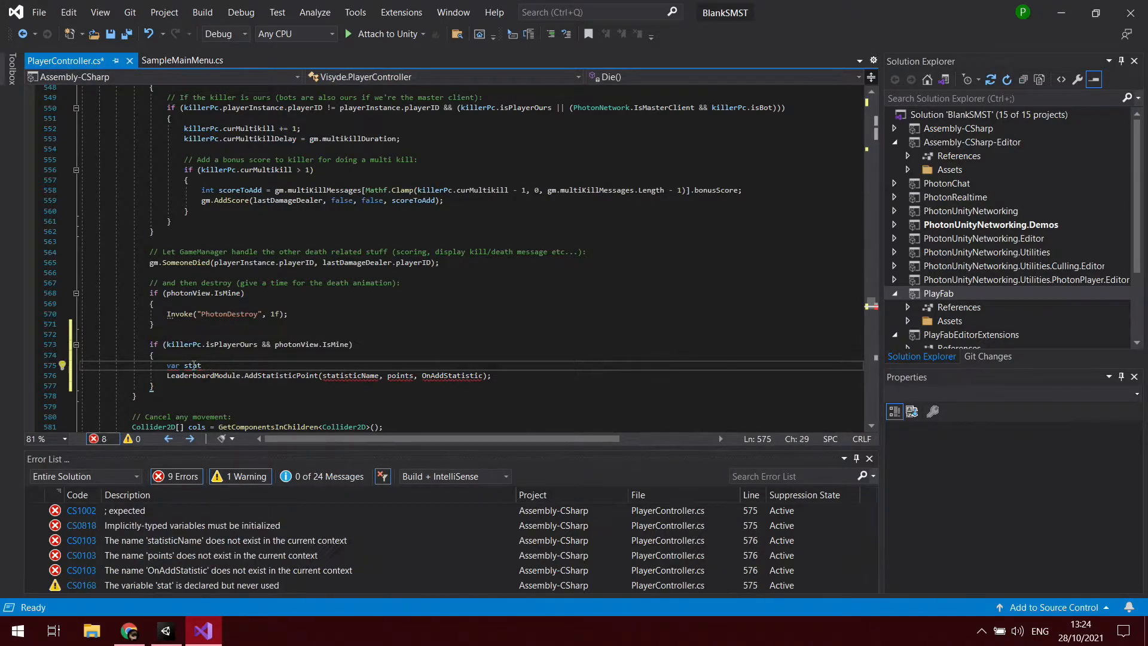
type("istic")
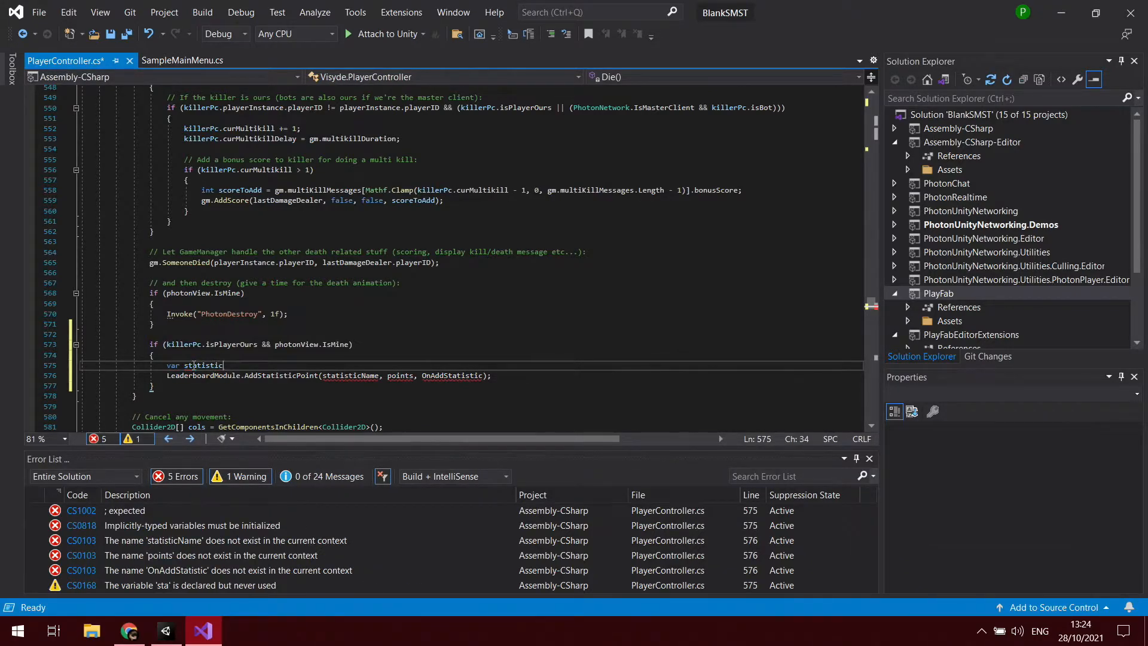
type("Name =")
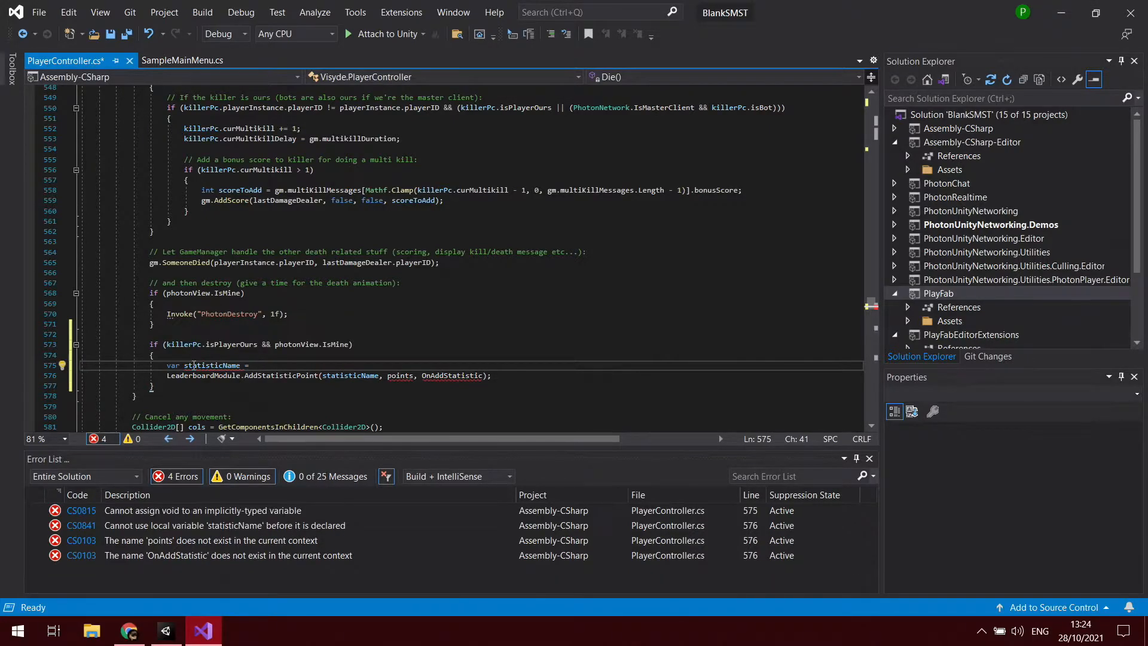
type("\"K")
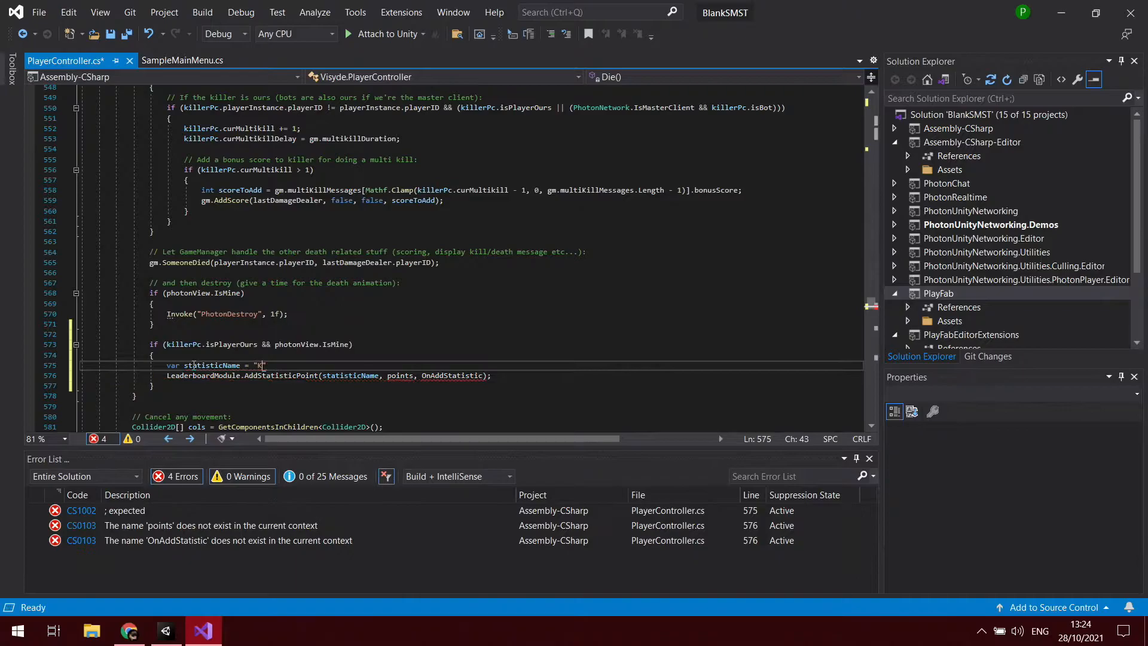
type("ills")
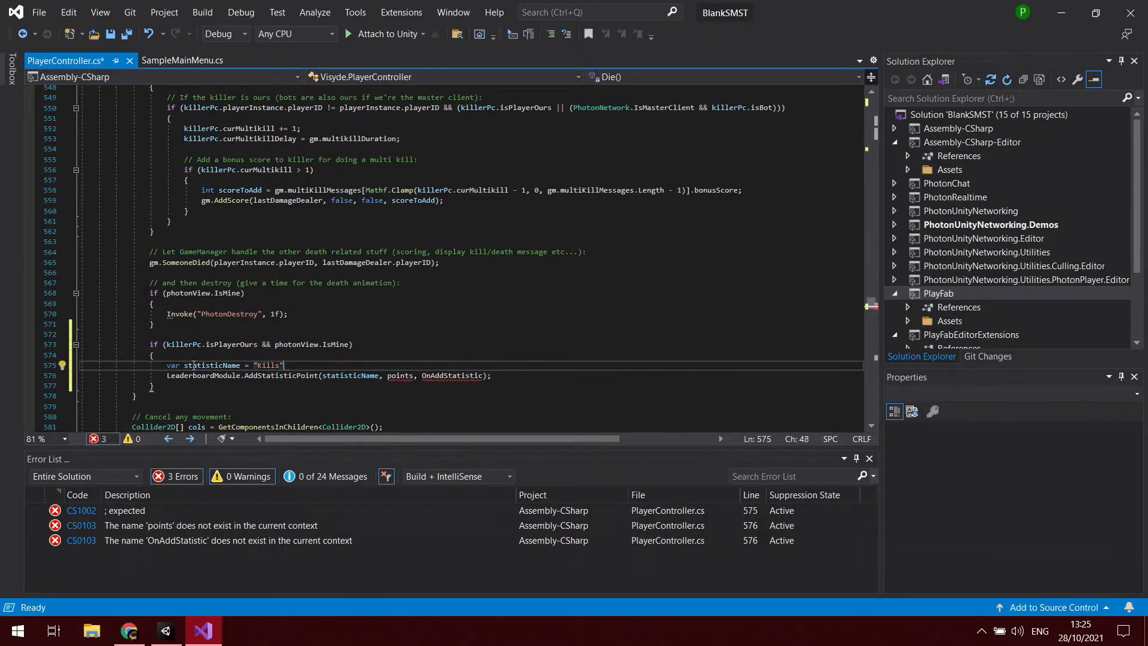
type(";")
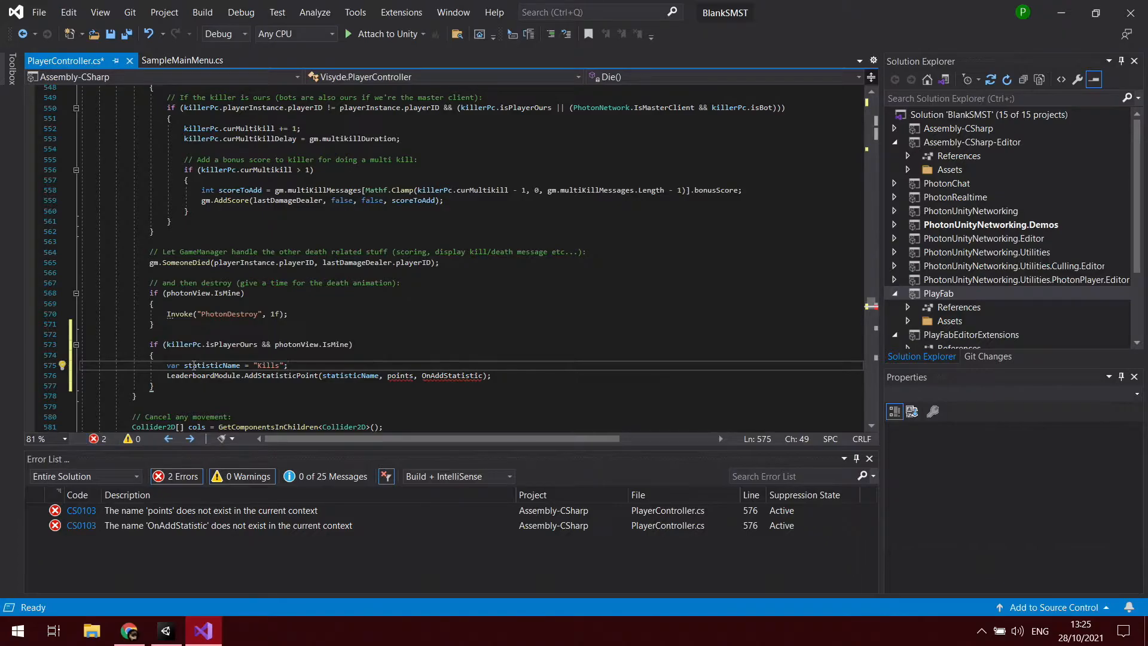
Declare var points = 1; below the statistic name
type("poi")
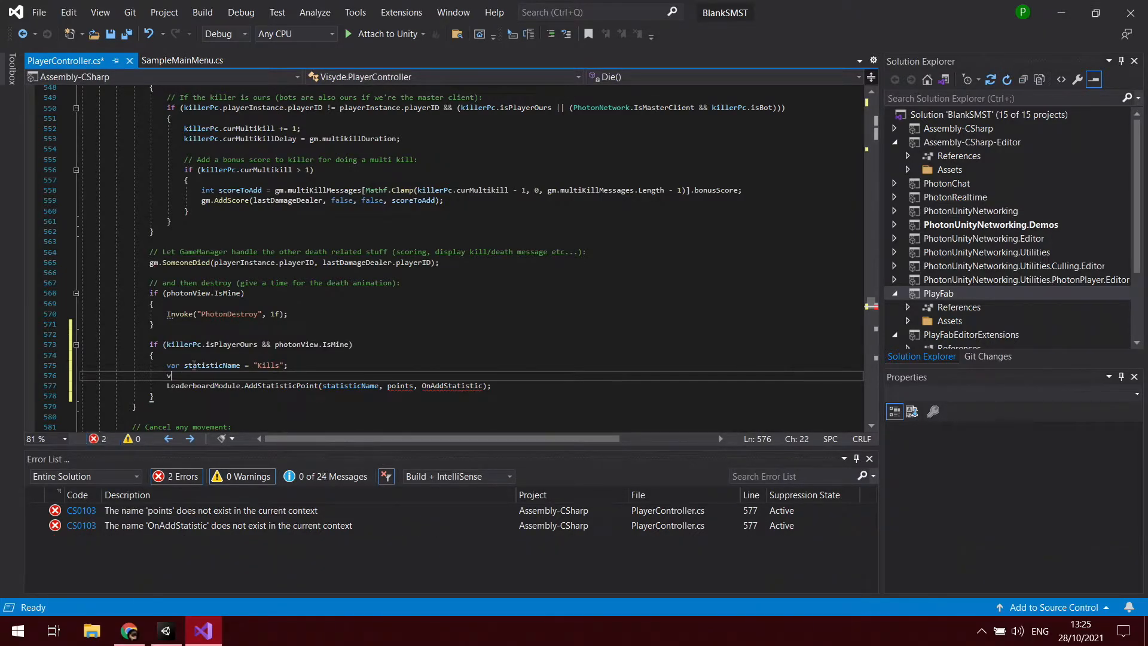
type("ar")
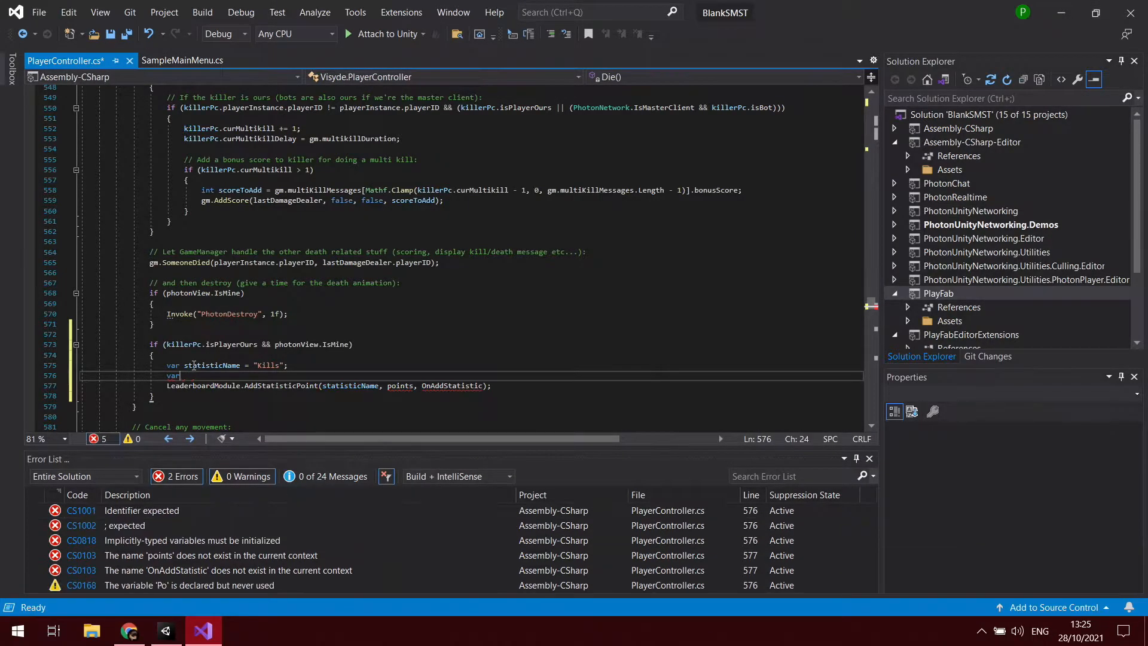
type("points =")
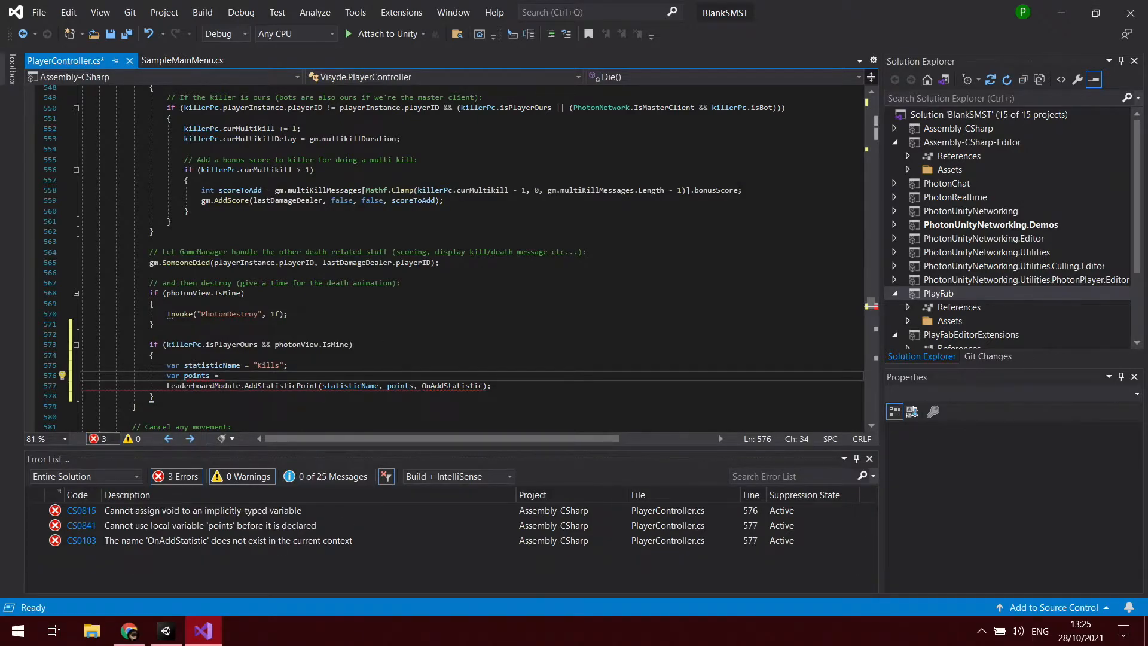
type("1;")
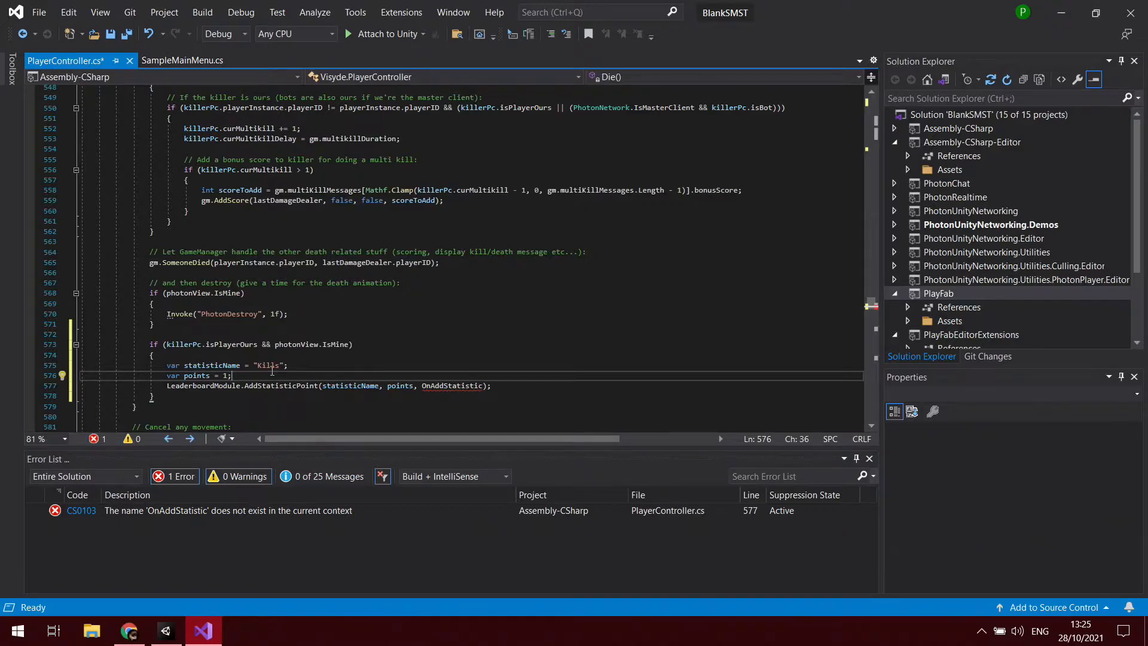
mouse_move(350, 385)
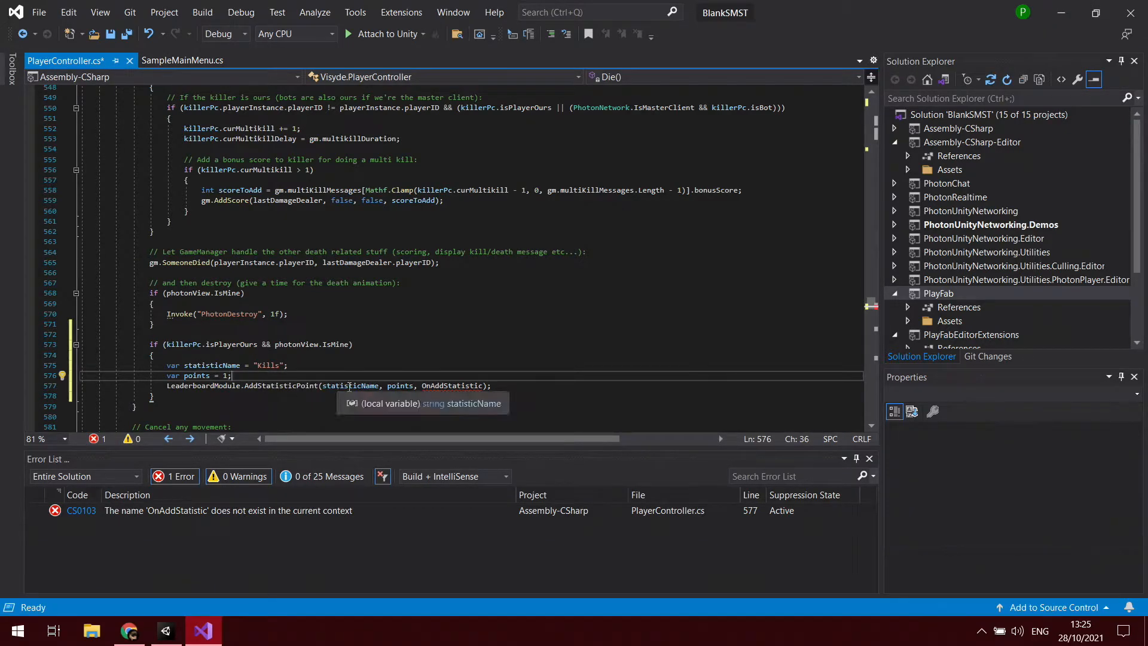
mouse_move(401, 390)
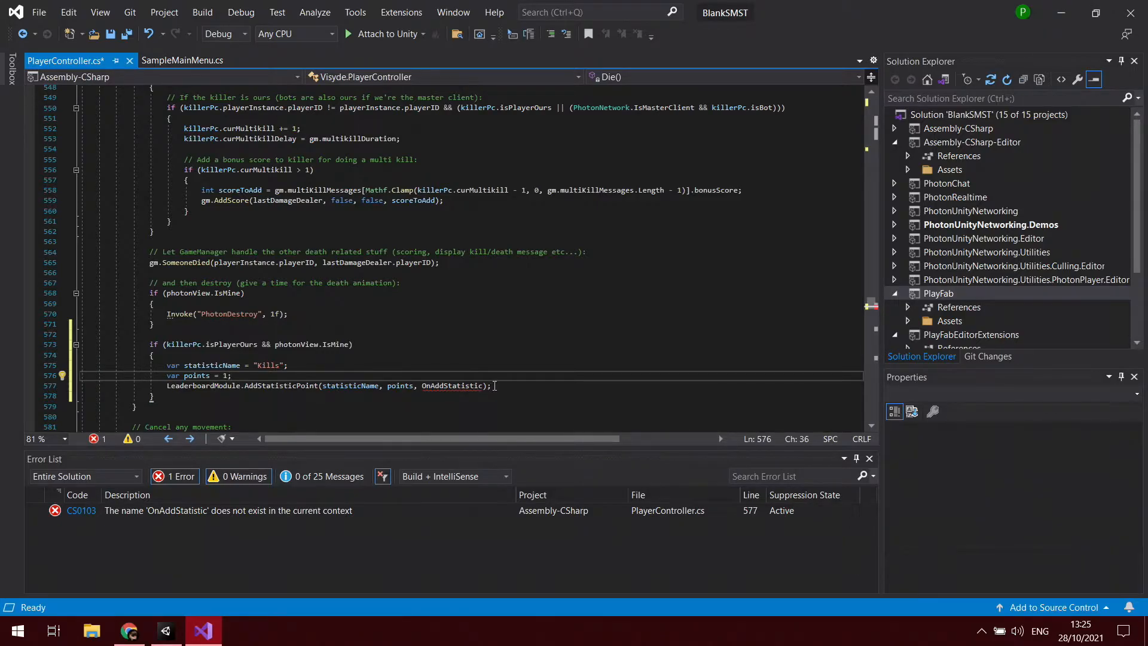
left_click(491, 386)
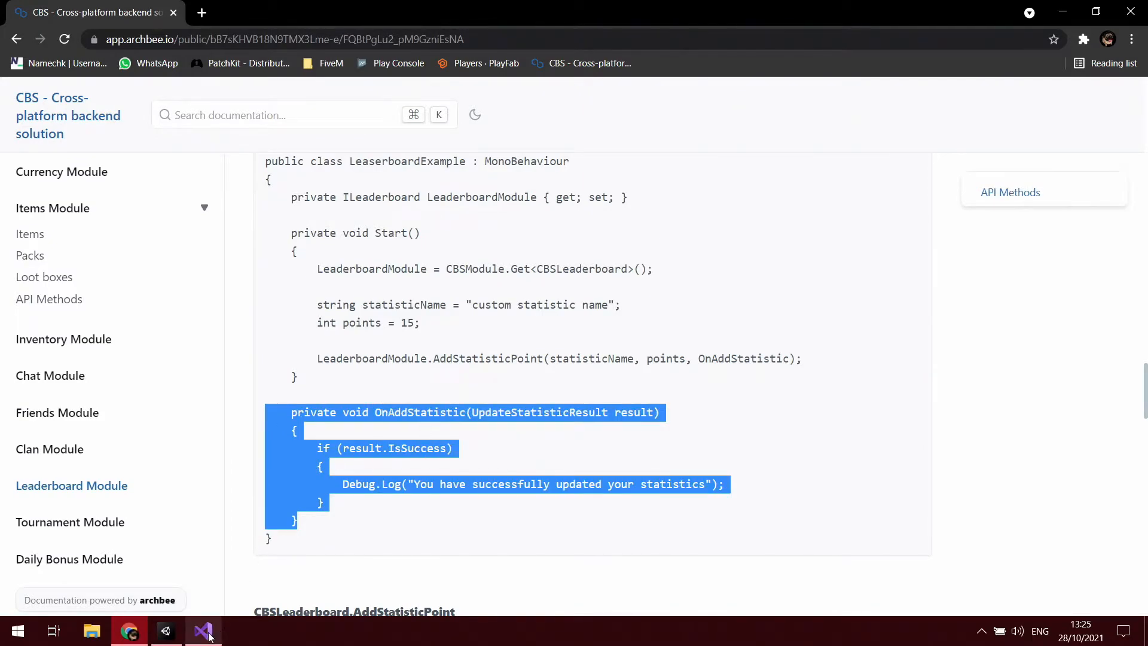
Paste the OnAddStatistic callback below Die() and save PlayerController.cs
left_click(208, 631)
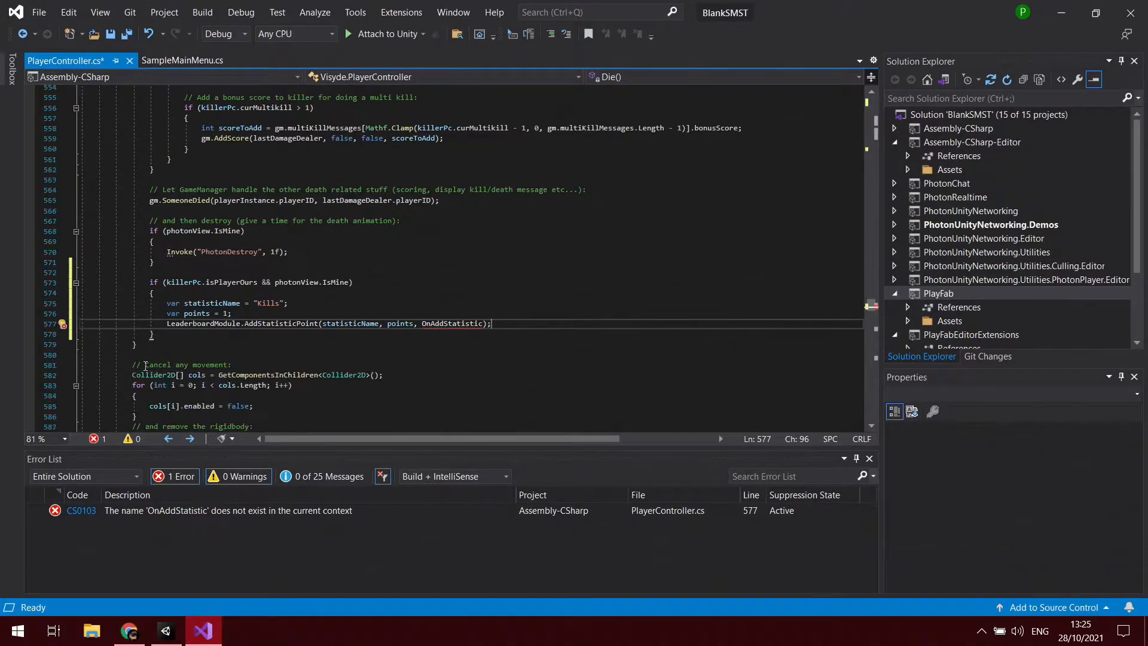
scroll("down", 3)
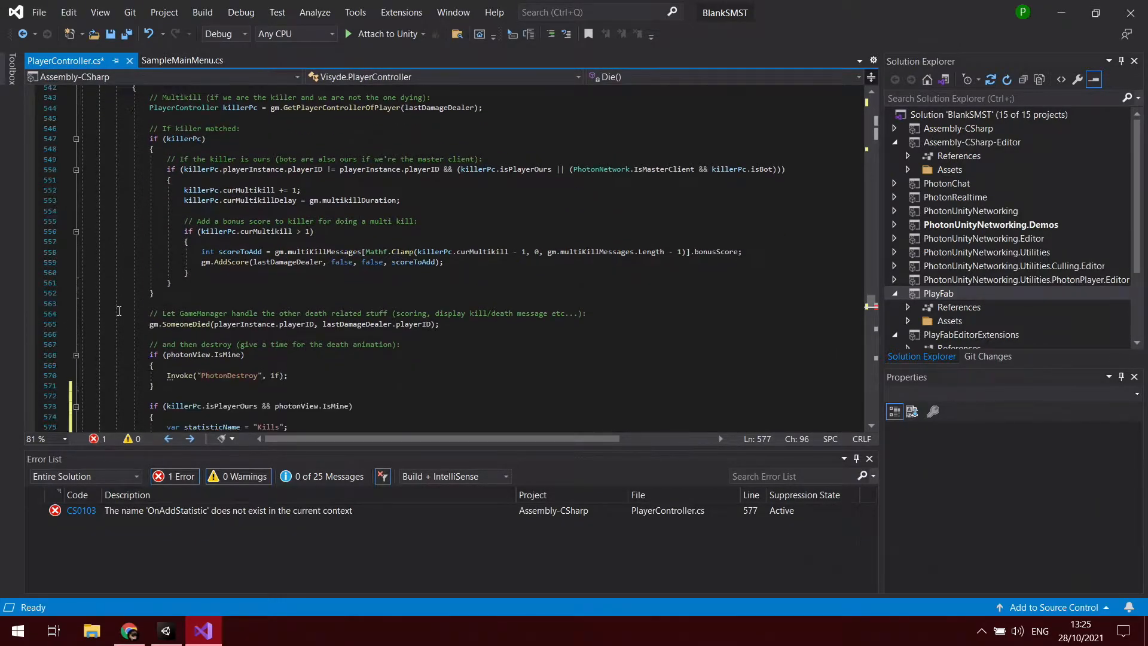
scroll("down", 3)
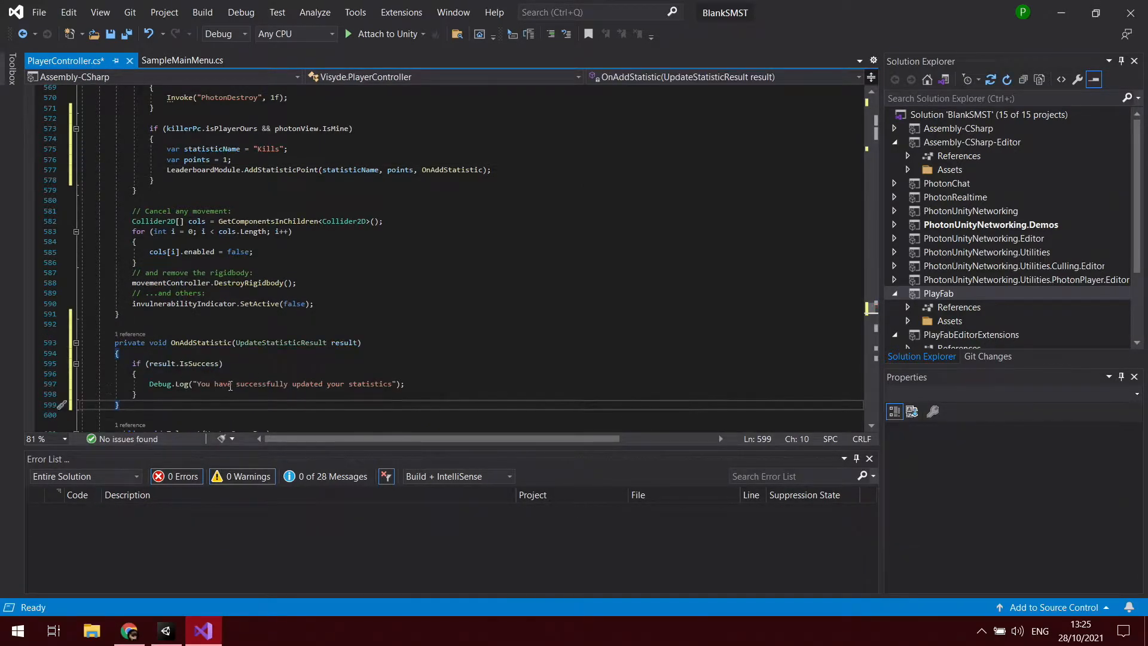
key("ctrl+s")
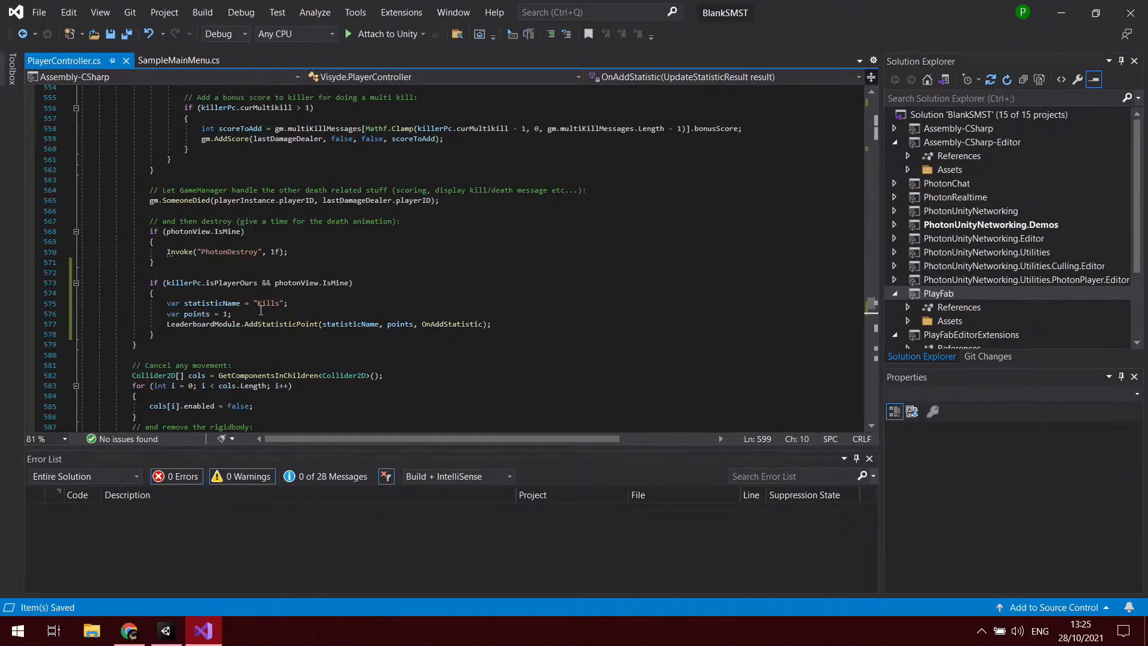
mouse_move(271, 303)
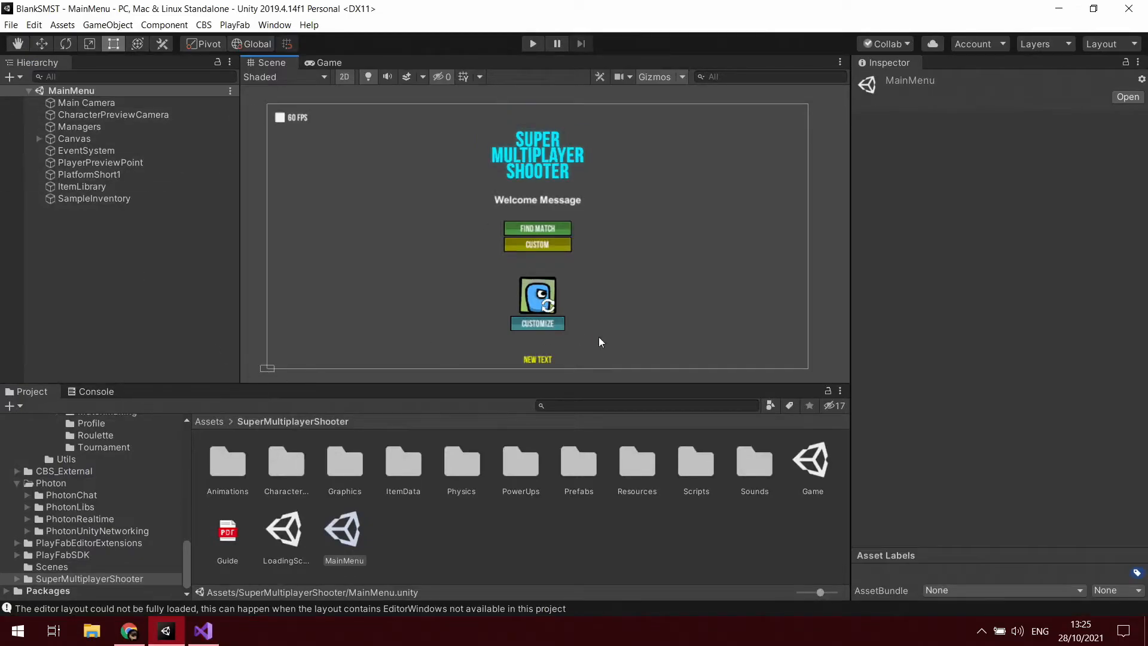
mouse_move(661, 419)
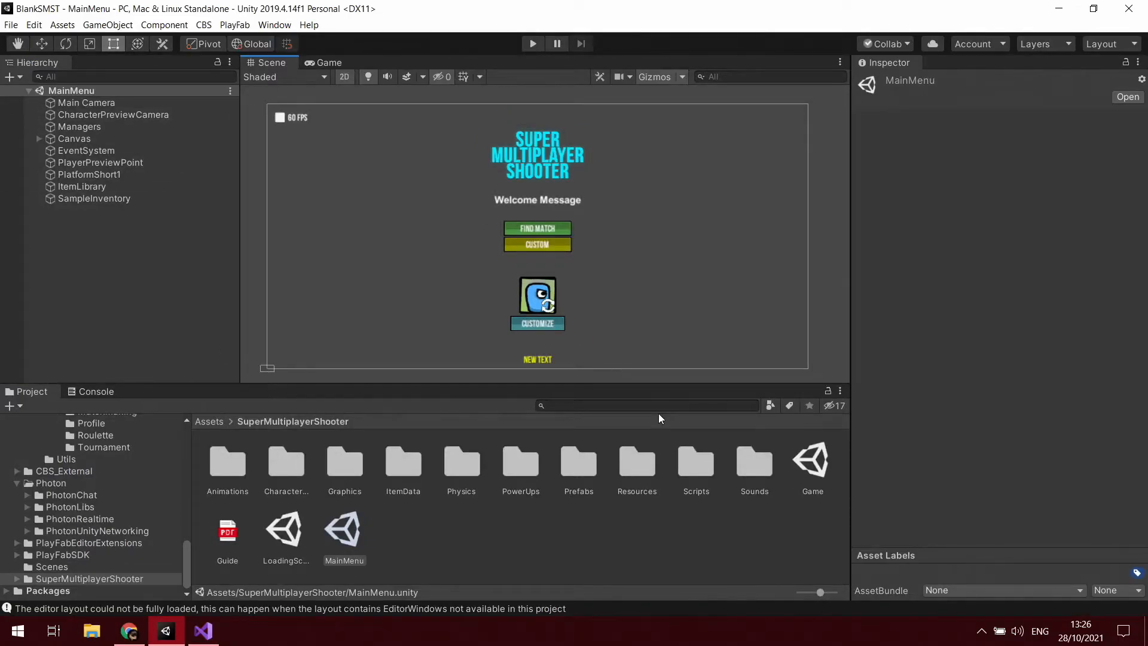
Open CBS > Prefabs > Common to inspect the CommonPrefabs asset
left_click(652, 405)
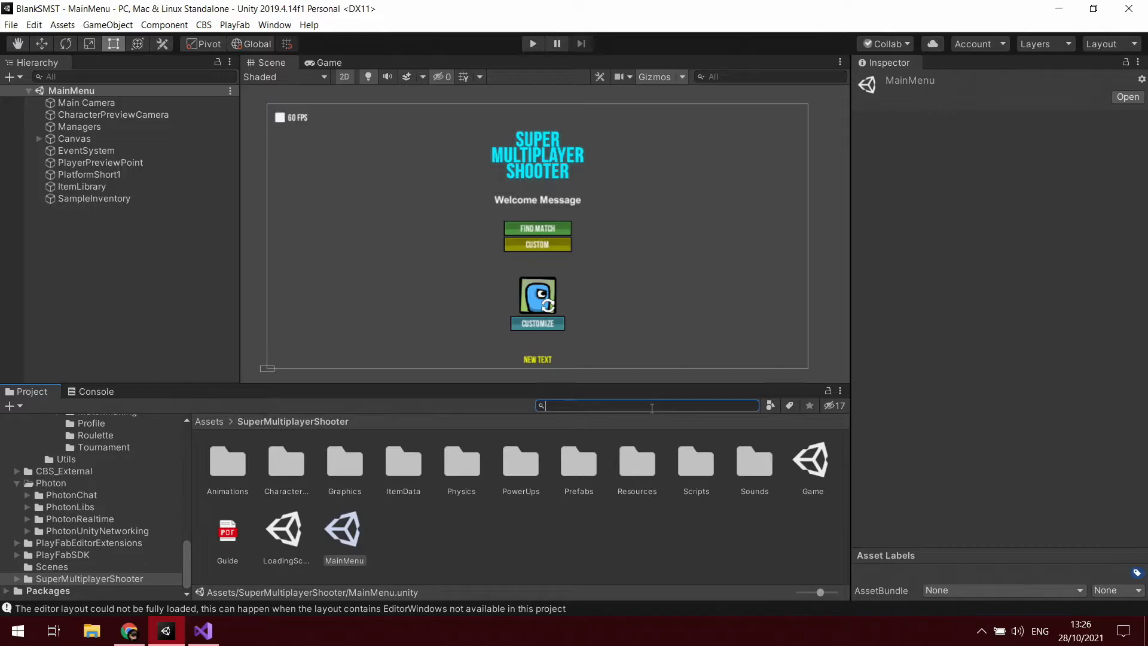
left_click(203, 26)
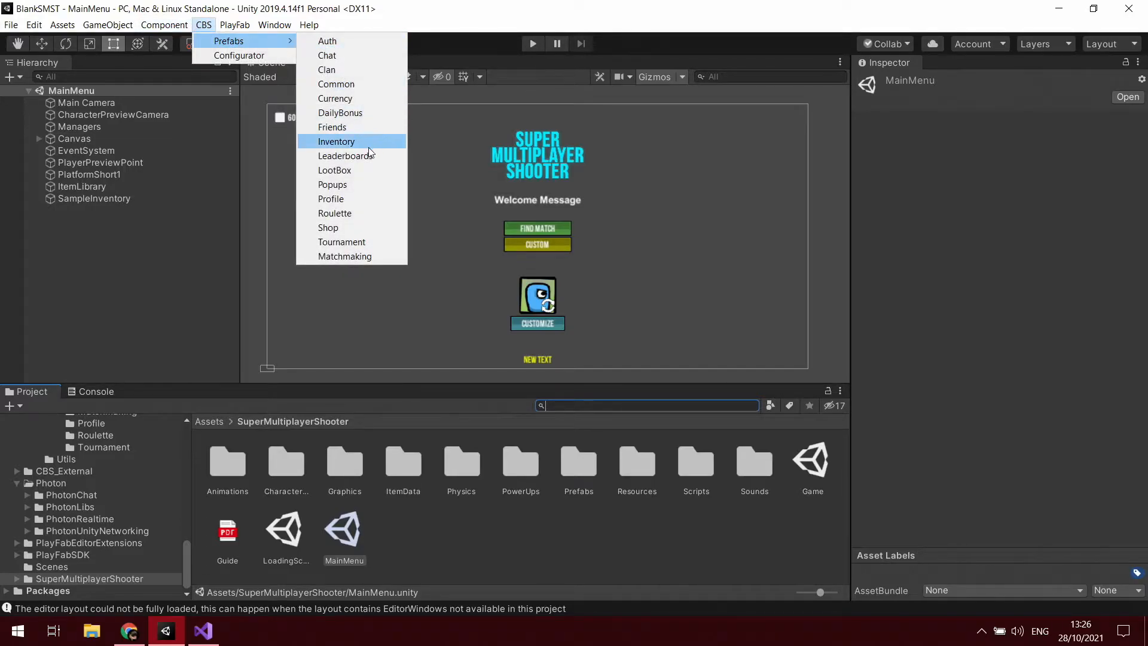
mouse_move(360, 157)
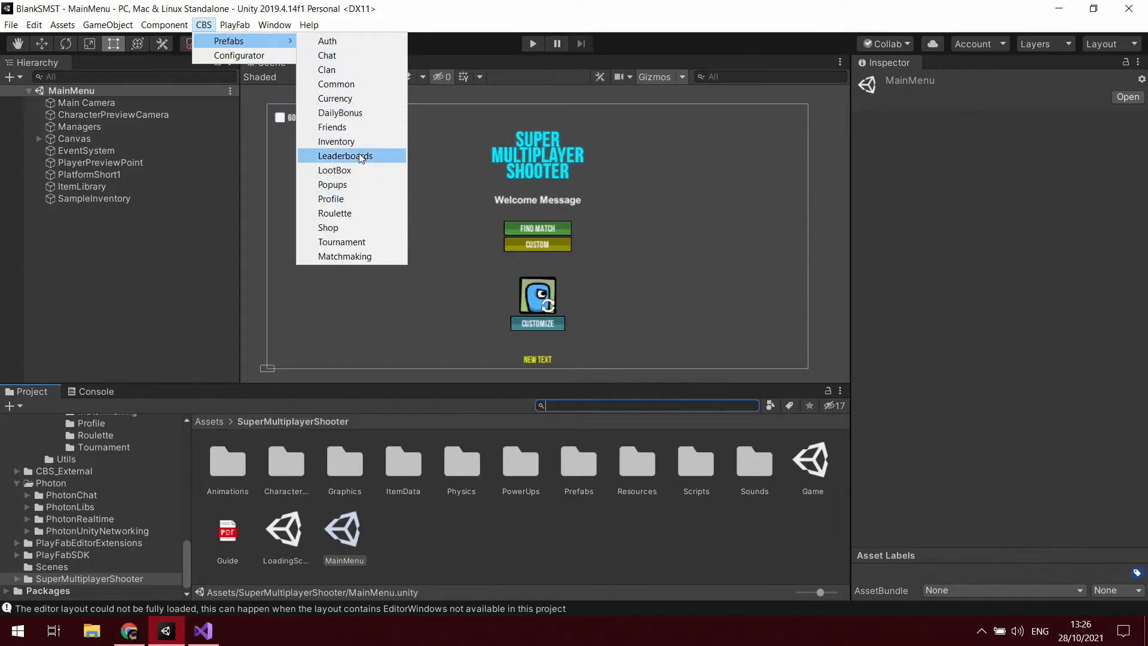
mouse_move(369, 89)
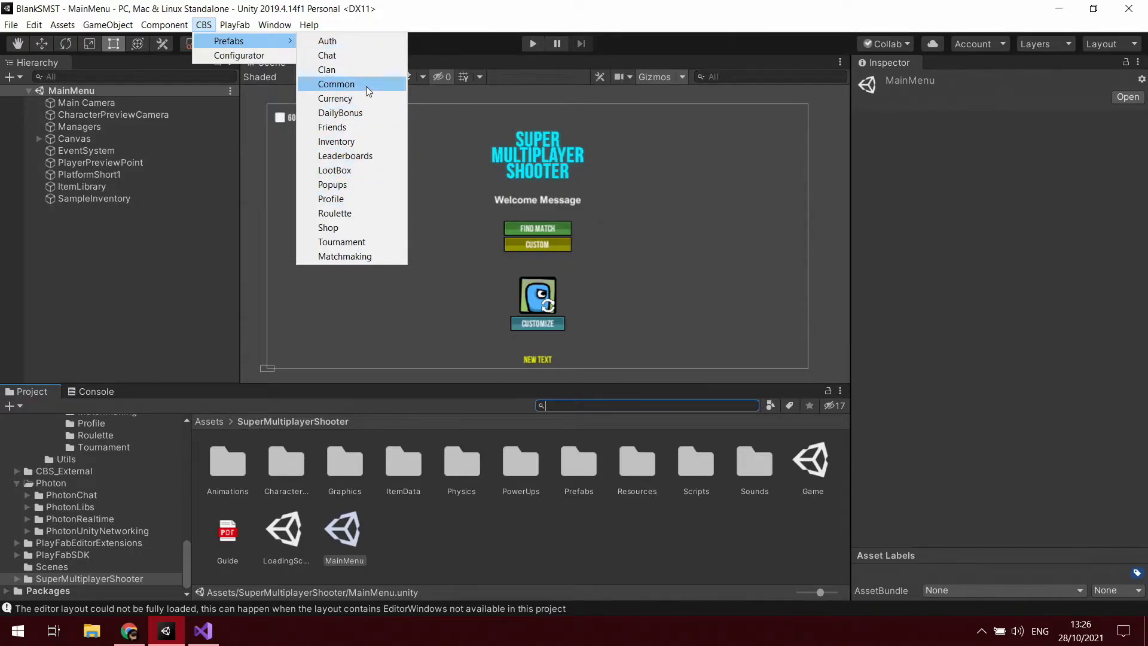
left_click(336, 83)
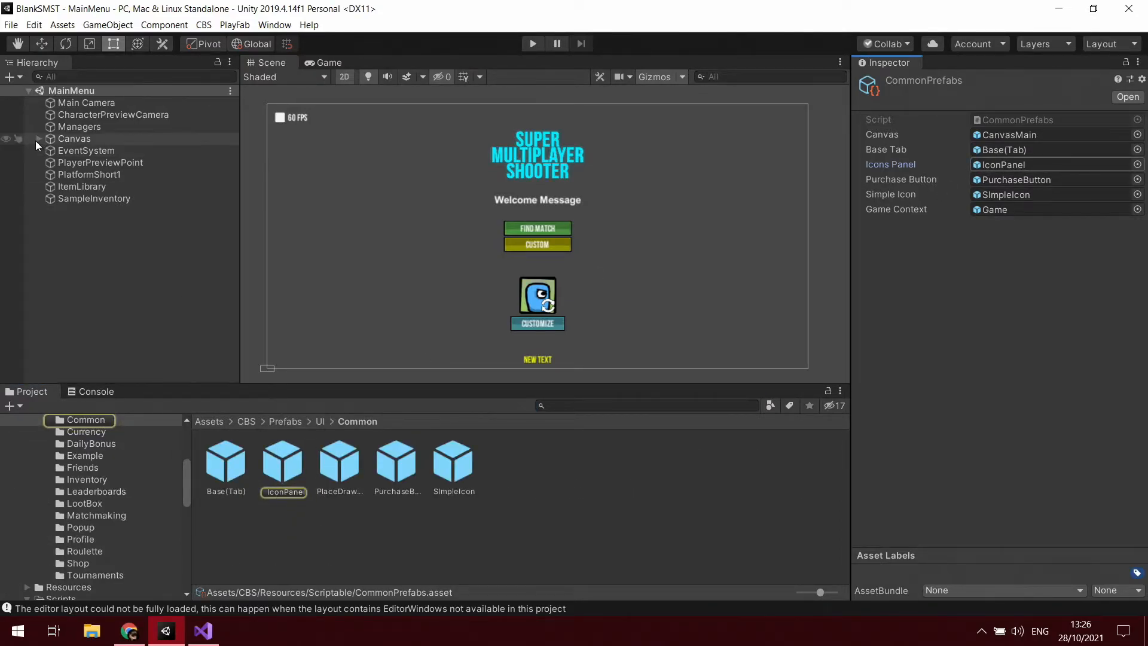
Place the IconPanel prefab under Canvas, expand it and select its Background
left_click(34, 138)
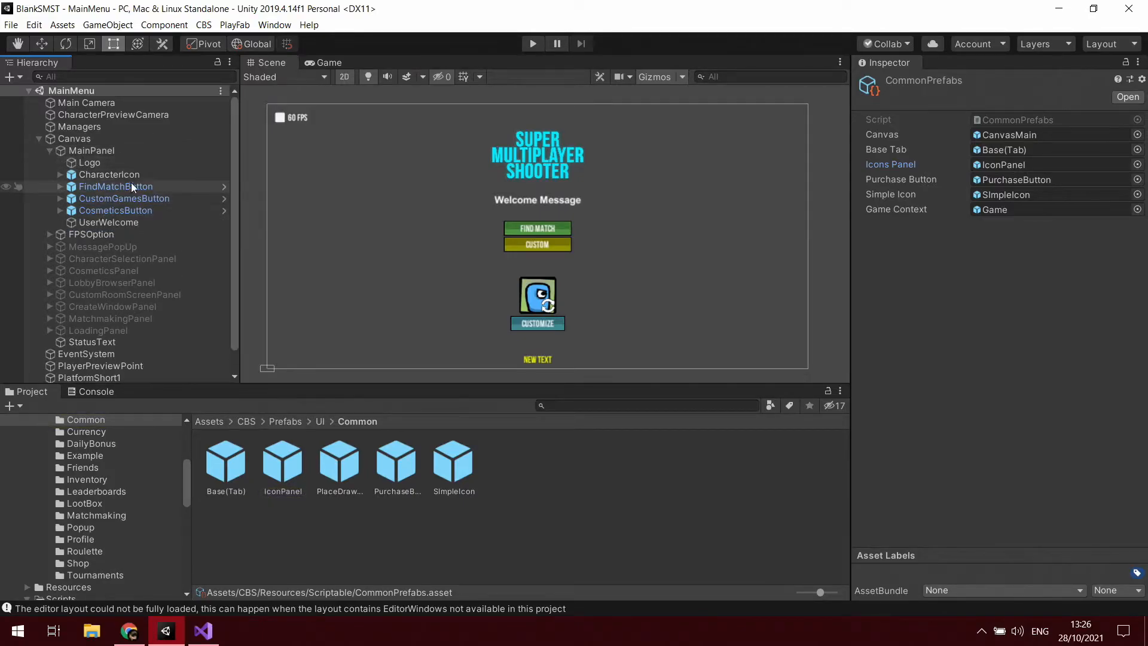
left_click(283, 464)
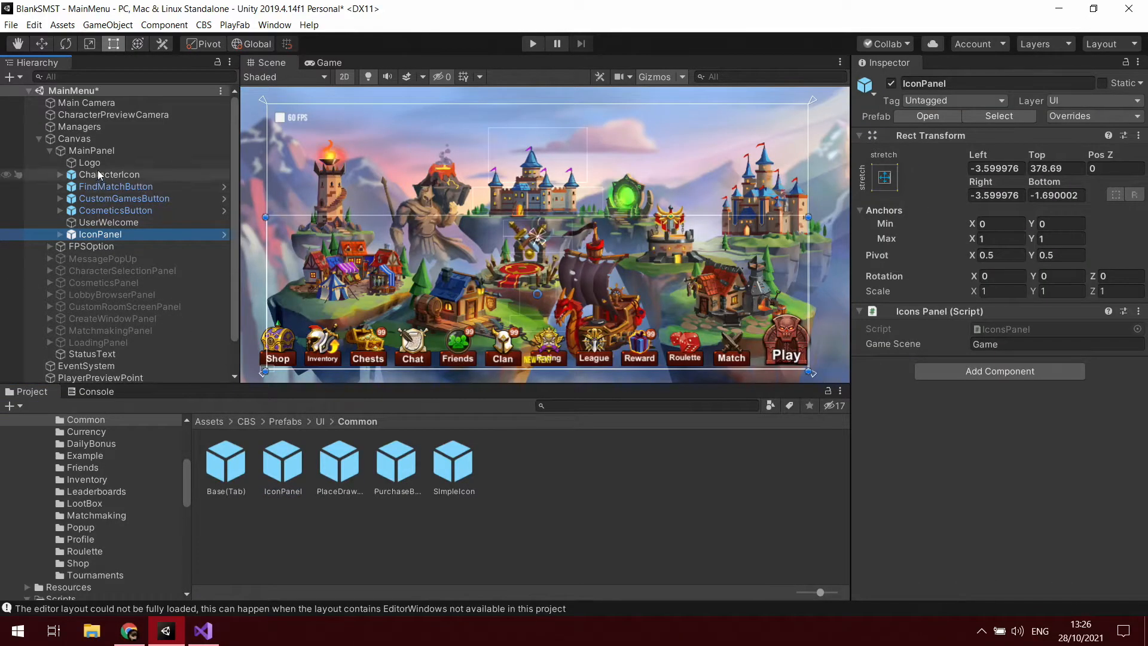
left_click(60, 233)
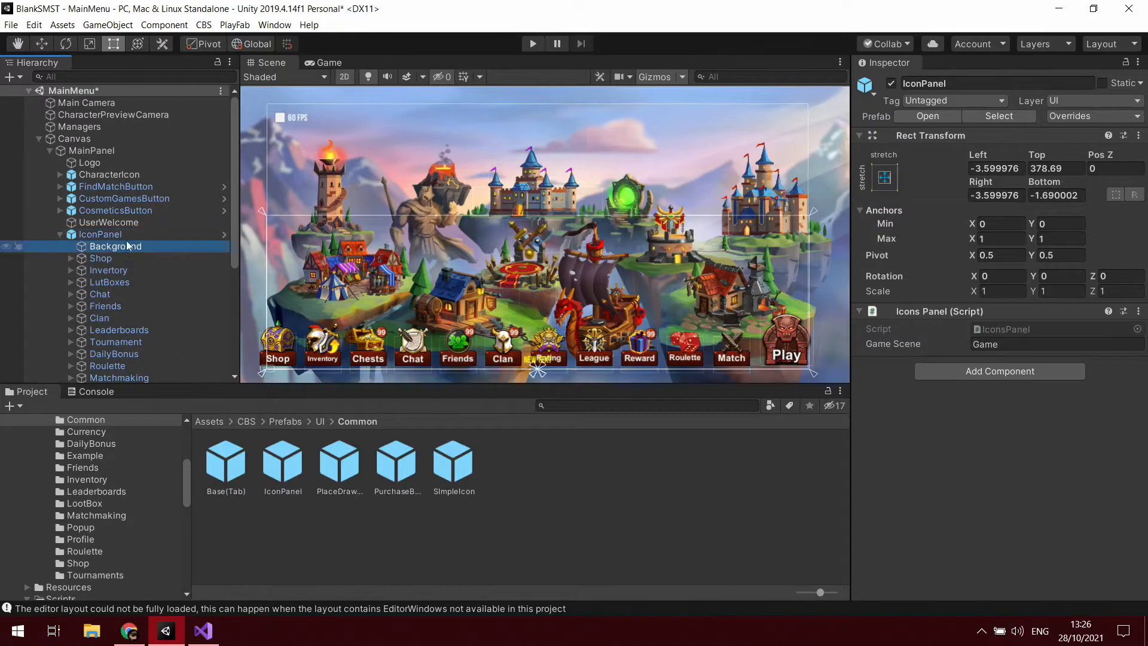
left_click(114, 246)
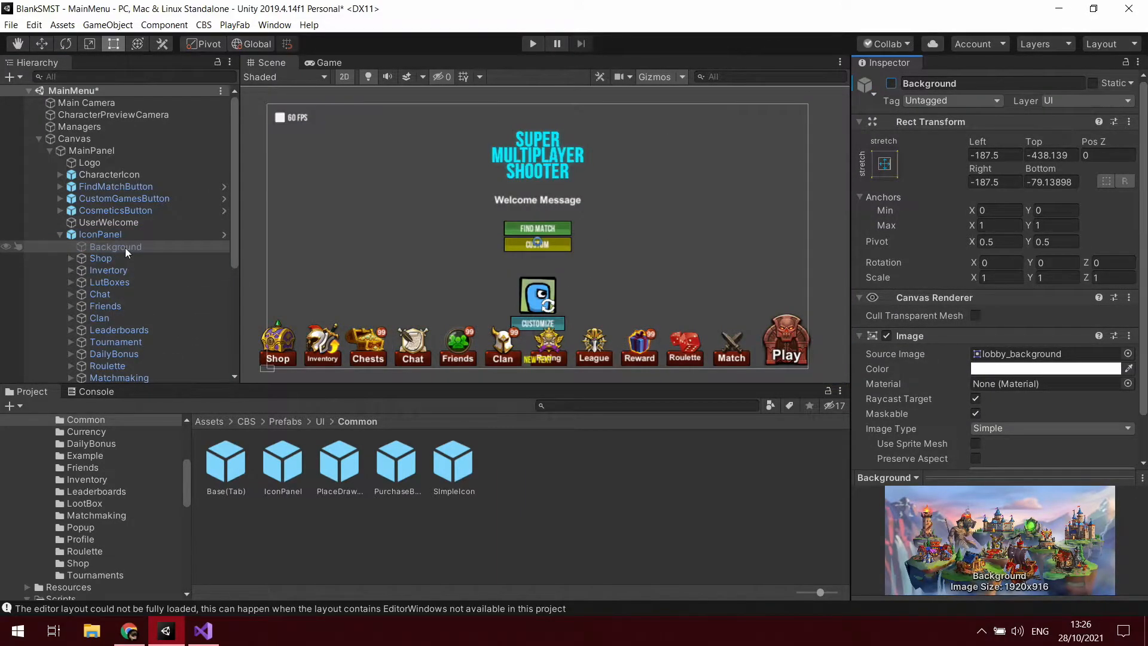
scroll("down", 3)
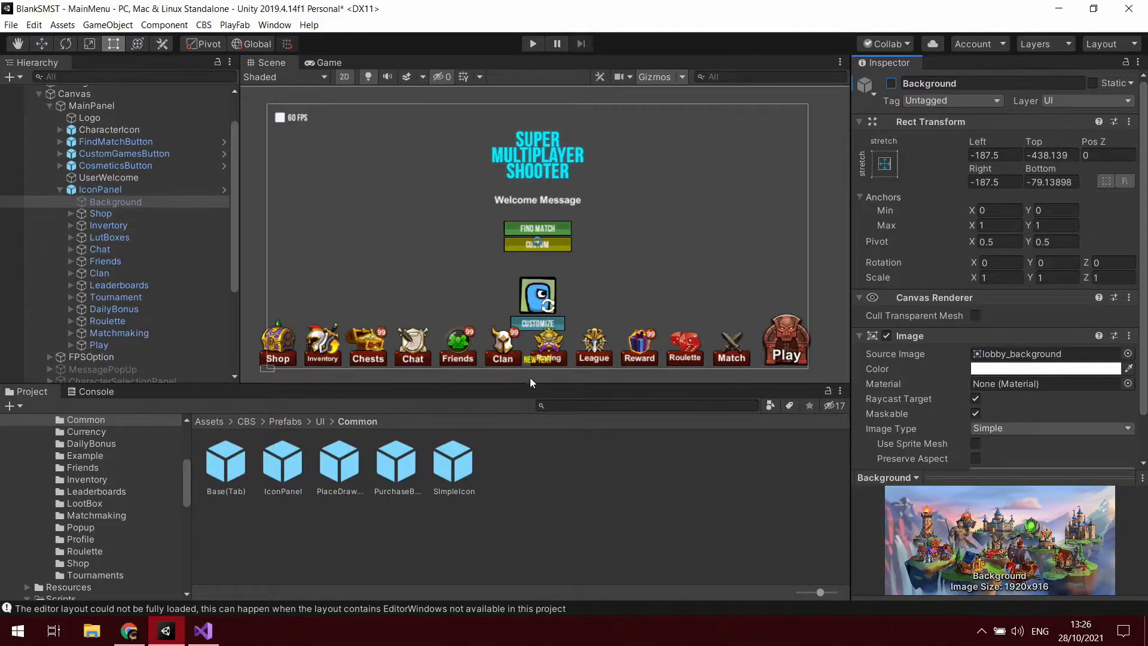
Anchor StatusText to the top edge and deactivate IconPanel's Background object
left_click(93, 377)
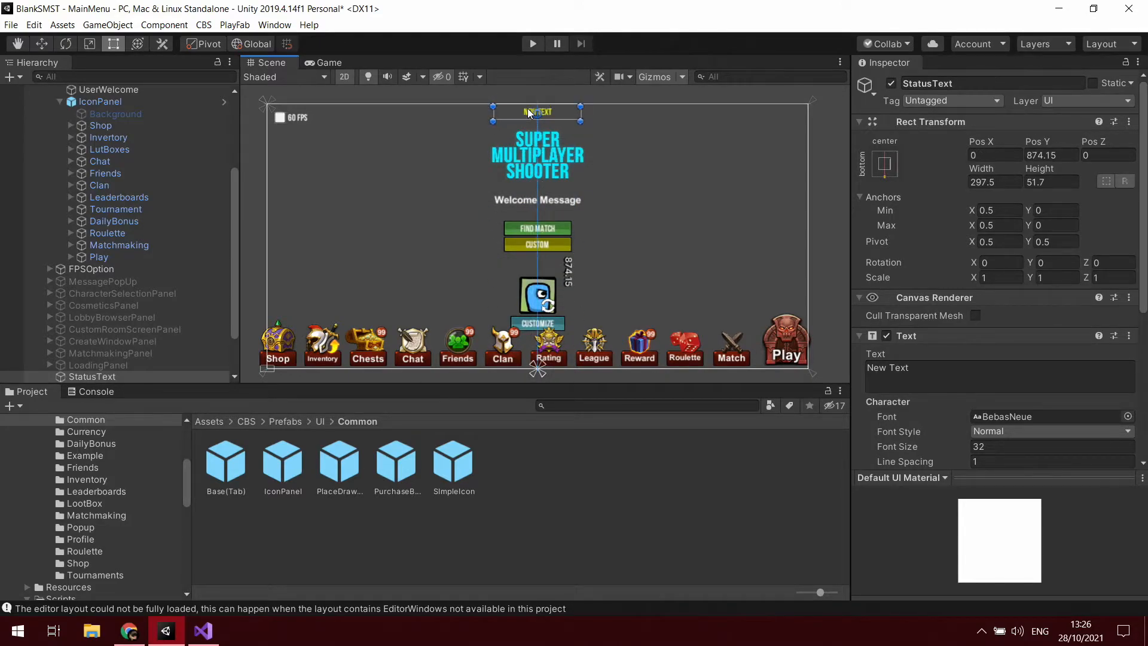
left_click(885, 163)
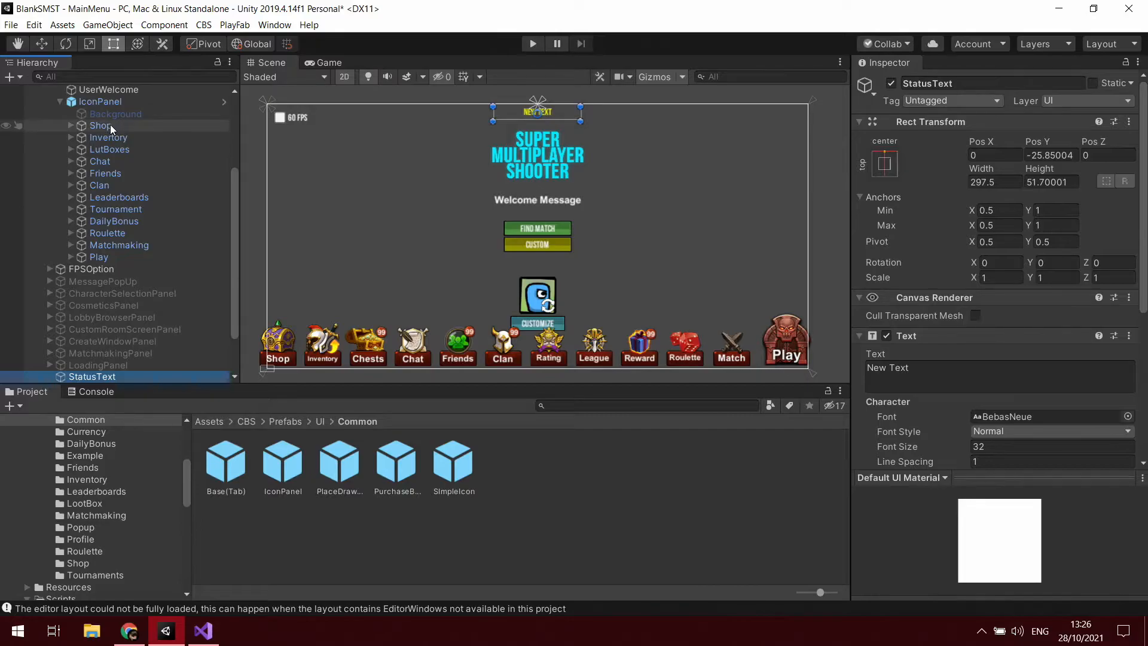
left_click(116, 114)
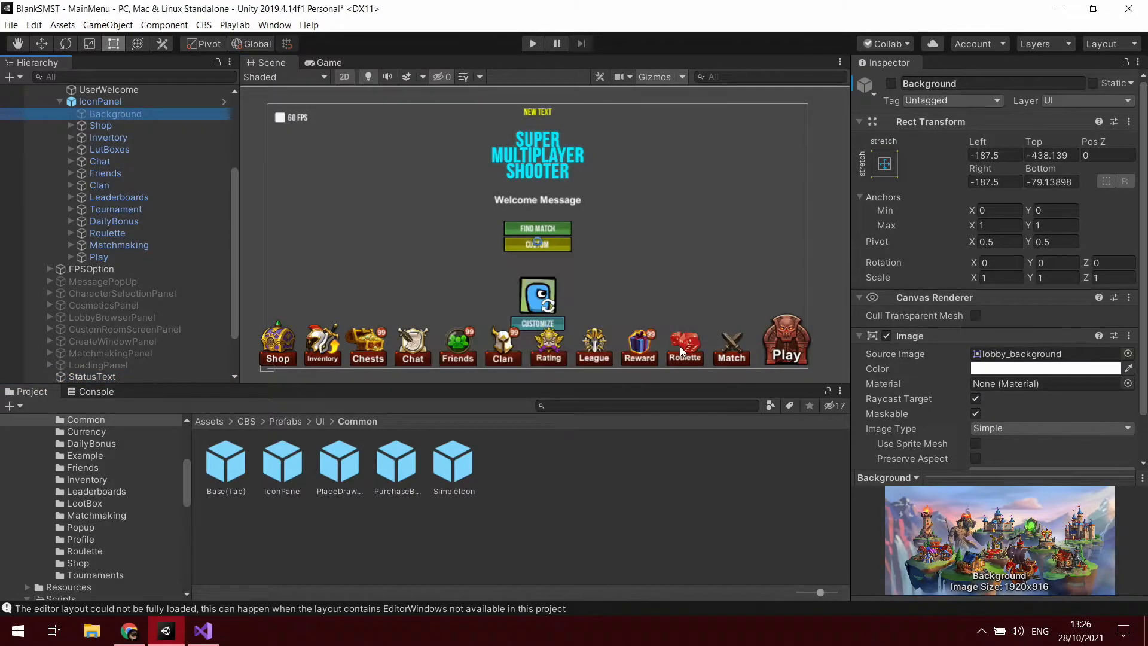
mouse_move(588, 352)
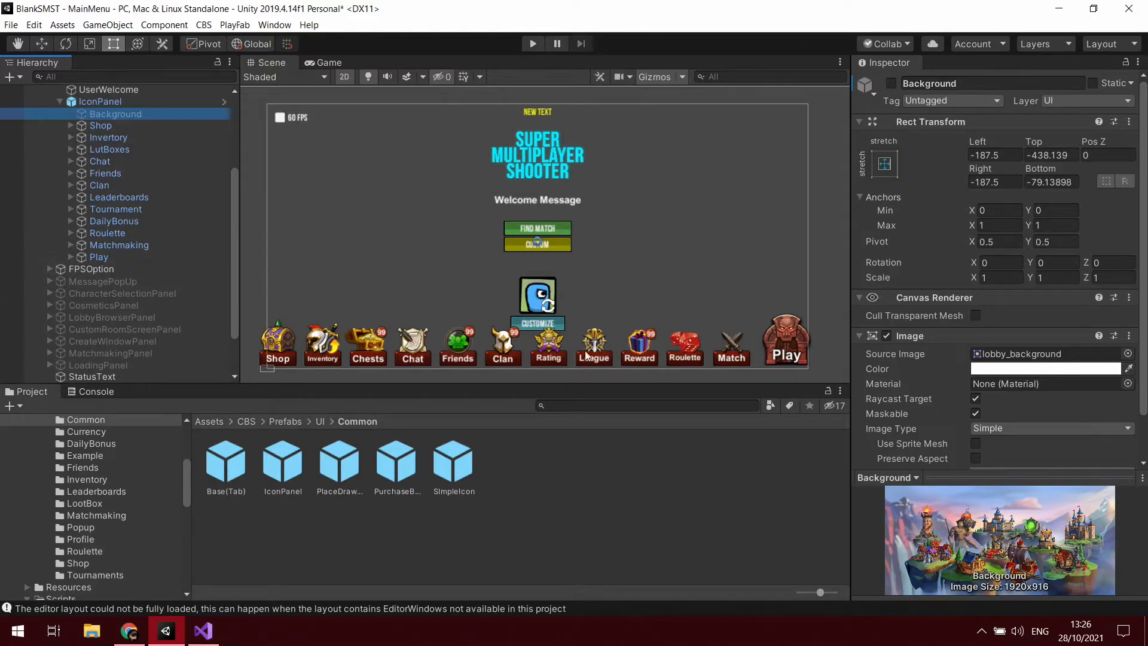
left_click(100, 126)
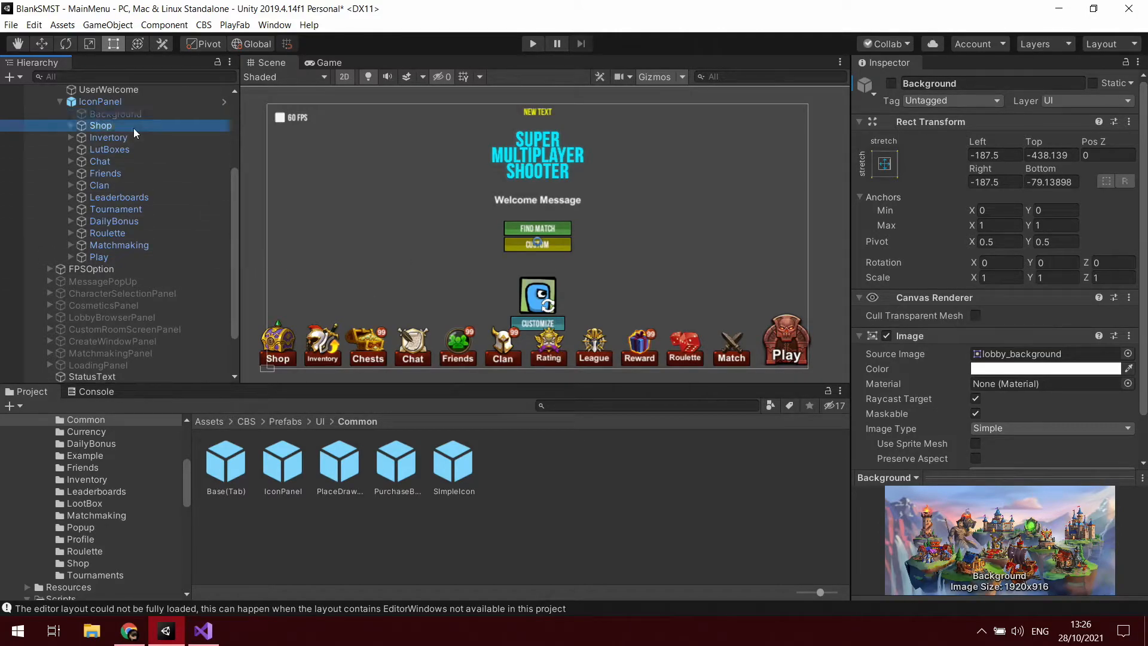
Deactivate the Shop-through-Play icon buttons except Leaderboards, then select IconPanel
left_click(110, 149)
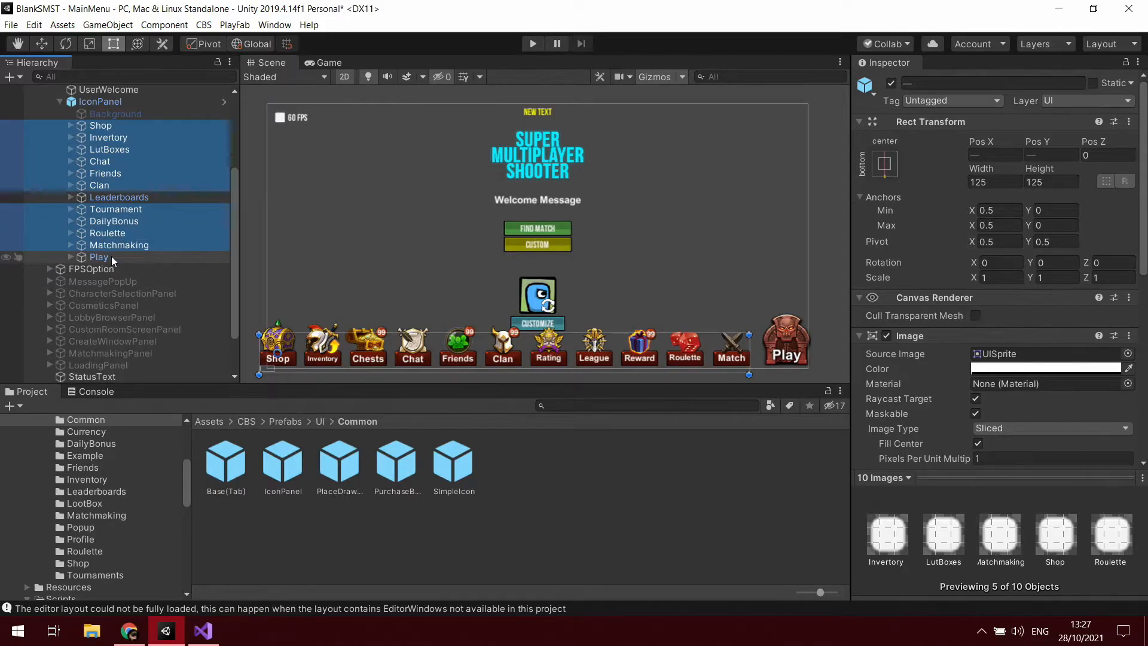
left_click(99, 257)
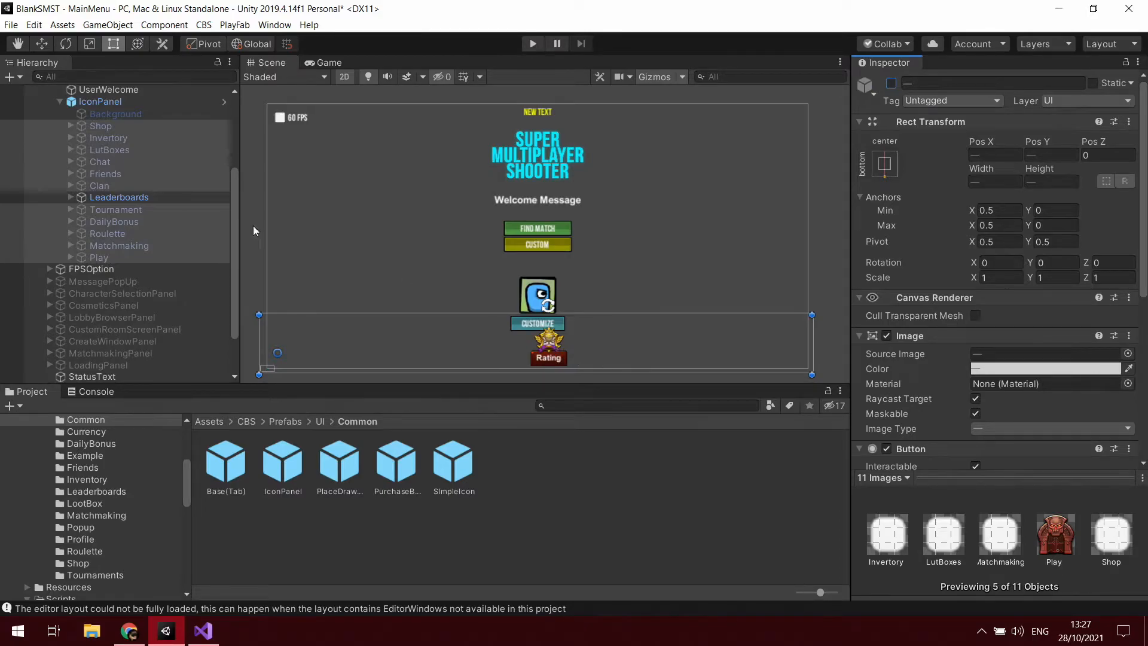
left_click(99, 102)
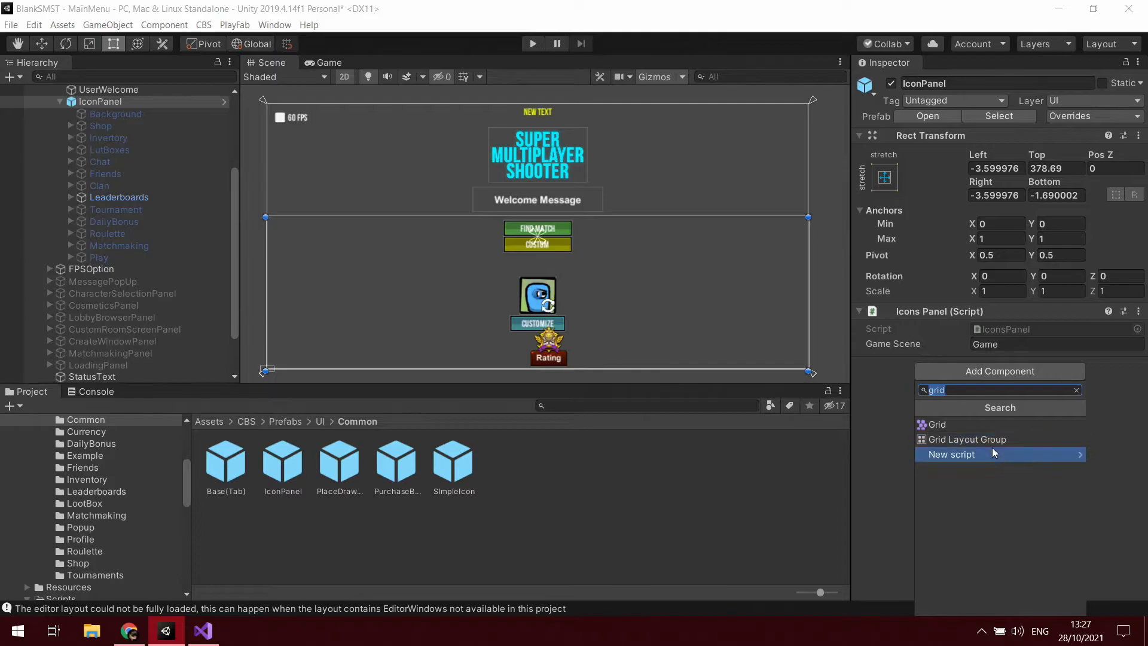
Add a Middle Center Grid Layout Group to IconPanel and shrink it to a bottom strip
left_click(967, 439)
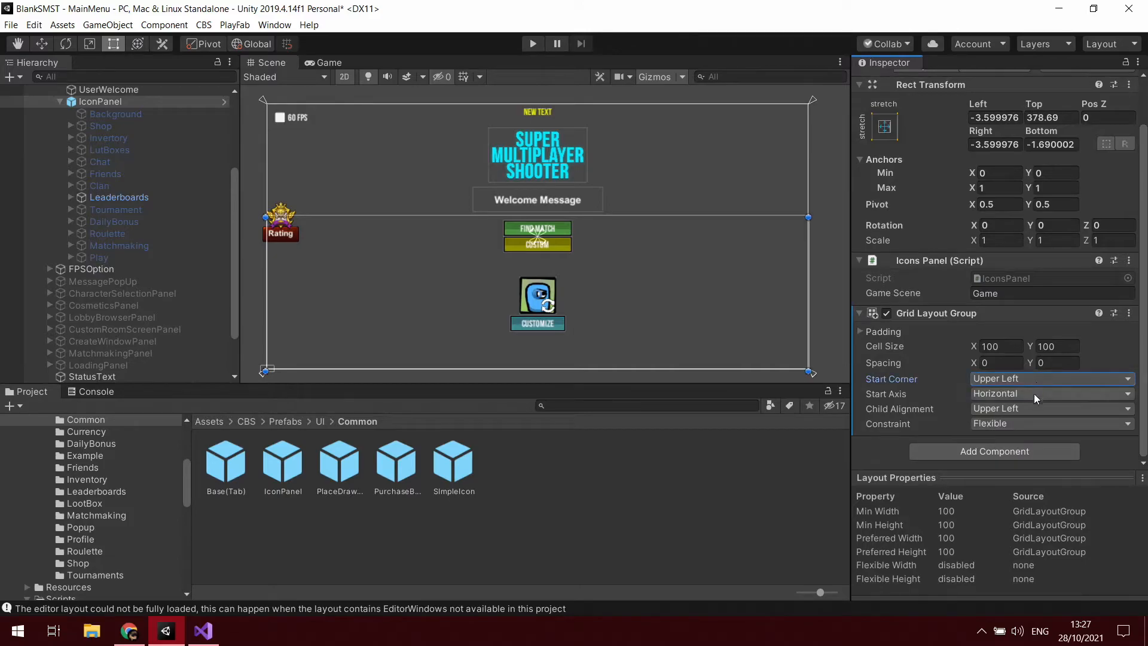
left_click(1051, 409)
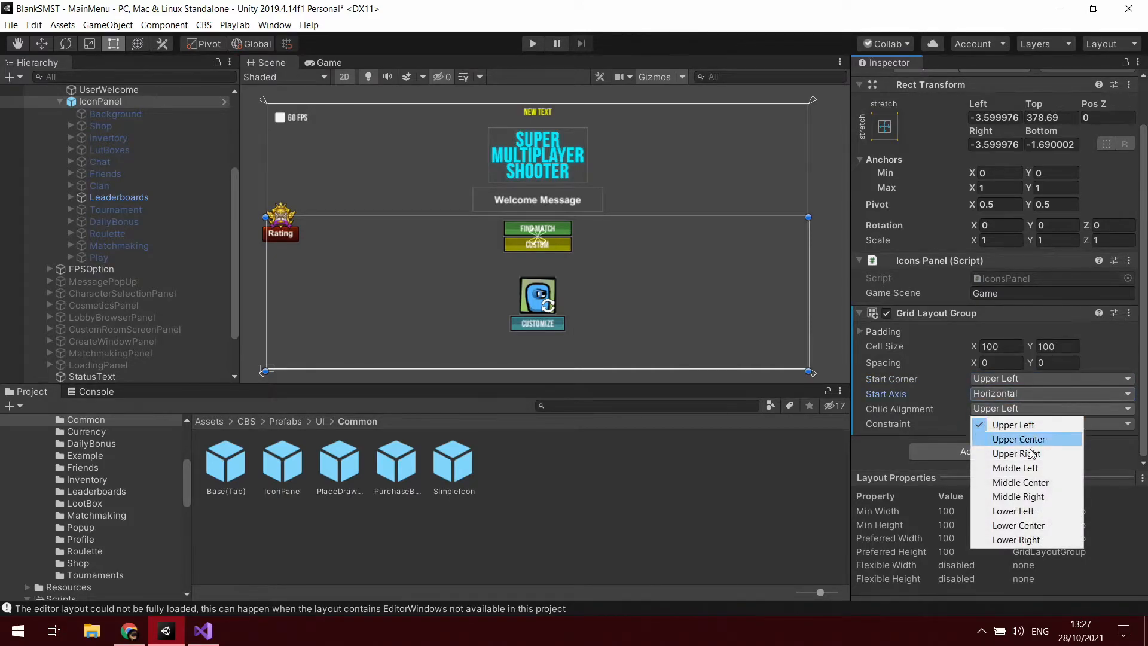
left_click(1020, 482)
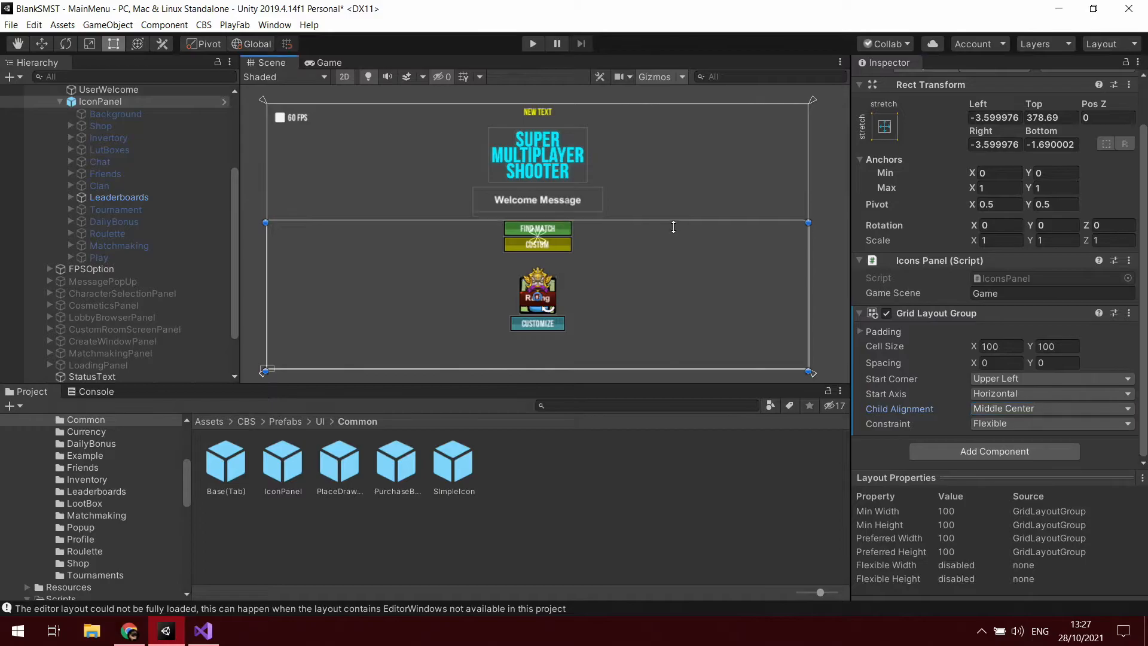
left_click_drag(672, 227, 672, 336)
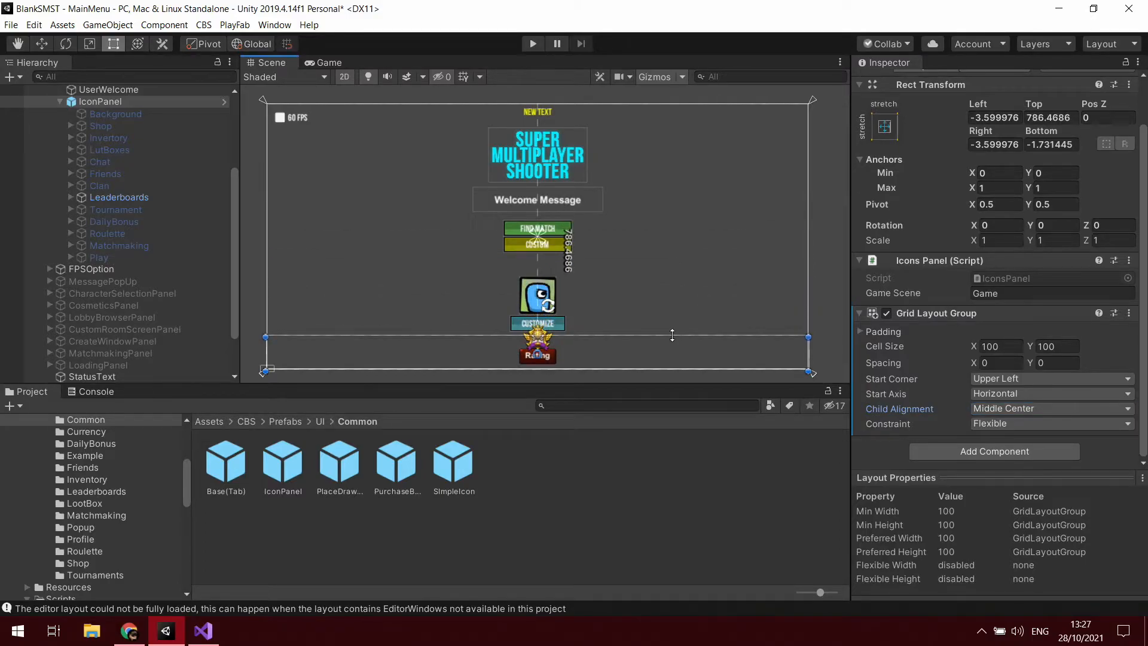
Re-enable the DailyBonus Reward button and set the grid's horizontal spacing to 50
left_click(114, 222)
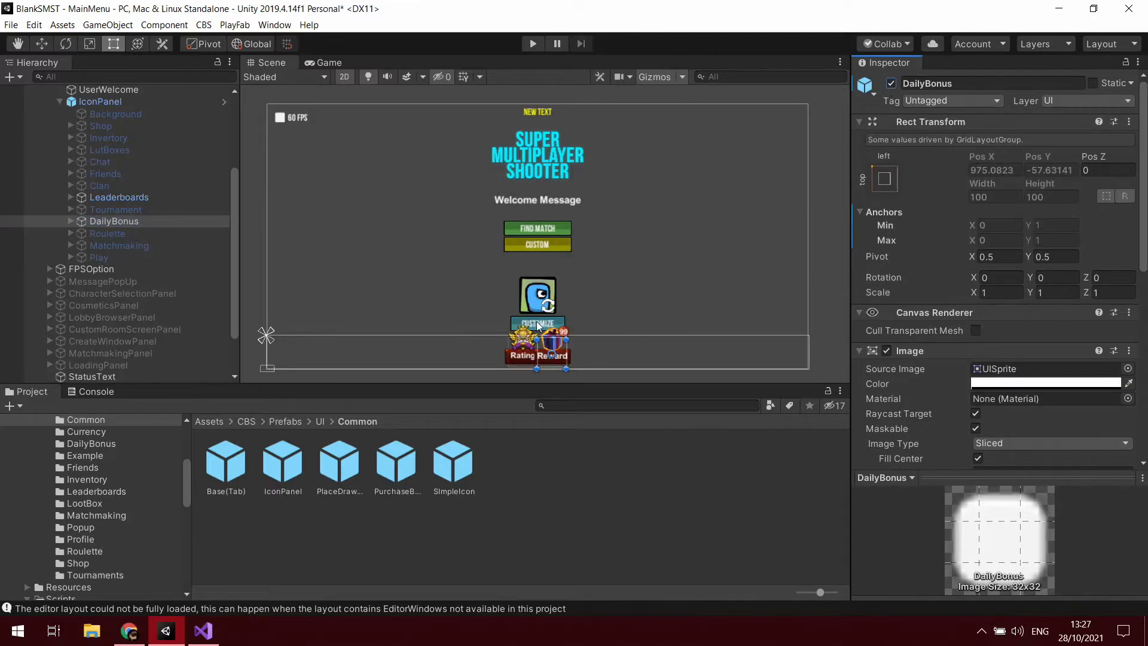
mouse_move(923, 284)
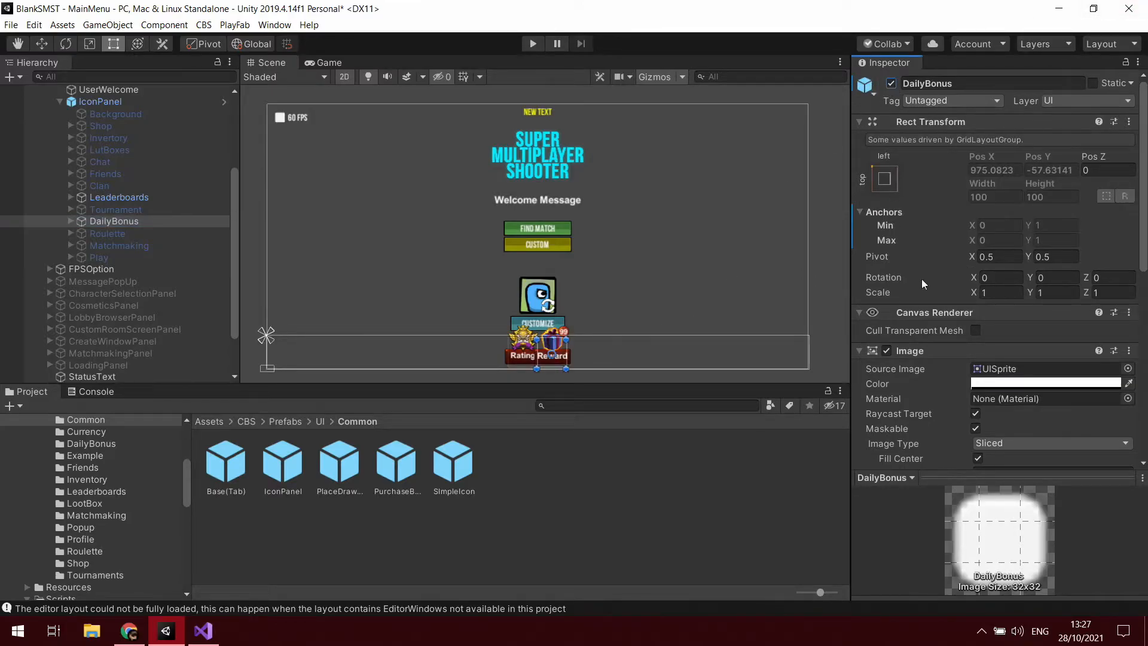
left_click(99, 101)
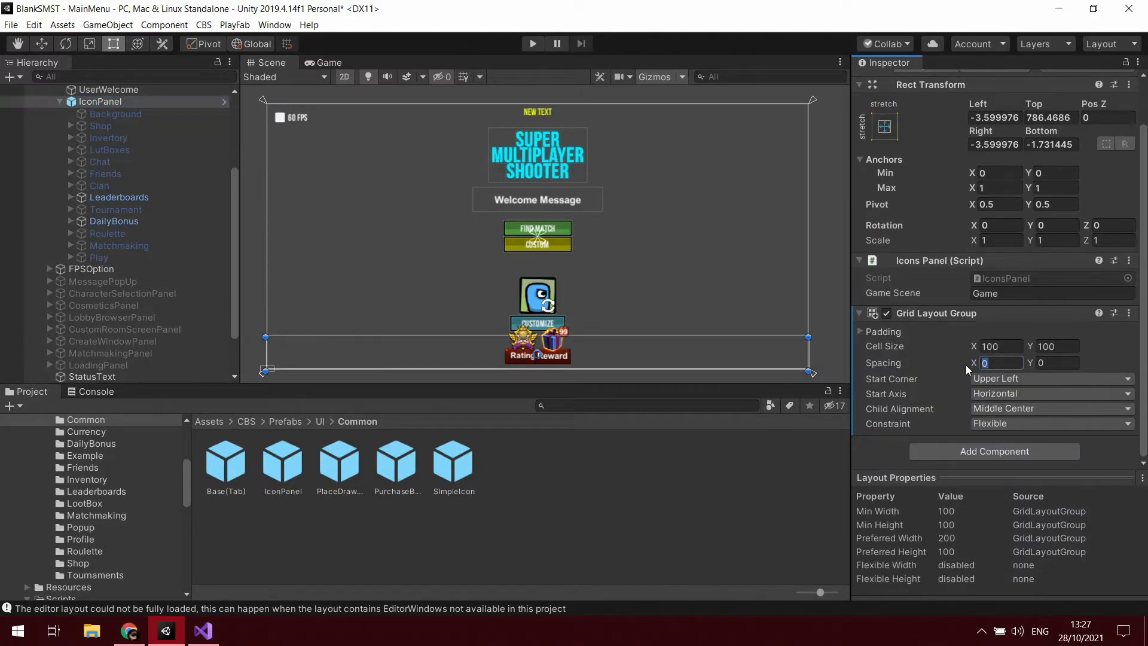
type("10")
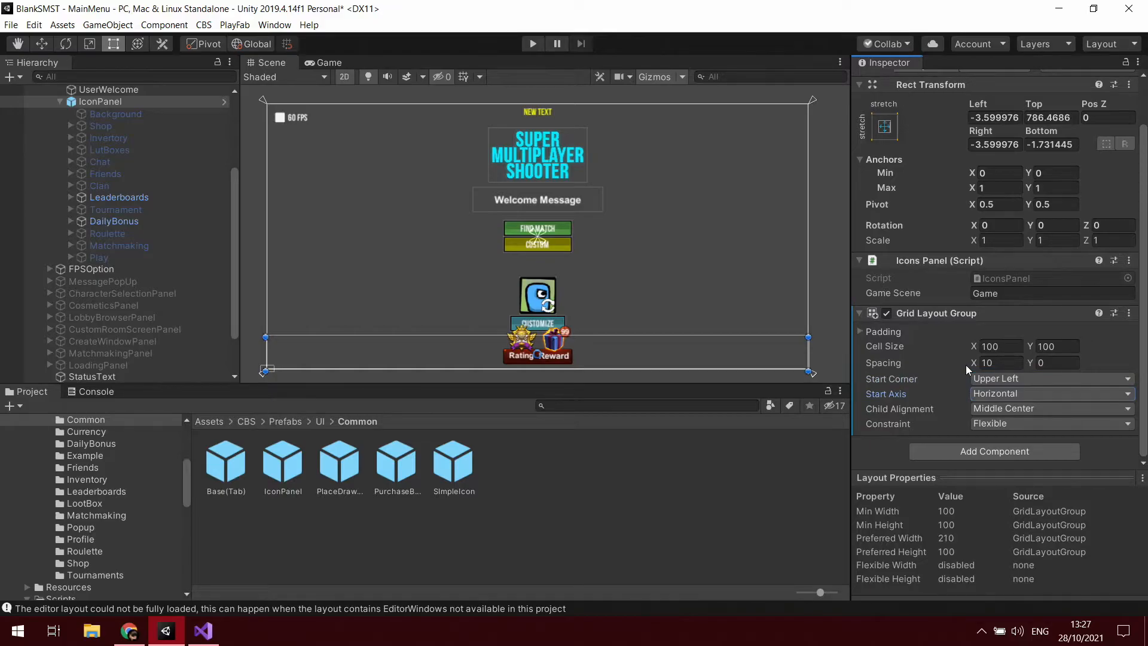
left_click(995, 362)
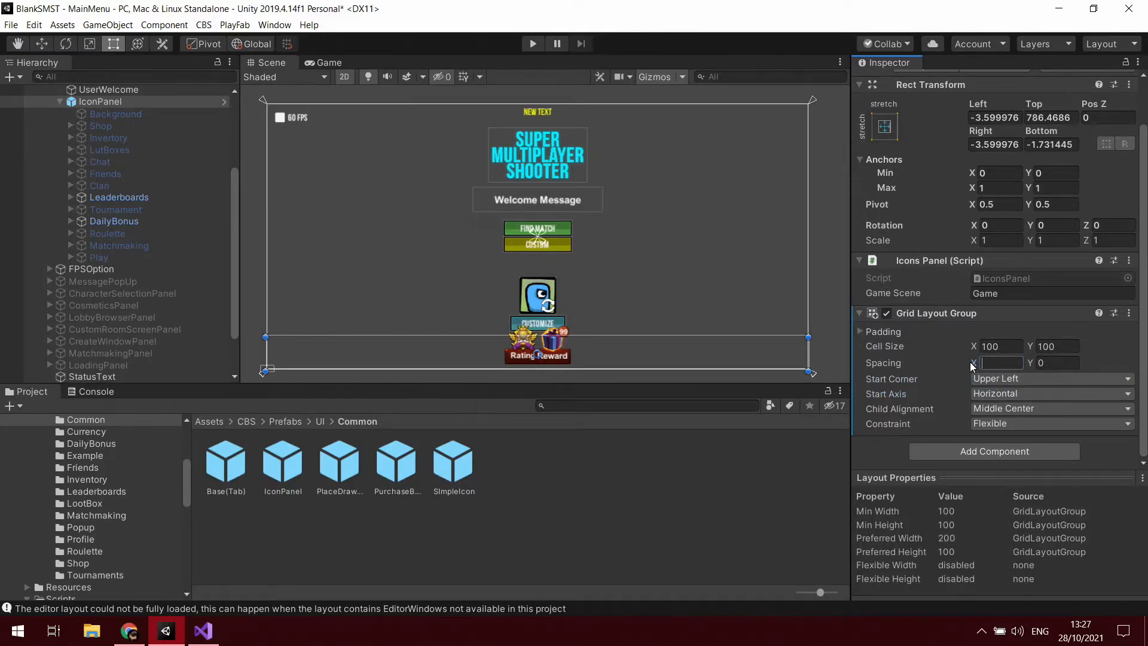
type("50")
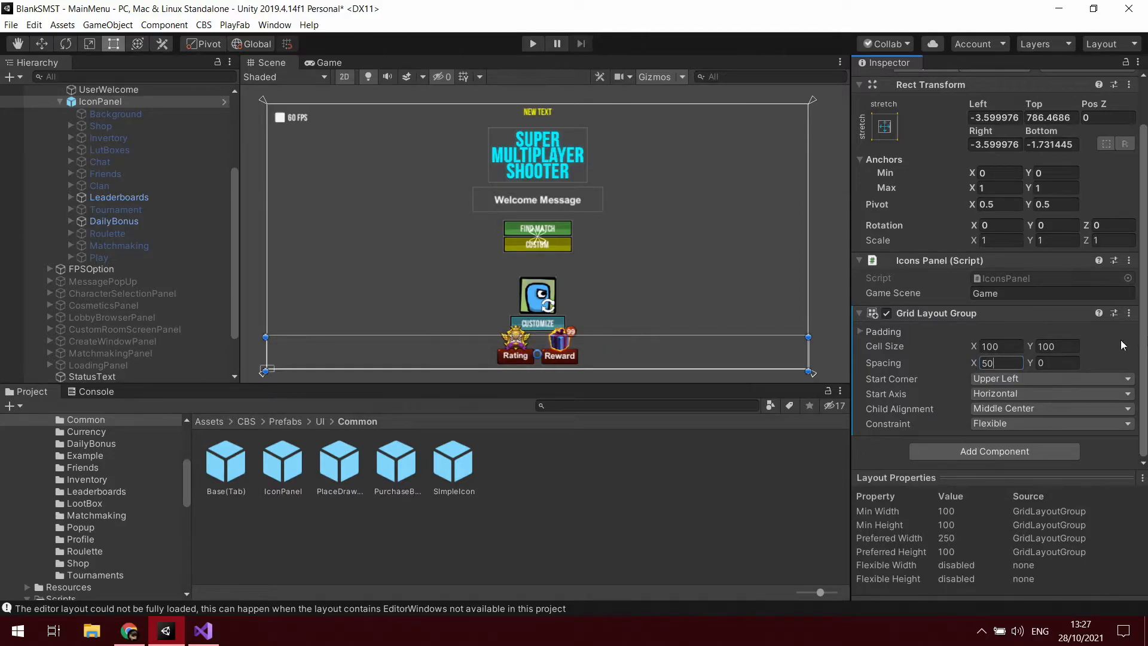
mouse_move(123, 237)
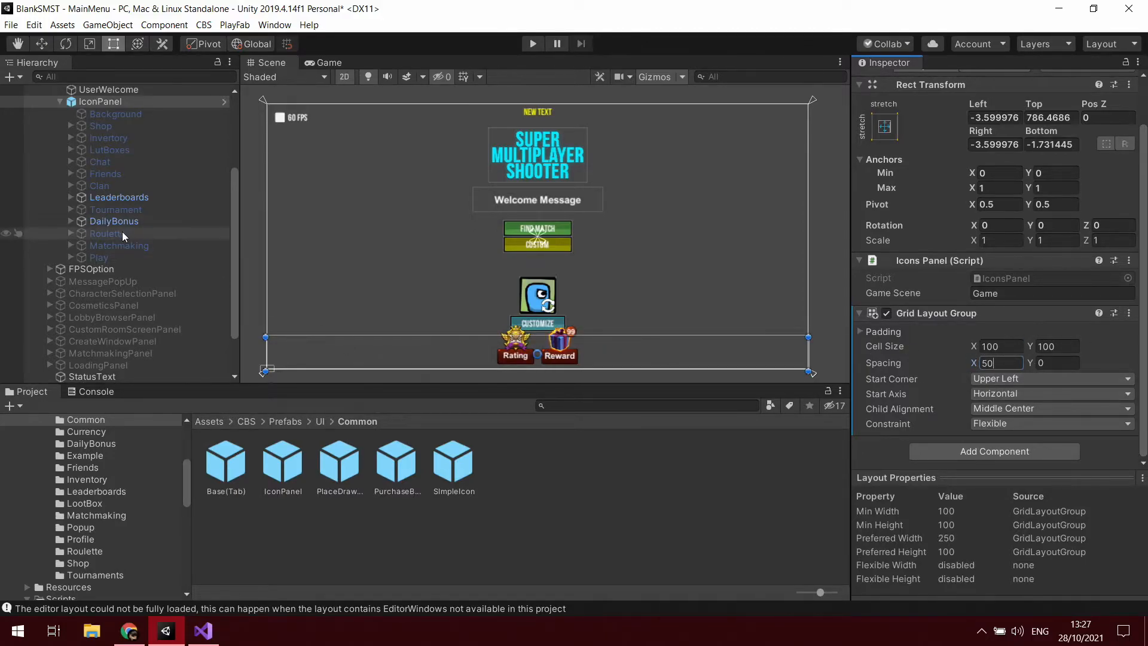
Deactivate the Roulette and DailyBonus buttons again
left_click(108, 233)
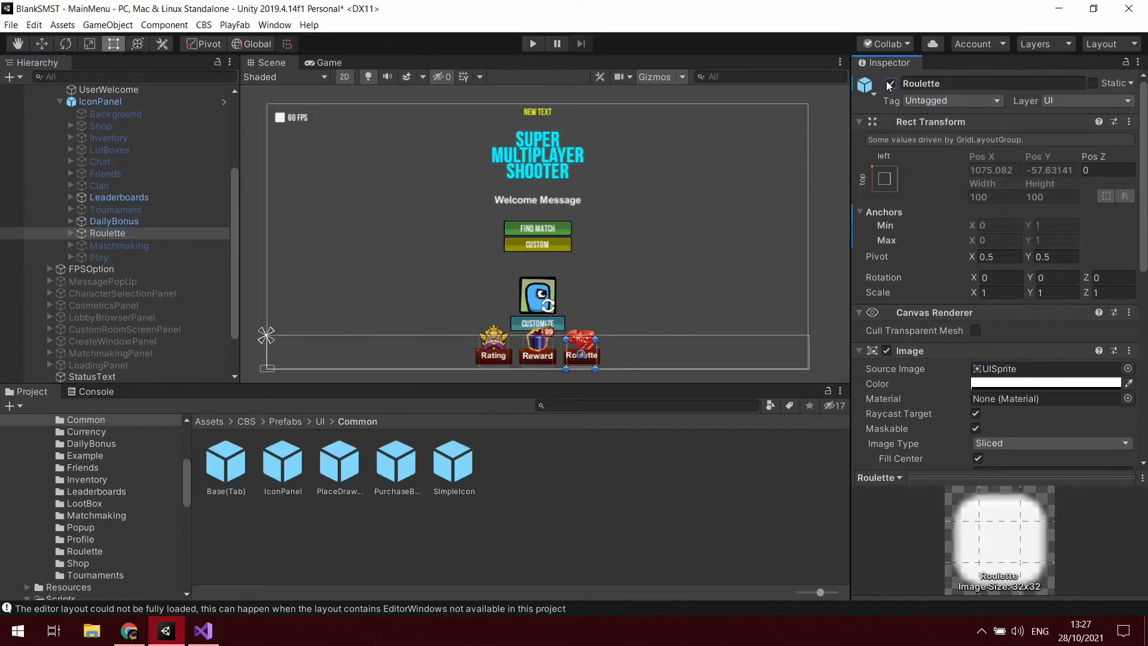
left_click(113, 220)
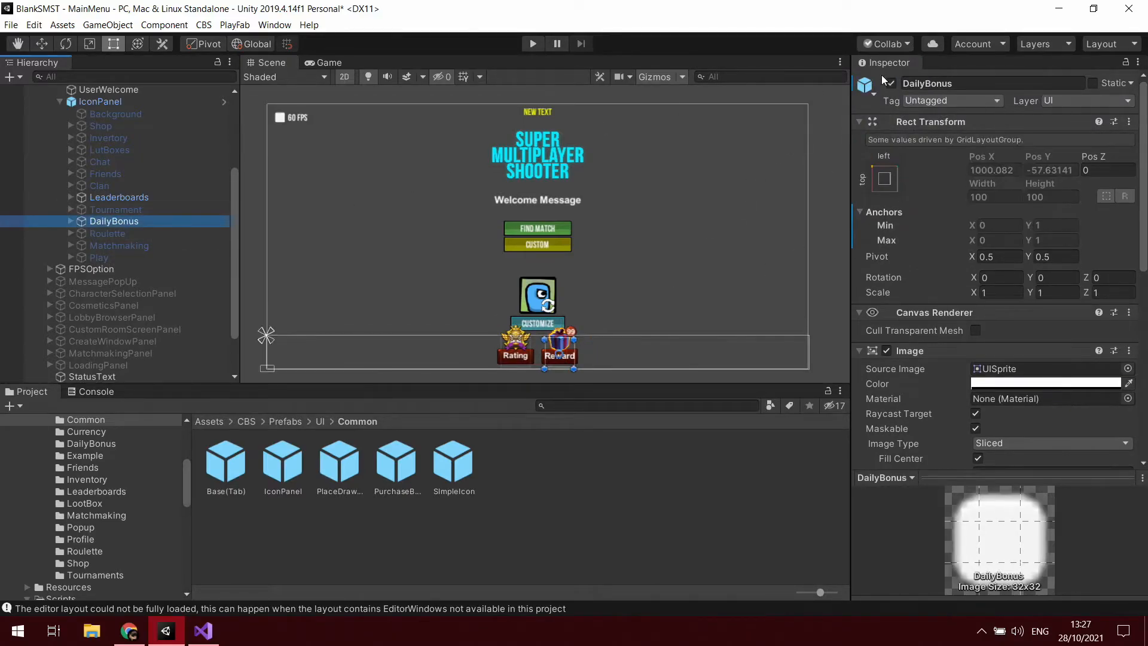
left_click(119, 197)
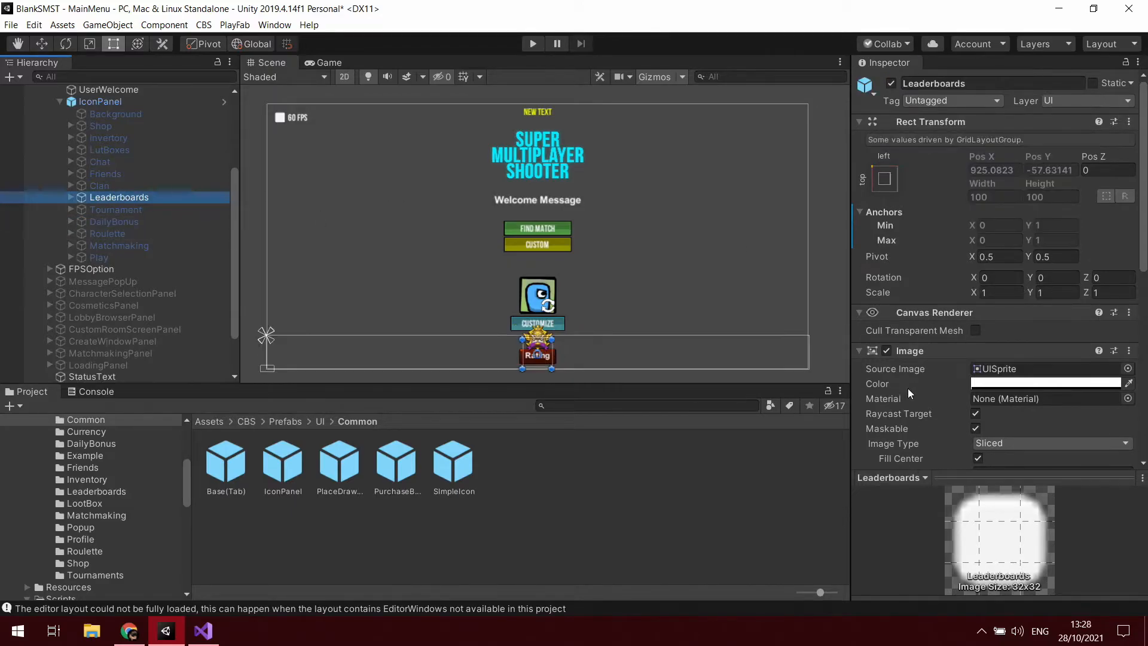
Expand Leaderboards in the Hierarchy to show its Panel, Icon and Text children
scroll("down", 3)
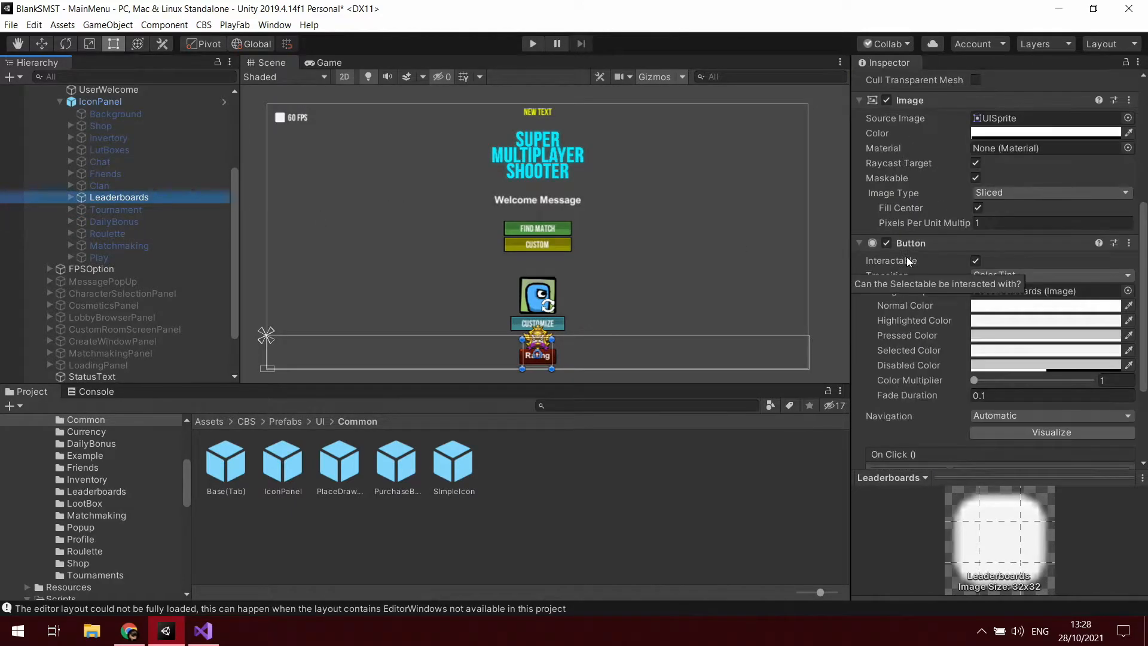
left_click(70, 197)
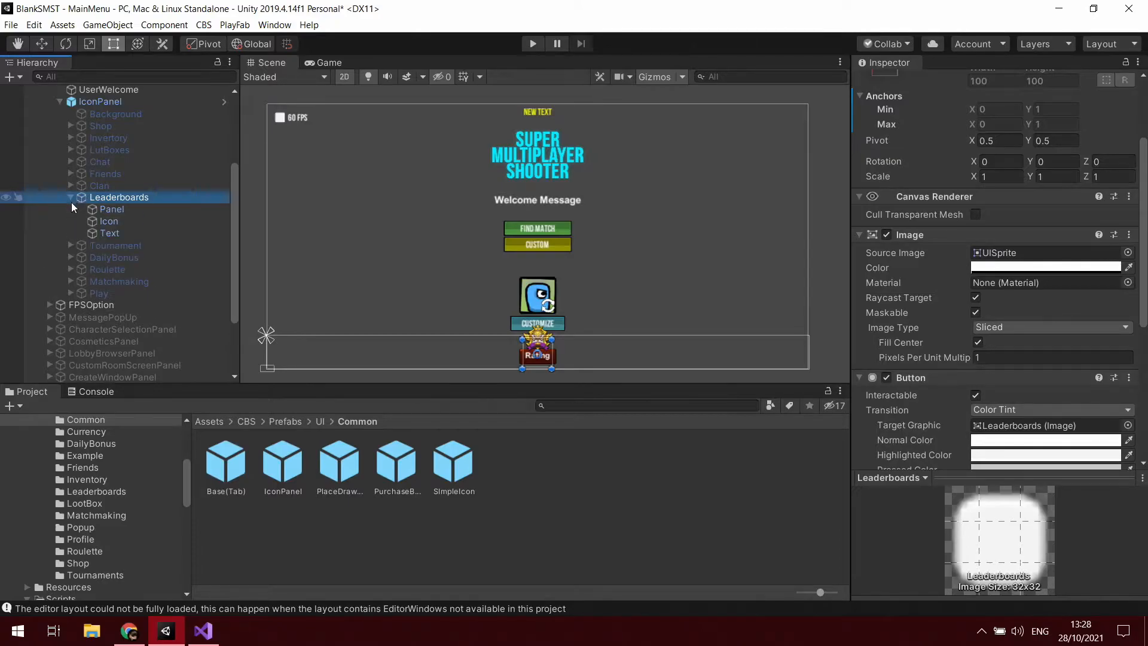
scroll("down", 3)
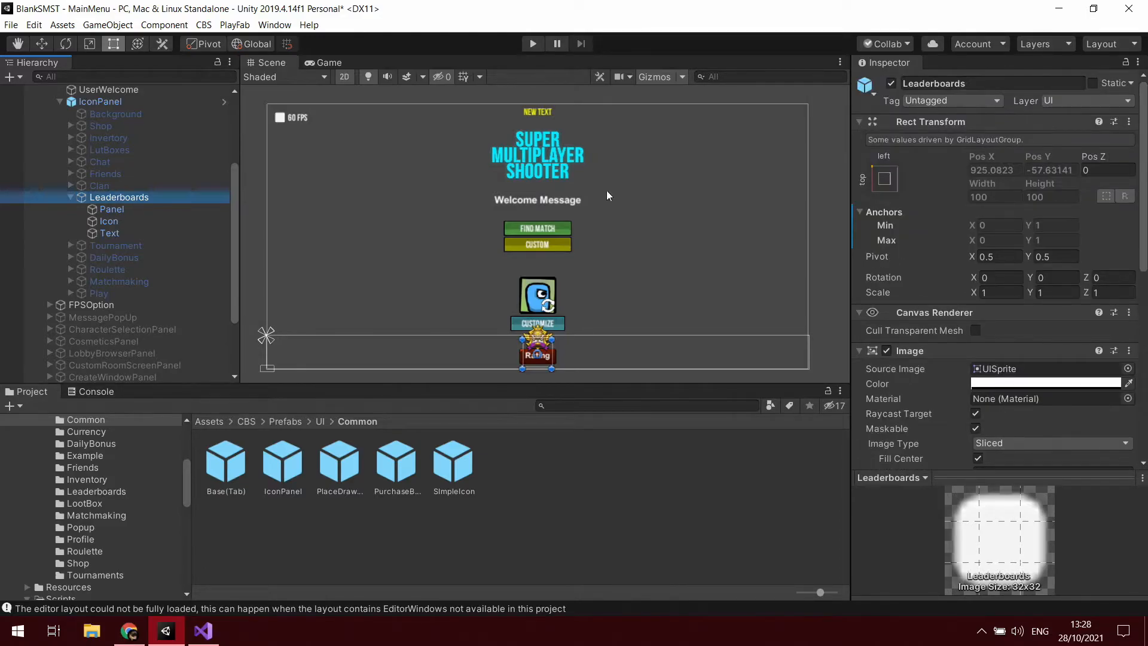
left_click(99, 102)
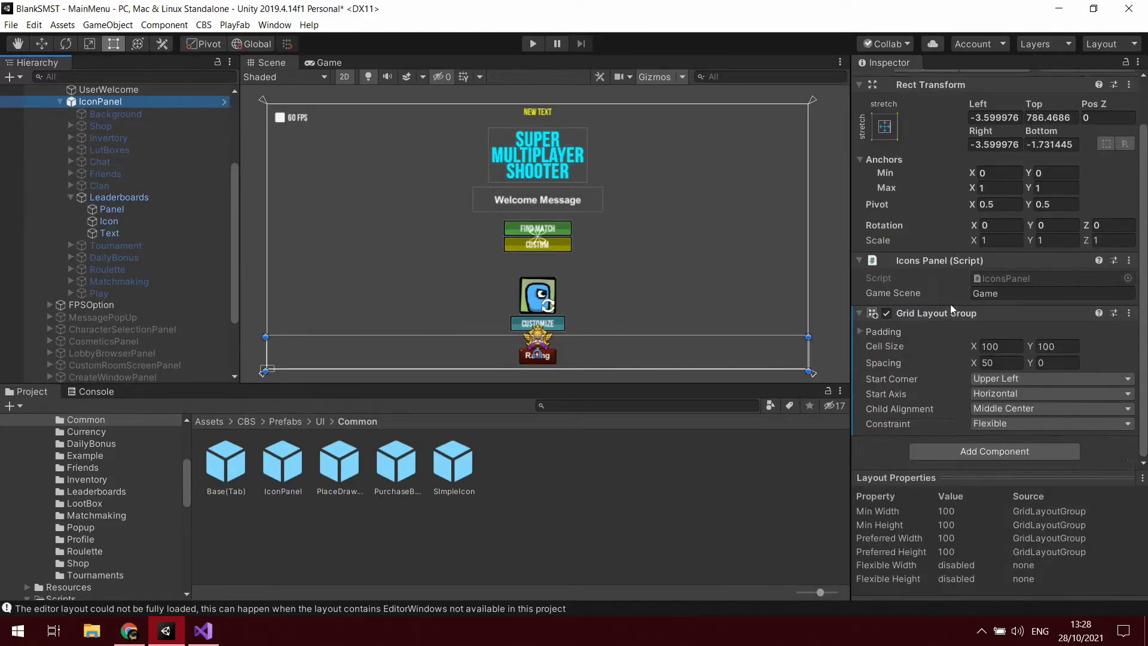
left_click(119, 197)
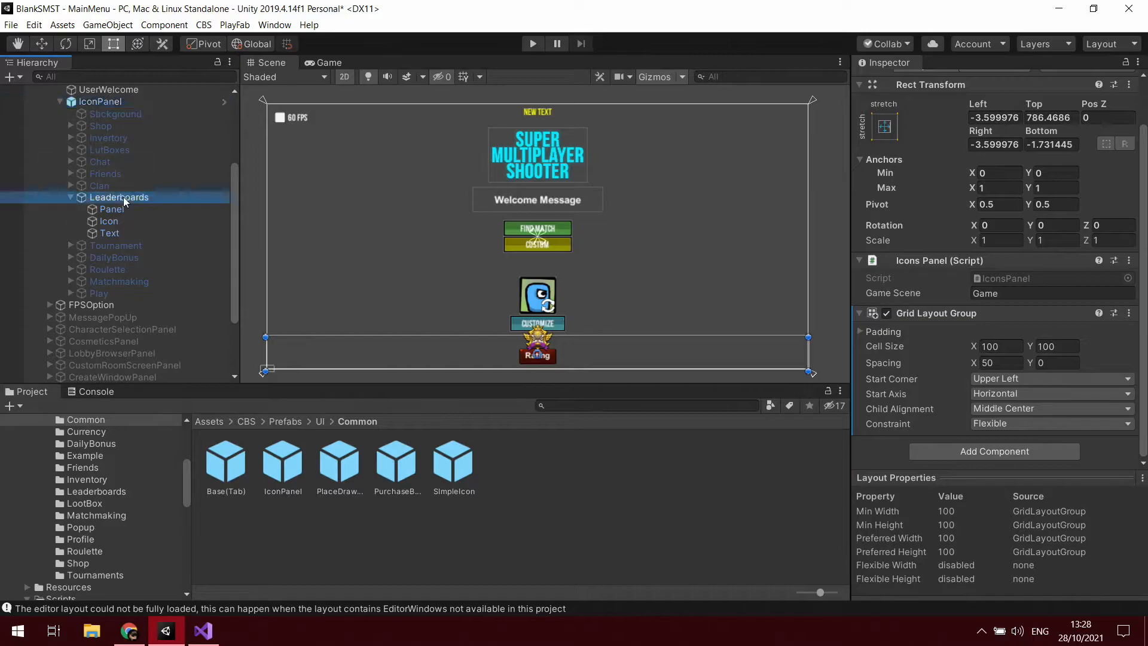
Open the LeaderboardUser prefab via CBS > Configurator > Leaderboards and view its script
left_click(111, 209)
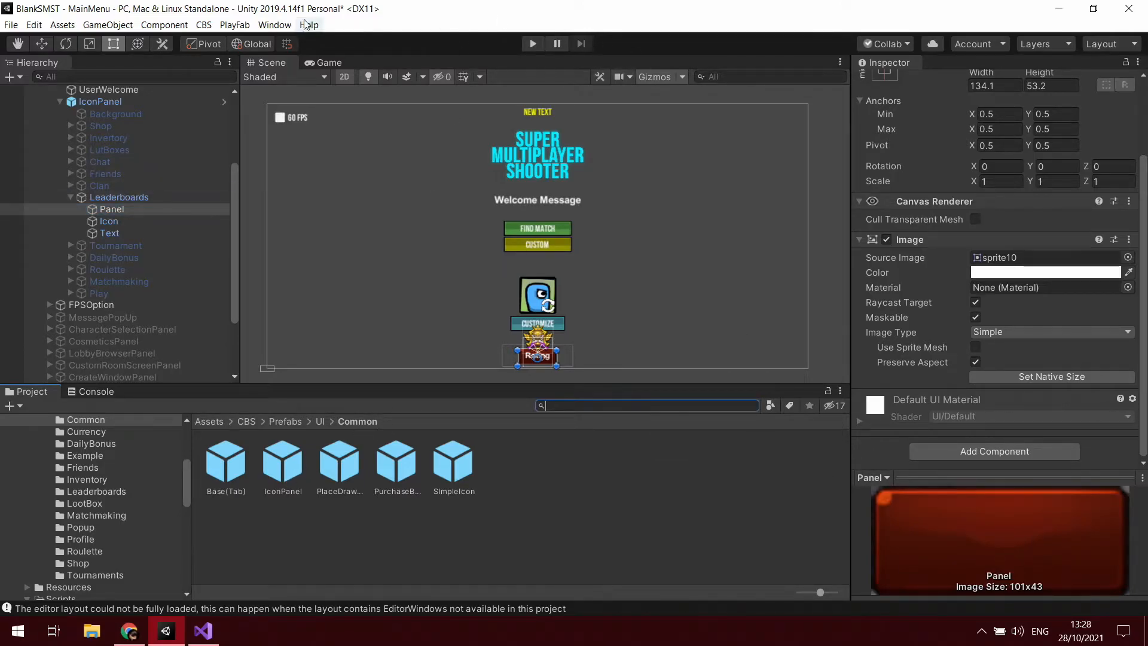
left_click(203, 25)
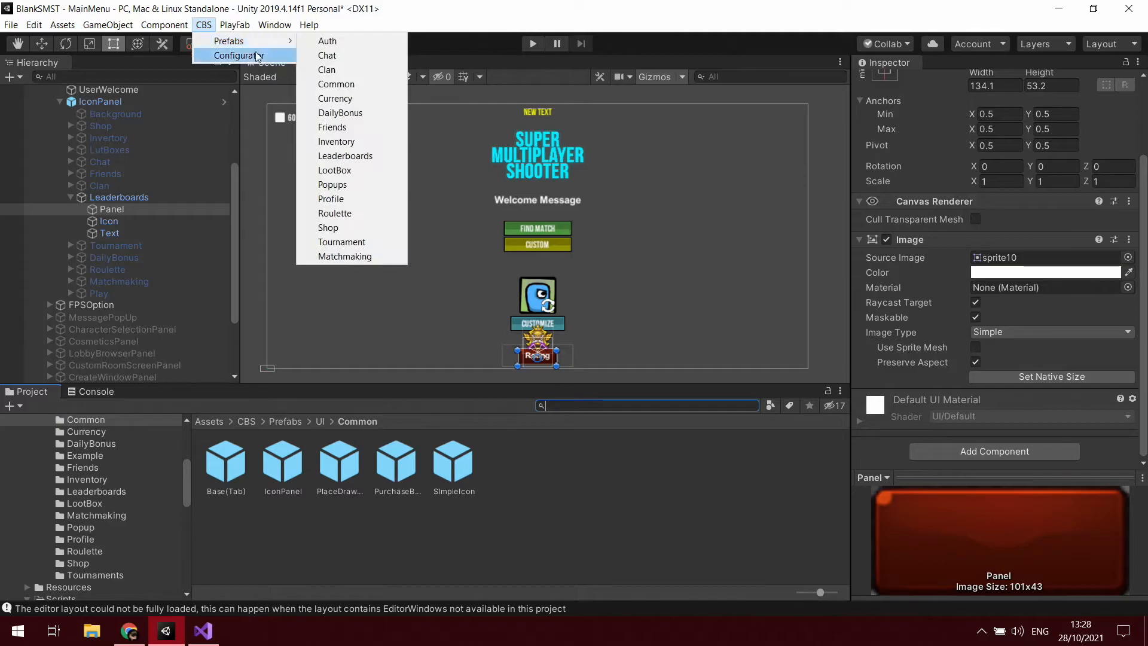
mouse_move(351, 227)
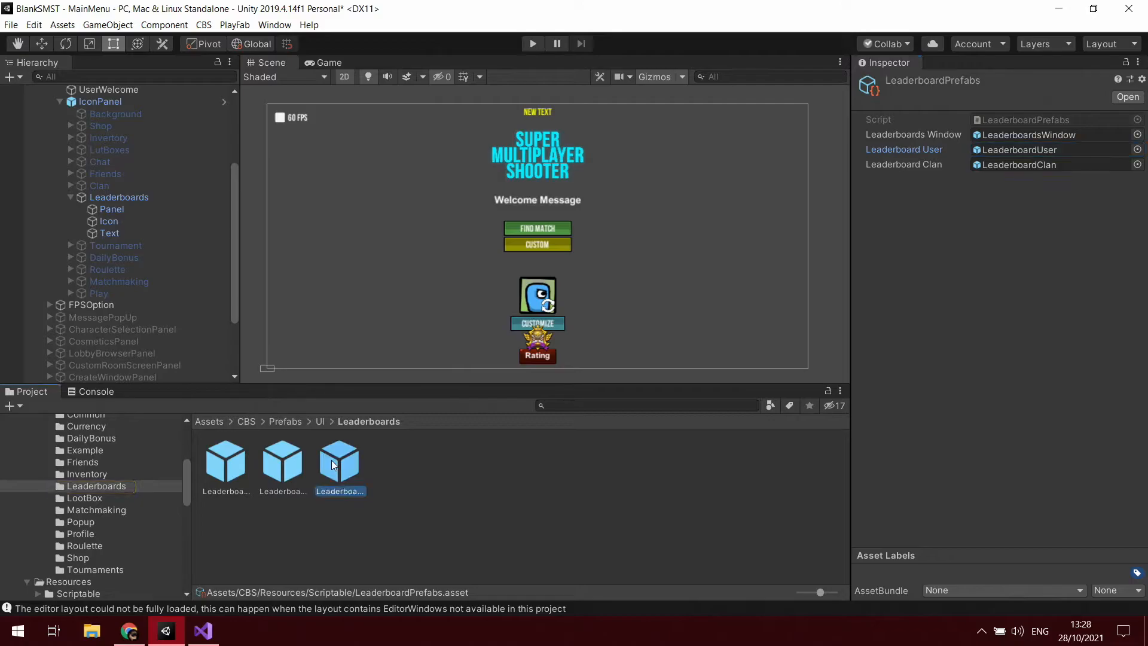
double_click(339, 461)
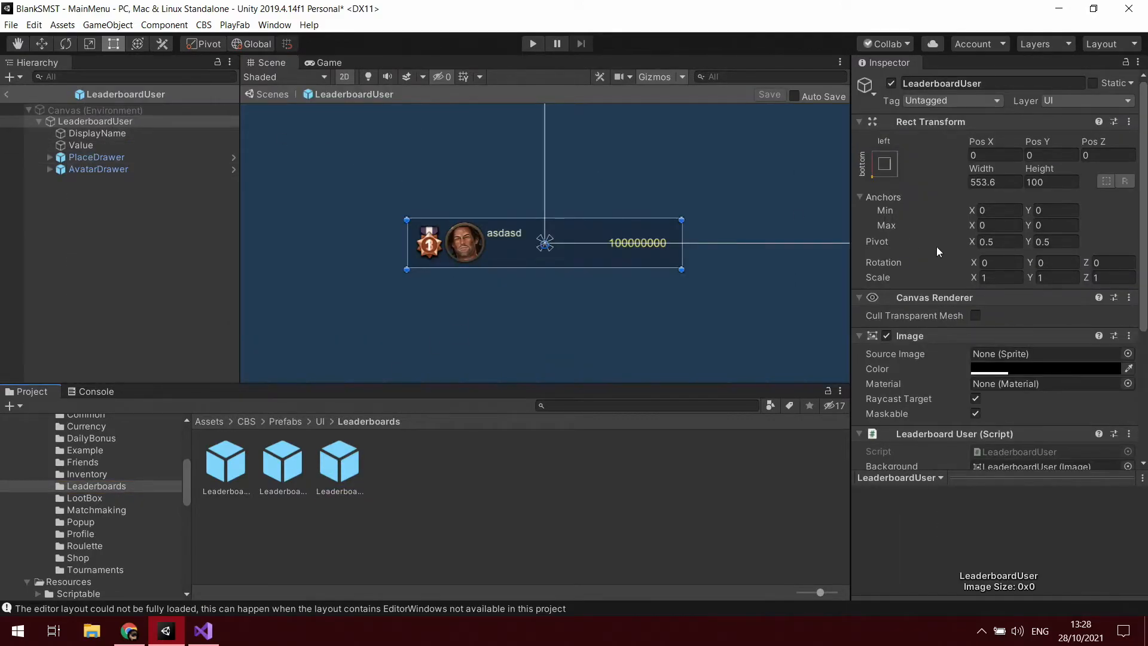
scroll("down", 3)
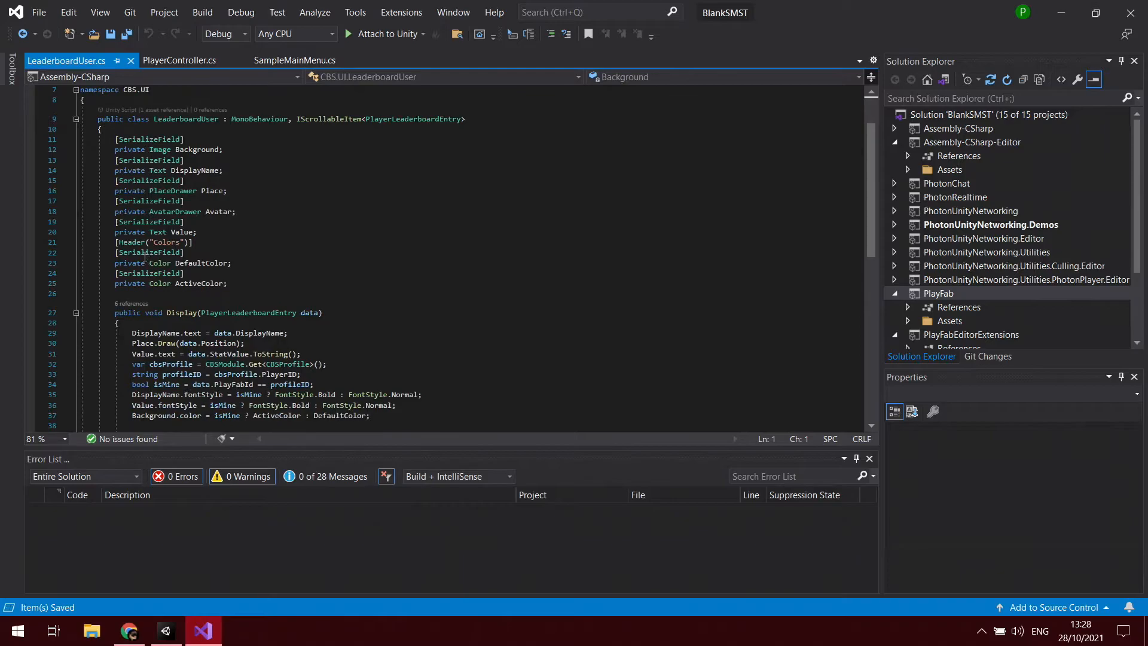
Scroll through LeaderboardUser.cs, then switch to the CBS Leaderboard Module docs in Chrome
scroll("down", 3)
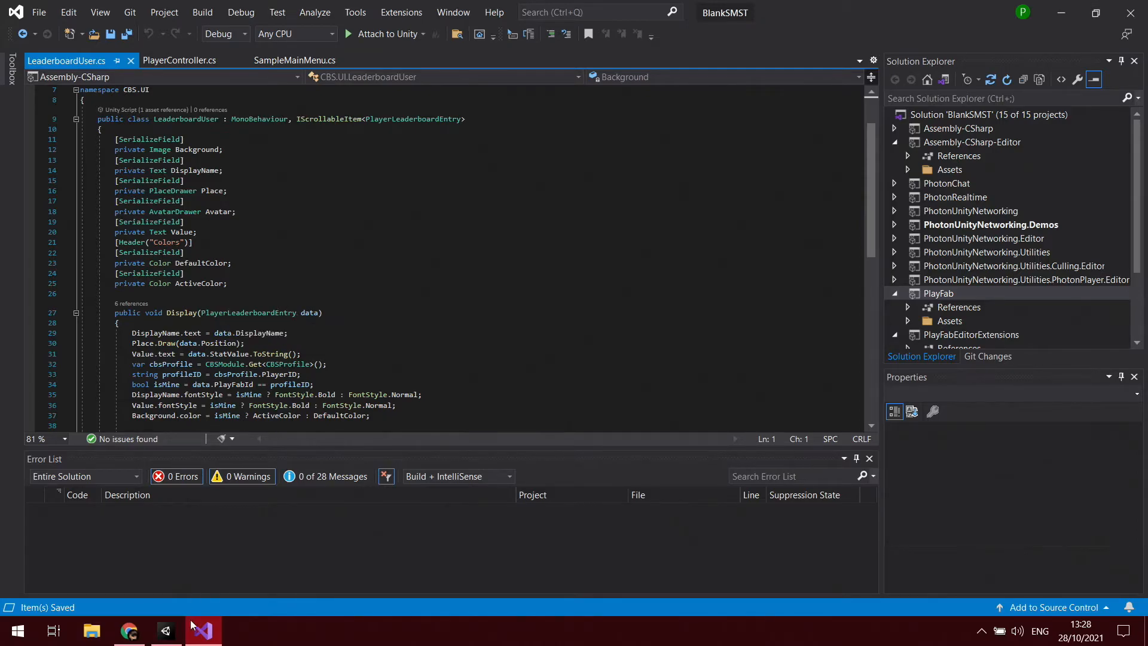
left_click(128, 629)
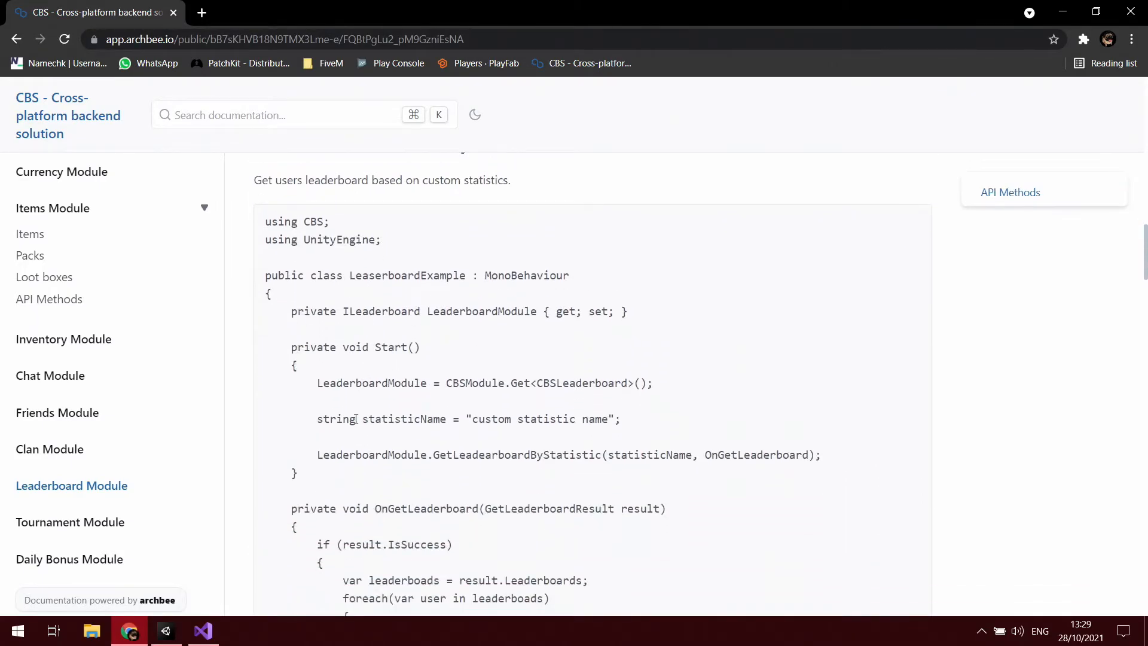
Scroll the docs' leaderboard logging example, then return to LeaderboardUser.cs in Visual Studio
scroll("down", 3)
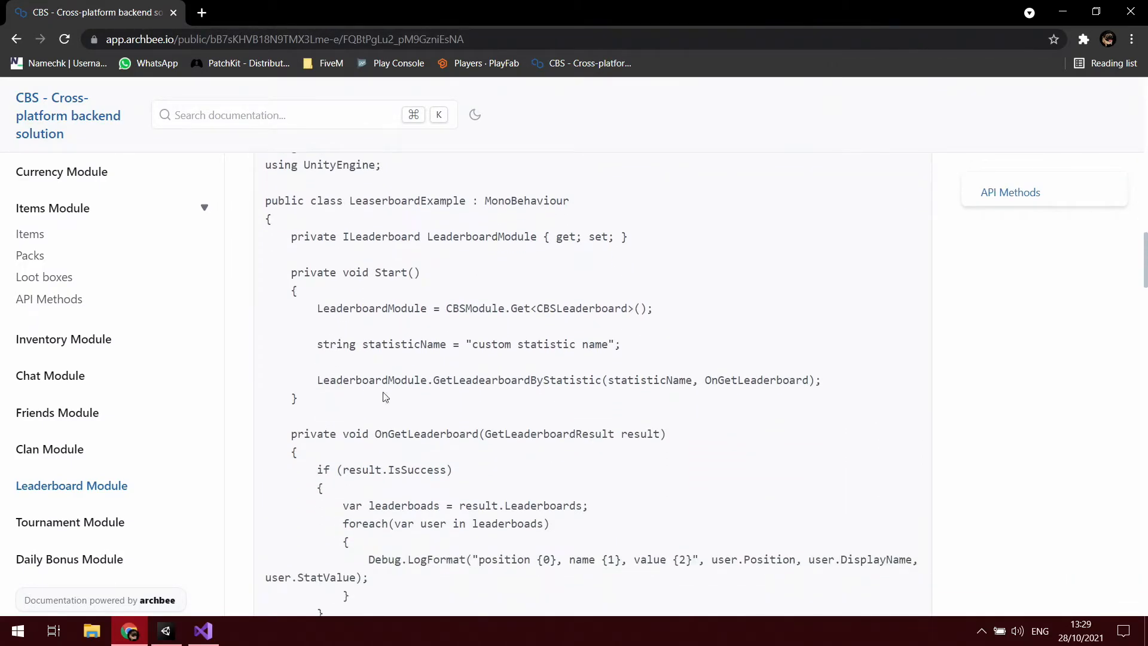
left_click(202, 631)
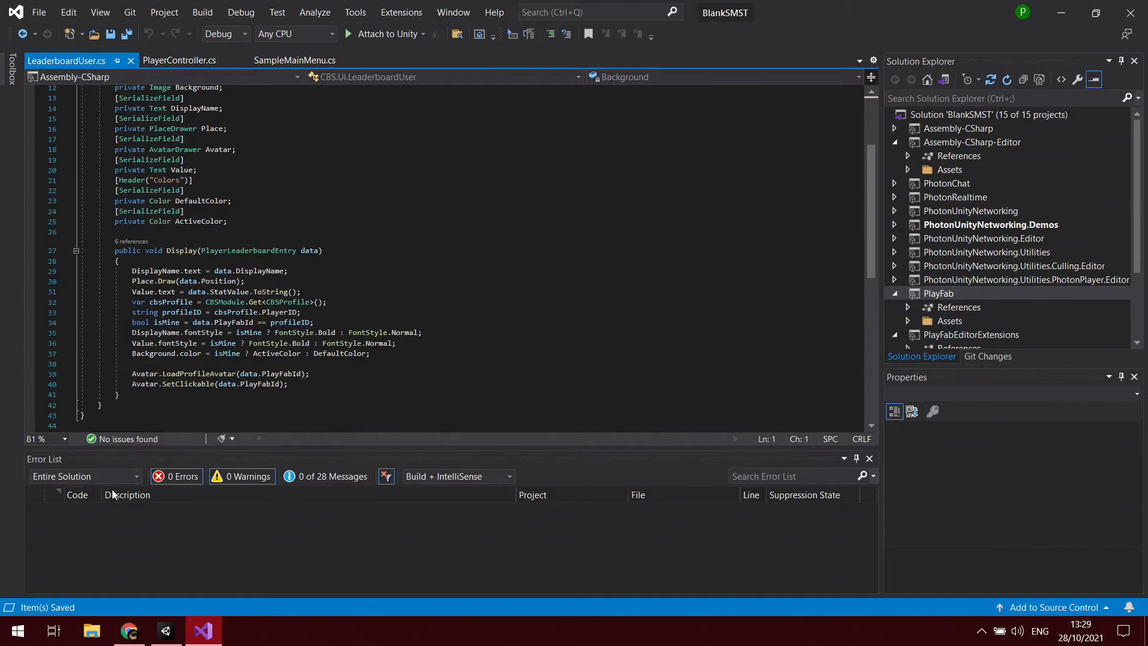
Inspect the Text components of the prefab's DisplayName and Value labels
left_click(164, 630)
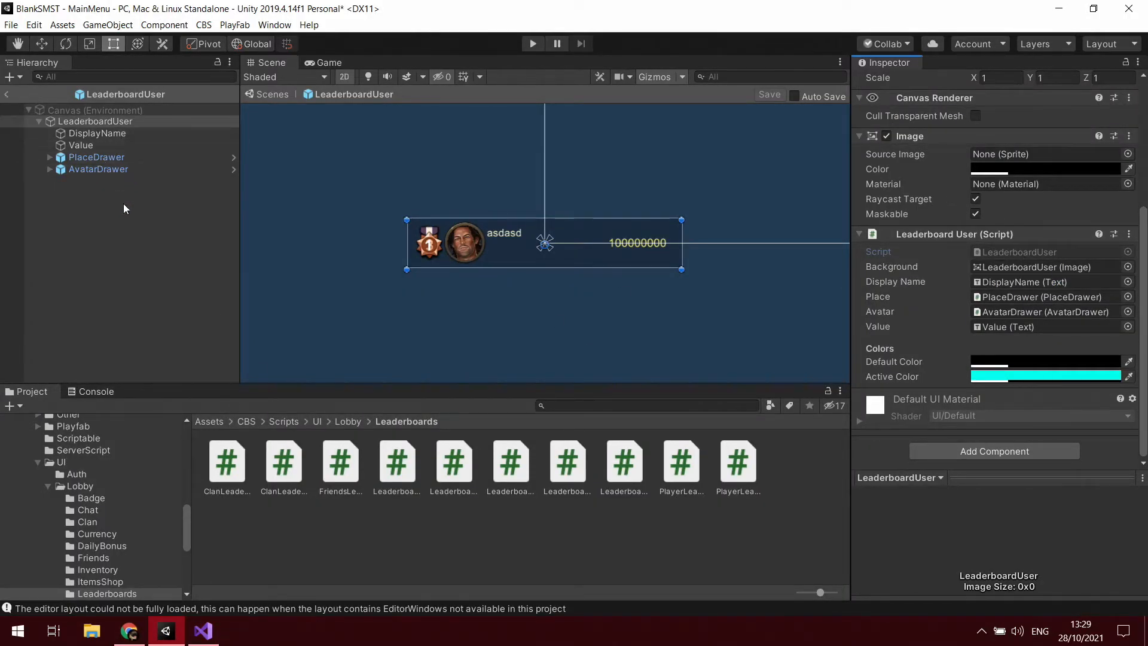
left_click(97, 133)
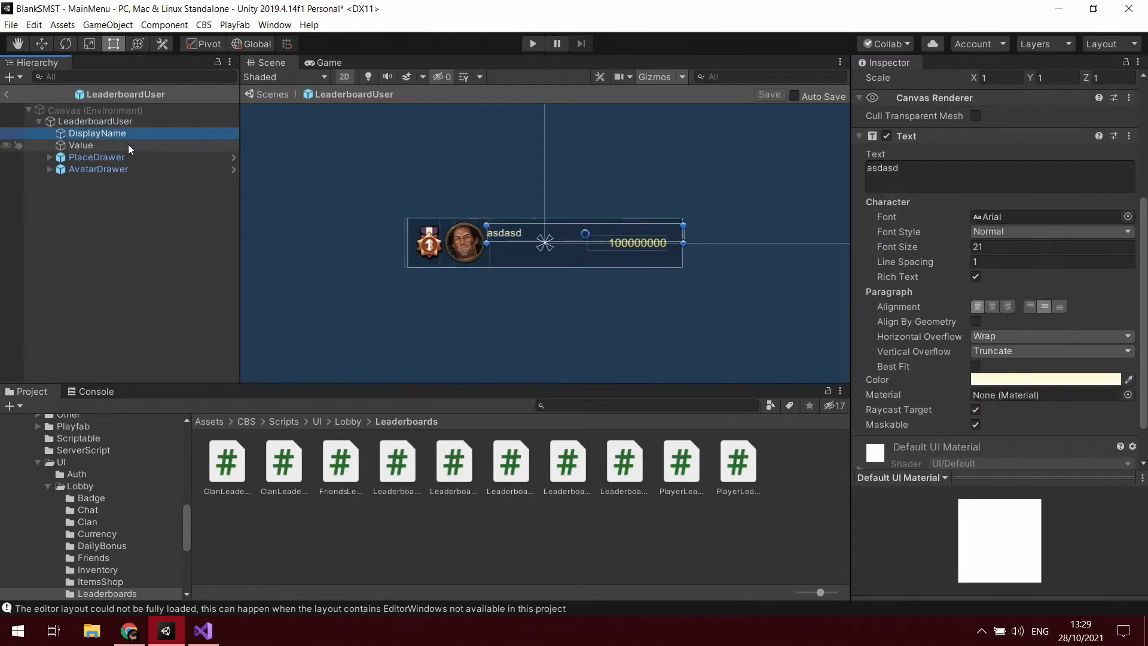
left_click(80, 144)
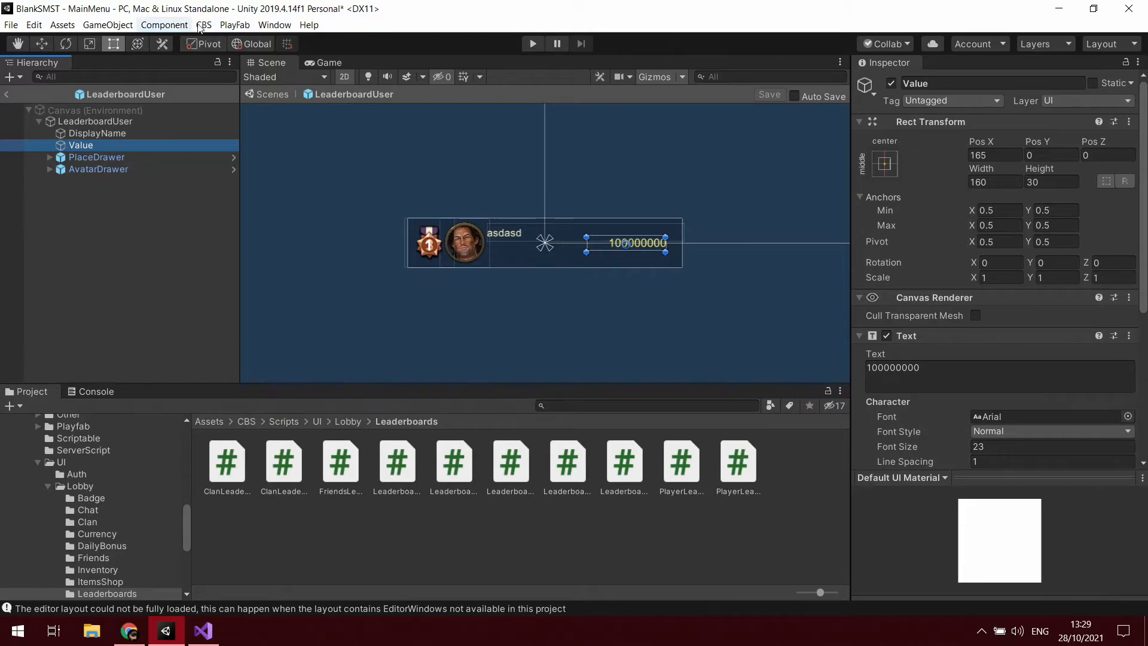
left_click(204, 25)
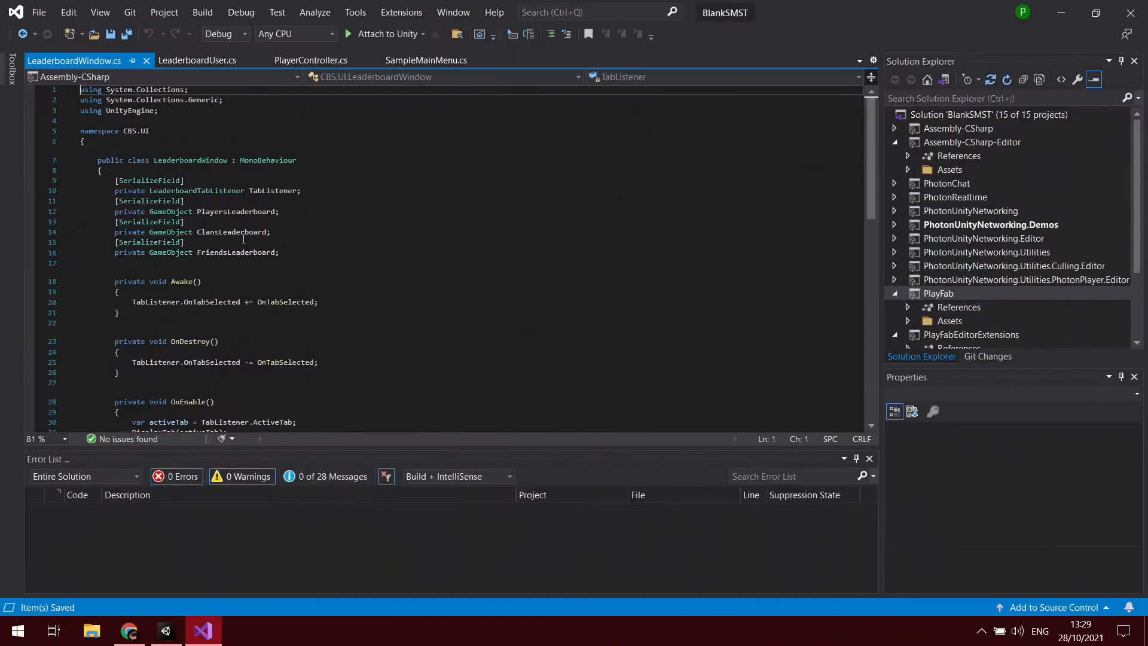
Scroll through LeaderboardWindow.cs, then PlayerLeaderboard.cs down to GetPlayersLeaderboard
scroll("down", 3)
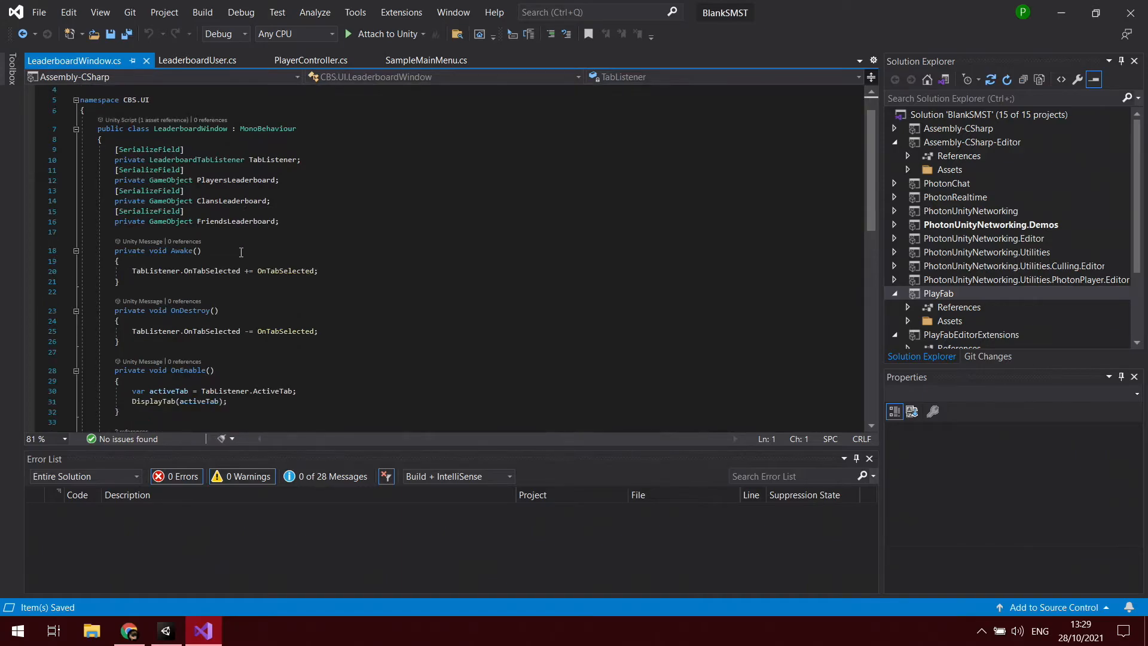
scroll("down", 3)
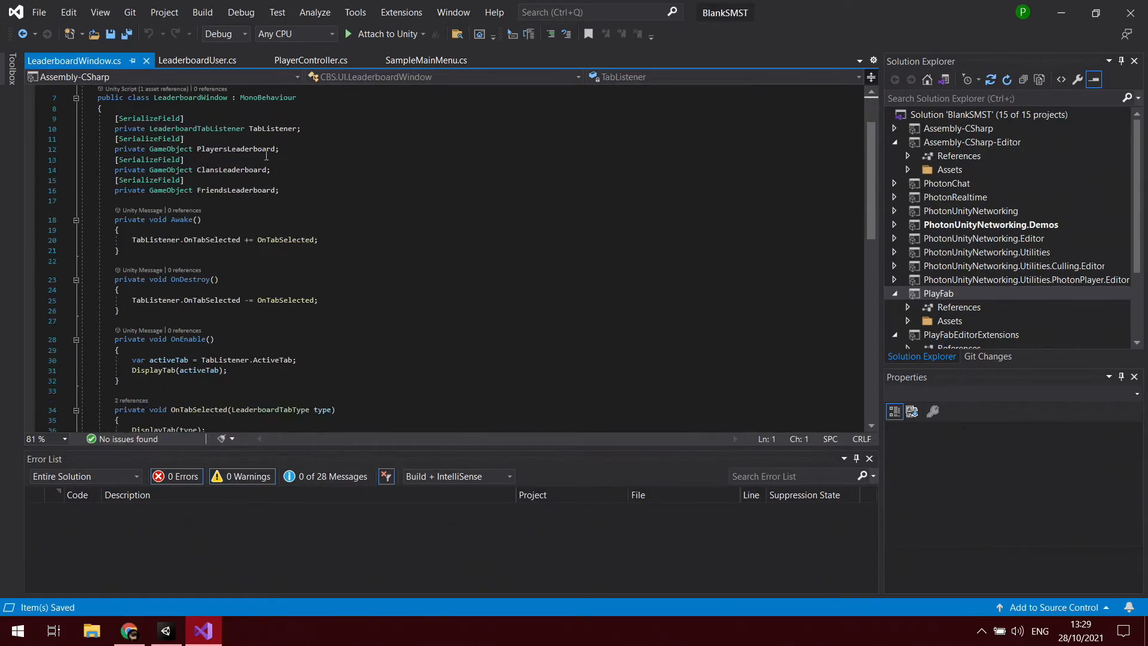
scroll("down", 3)
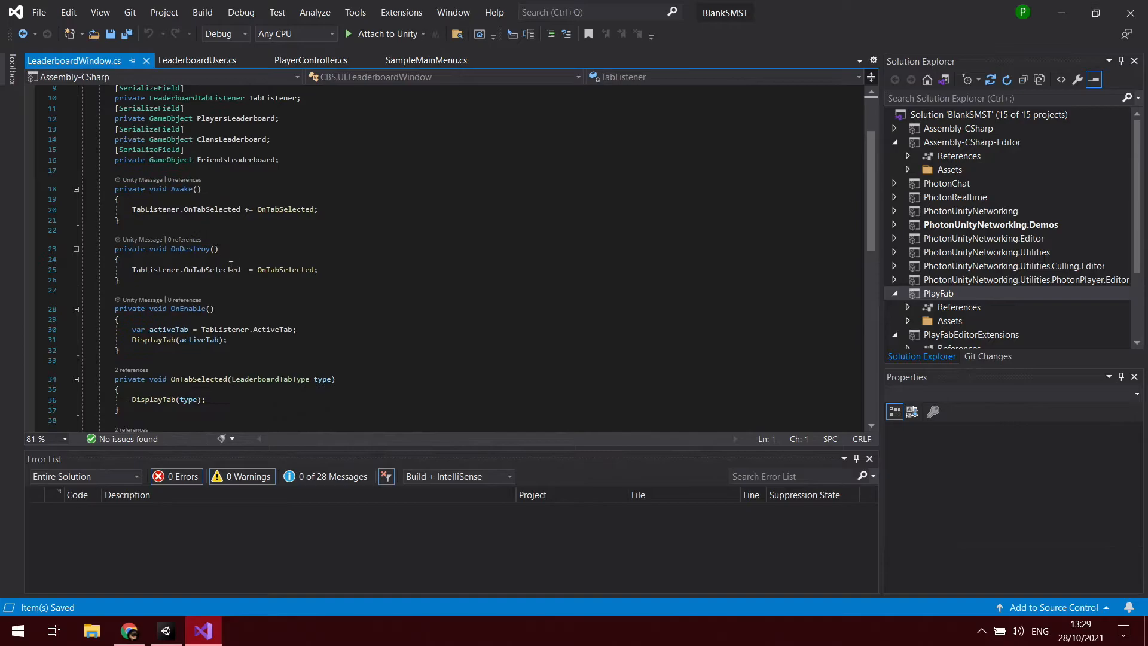
scroll("down", 3)
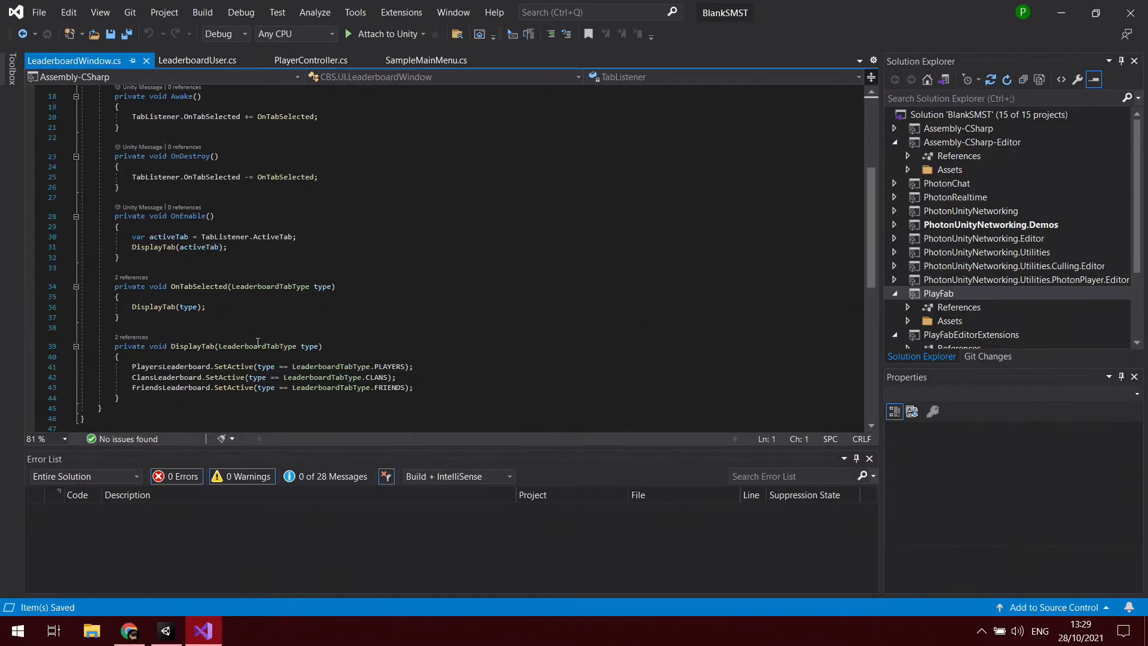
mouse_move(198, 286)
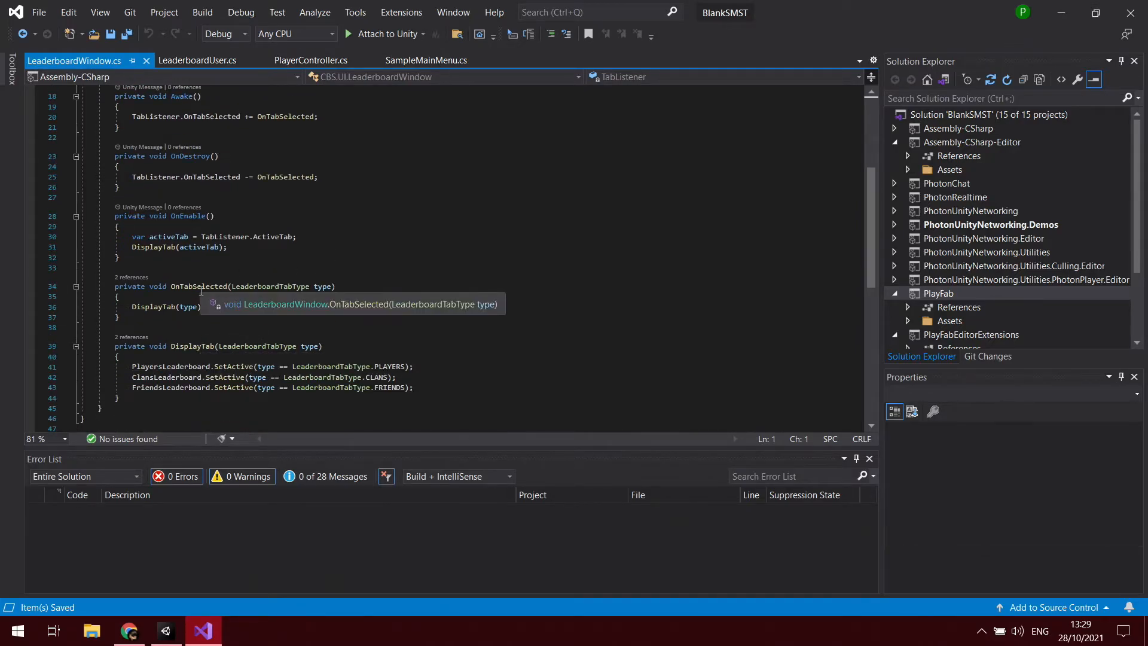
mouse_move(228, 343)
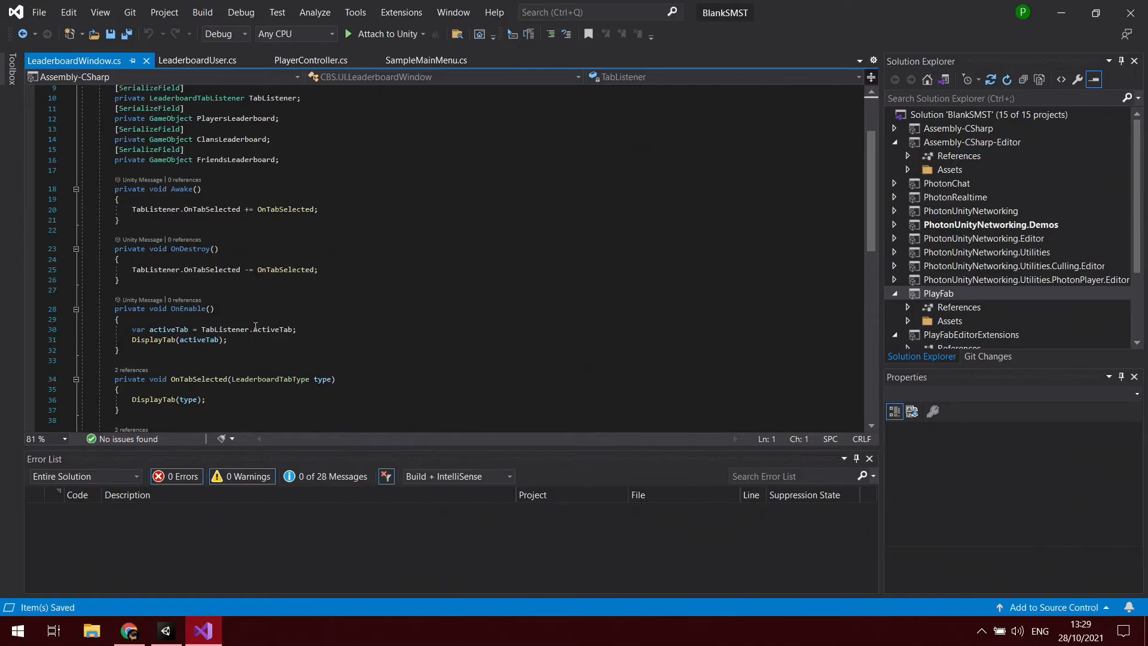
scroll("down", 3)
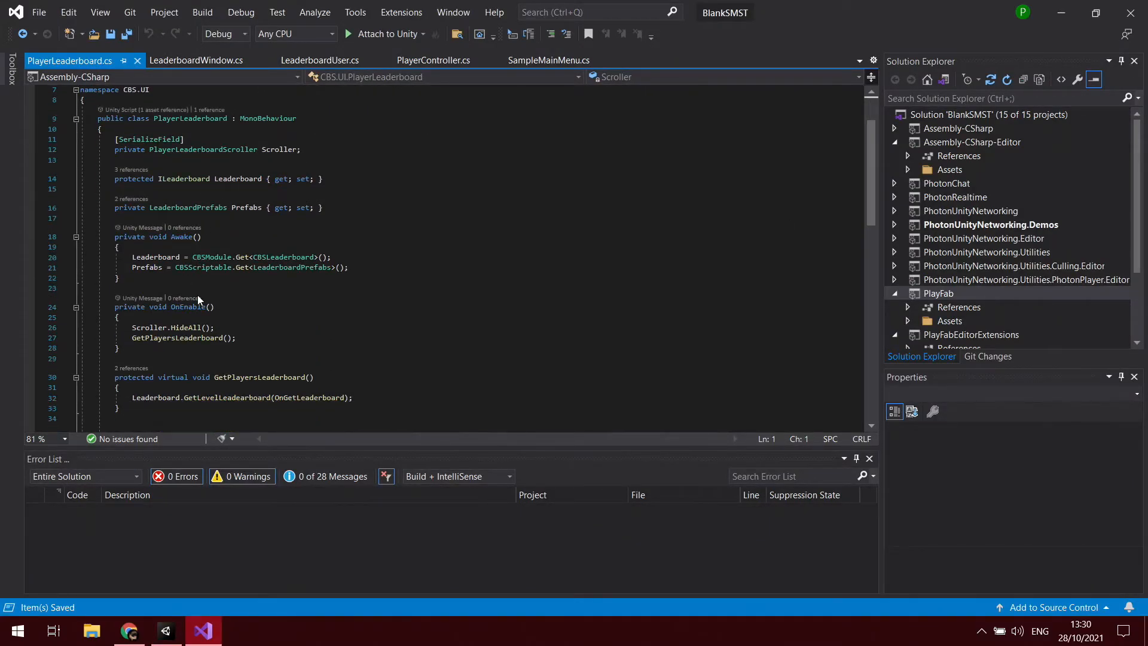
scroll("down", 3)
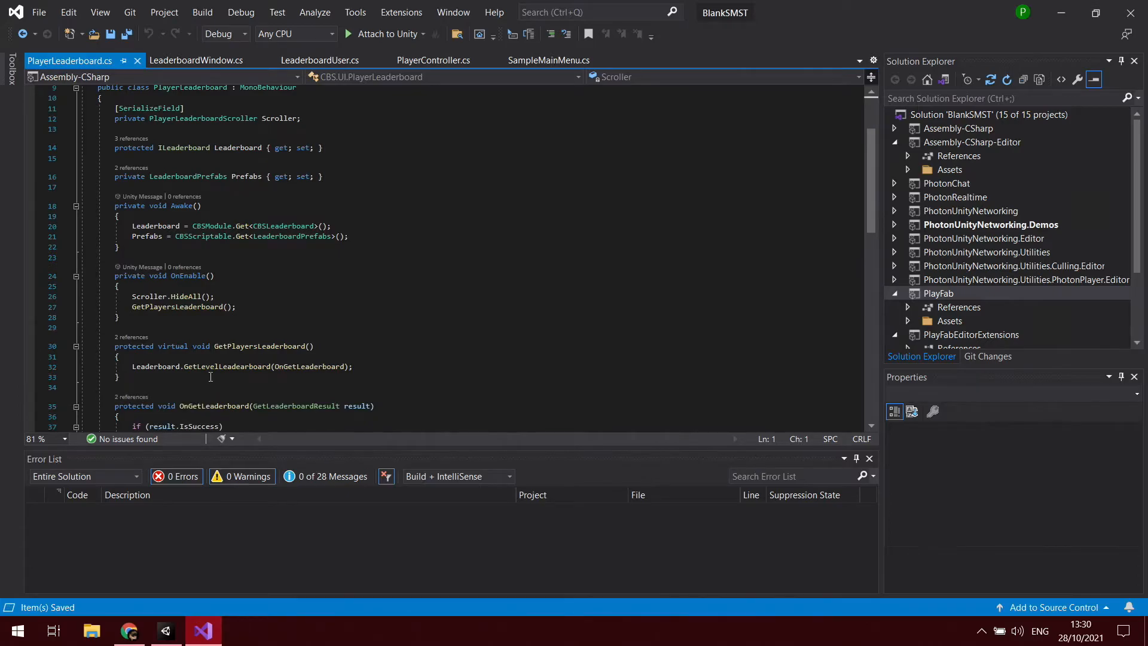
mouse_move(82, 78)
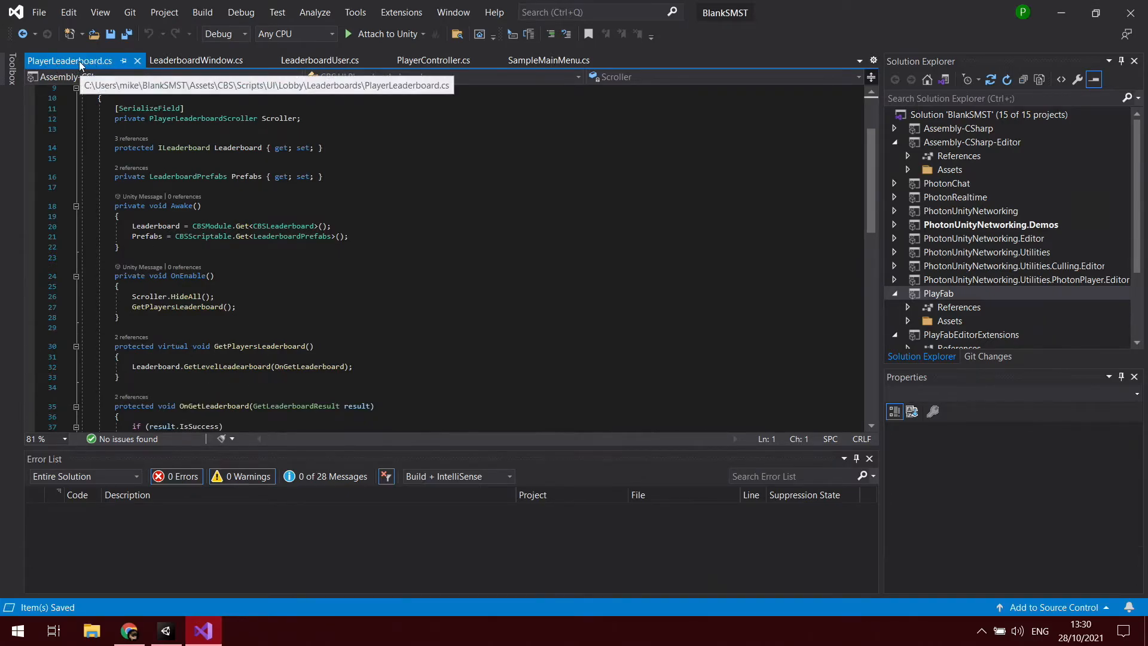
mouse_move(235, 88)
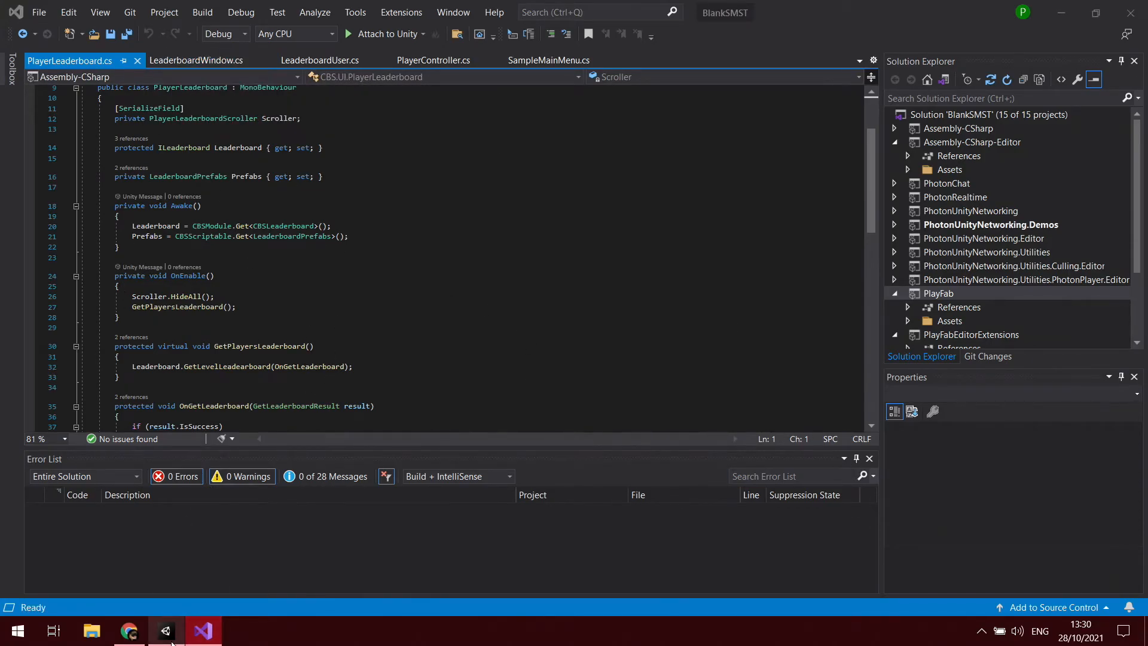
Check scripts on Clan(Tab), Clans, its Content and Friends, then return to Visual Studio
left_click(164, 630)
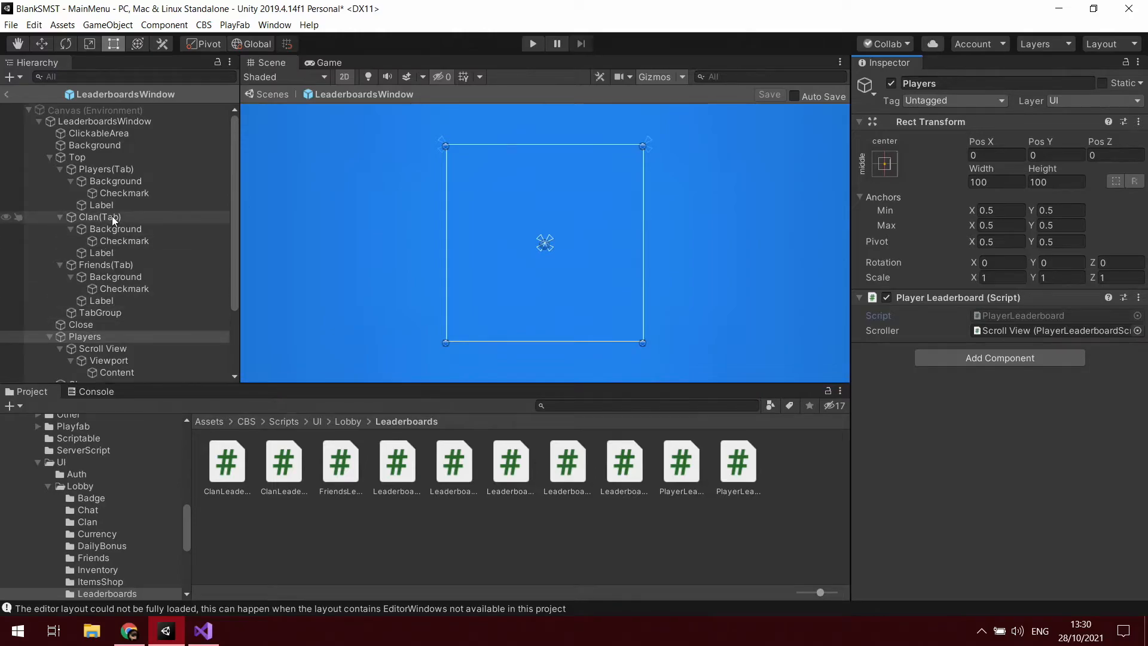
left_click(100, 217)
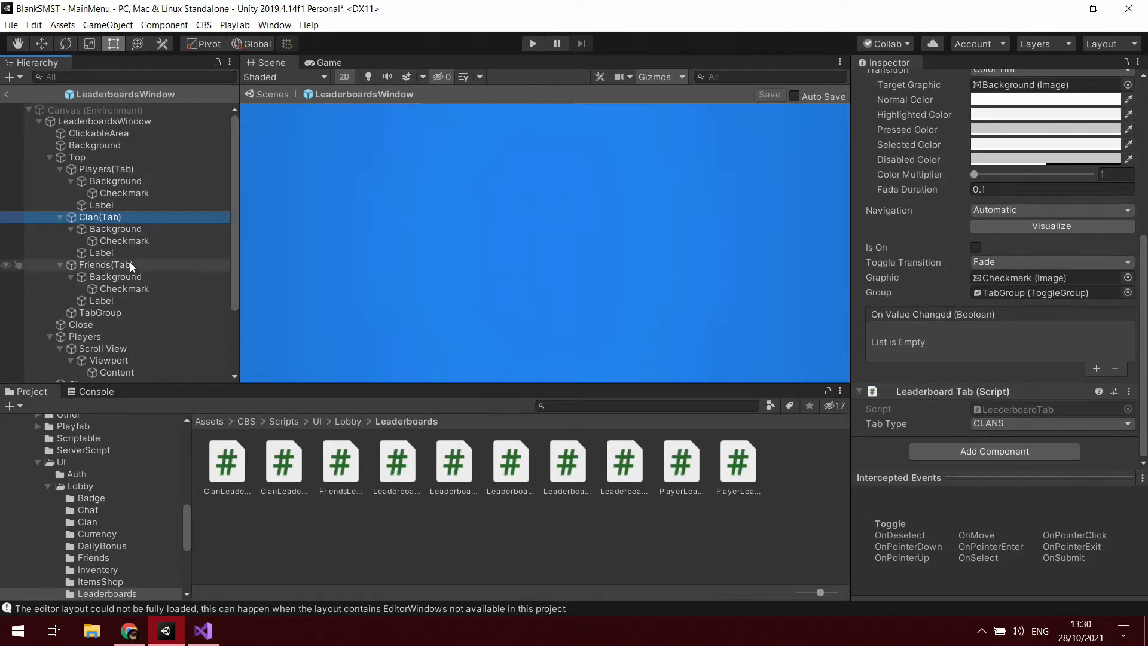
left_click(81, 294)
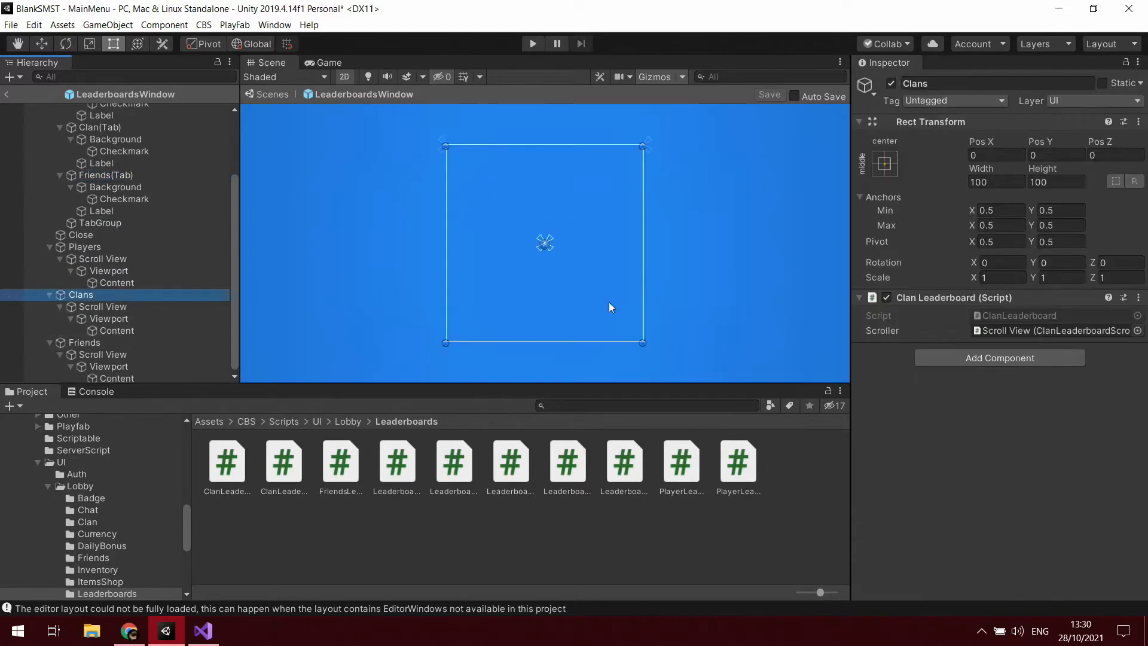
left_click(117, 330)
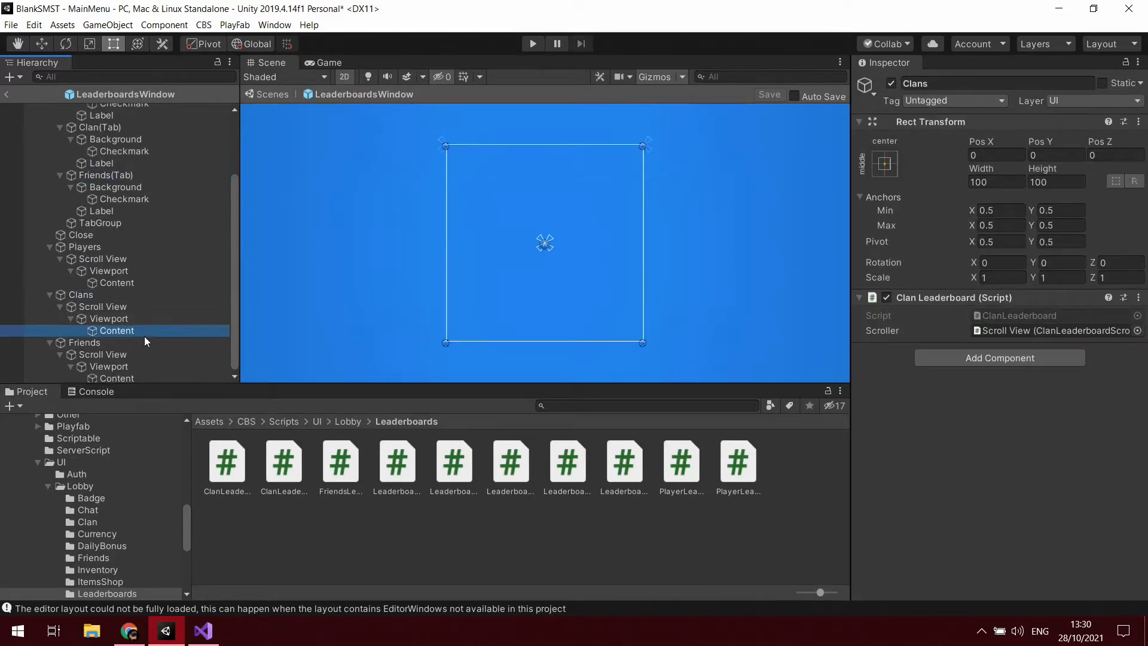
left_click(84, 342)
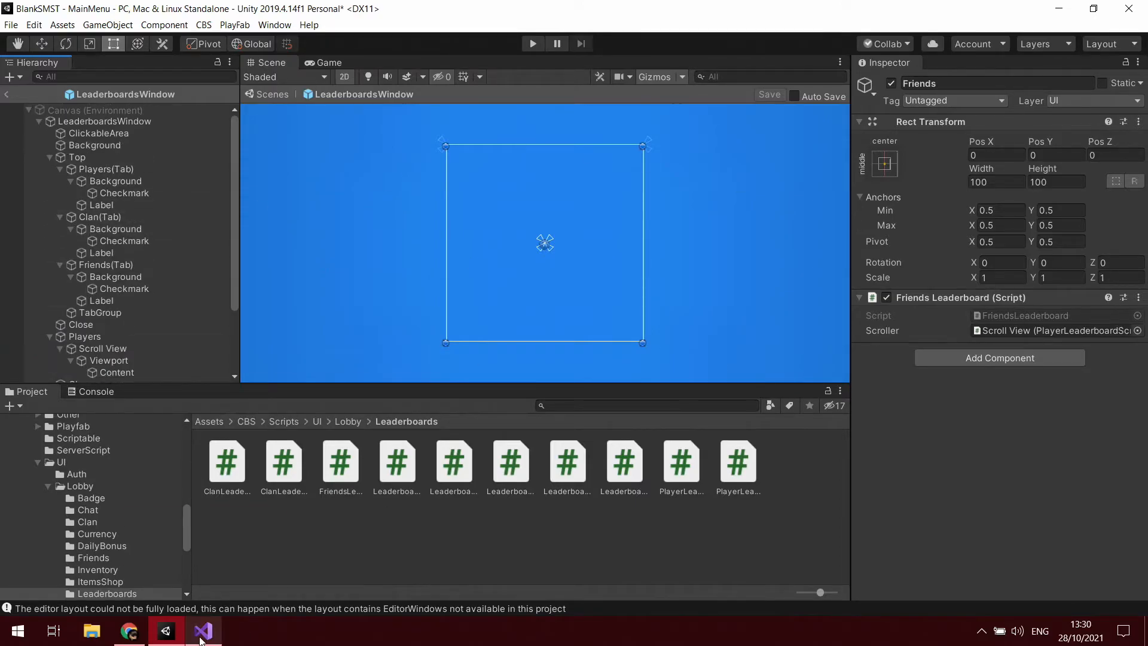
left_click(202, 630)
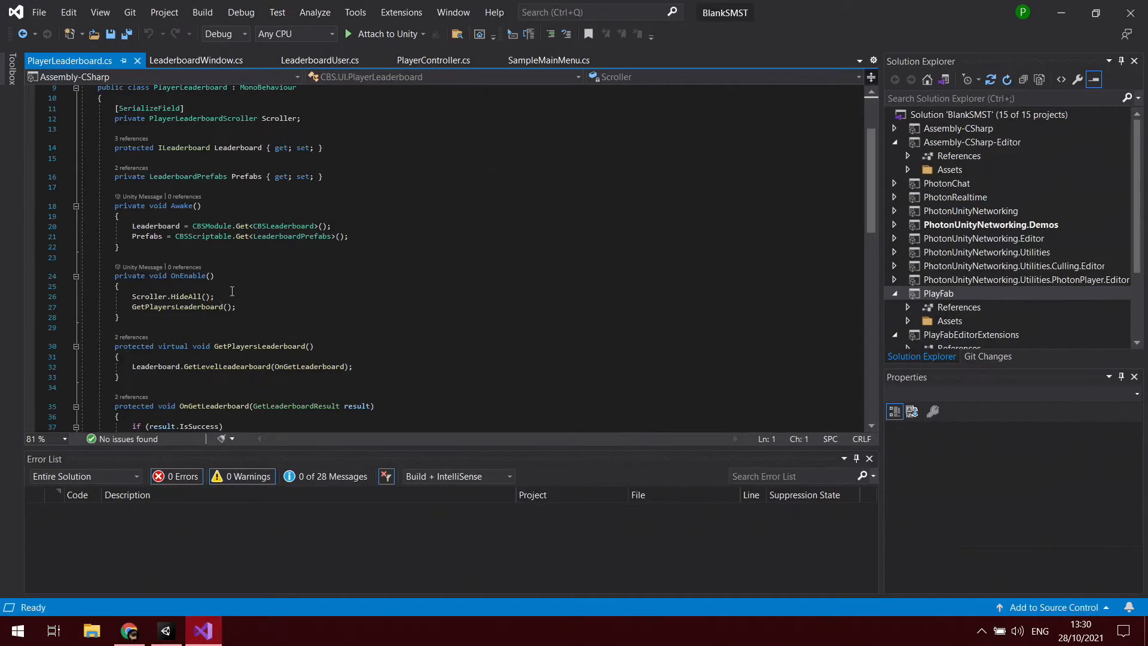
scroll("down", 3)
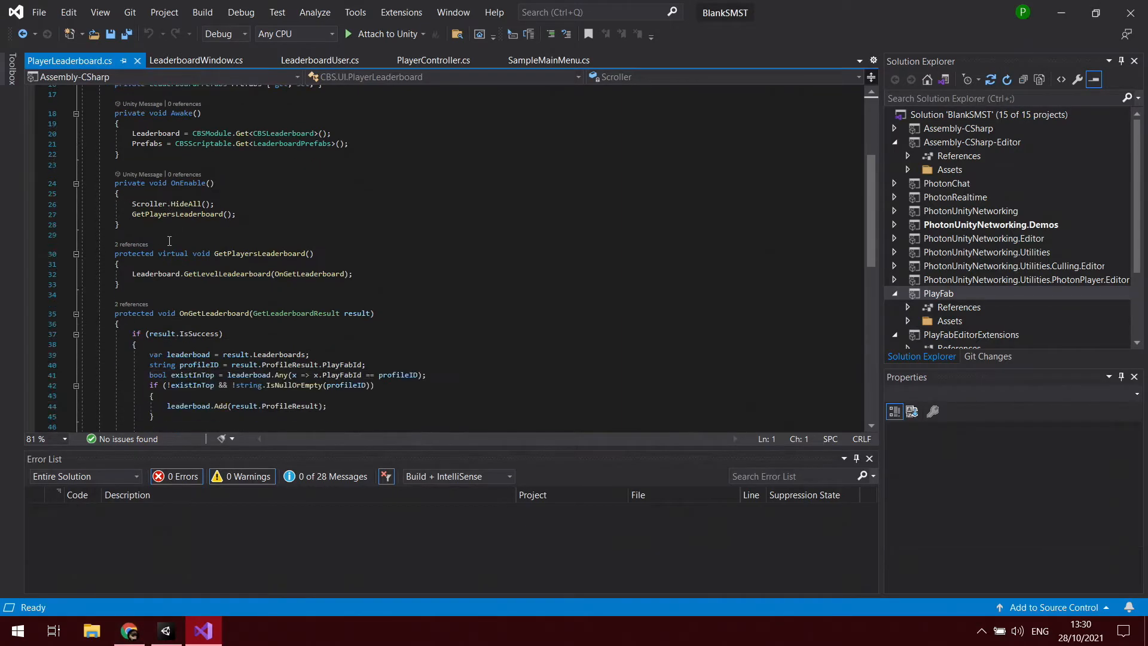
mouse_move(197, 284)
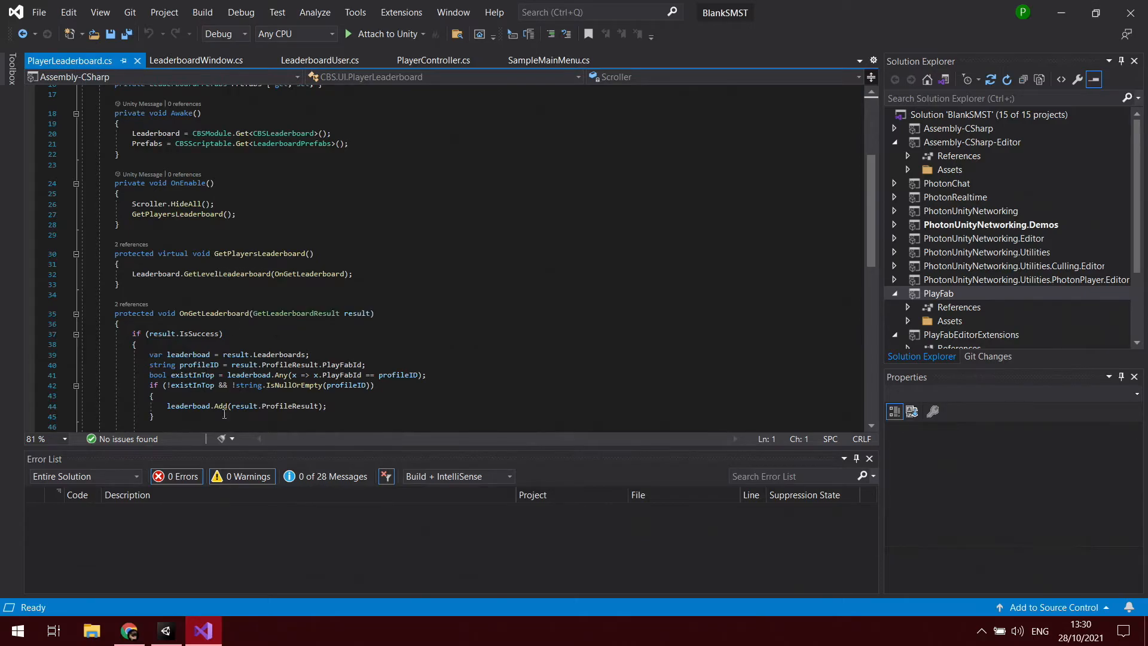
mouse_move(213, 507)
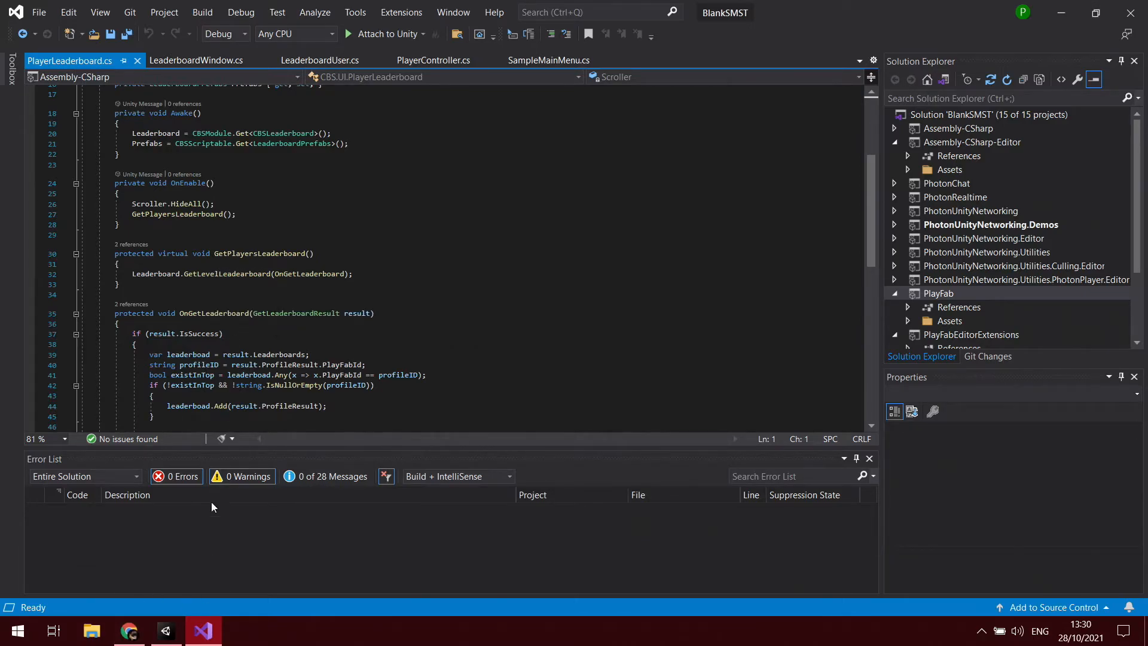
left_click(128, 630)
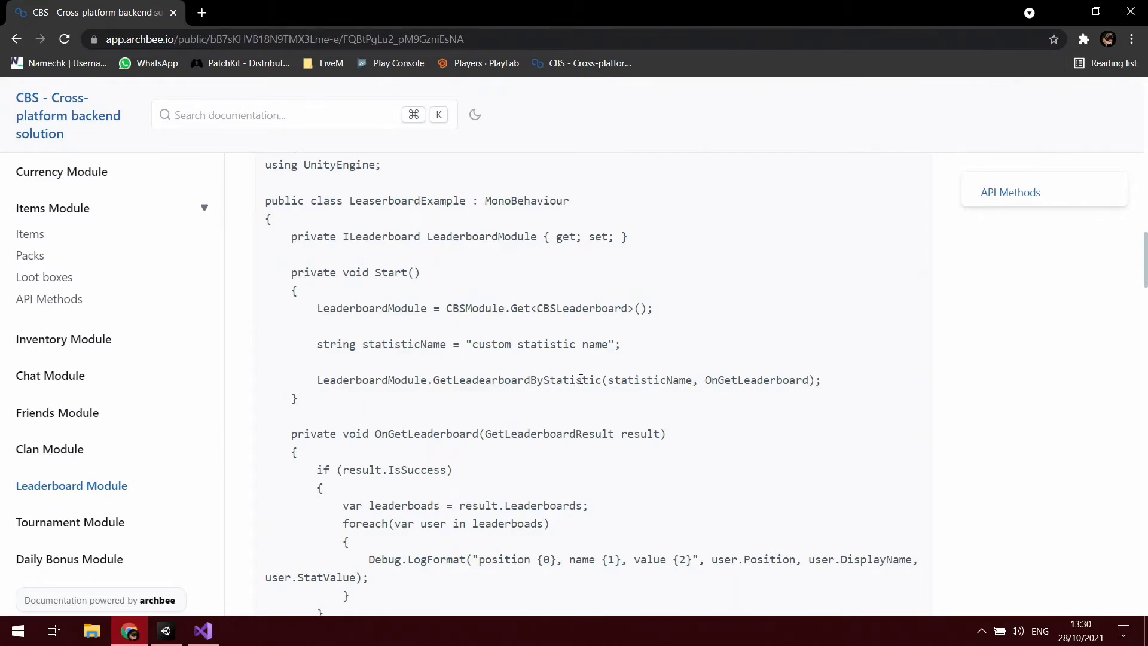
double_click(516, 380)
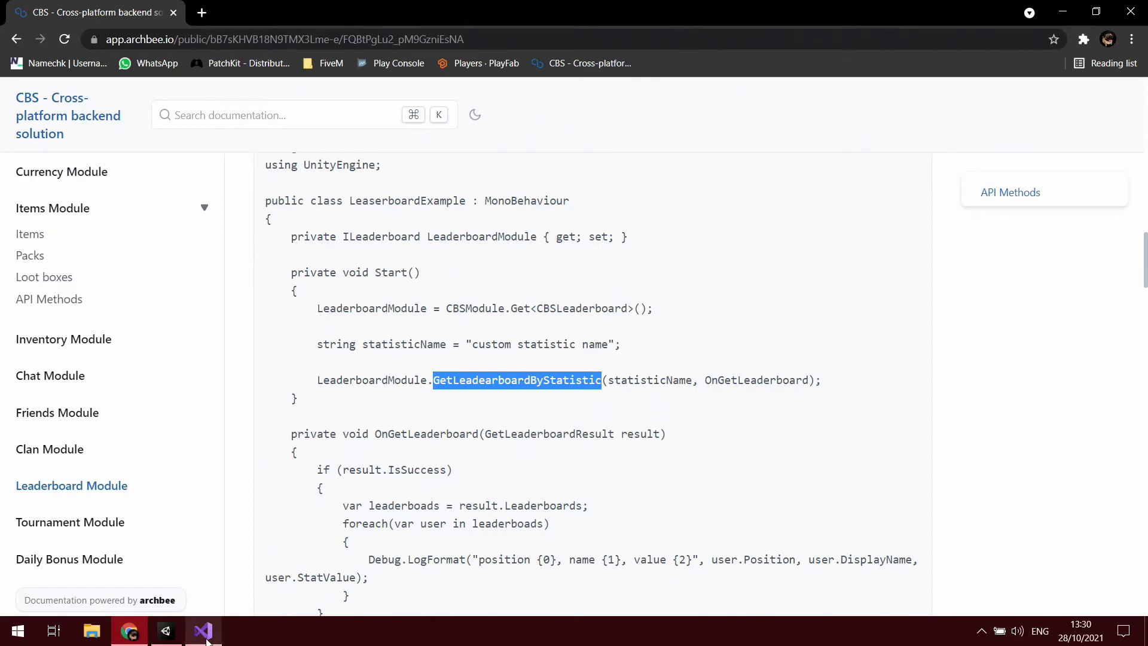
left_click(202, 631)
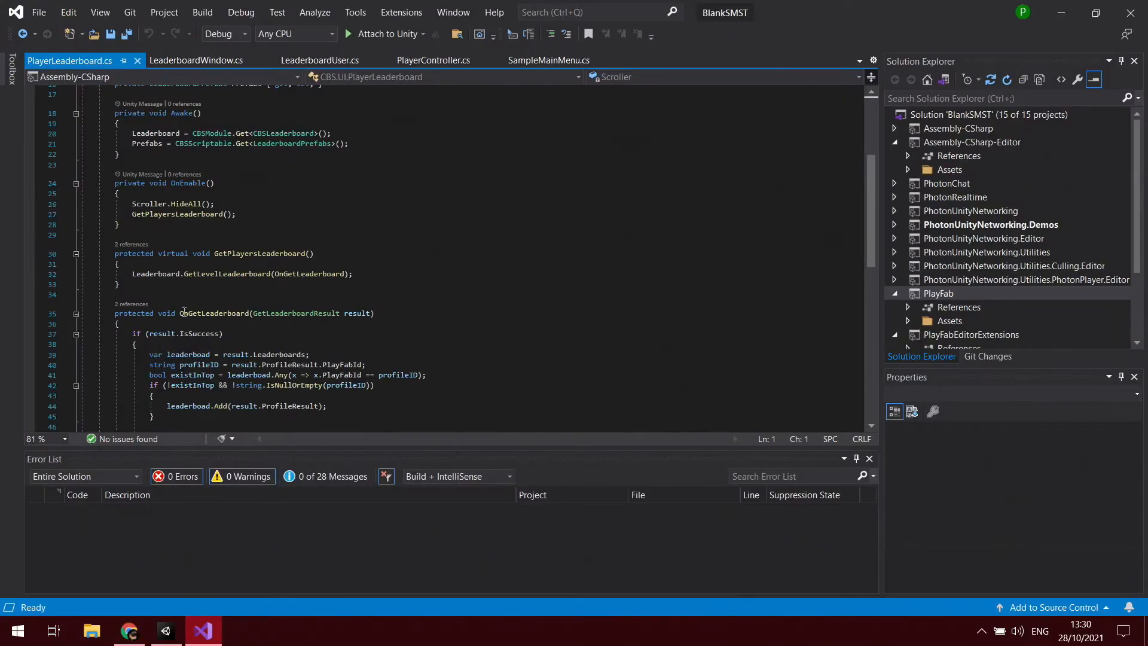
Replace the GetLevelLeadearboard call in GetPlayersLeaderboard with the docs' GetLeadearboardByStatistic call
double_click(227, 274)
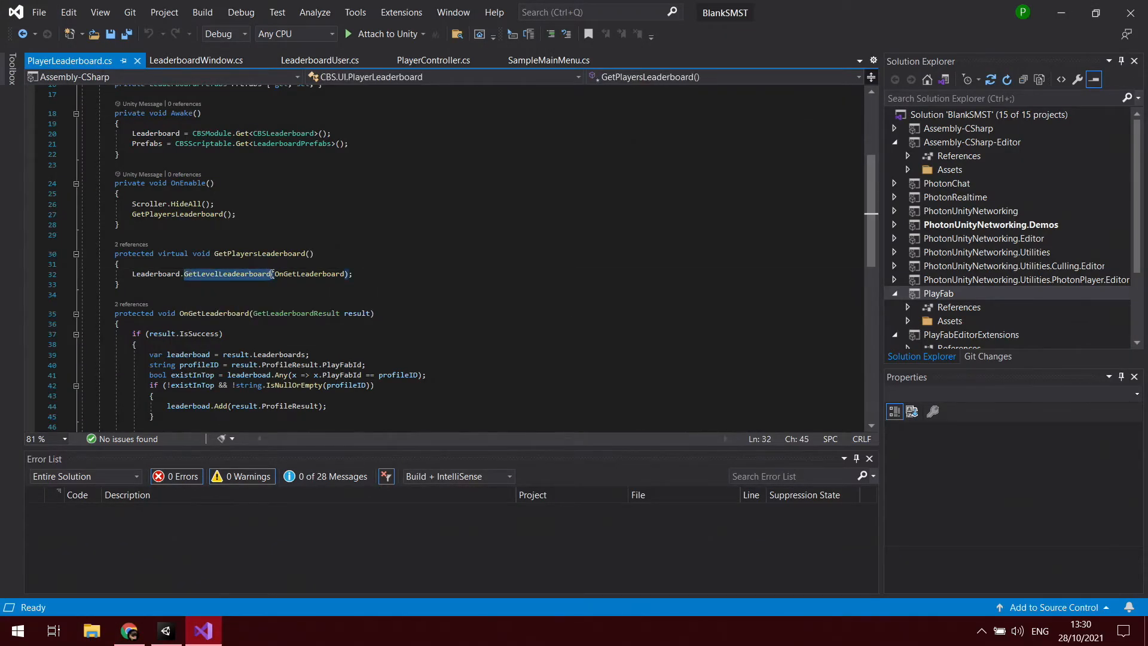
type("GetLeadearboardByStatistic")
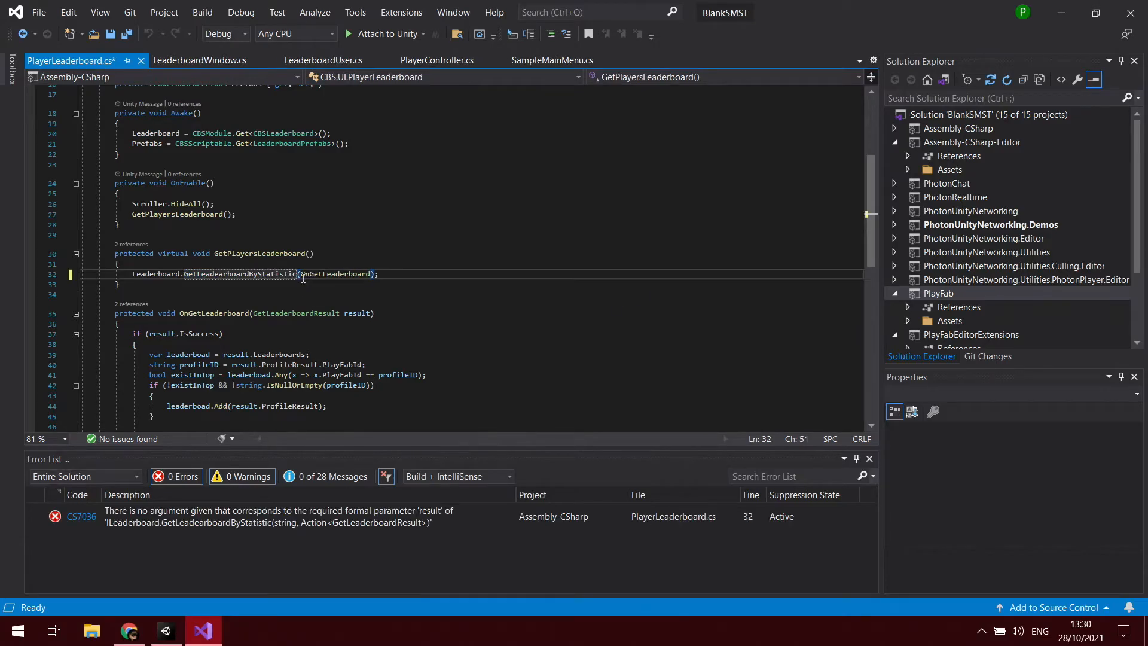
mouse_move(240, 274)
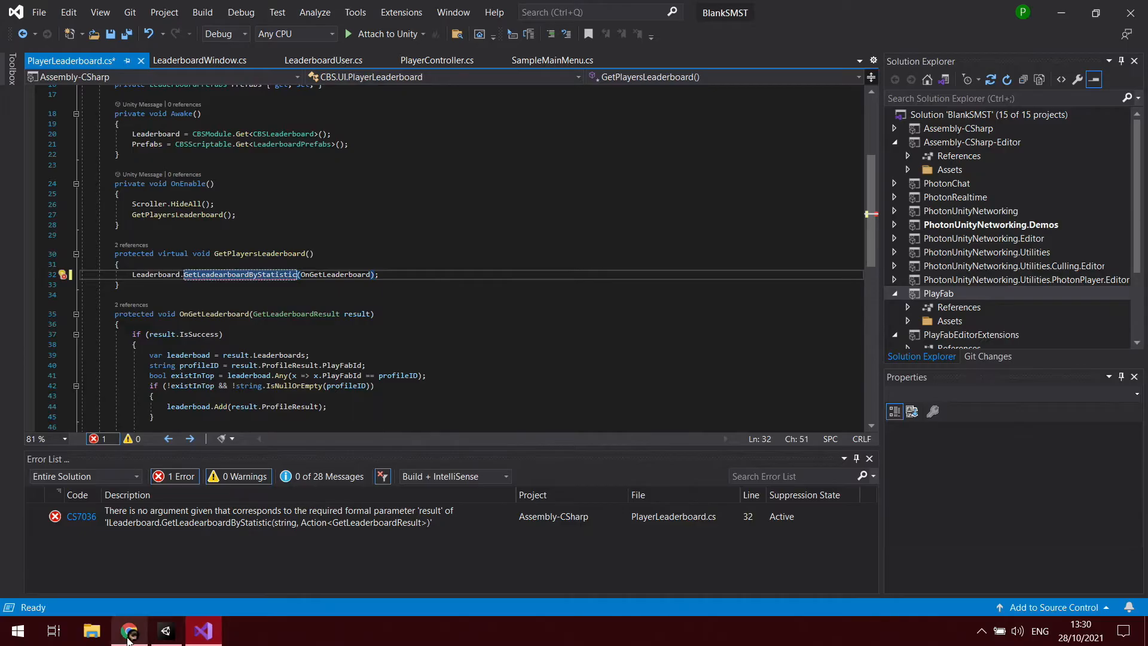
left_click(127, 631)
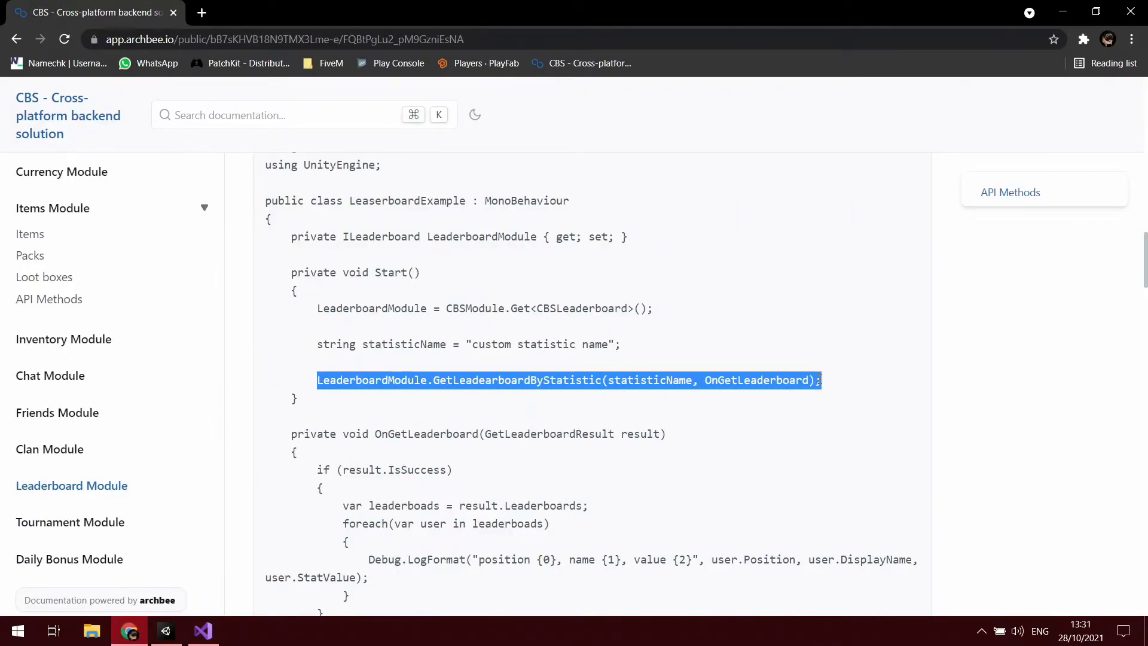
left_click(203, 631)
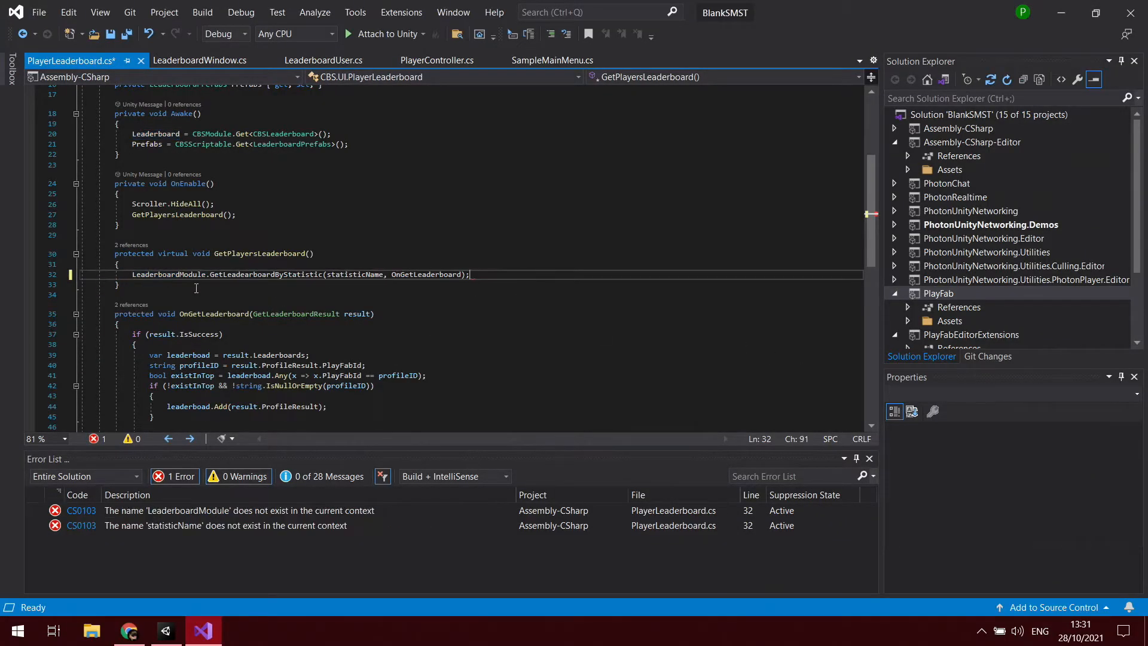
Rename LeaderboardModule to Leaderboard and declare var statisticName = "Kills"; before the call
left_click(181, 275)
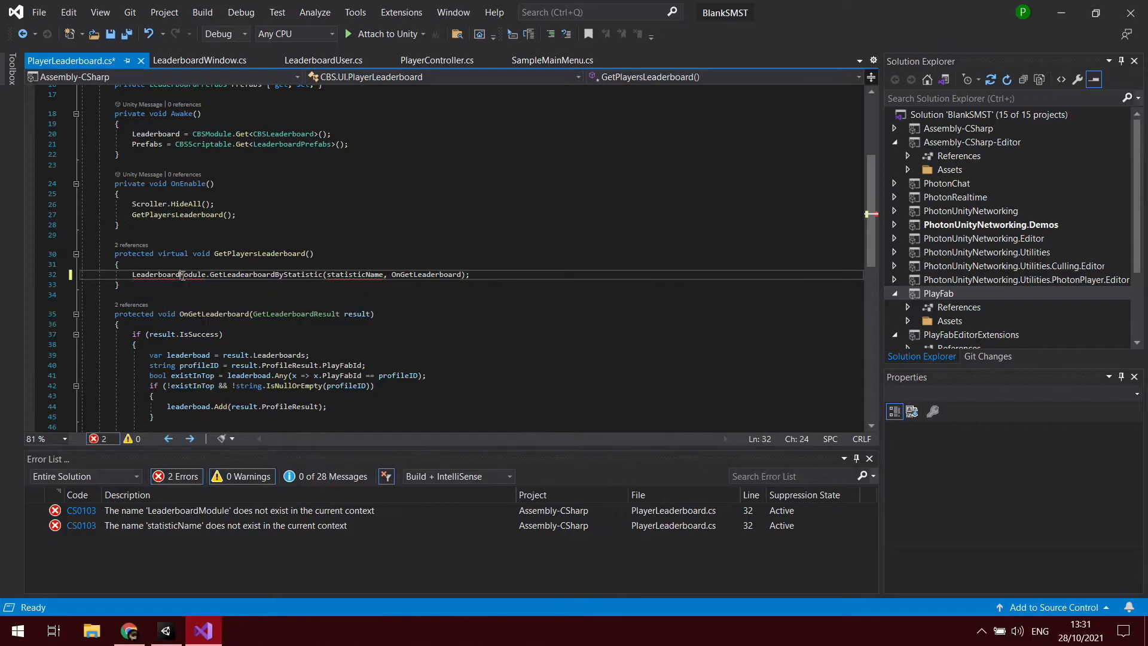
double_click(193, 275)
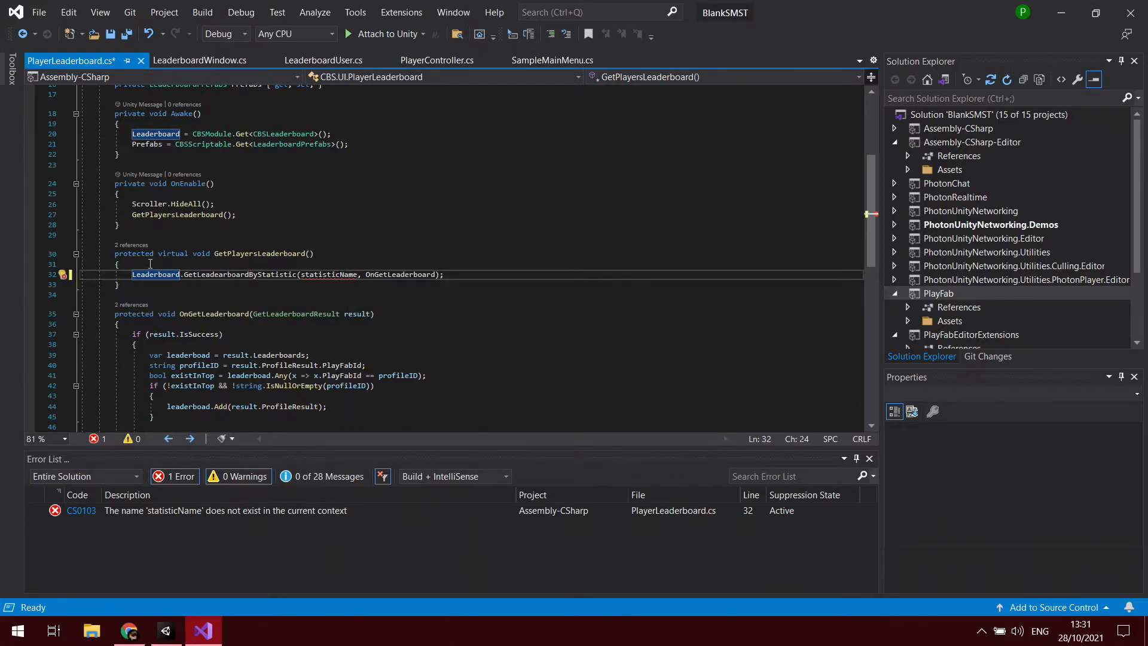
left_click(150, 263)
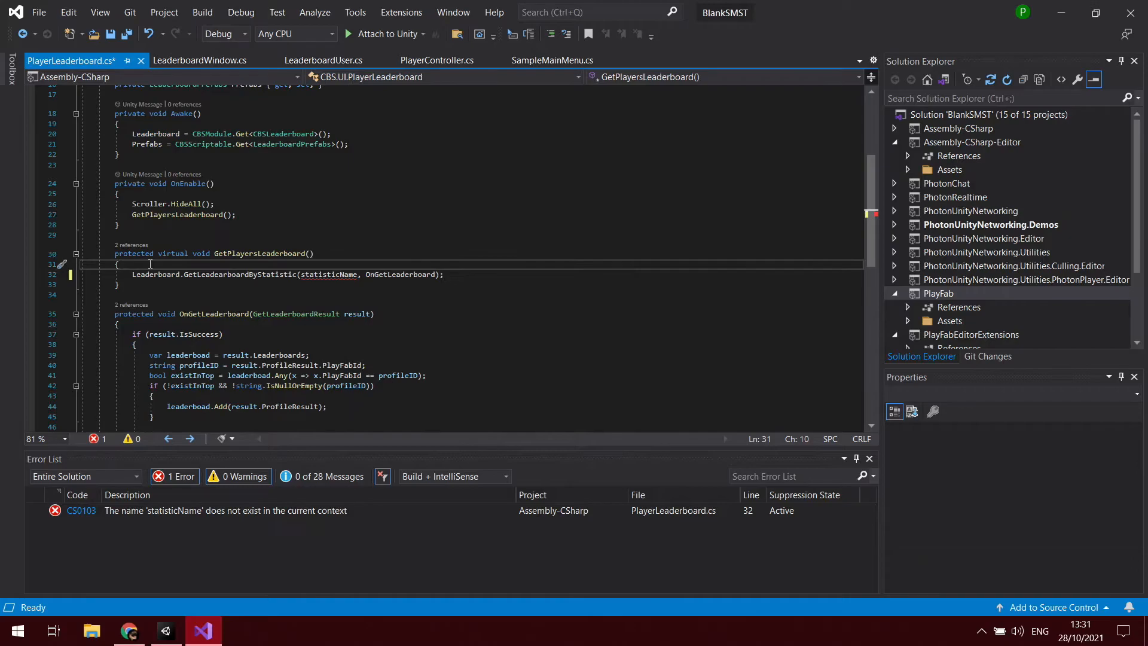
type("var")
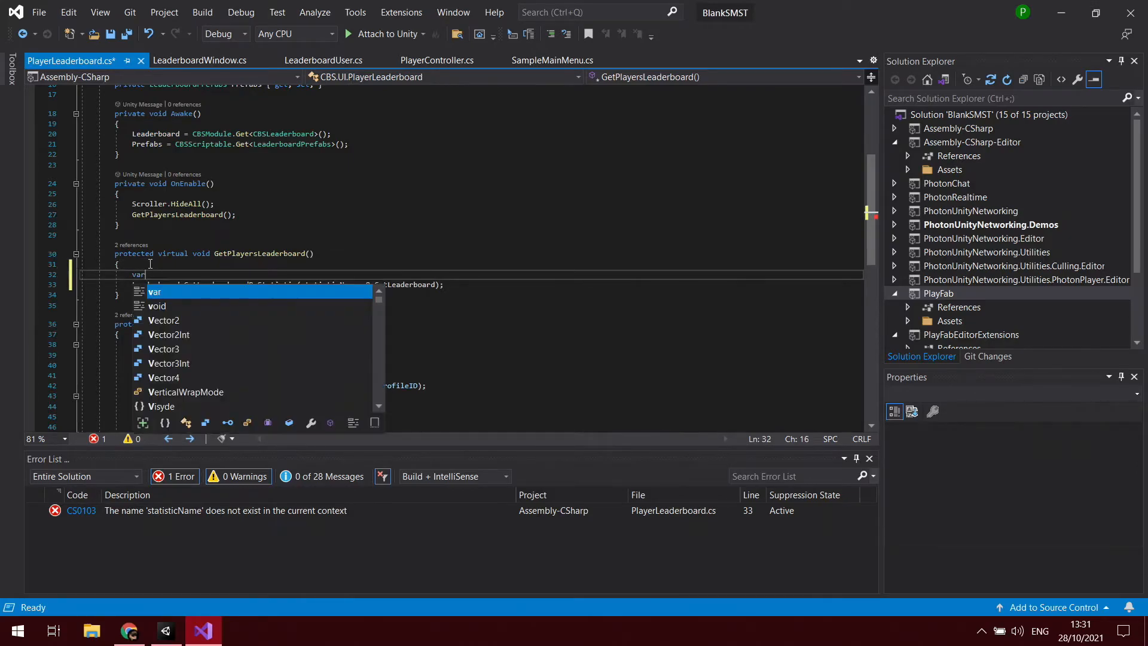
type("statistic")
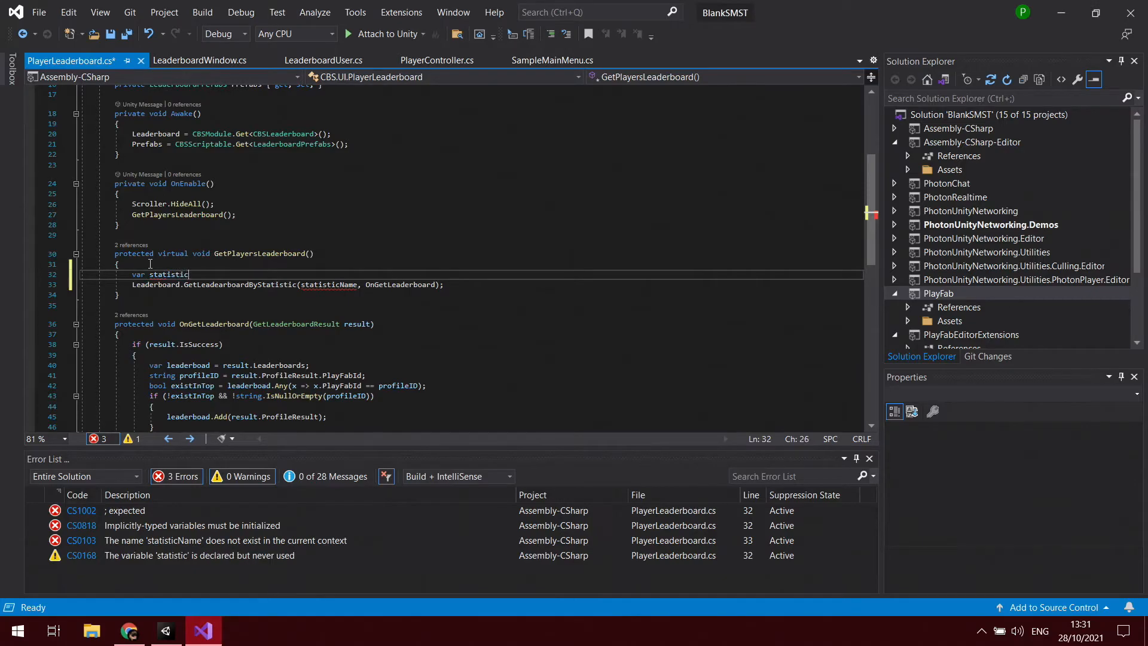
type("Name")
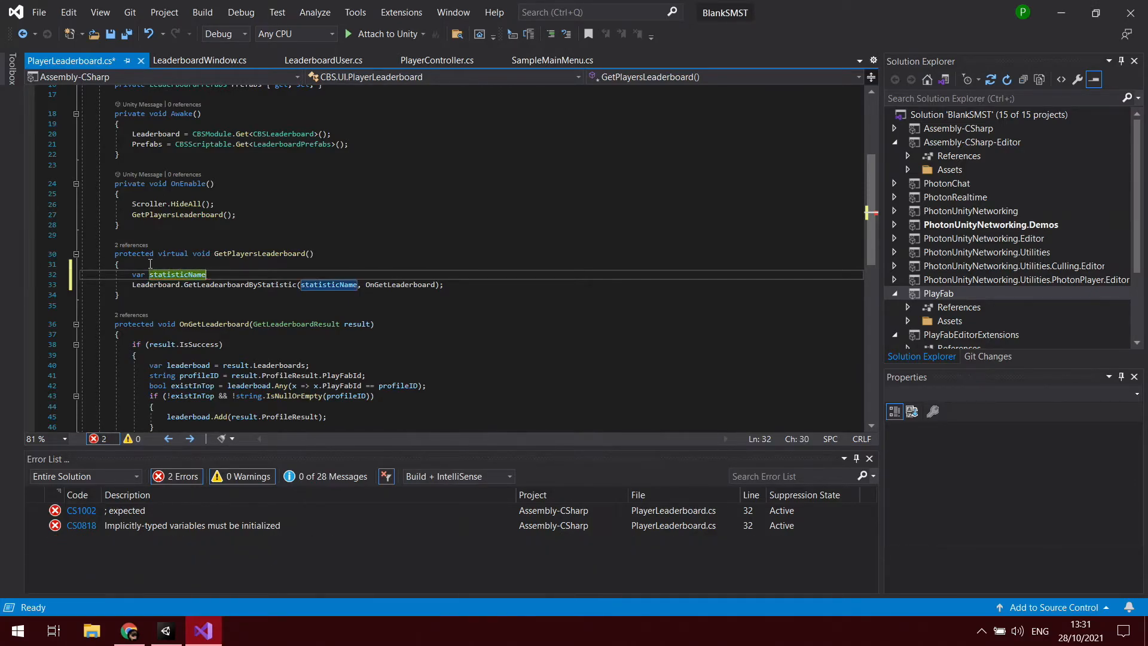
type("=")
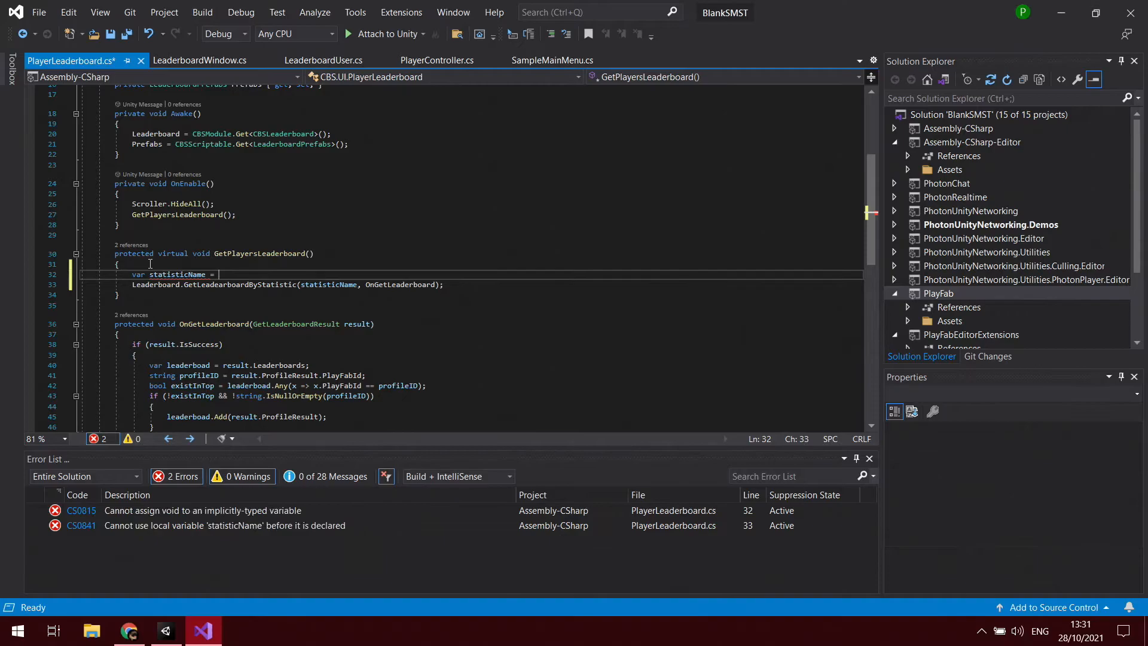
type("\"Kills\"")
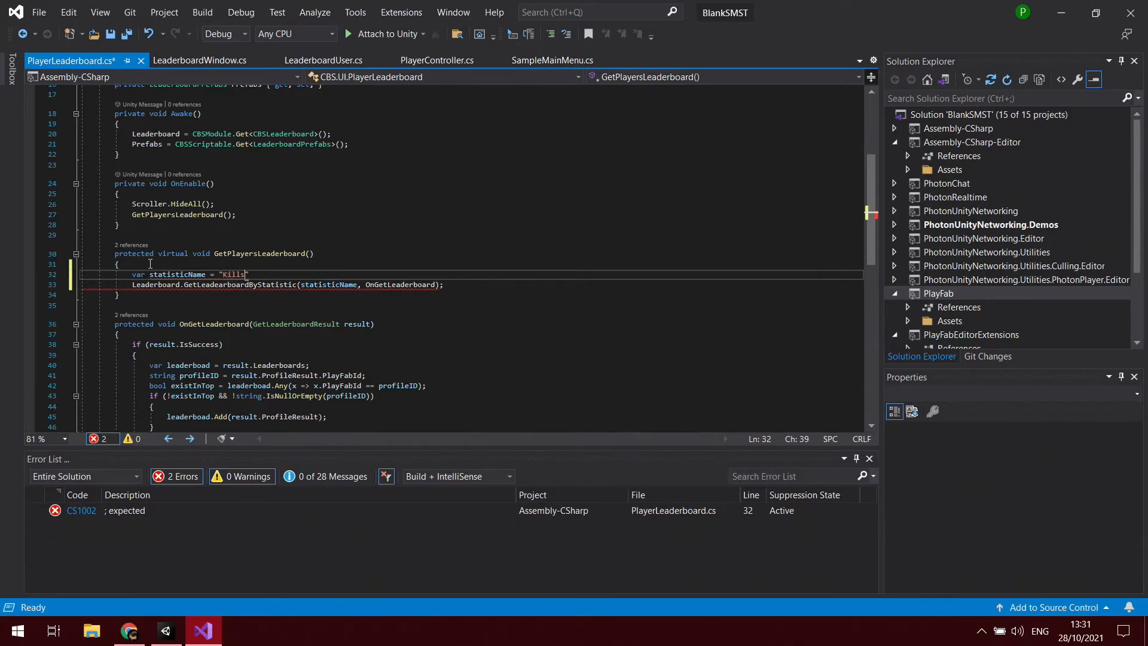
type("\"")
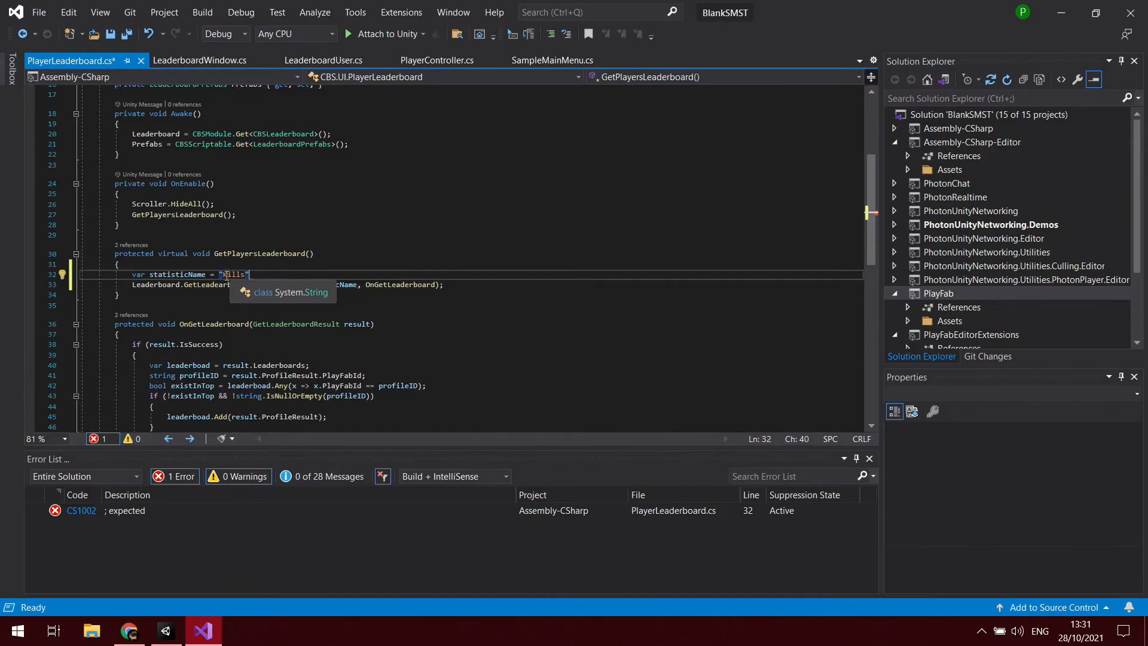
left_click(252, 274)
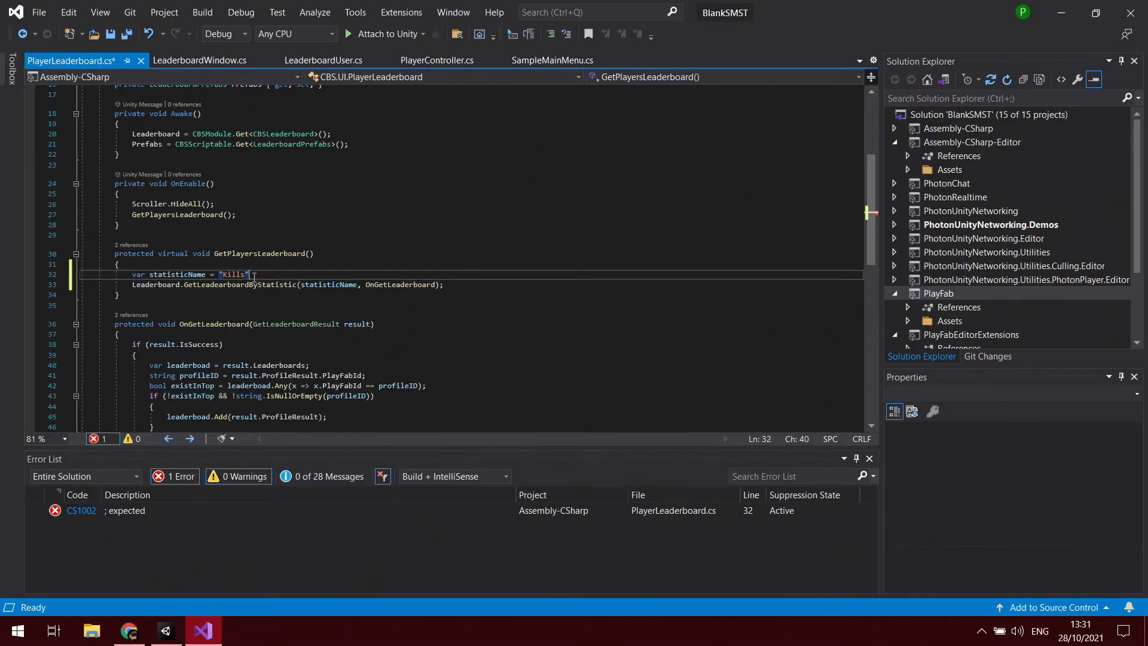
type(";")
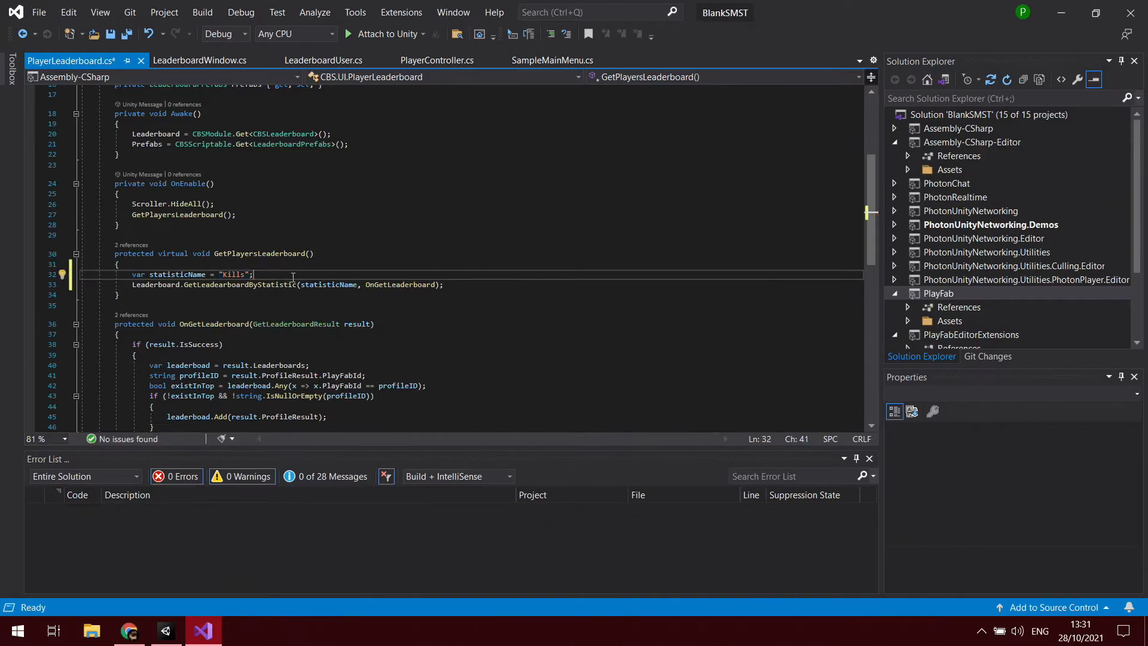
mouse_move(234, 274)
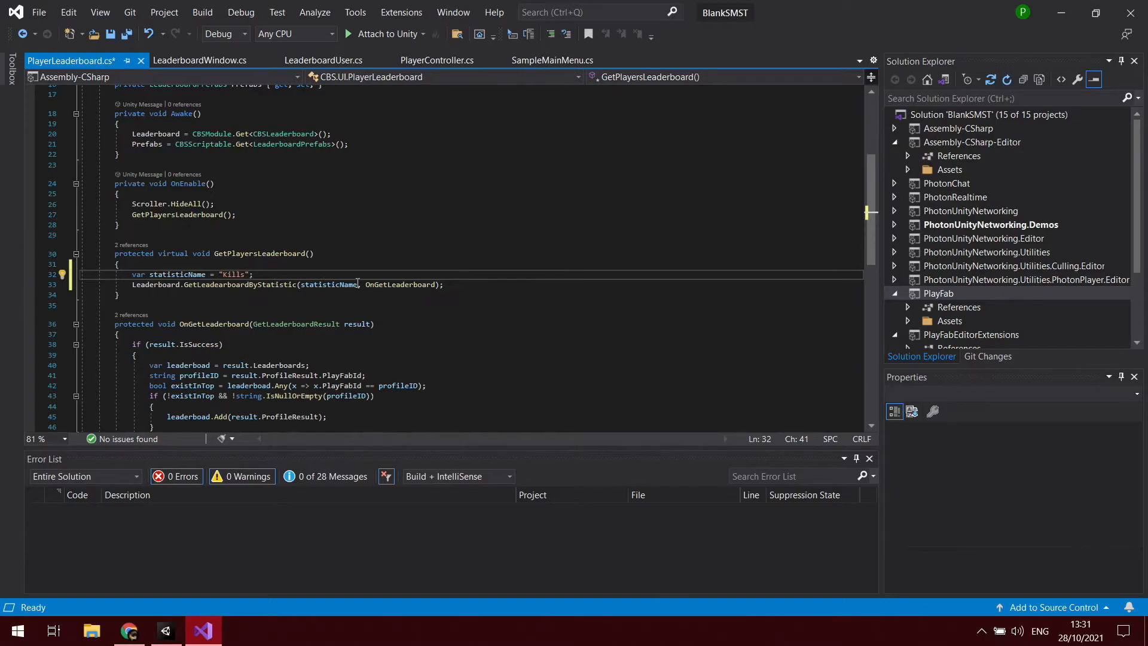
Save the script, return to Unity, and search the project for 'sample'
key("Ctrl+S")
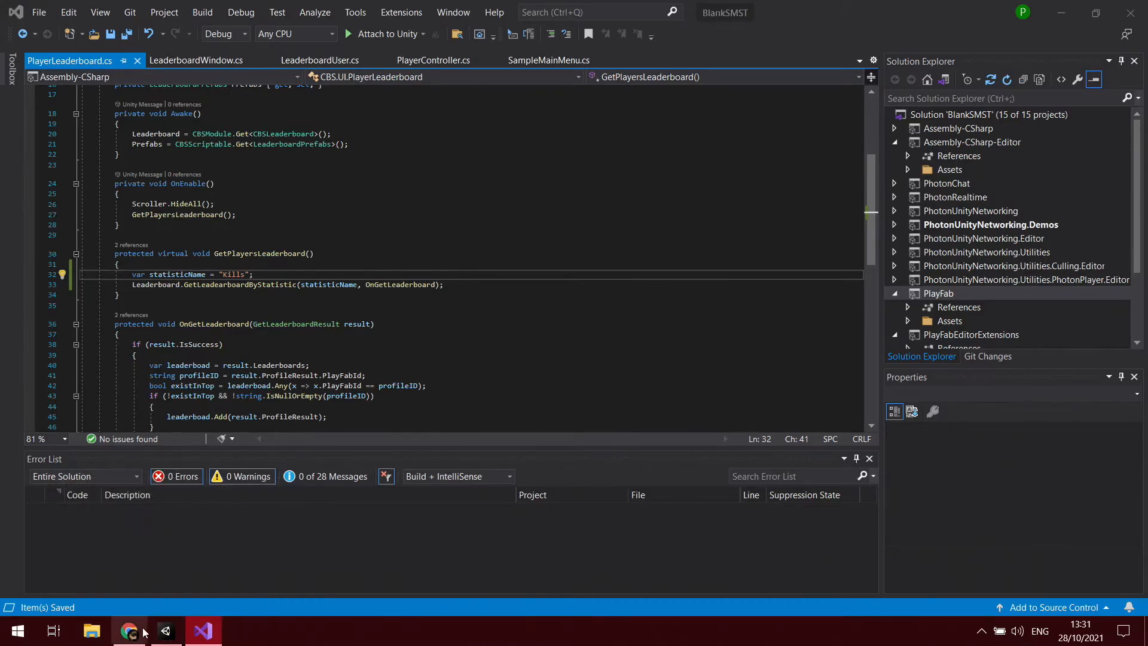
left_click(165, 630)
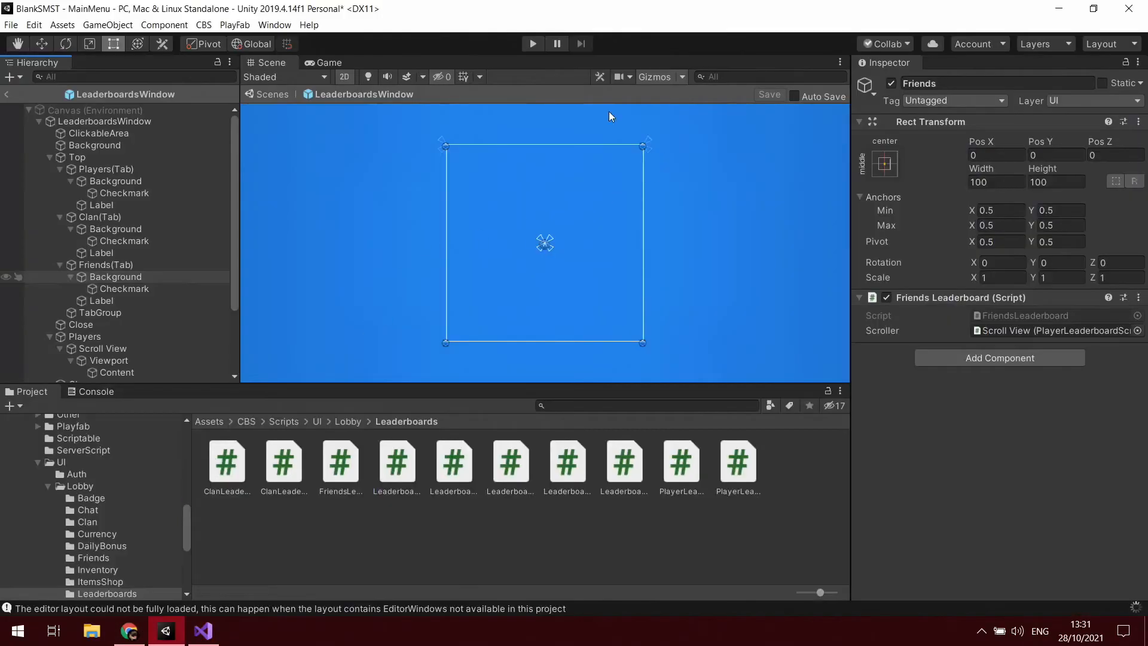
left_click(644, 406)
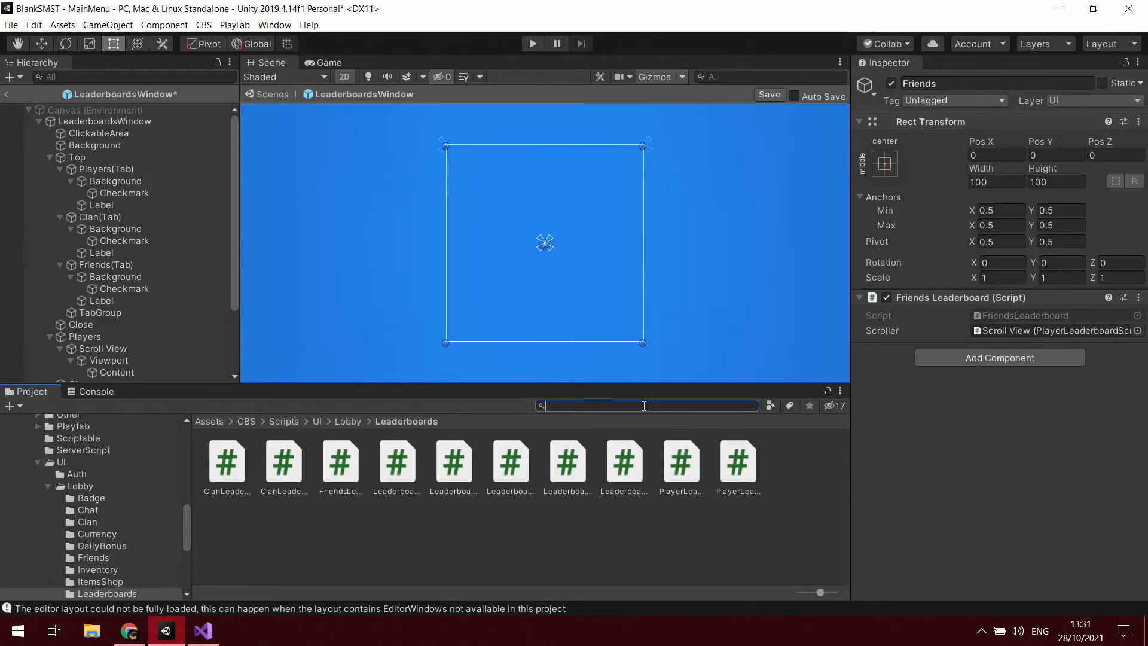
type("sample")
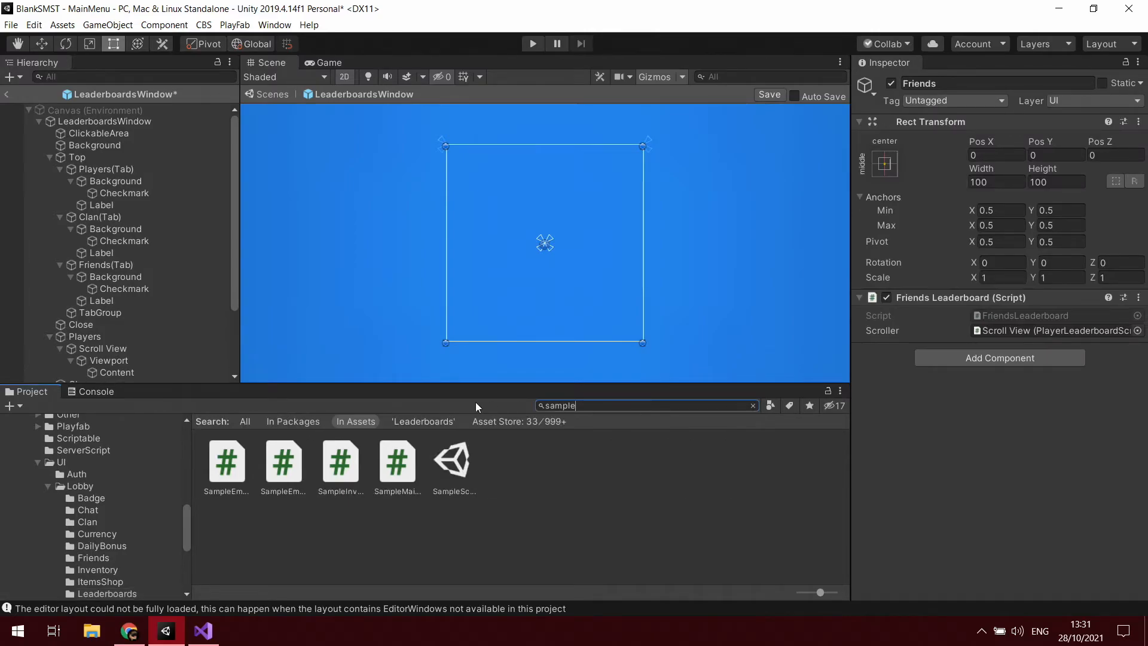
Search 'login' and open the Login scene, saving the modified MainMenu scene
type("login")
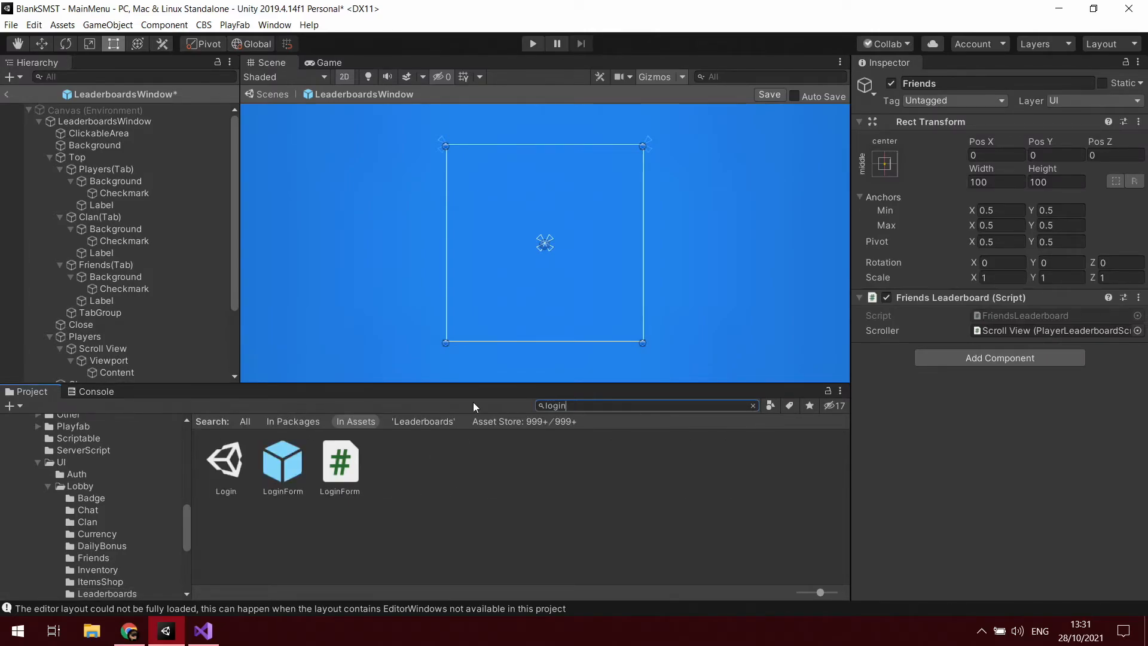
double_click(225, 461)
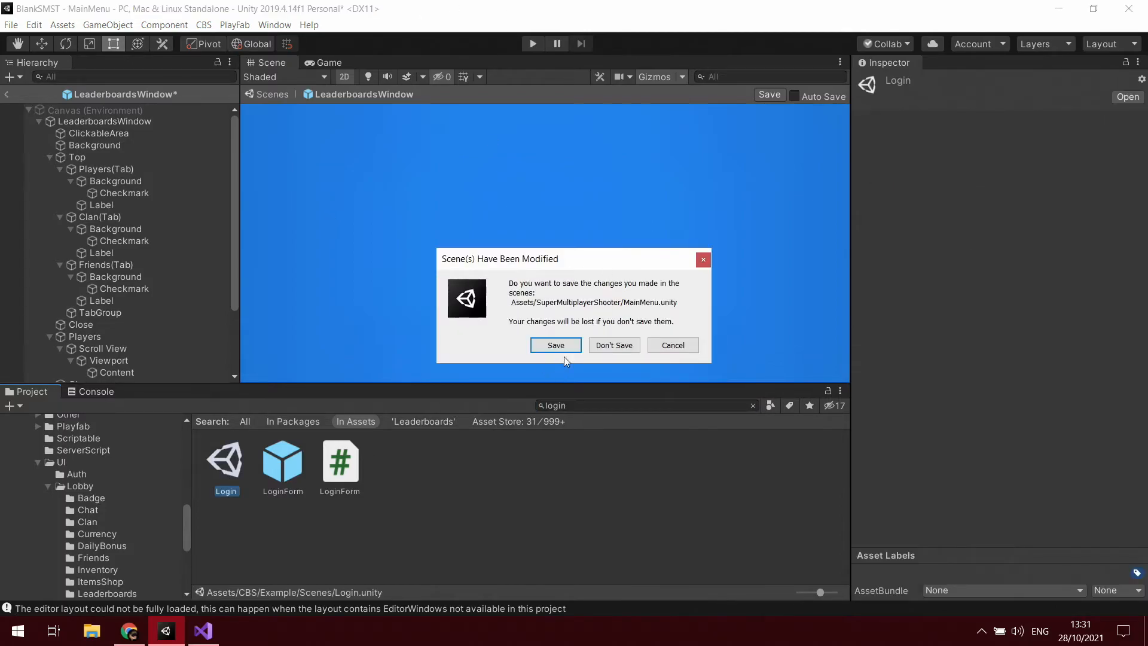
left_click(614, 345)
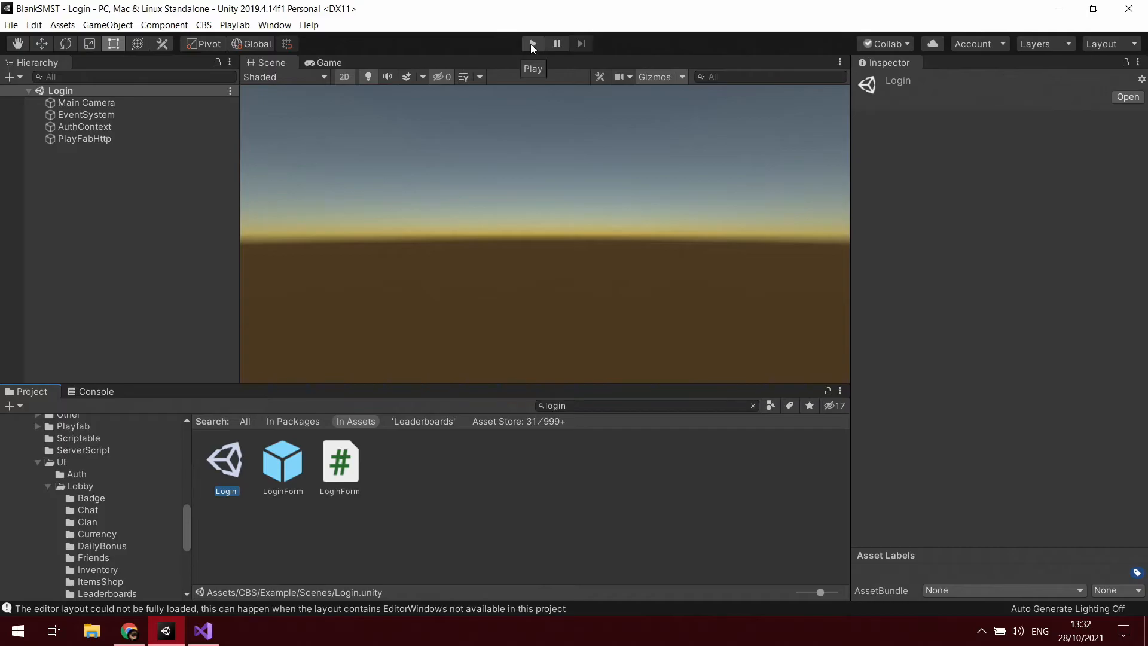
Enter Play mode and log in with a custom ID via ID Login
left_click(533, 43)
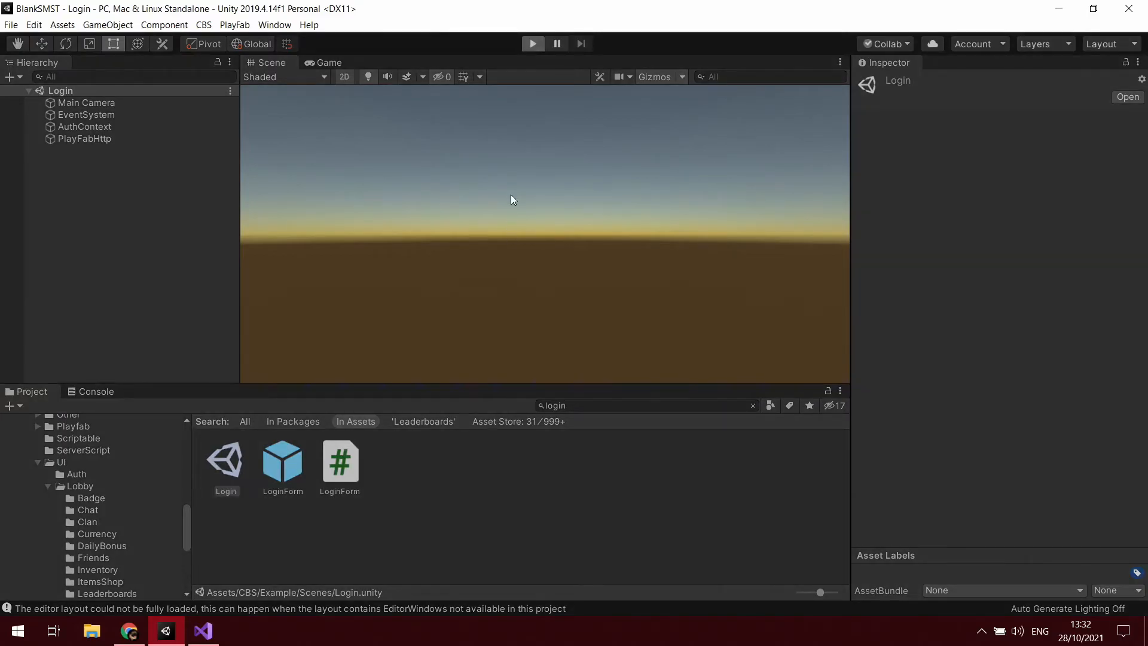
left_click(532, 43)
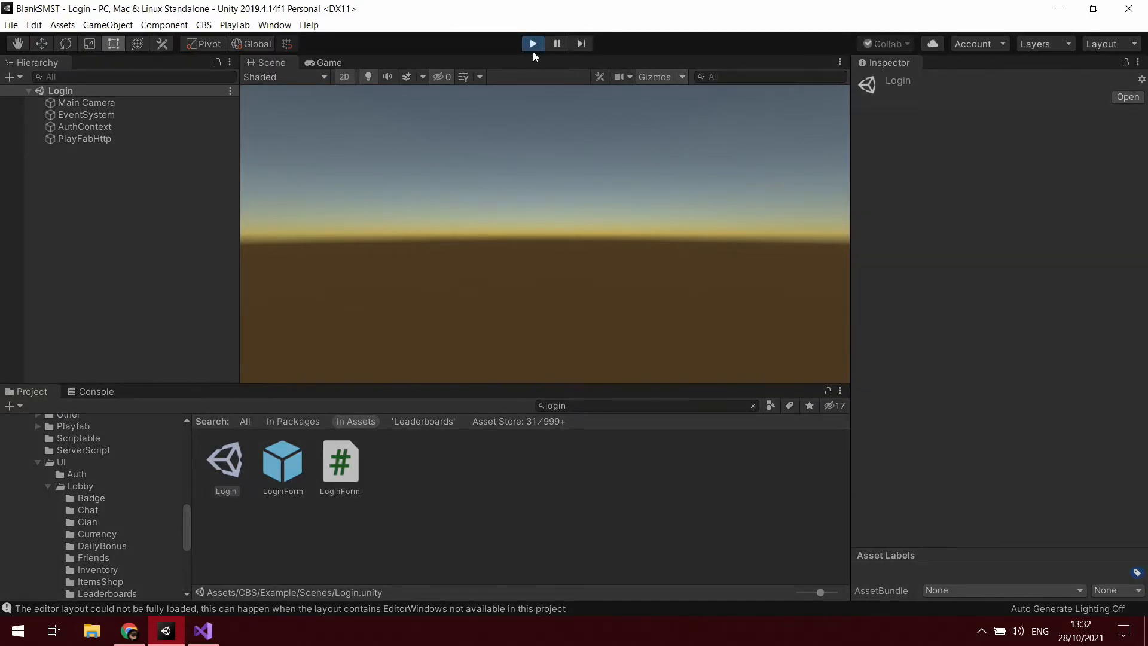
left_click(533, 43)
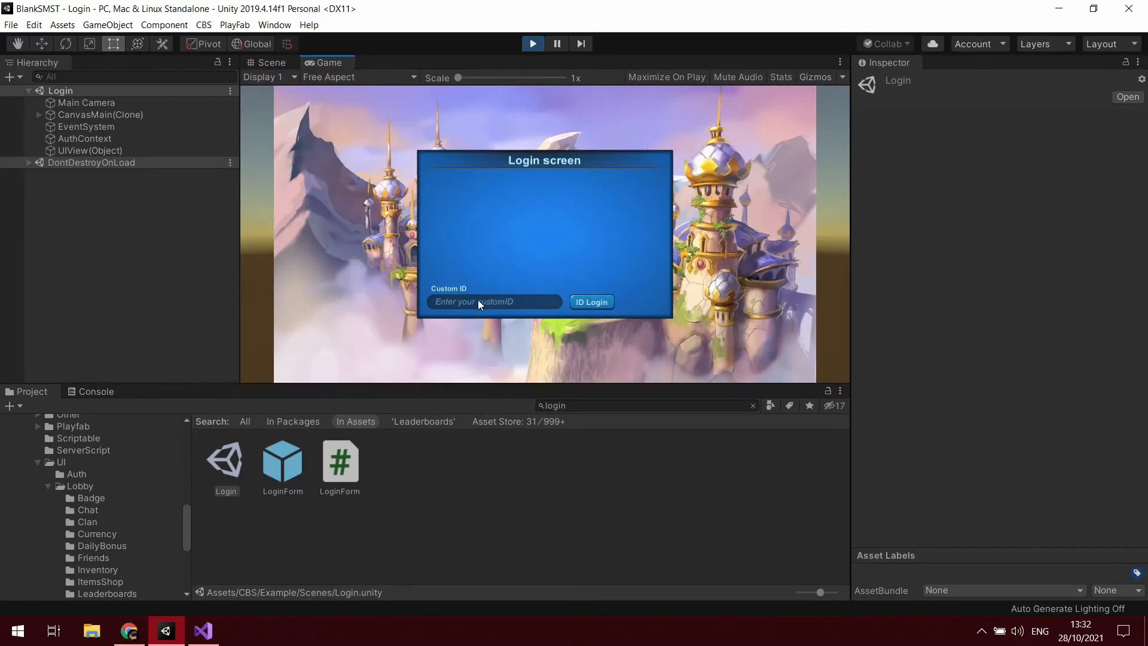
type("Supp")
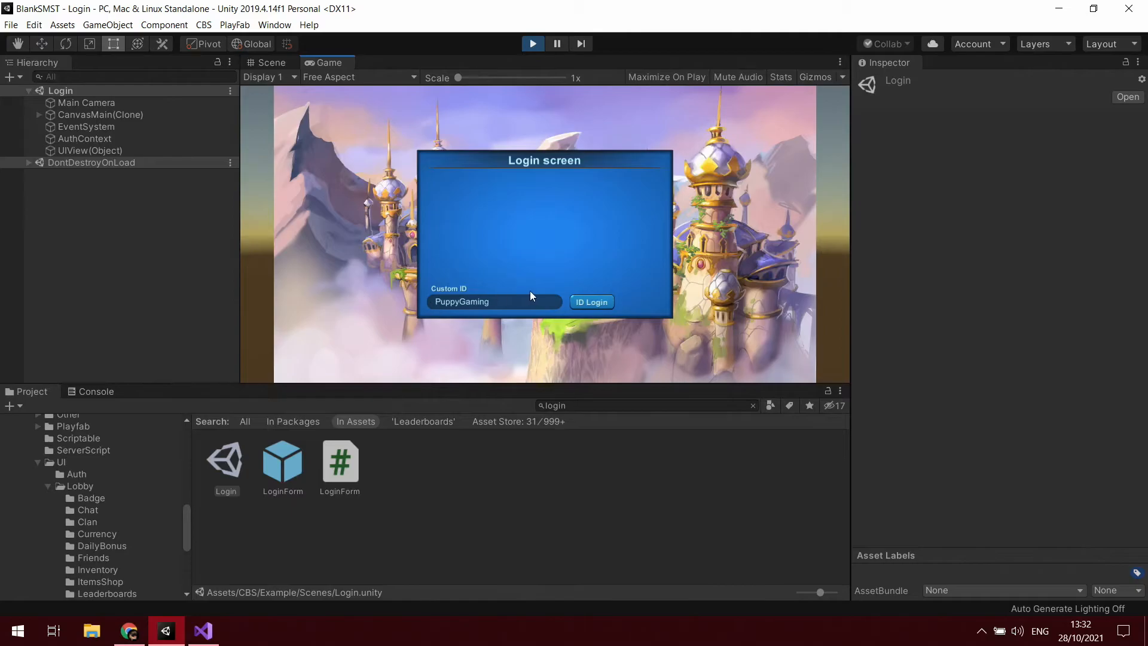
left_click(591, 301)
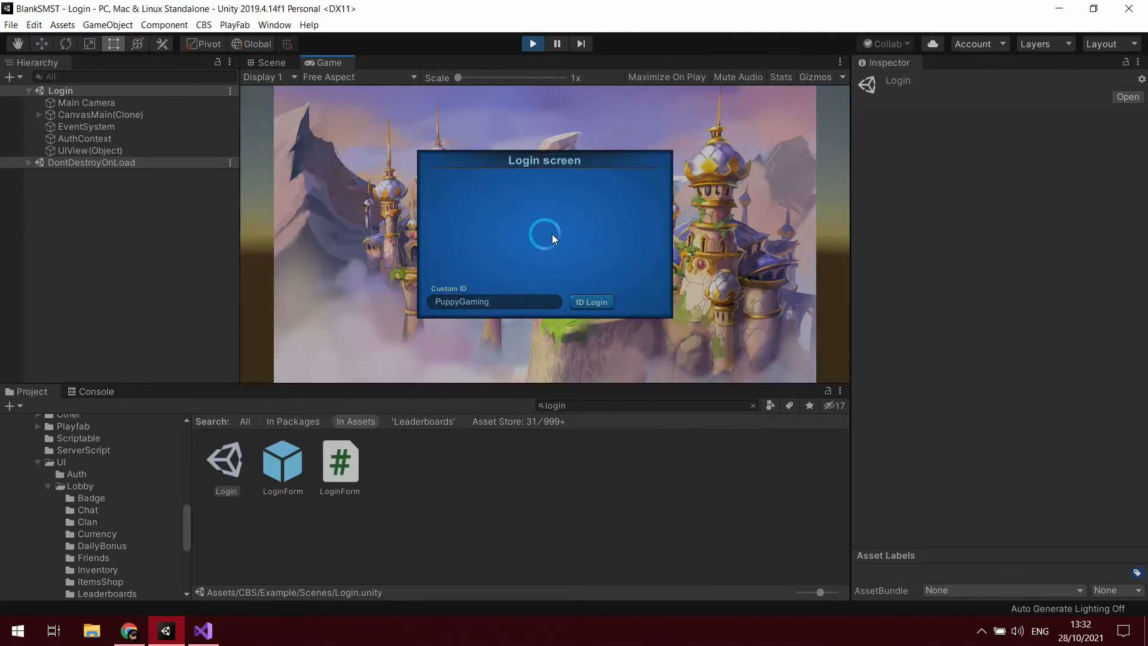
left_click(592, 302)
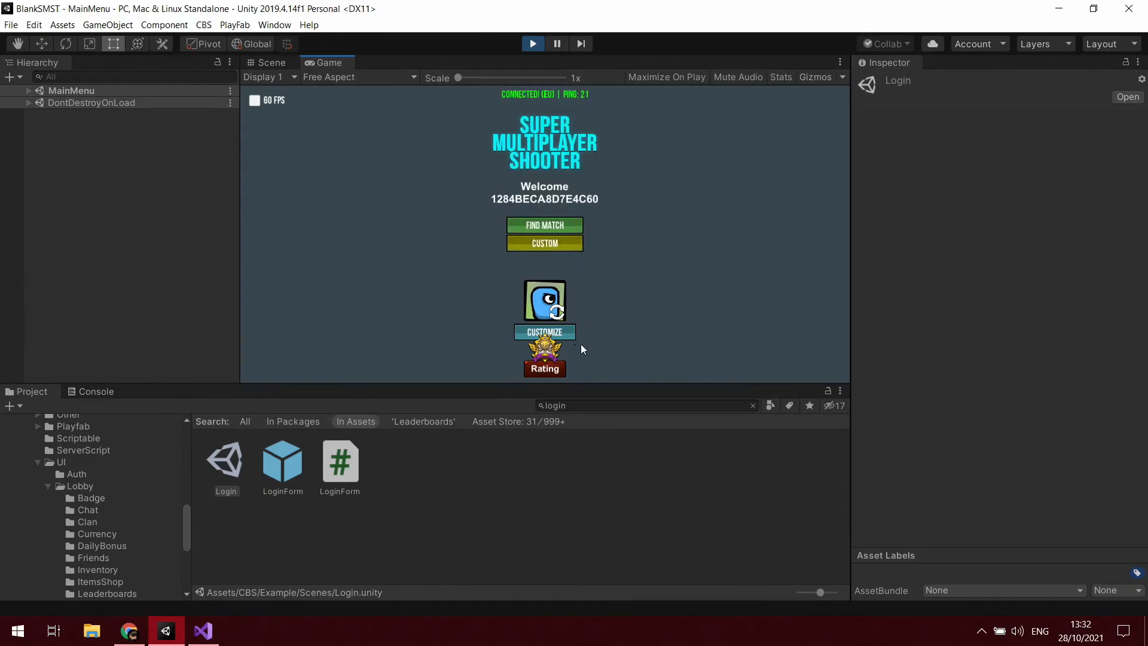
Check the empty Rating leaderboard, close it, and bring up the Custom game panel
left_click(545, 369)
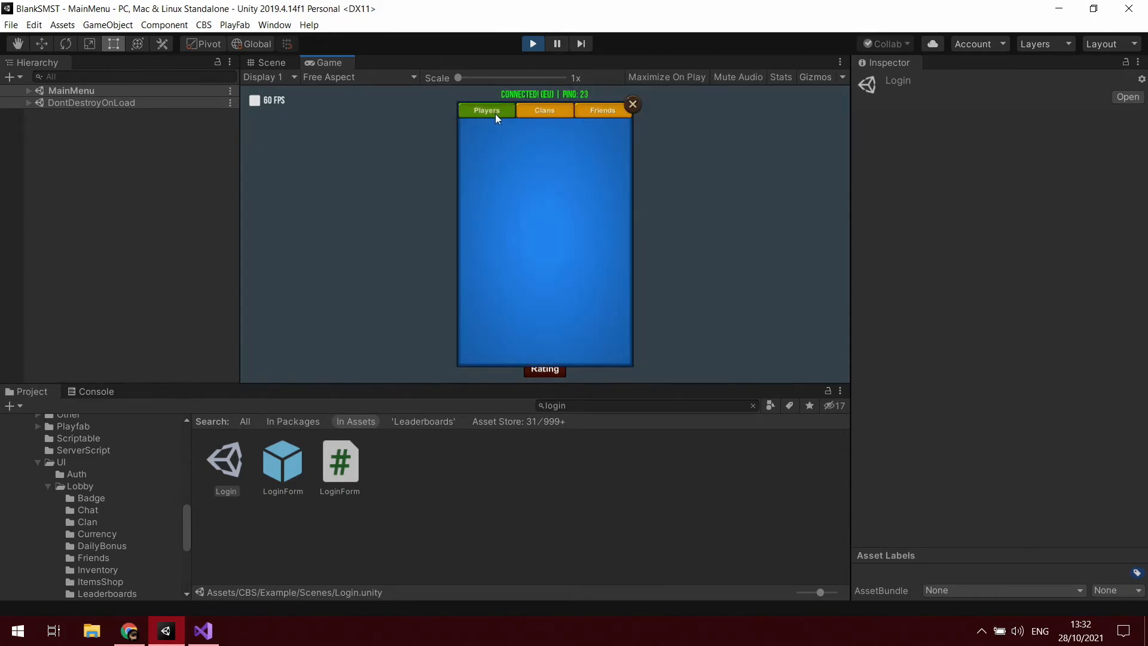
mouse_move(632, 103)
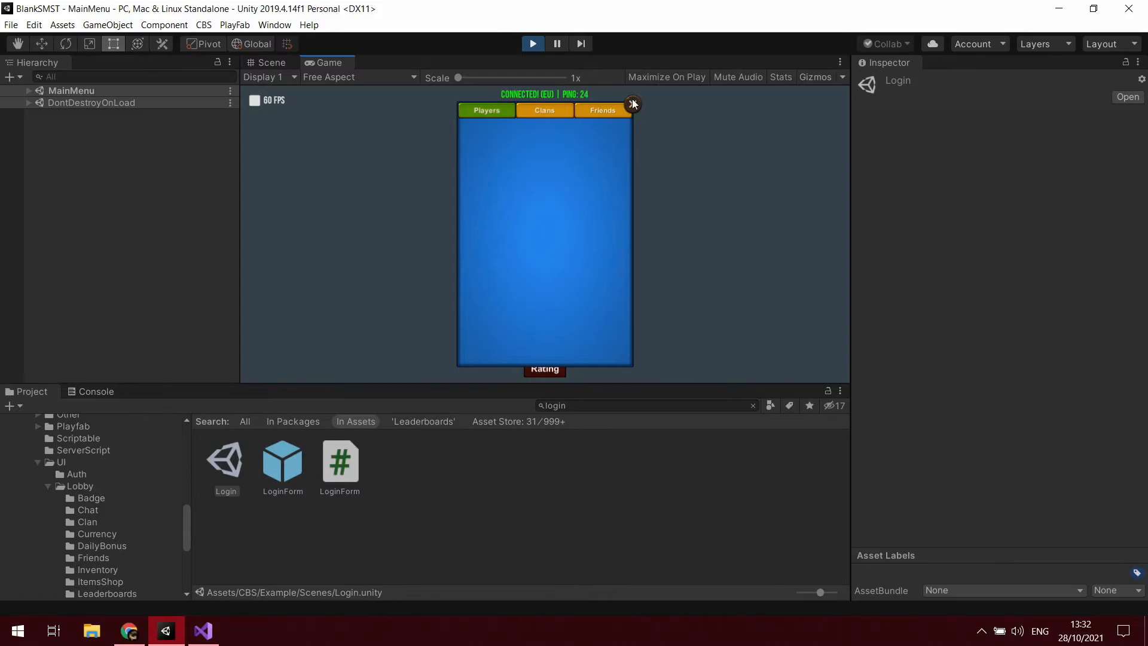
left_click(632, 104)
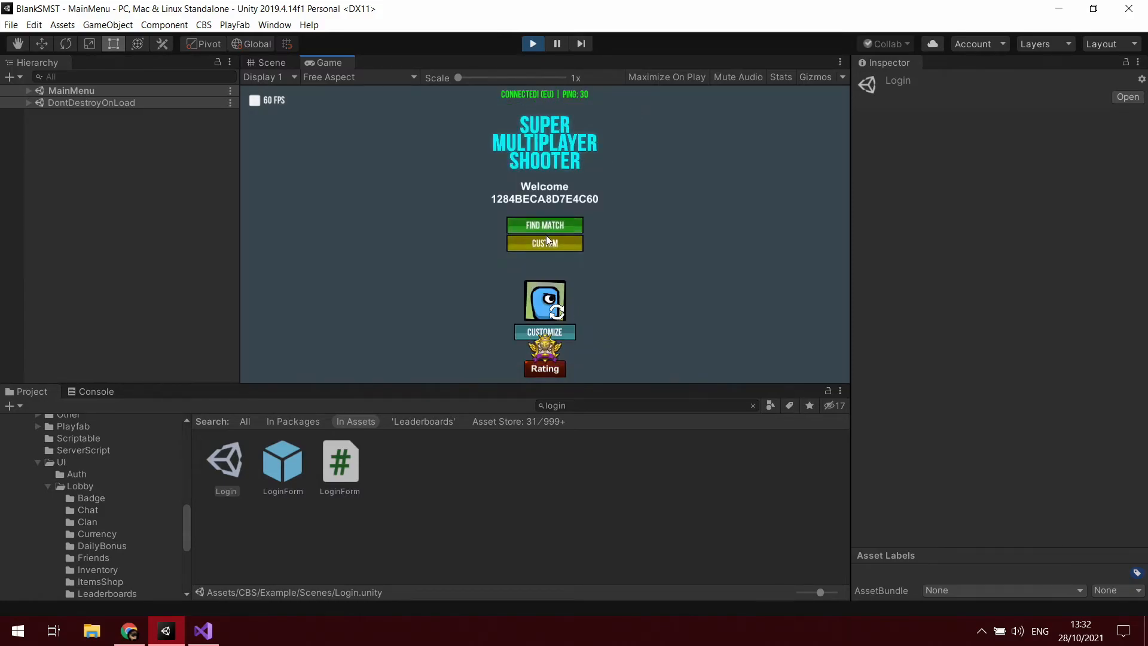
left_click(545, 243)
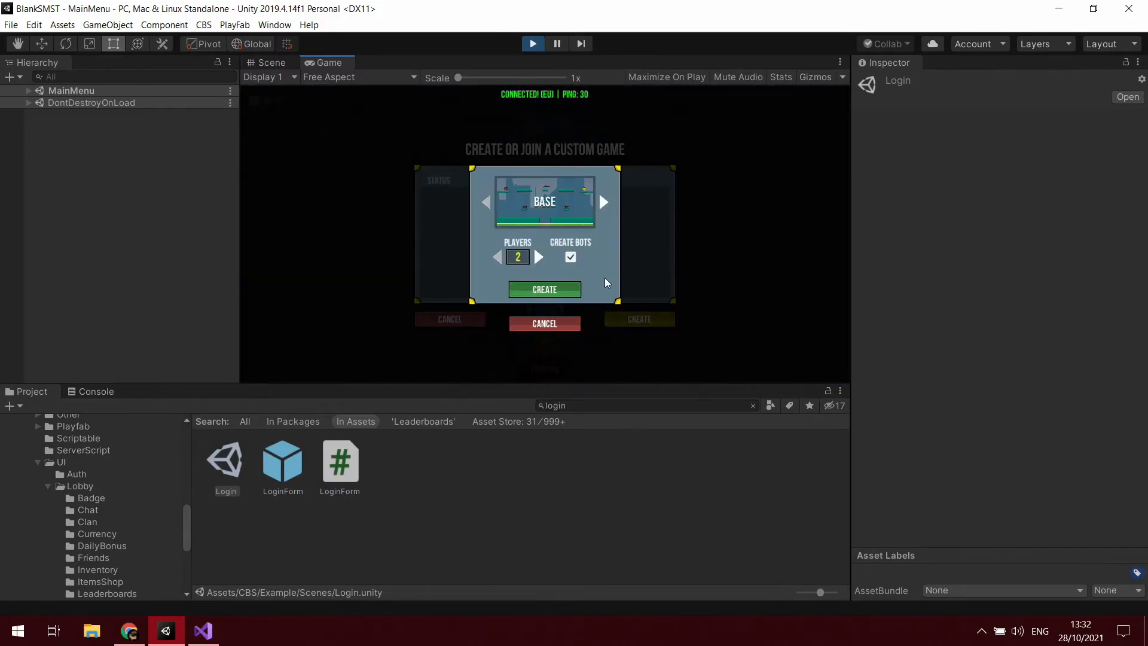
Create a custom match with bots and start it
left_click(544, 289)
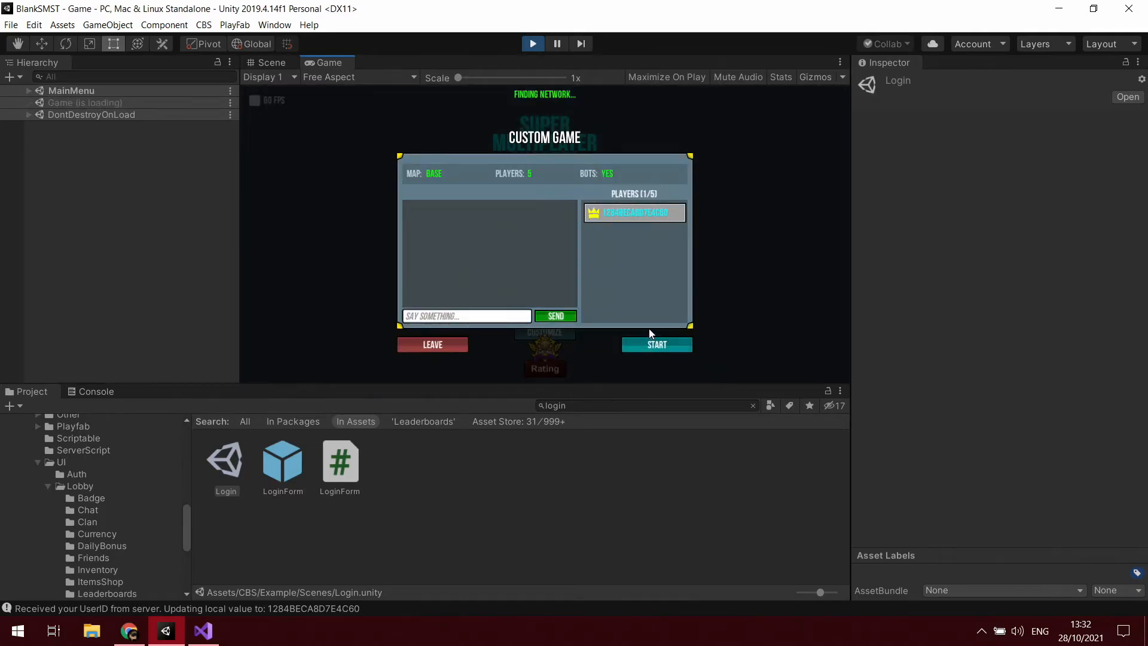
left_click(656, 344)
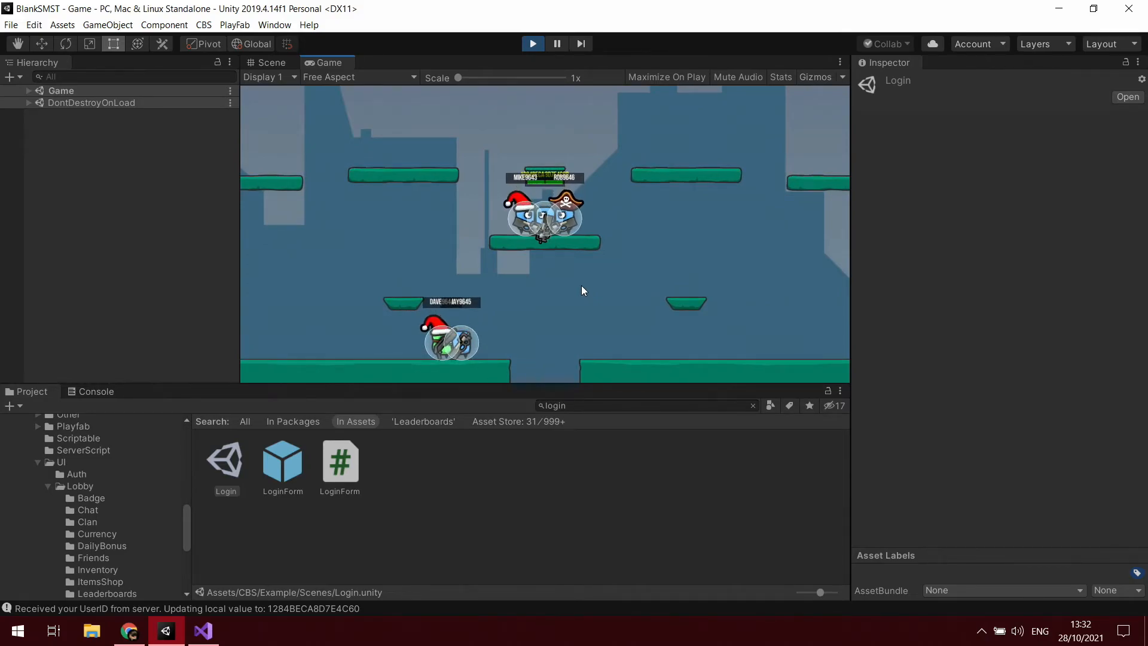
mouse_move(577, 307)
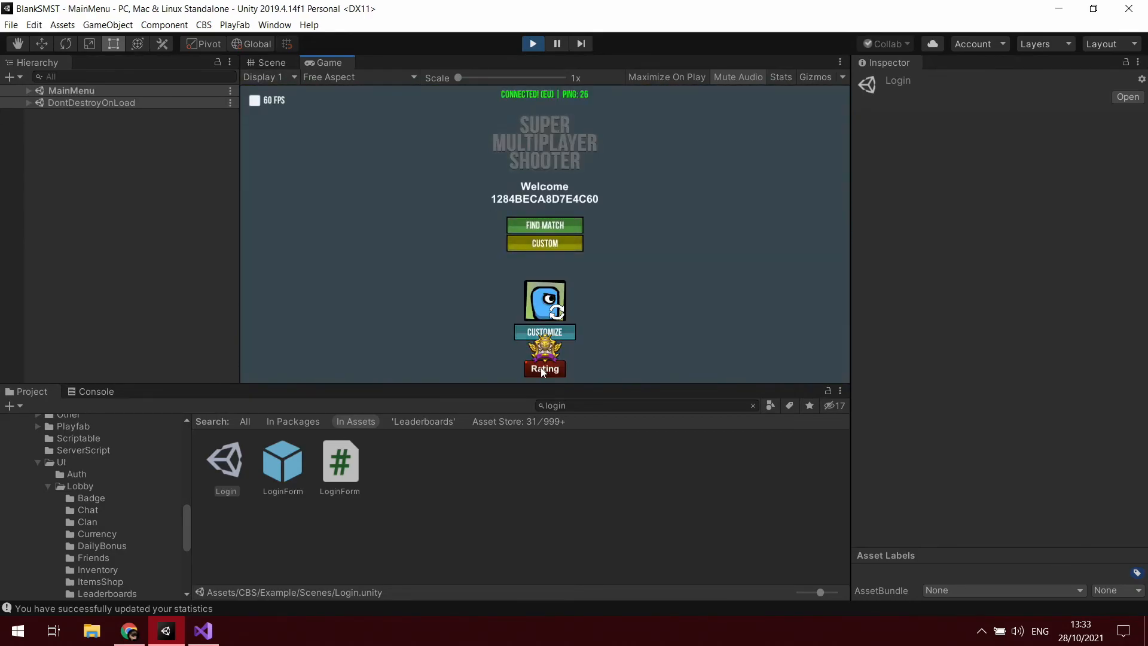
Open the Rating leaderboard to see the player listed with score 2
left_click(545, 369)
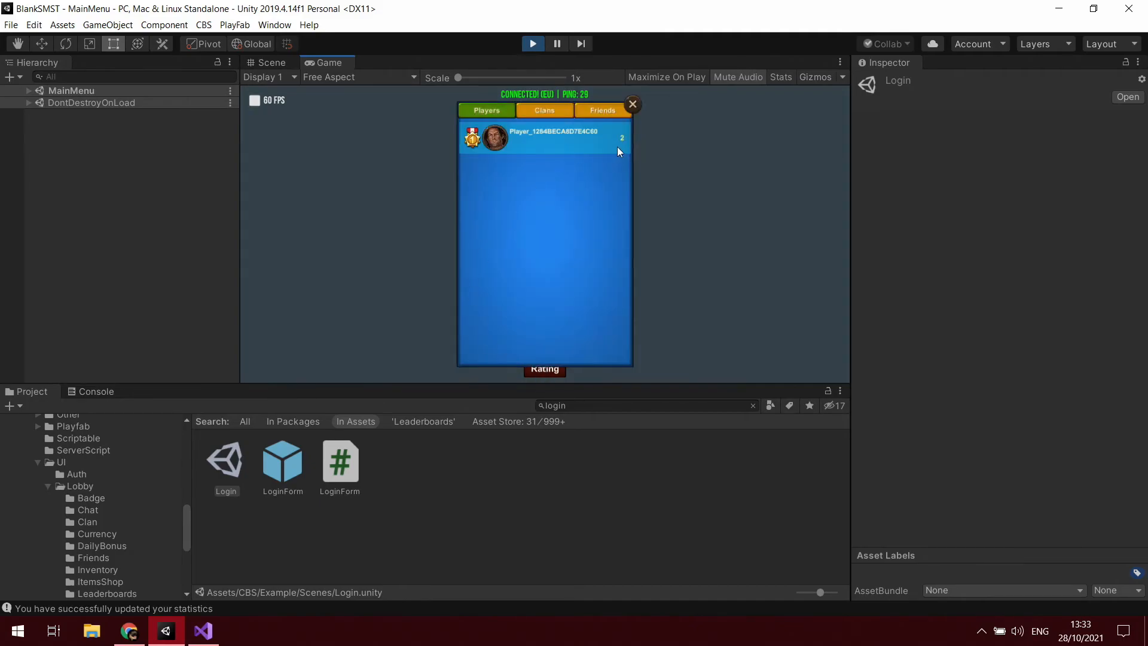
mouse_move(623, 147)
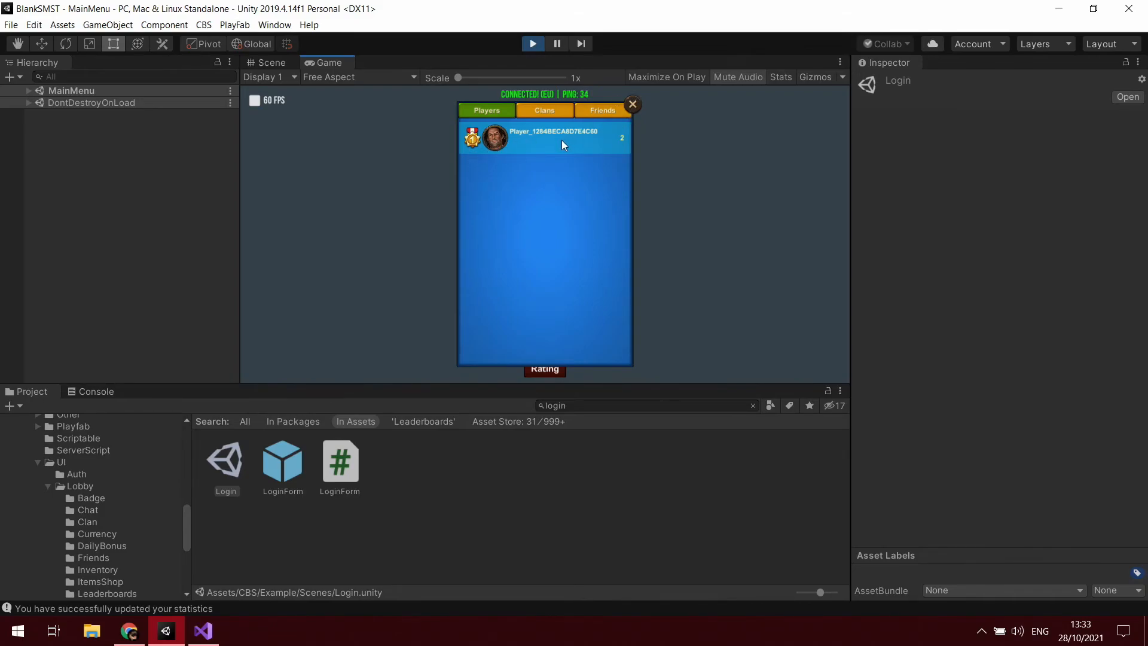
mouse_move(633, 104)
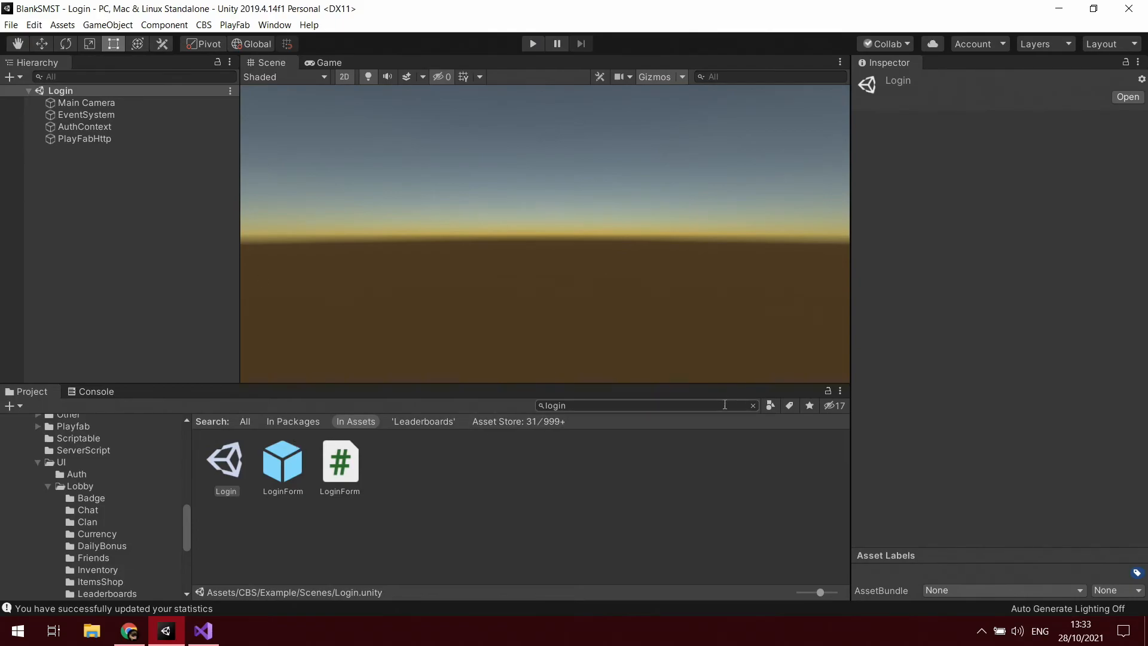
Open the LeaderboardUser prefab, inspect PlaceDrawer's Second badge, Position and Value, then exit
left_click(204, 25)
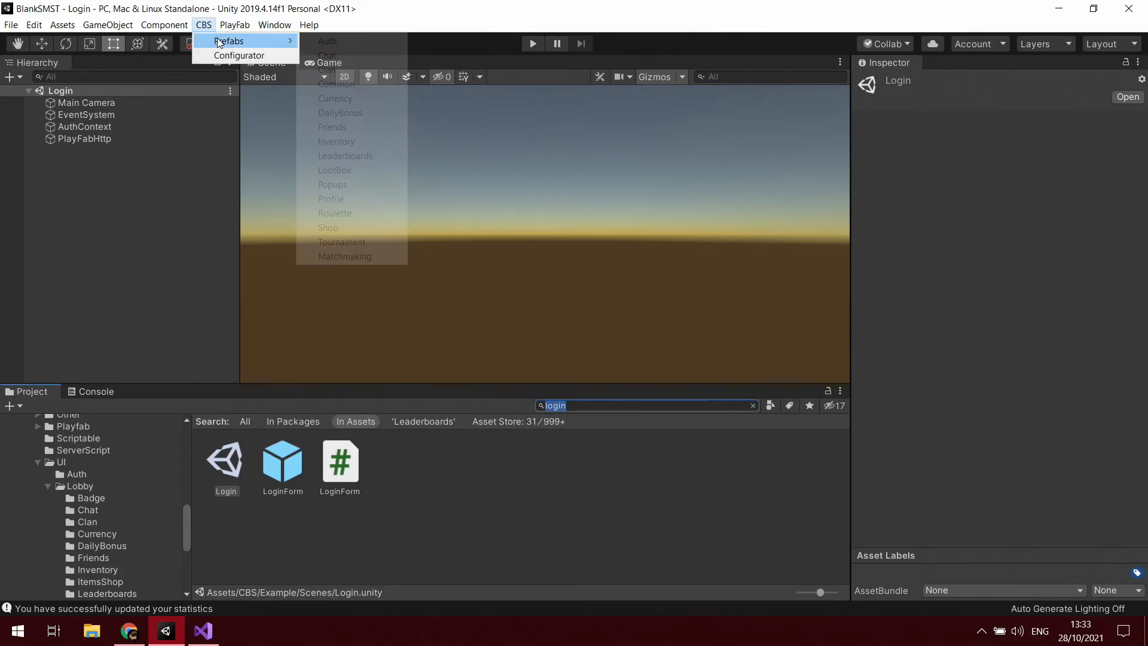
left_click(345, 156)
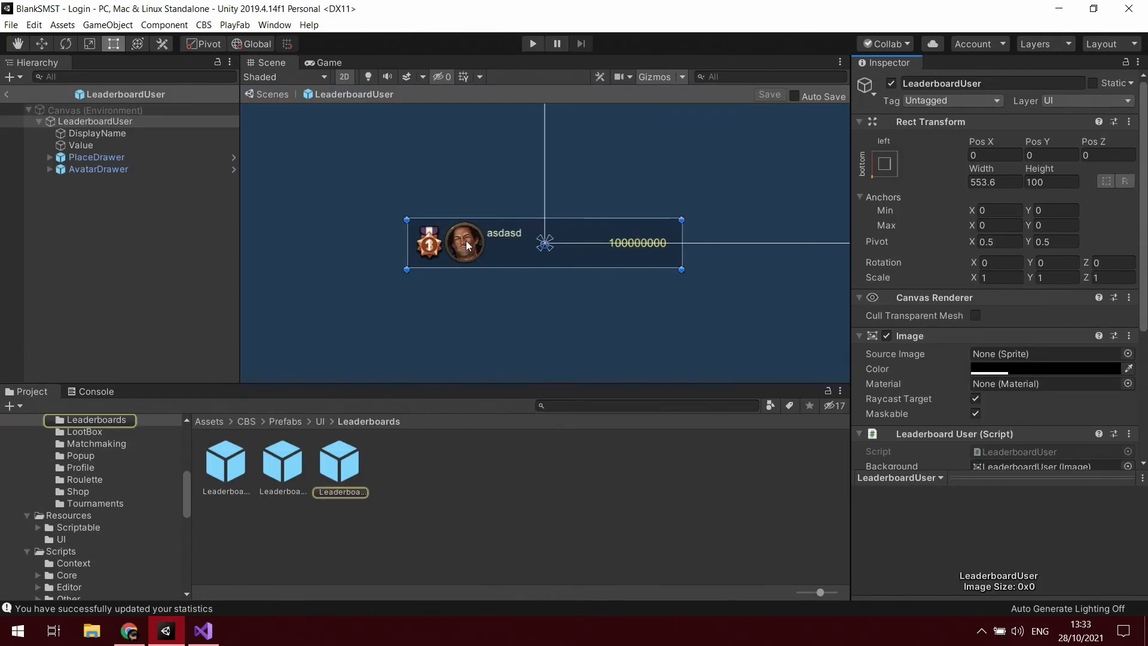
mouse_move(424, 254)
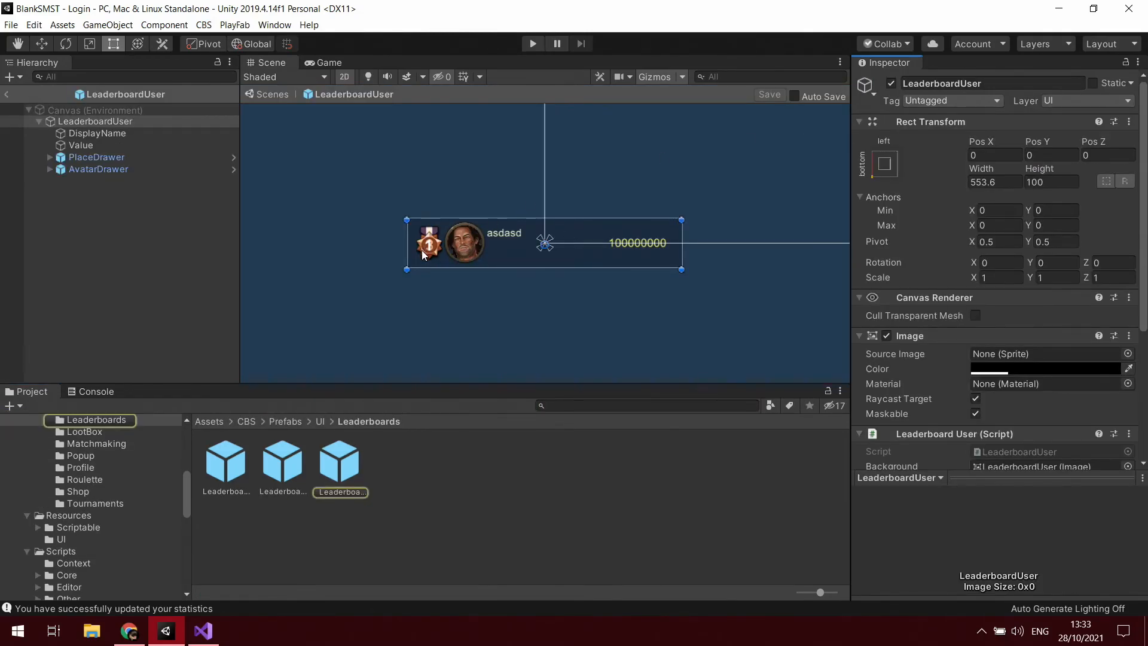
left_click(48, 157)
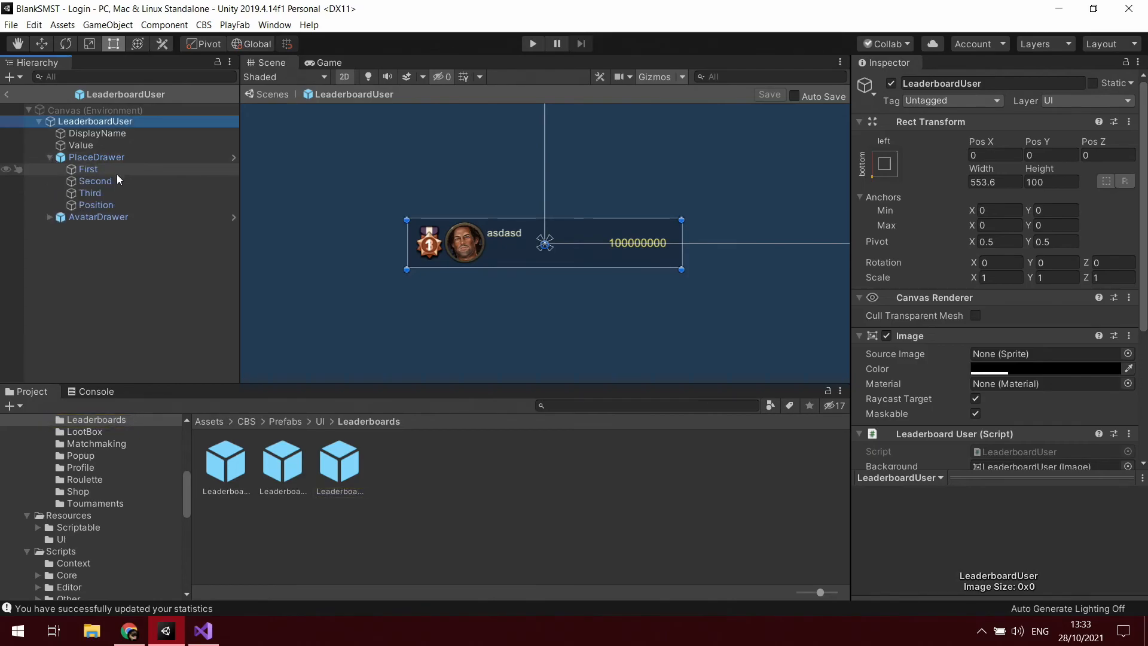
left_click(90, 193)
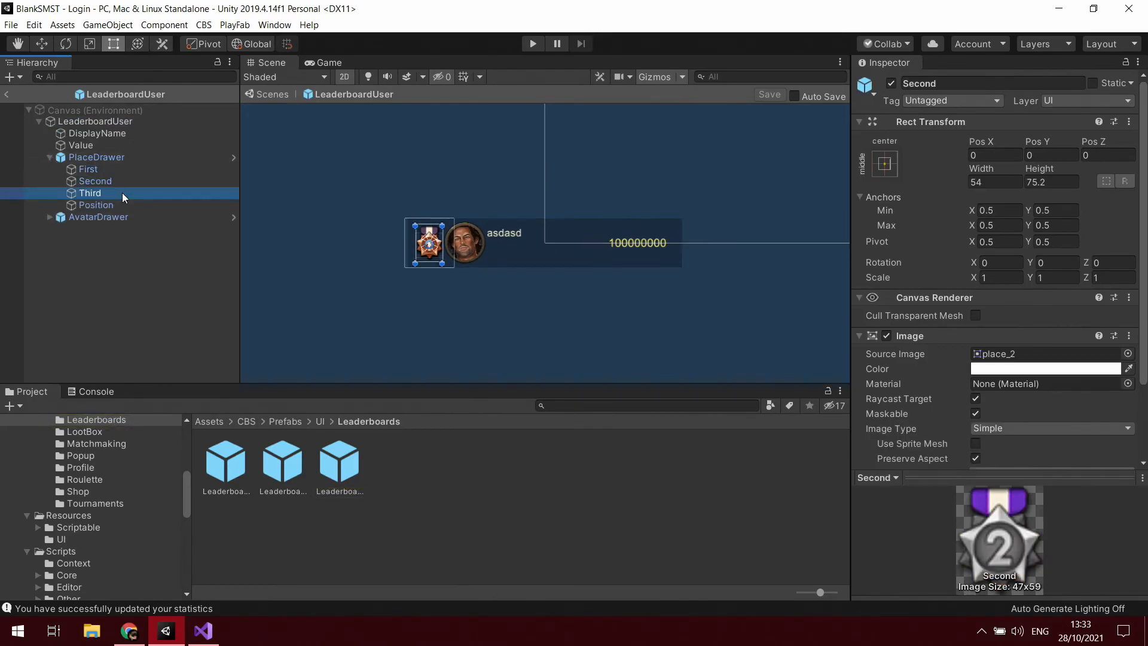
left_click(97, 205)
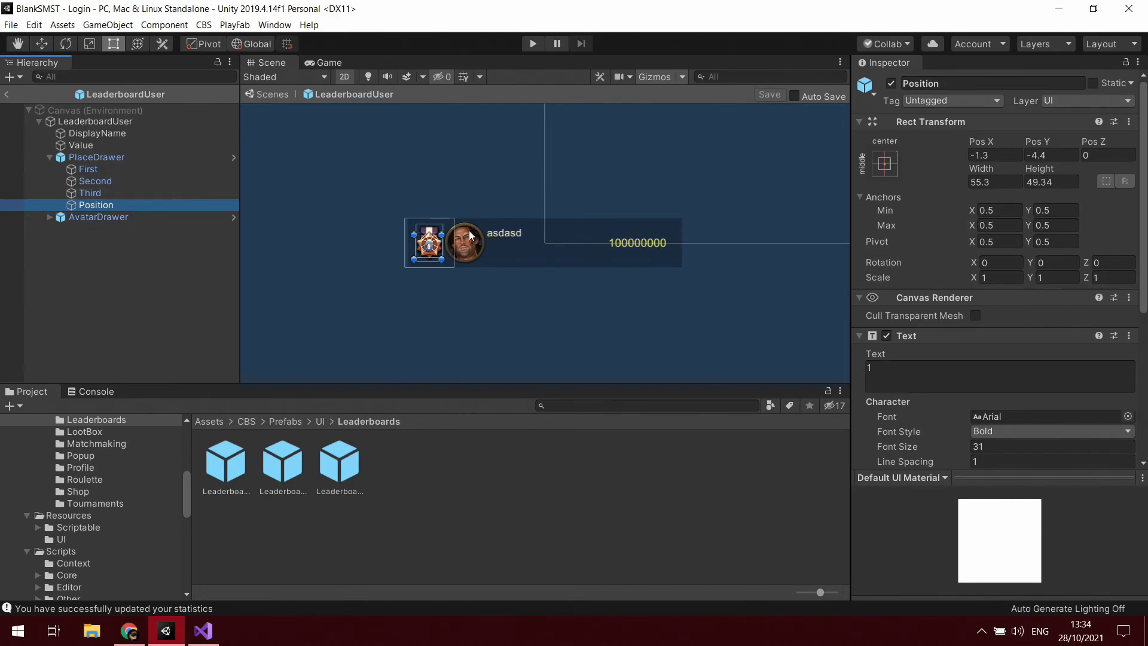
left_click(81, 145)
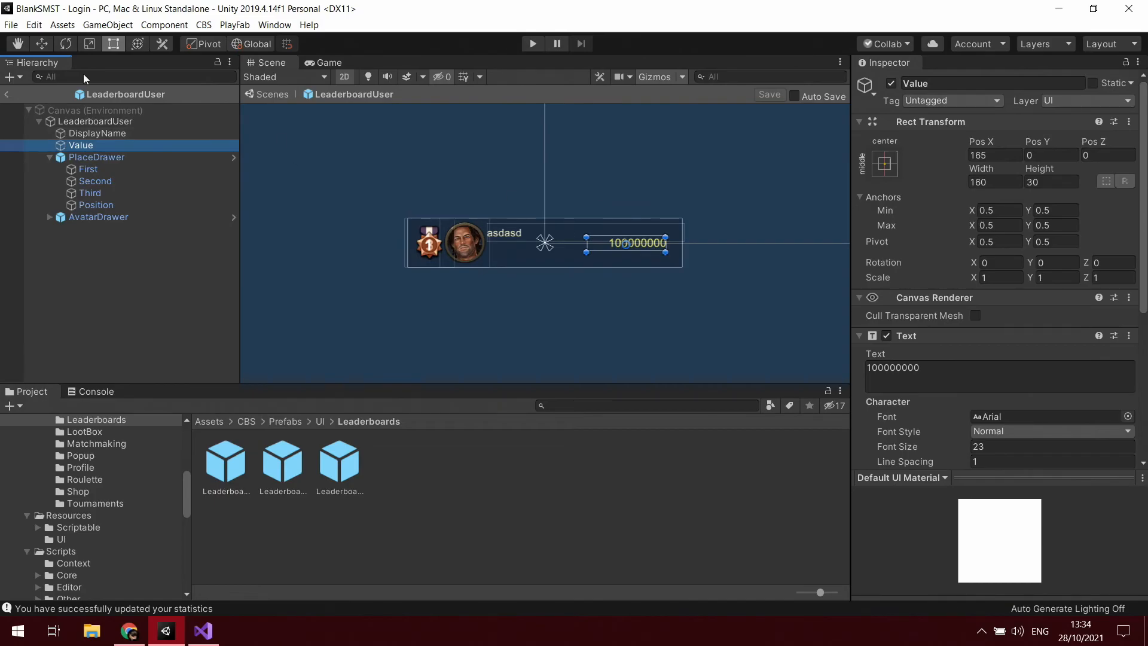
left_click(98, 133)
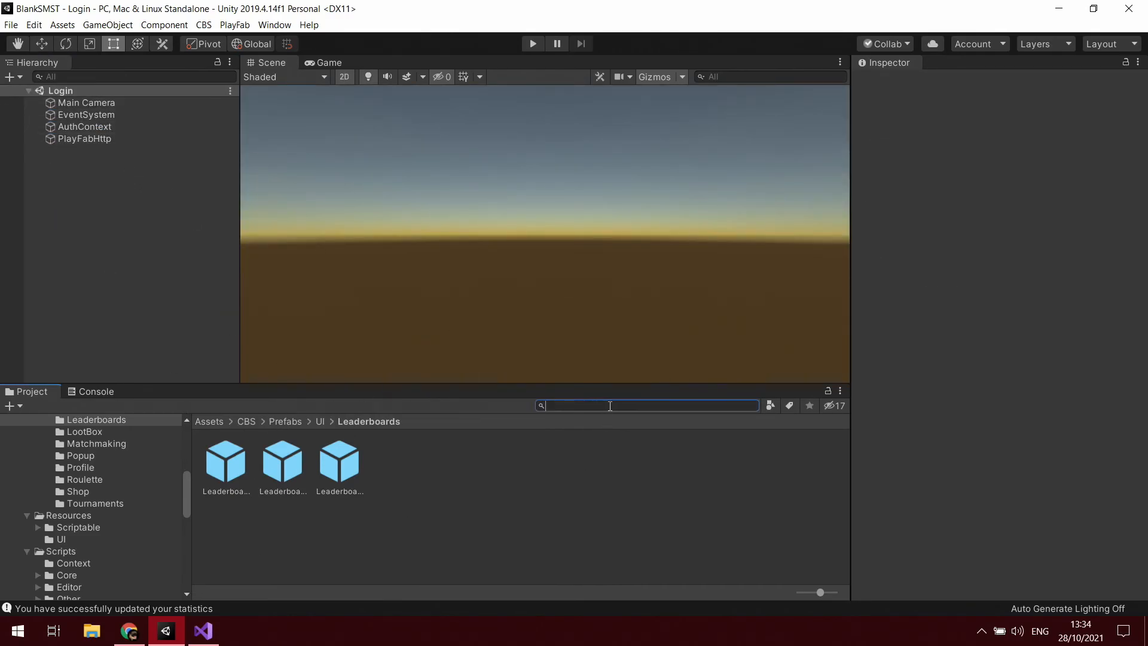
Search 'mainmen', open the MainMenu scene, and select the Leaderboards icon and UserWelcome text
type("same")
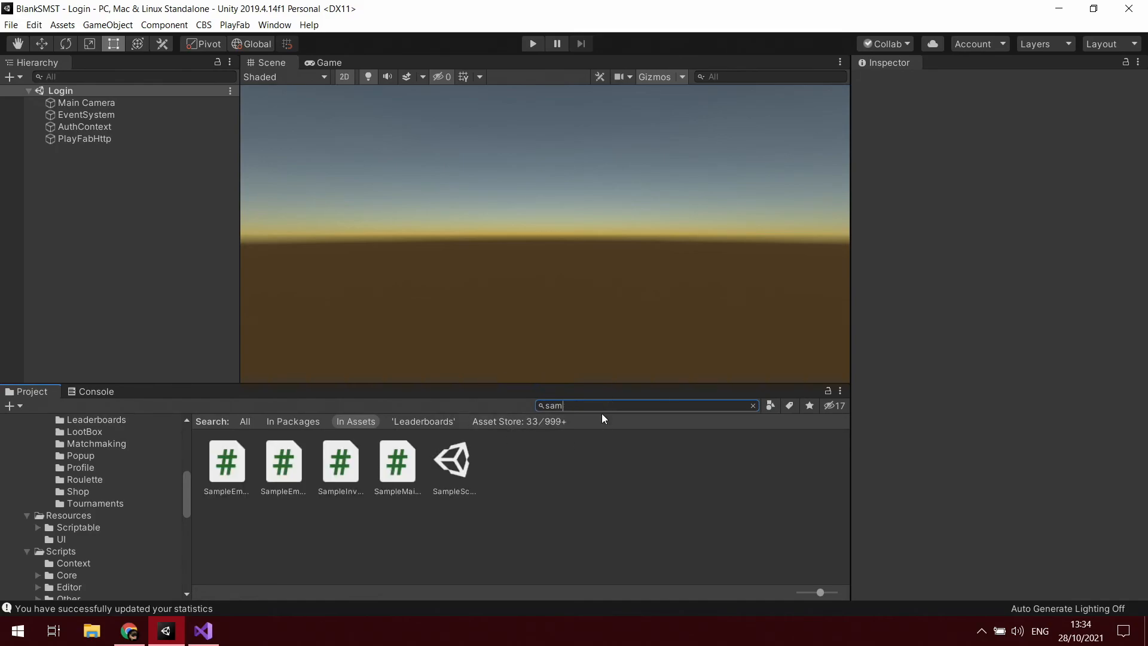
left_click(752, 406)
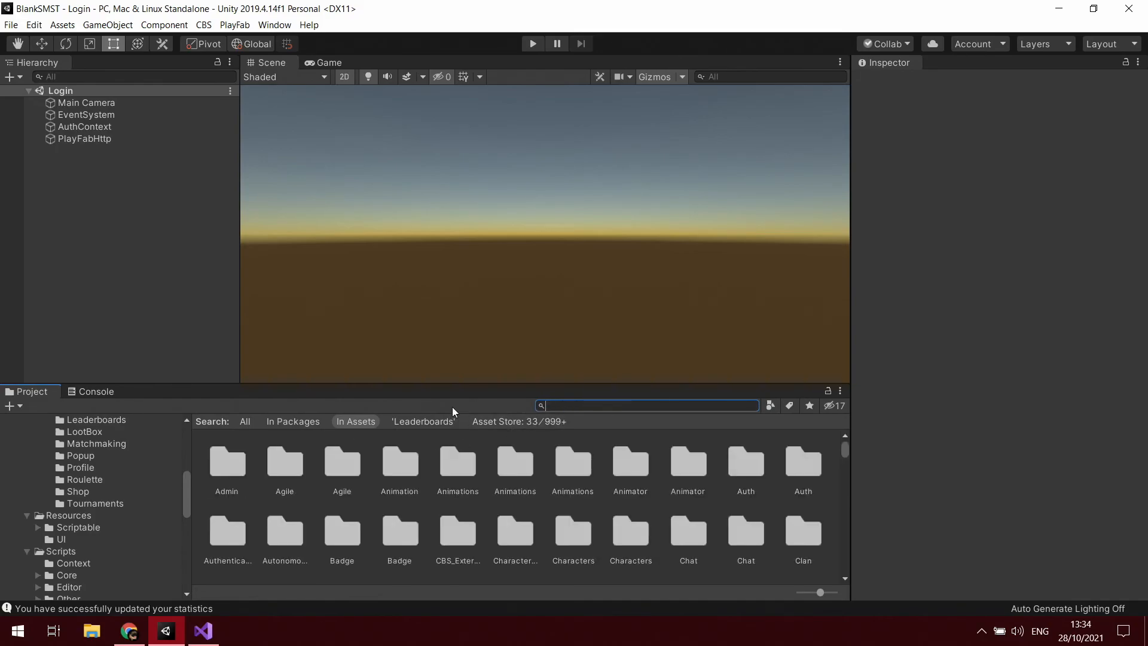
type("mainmen")
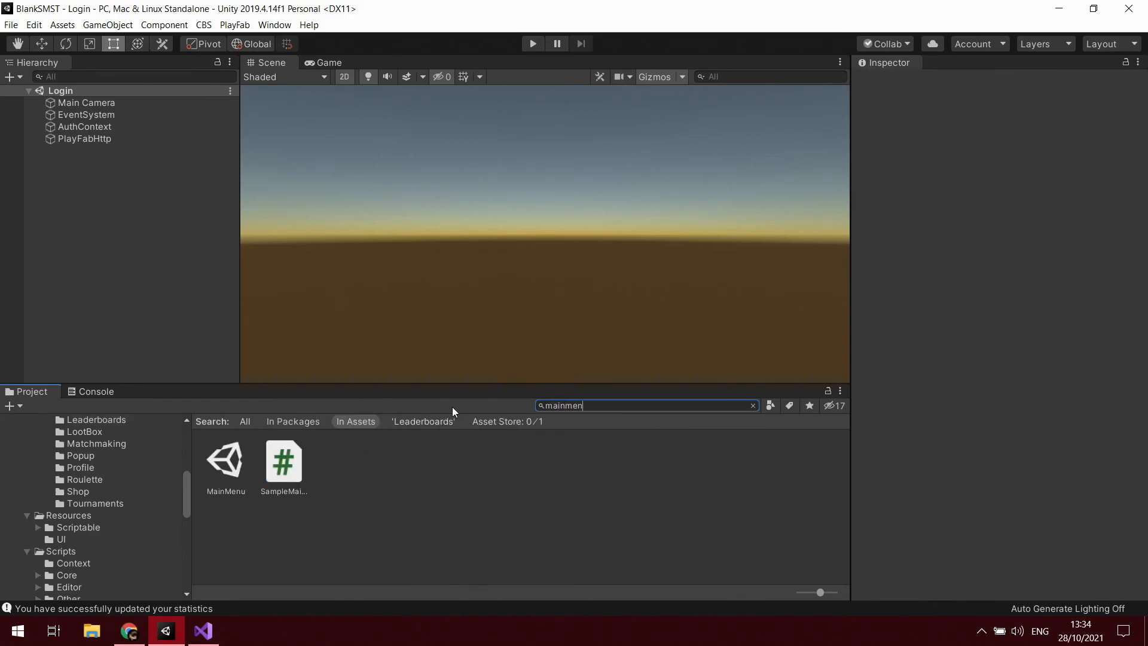
double_click(226, 461)
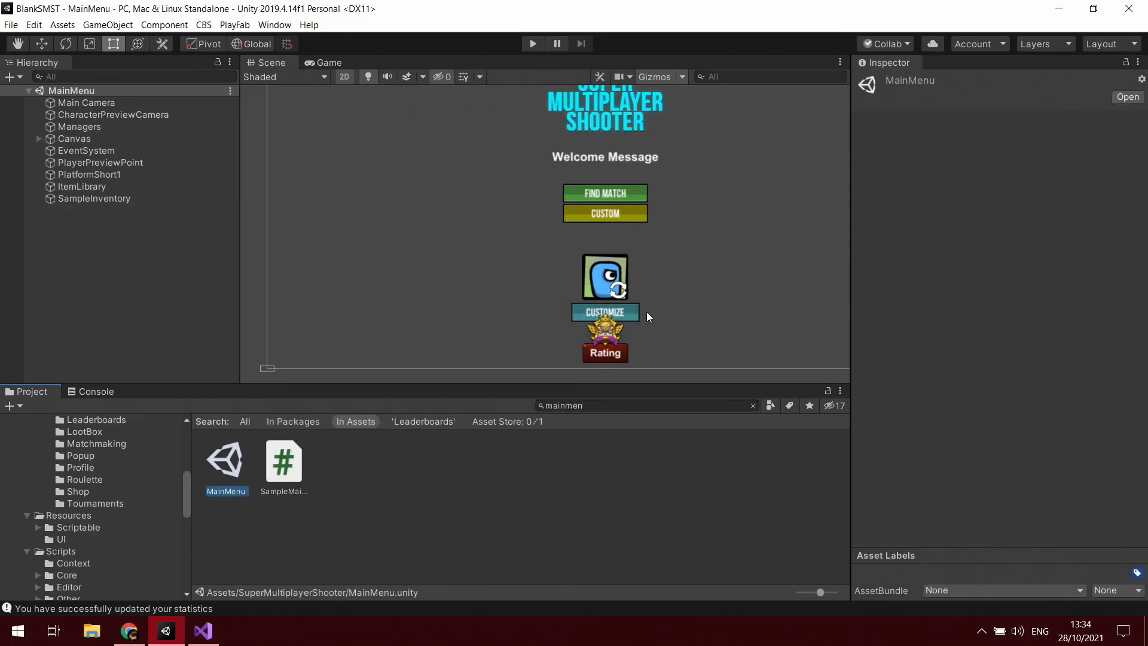
left_click(55, 138)
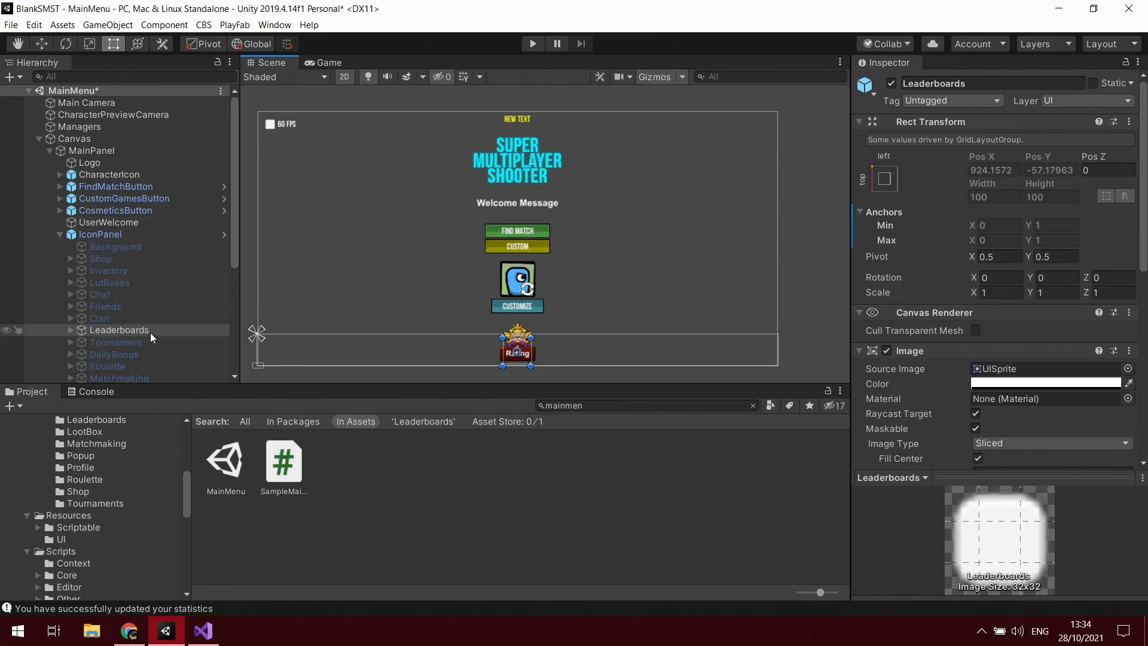
mouse_move(149, 321)
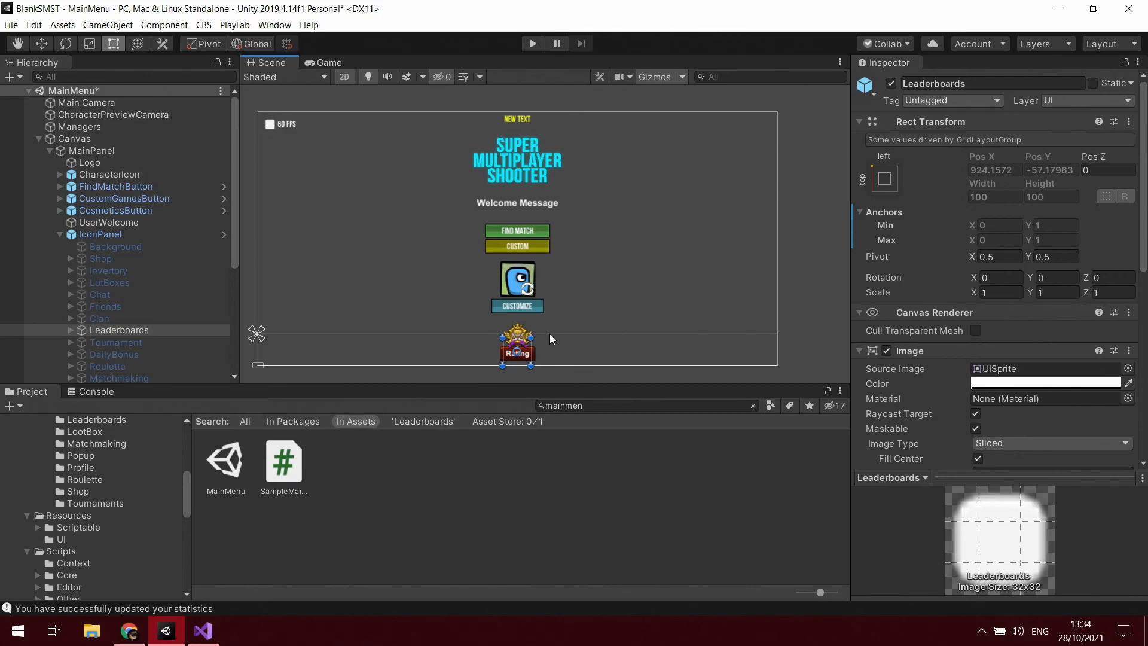
mouse_move(518, 352)
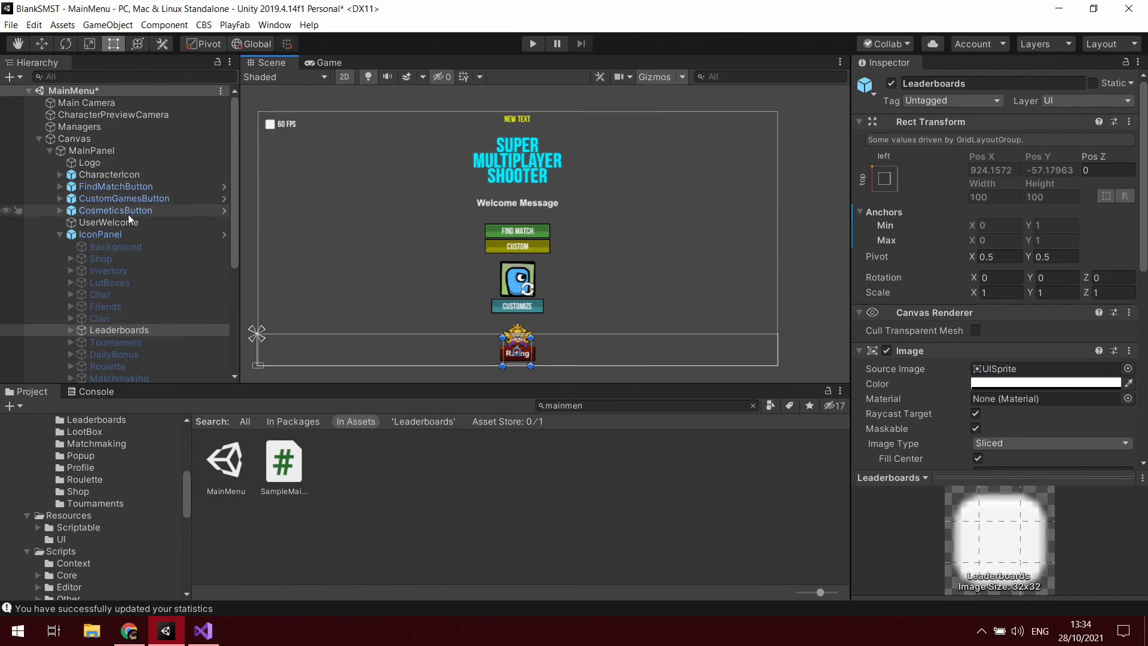
left_click(109, 222)
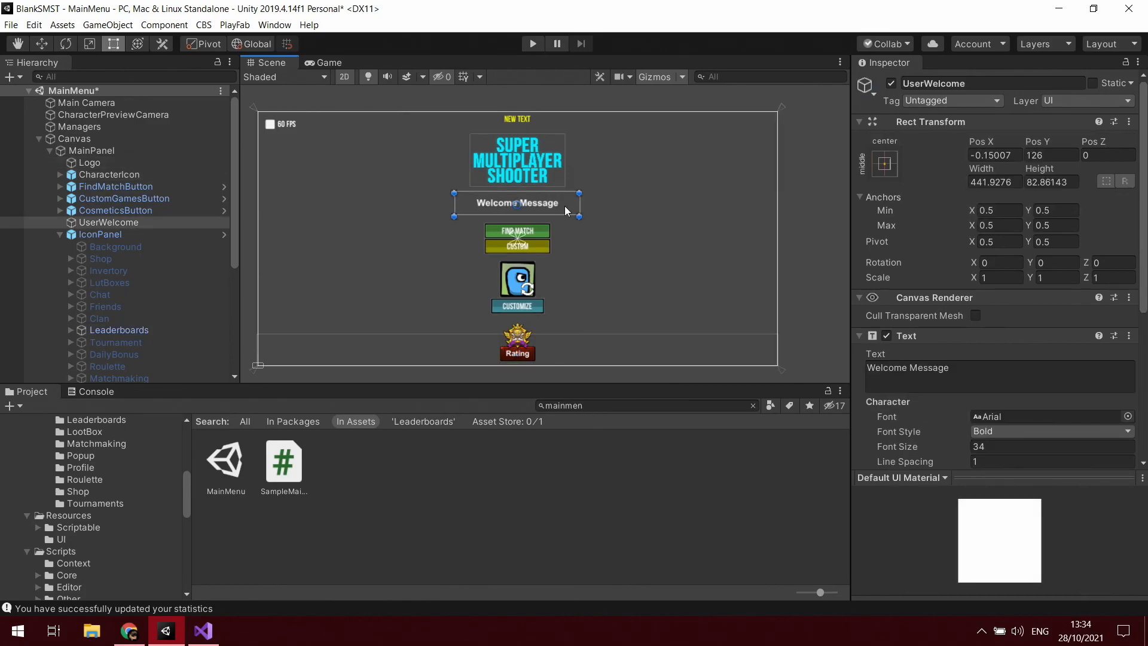
mouse_move(536, 209)
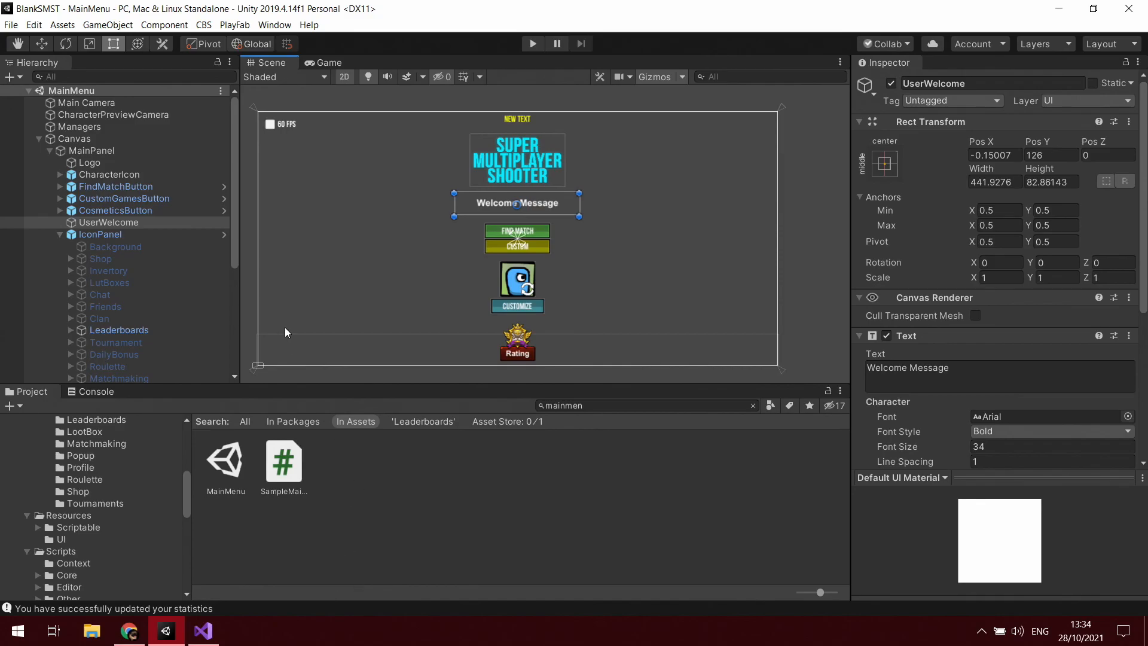
mouse_move(510, 274)
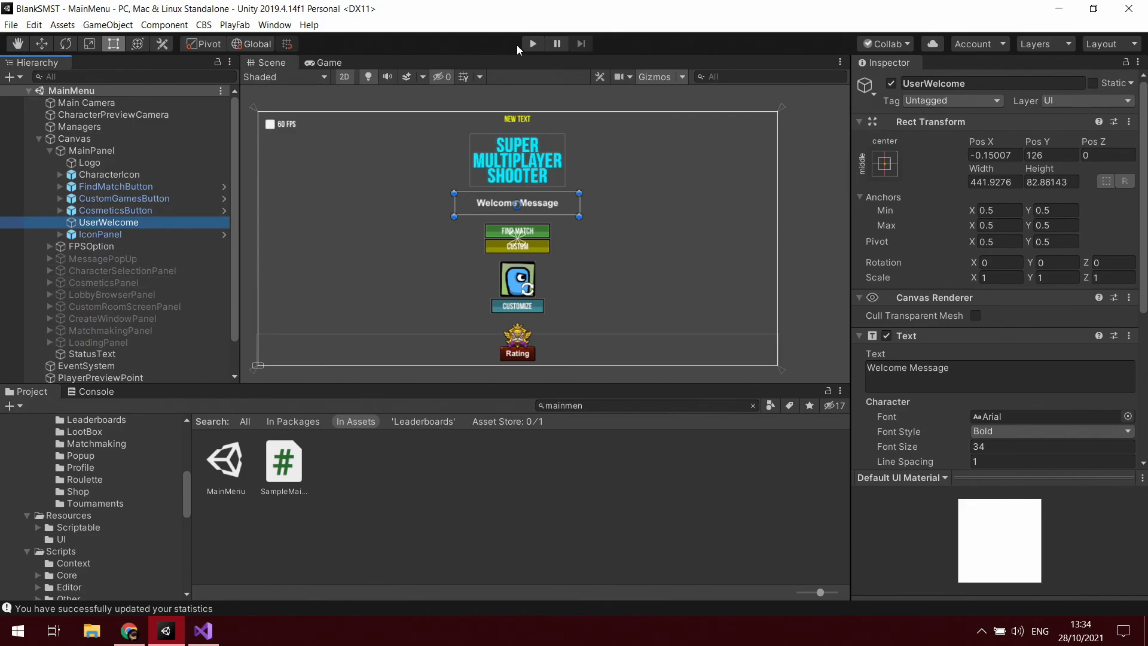
mouse_move(480, 46)
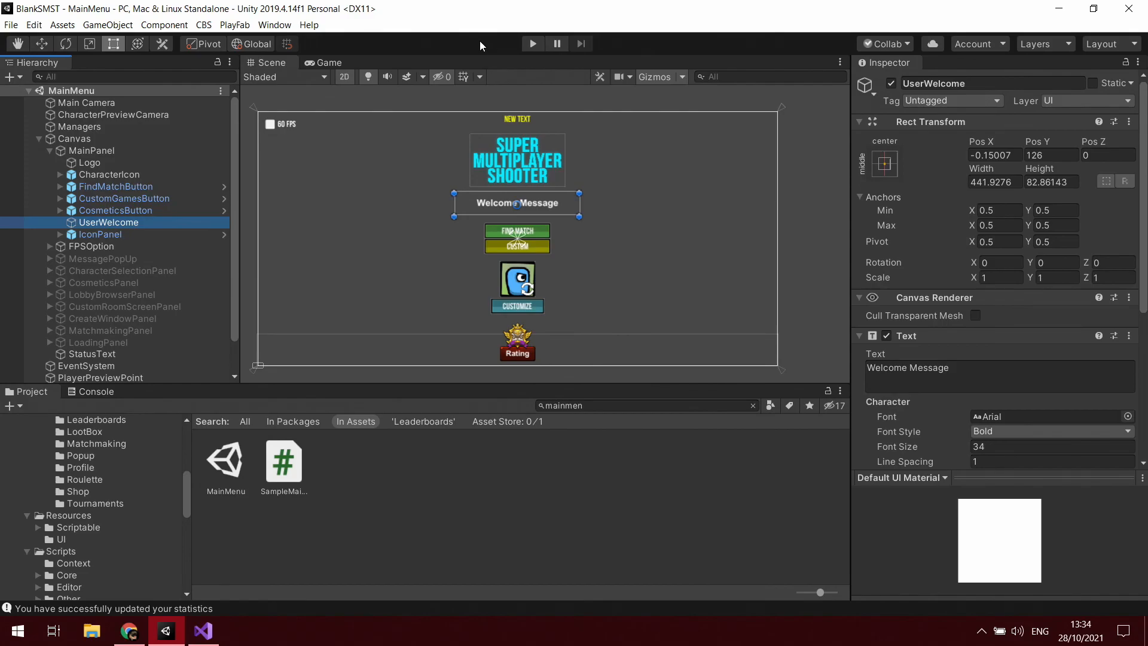
mouse_move(532, 43)
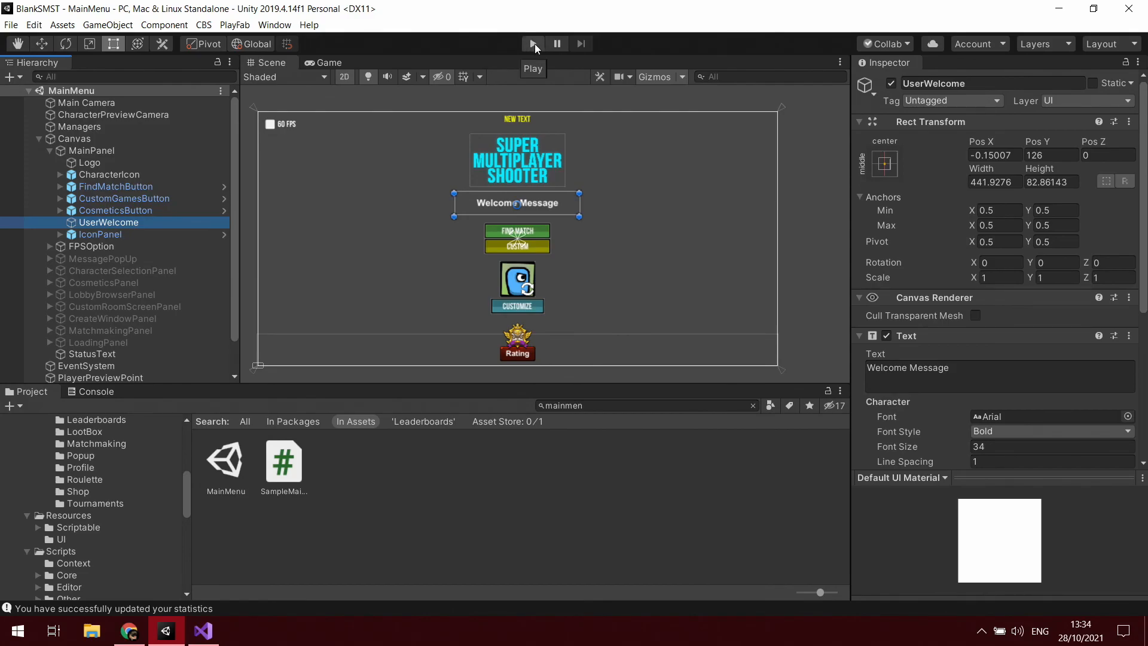
mouse_move(458, 39)
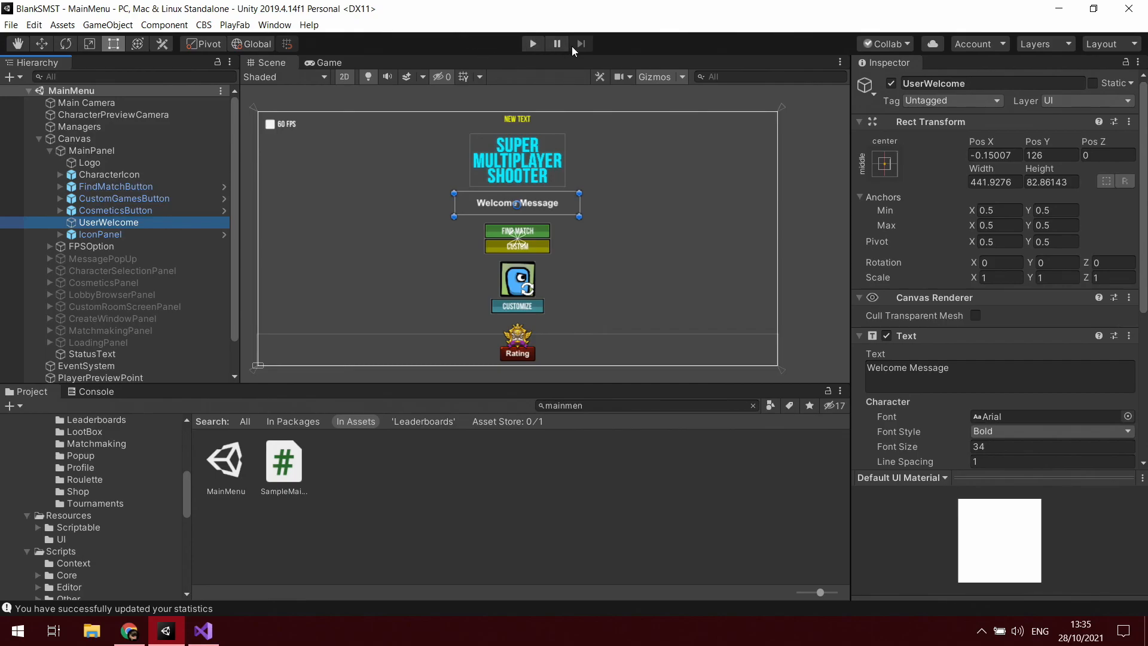
Use the Play button on the toolbar
left_click(533, 43)
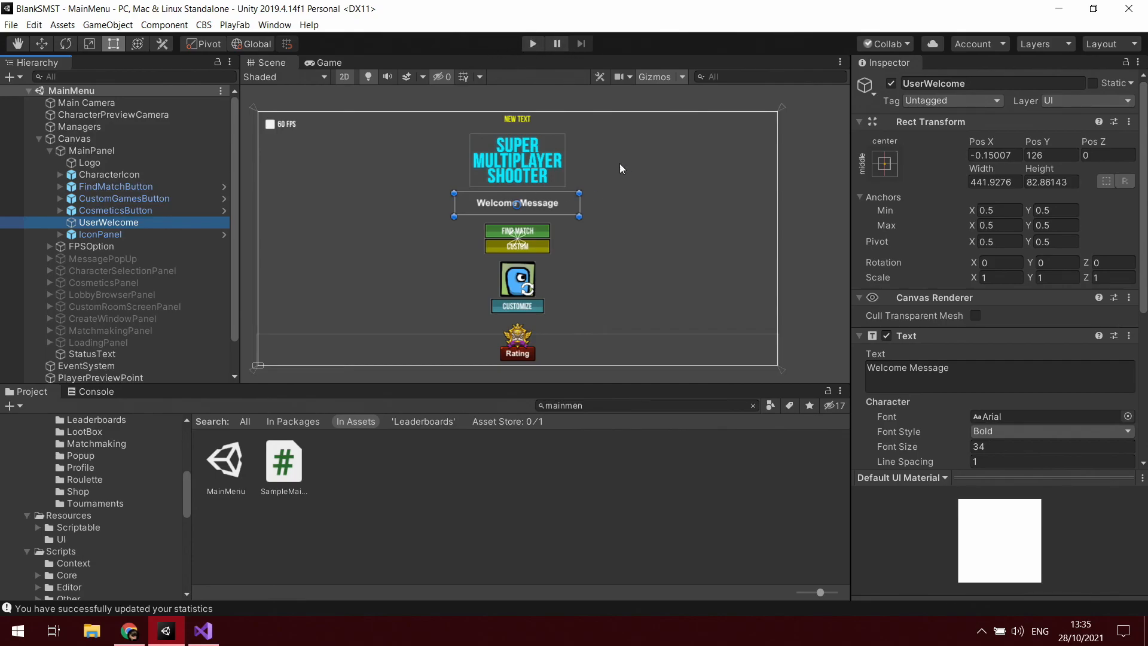